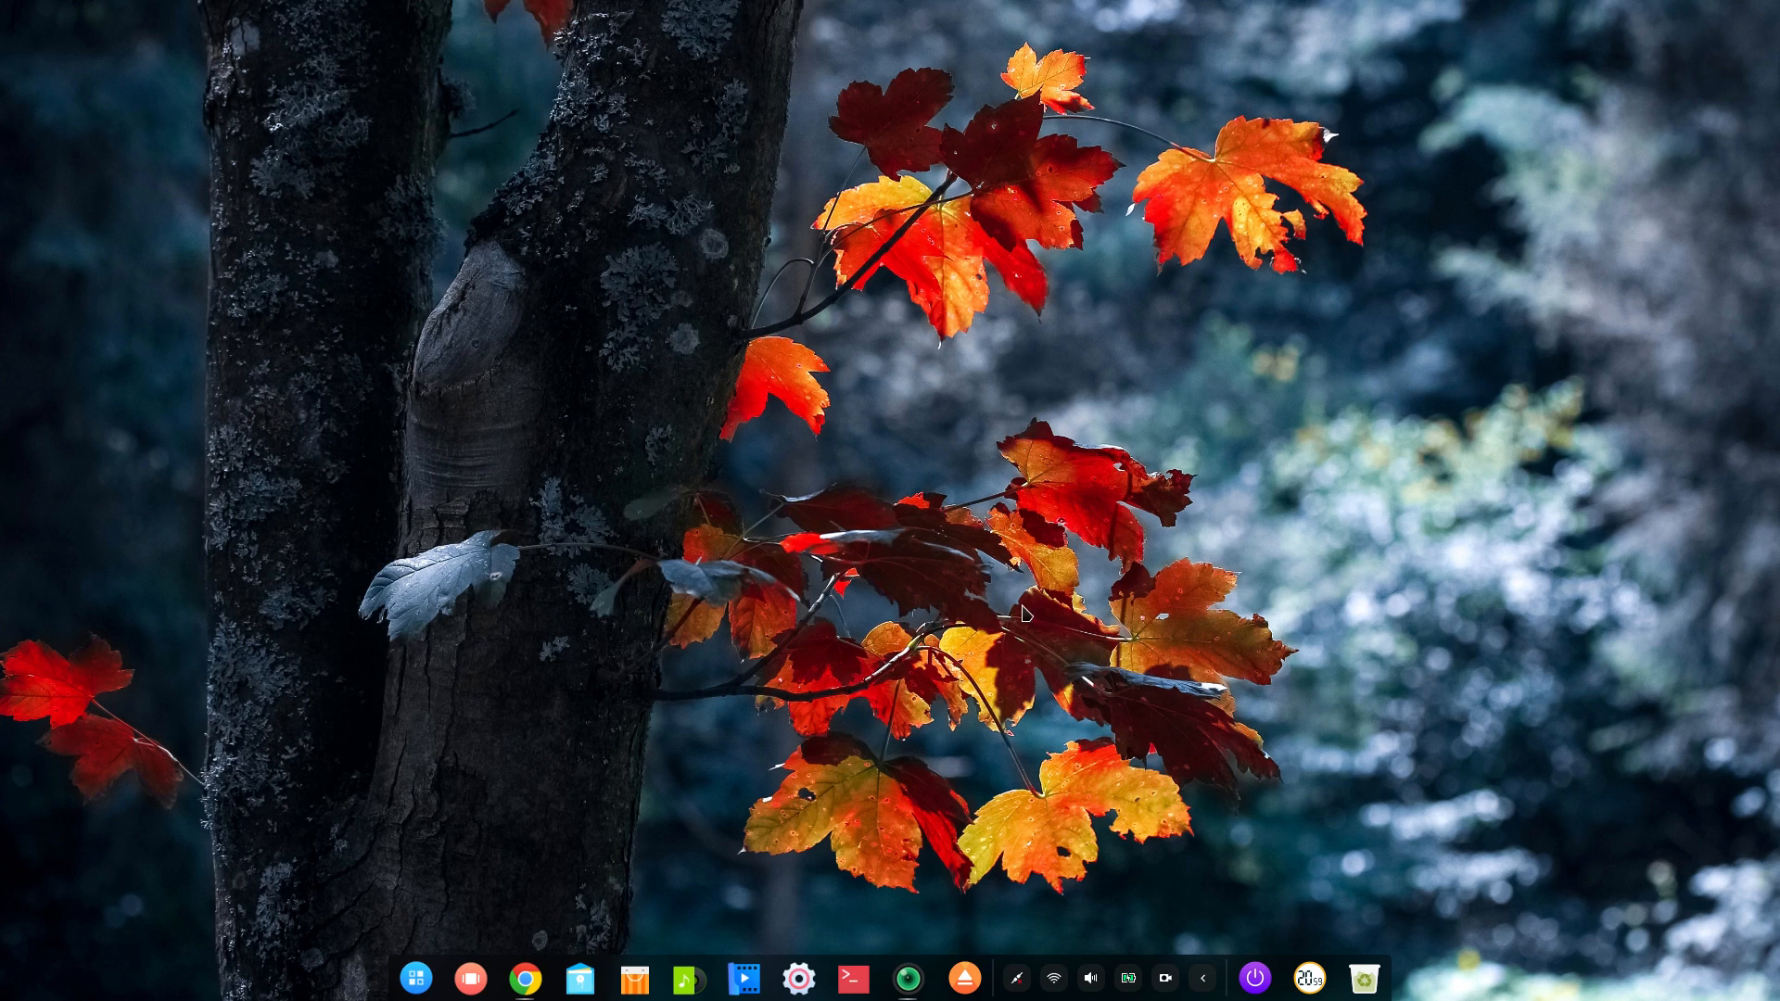
mouse_move(550, 536)
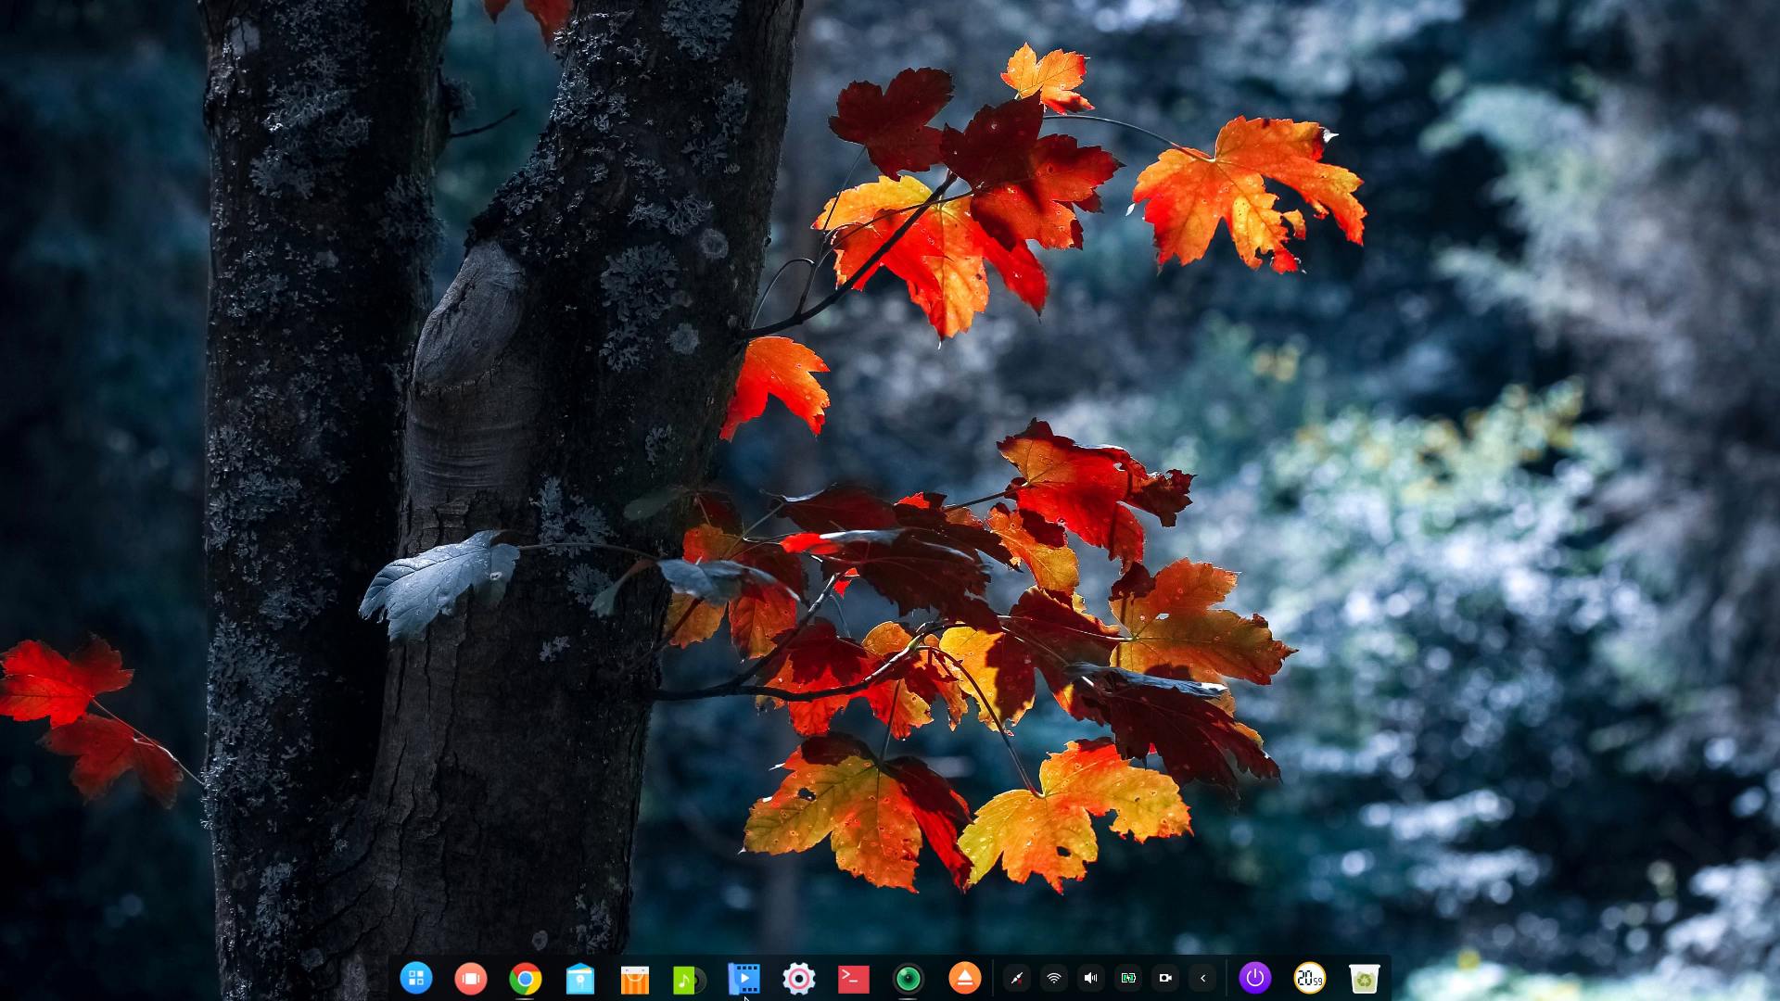
Step: Launch File Manager, search for 'odt', then open the Documents folder
left_click(1088, 977)
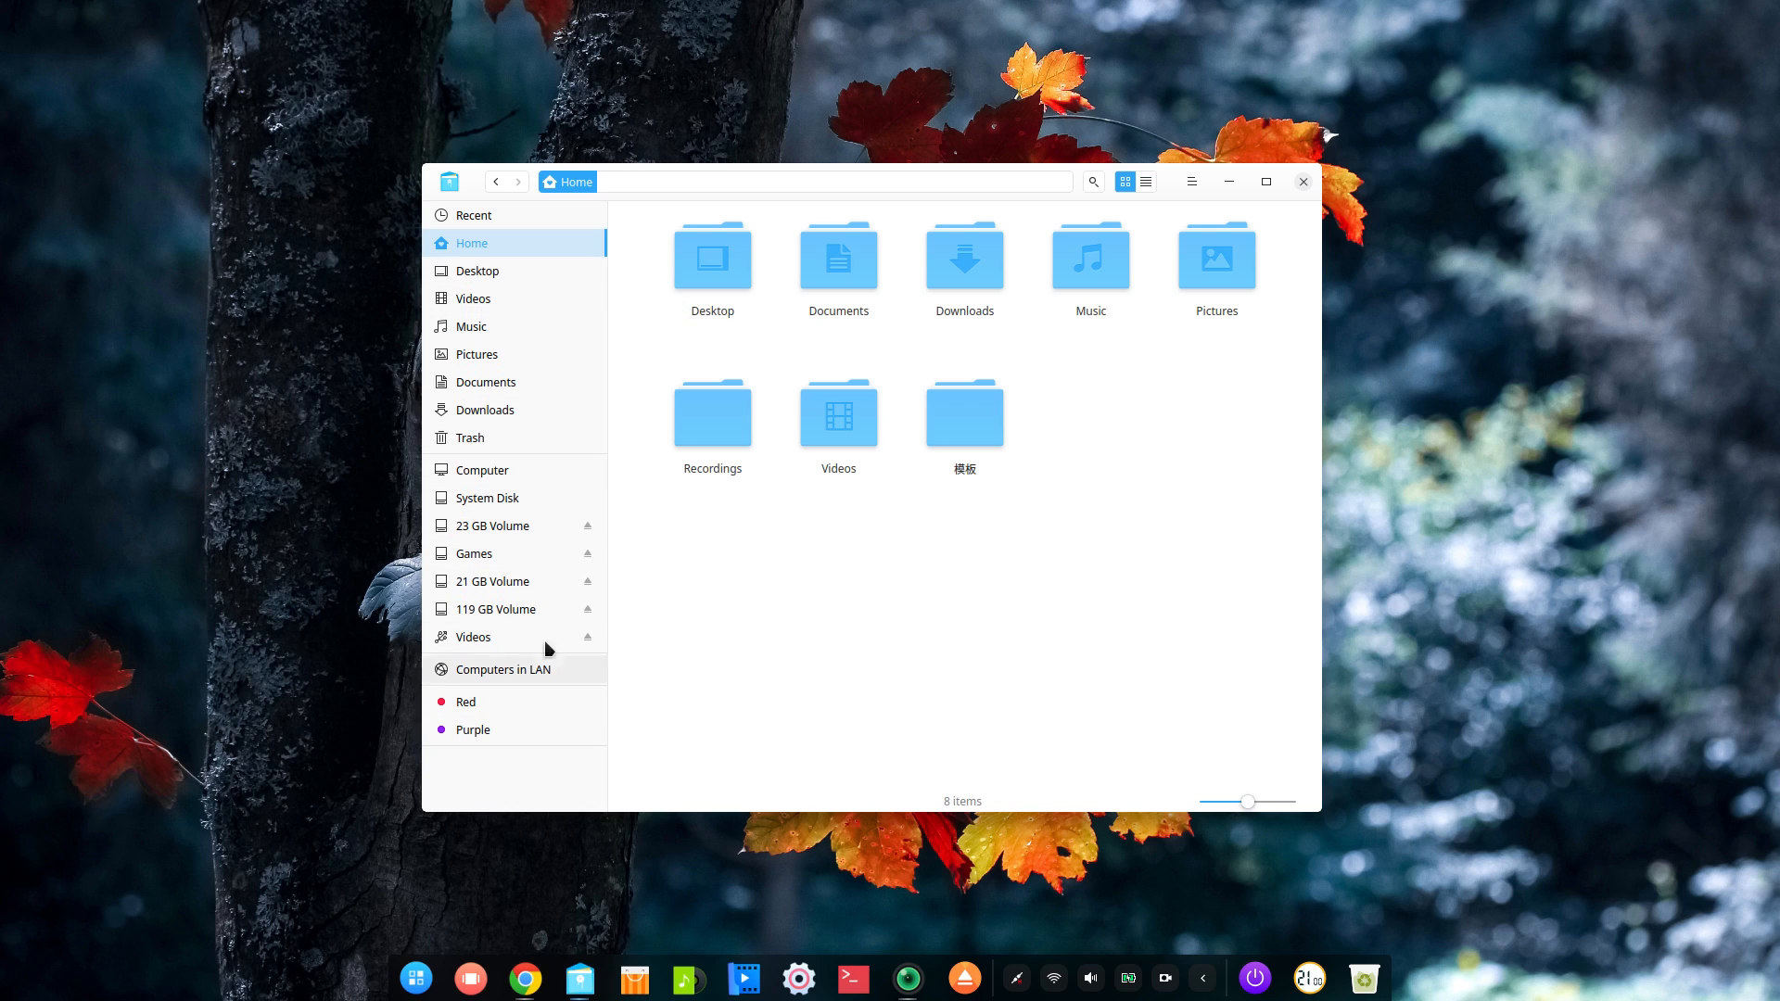
mouse_move(814, 592)
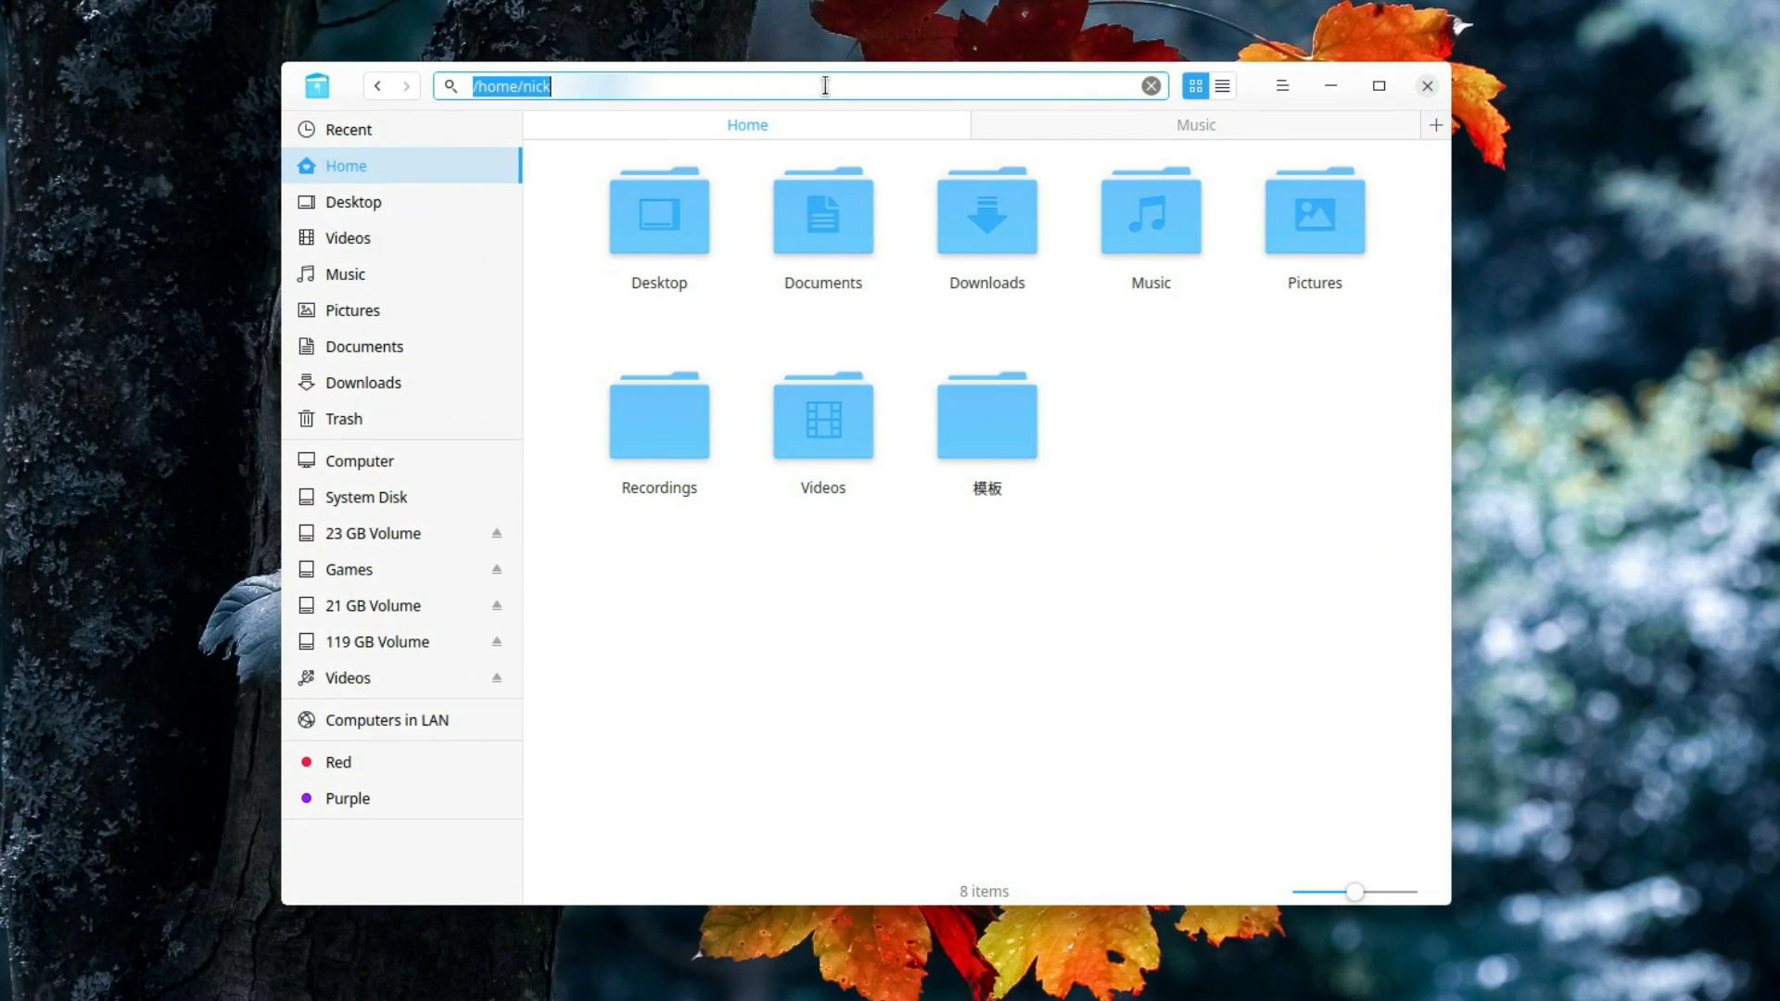
type("odt")
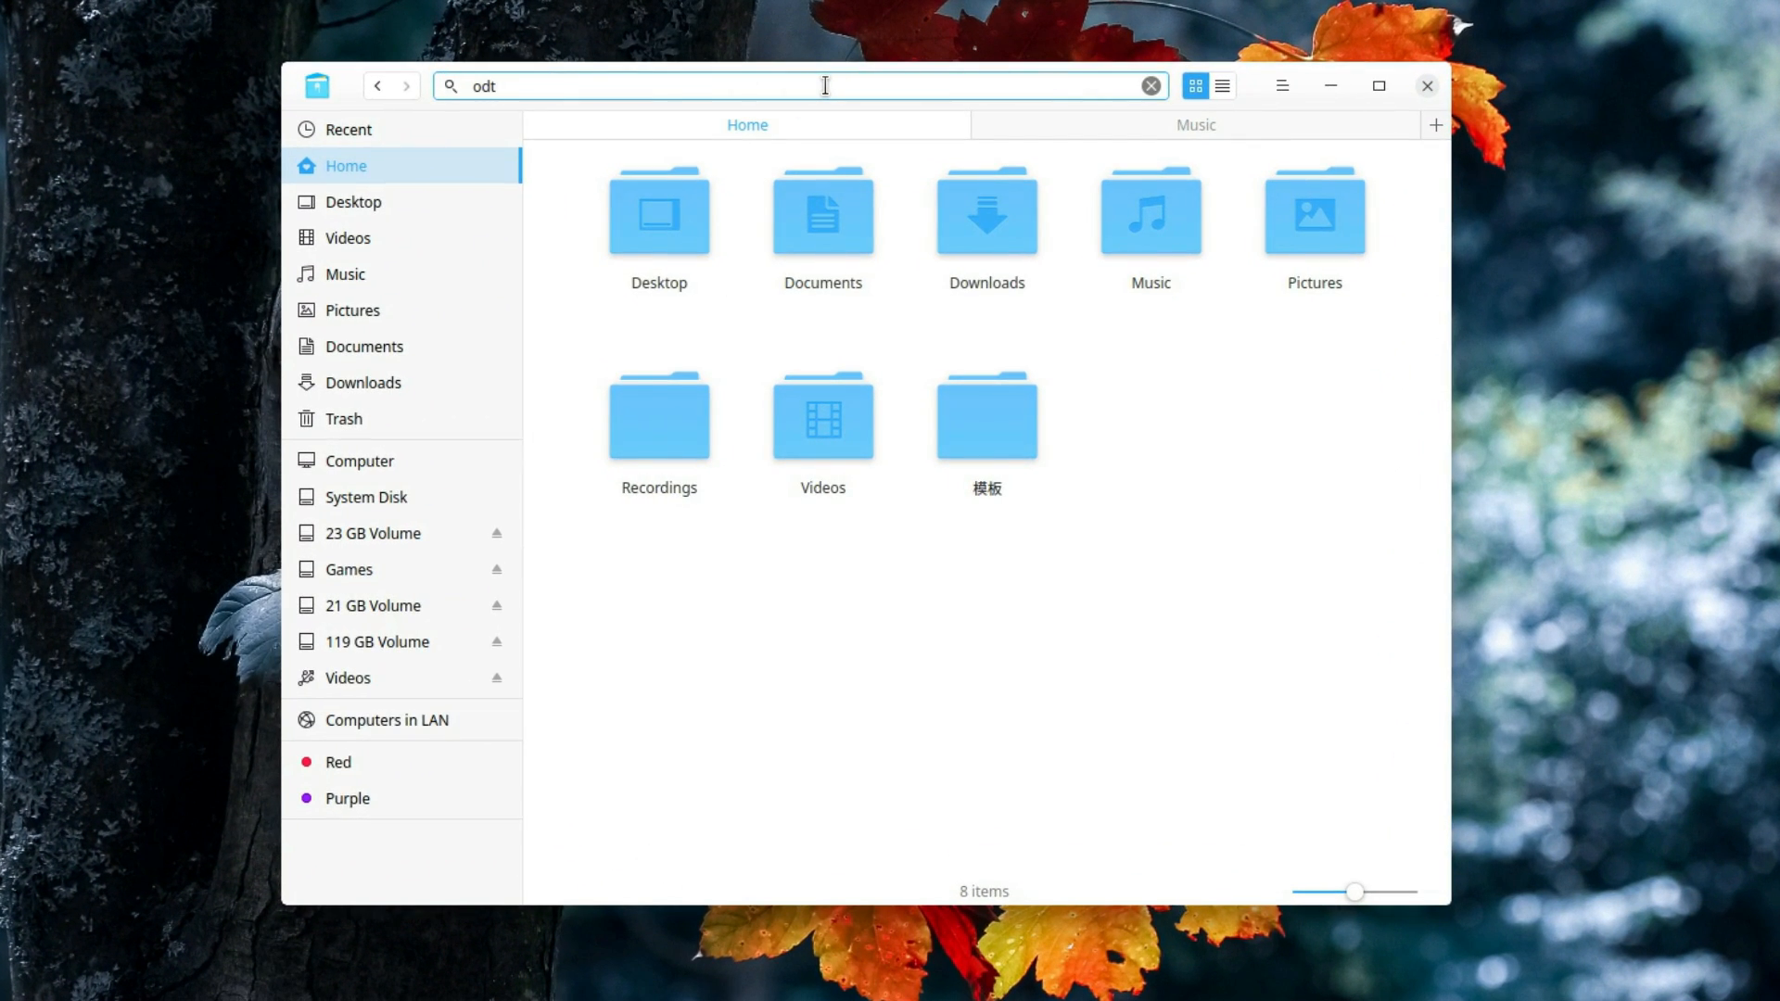
left_click(1222, 86)
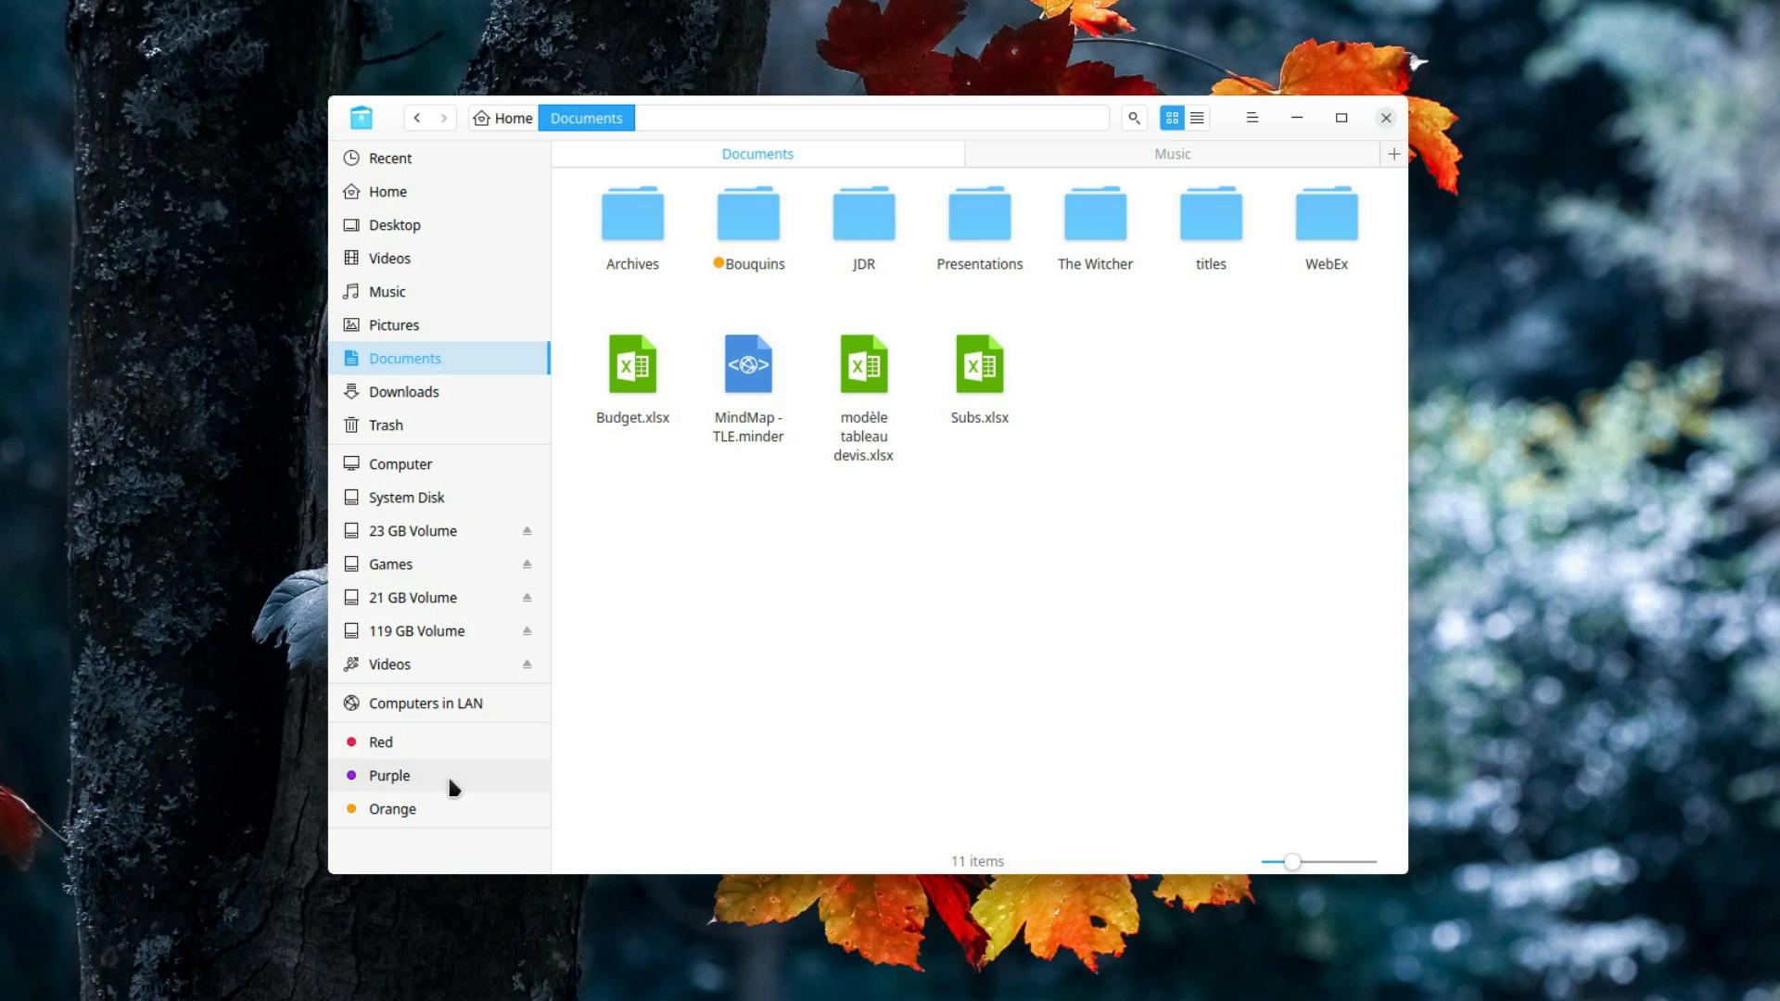
mouse_move(440, 790)
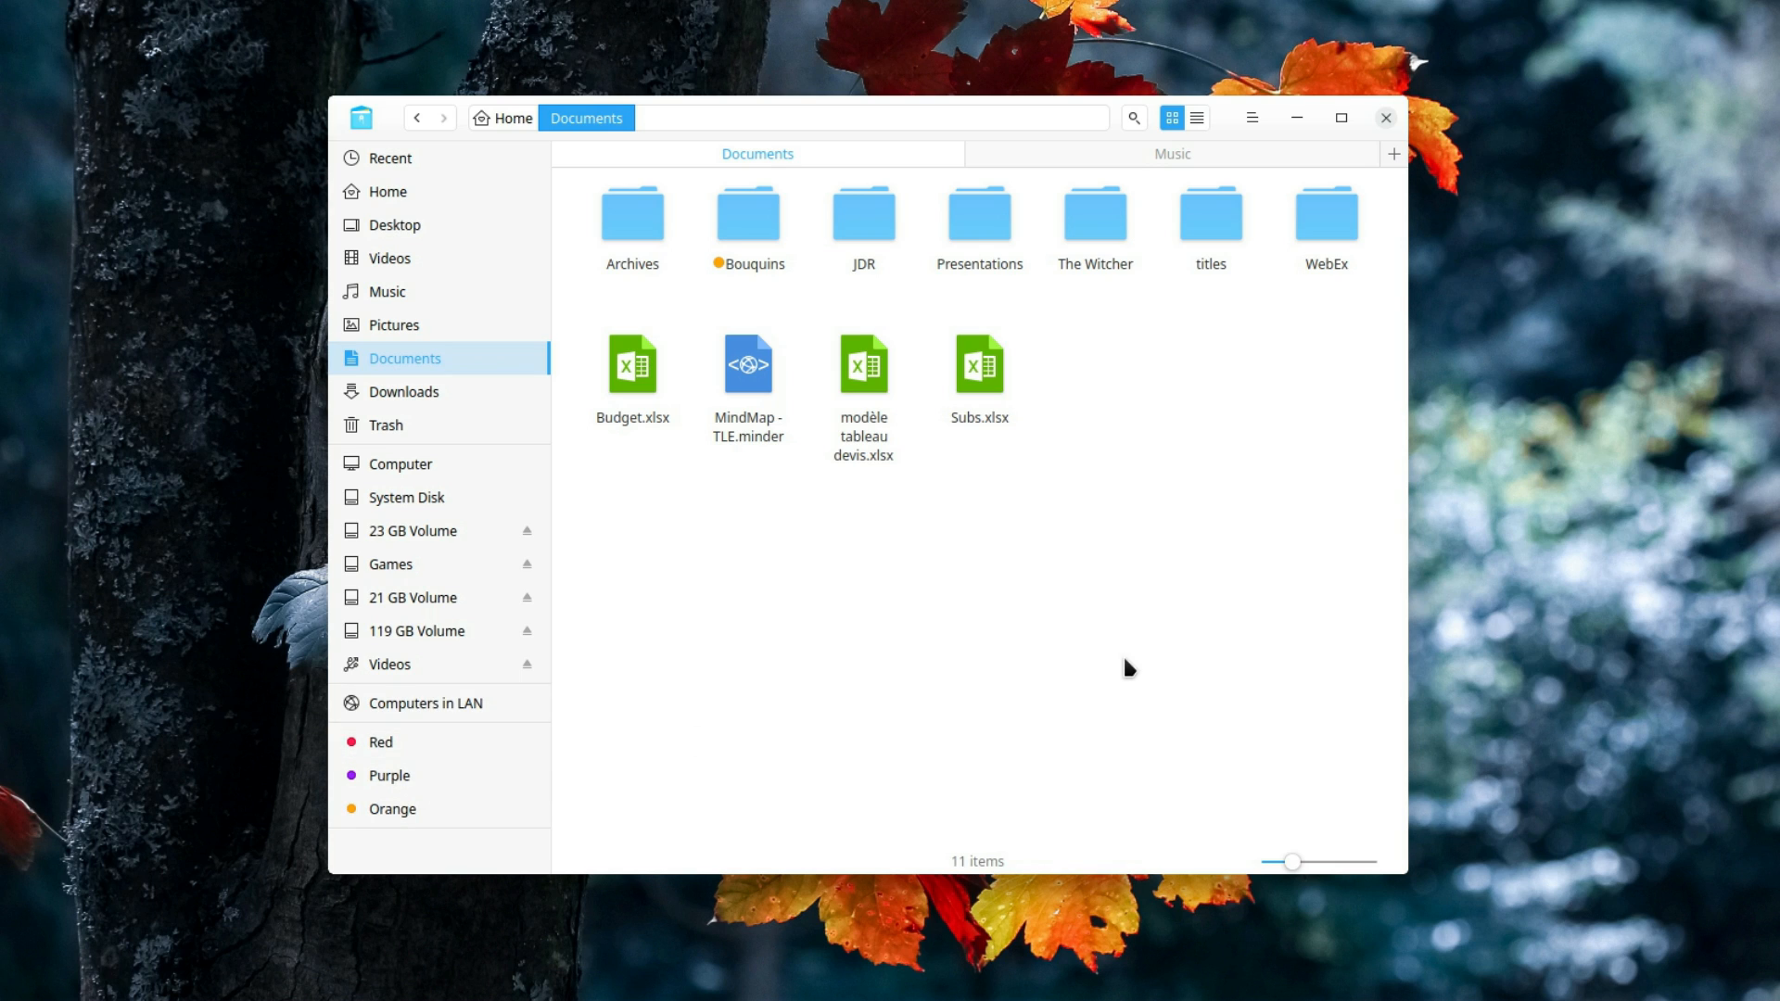
Step: Switch File Manager to the dark theme and keep Home as default folder in Settings
left_click(1250, 117)
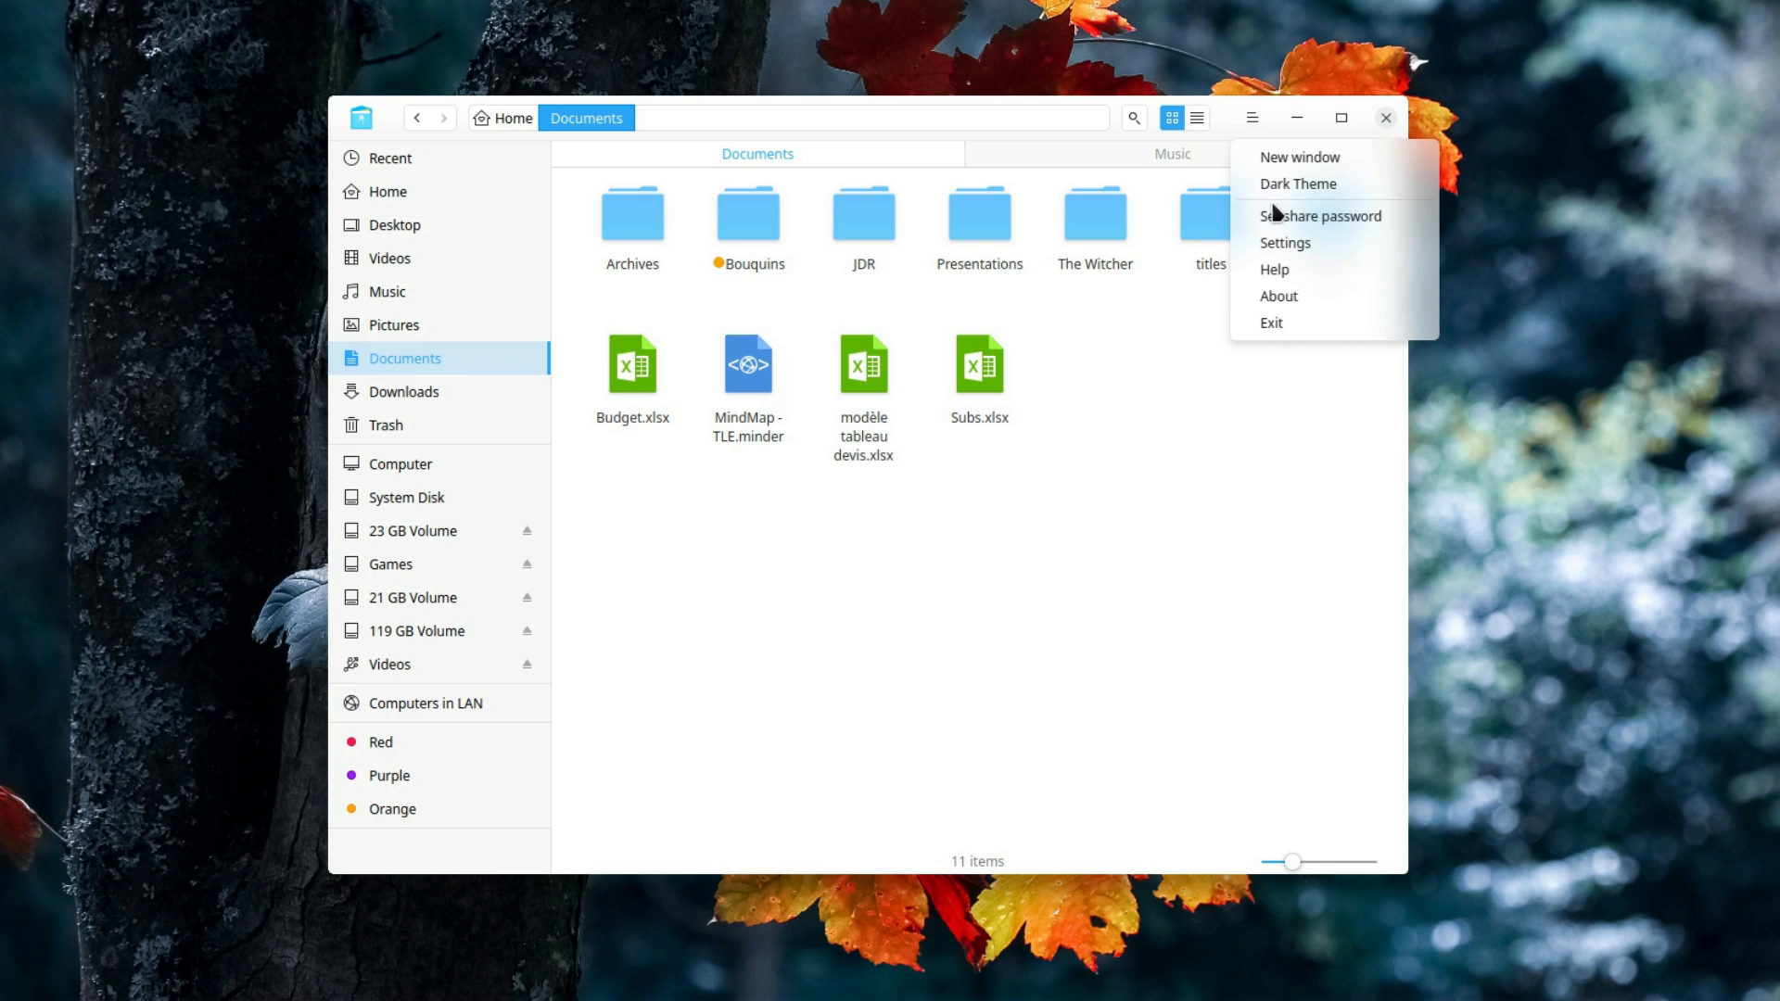
left_click(1298, 183)
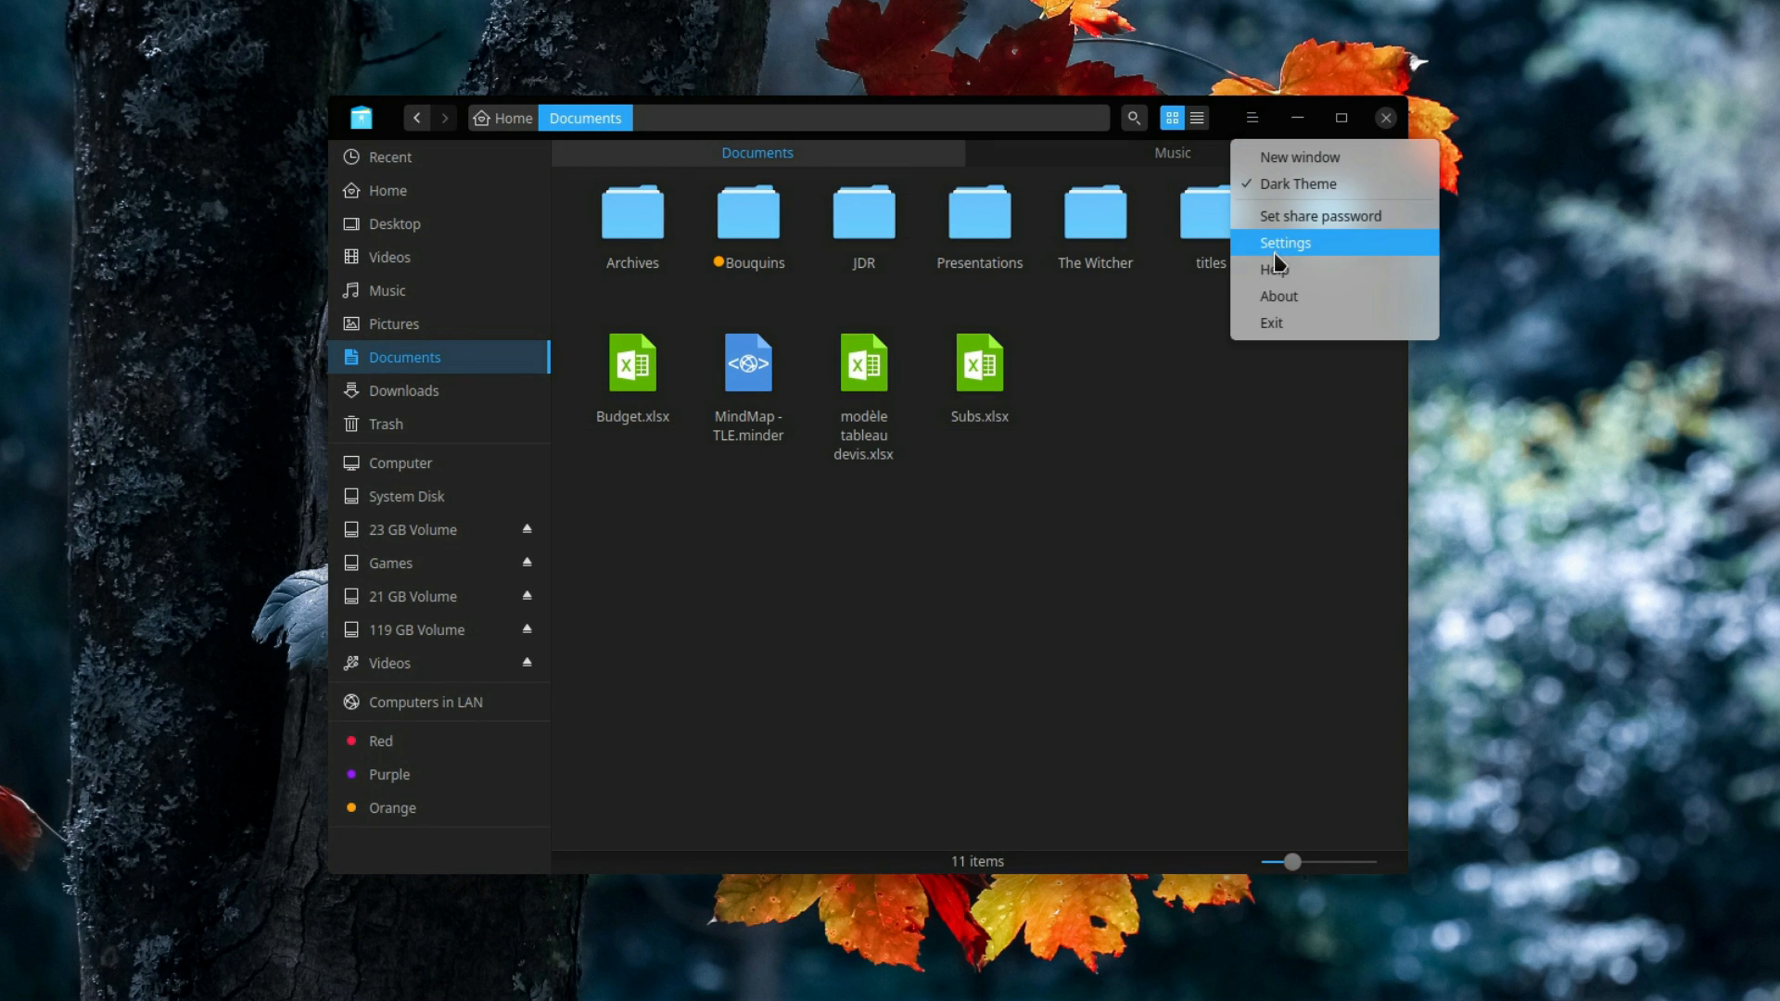
mouse_move(1278, 259)
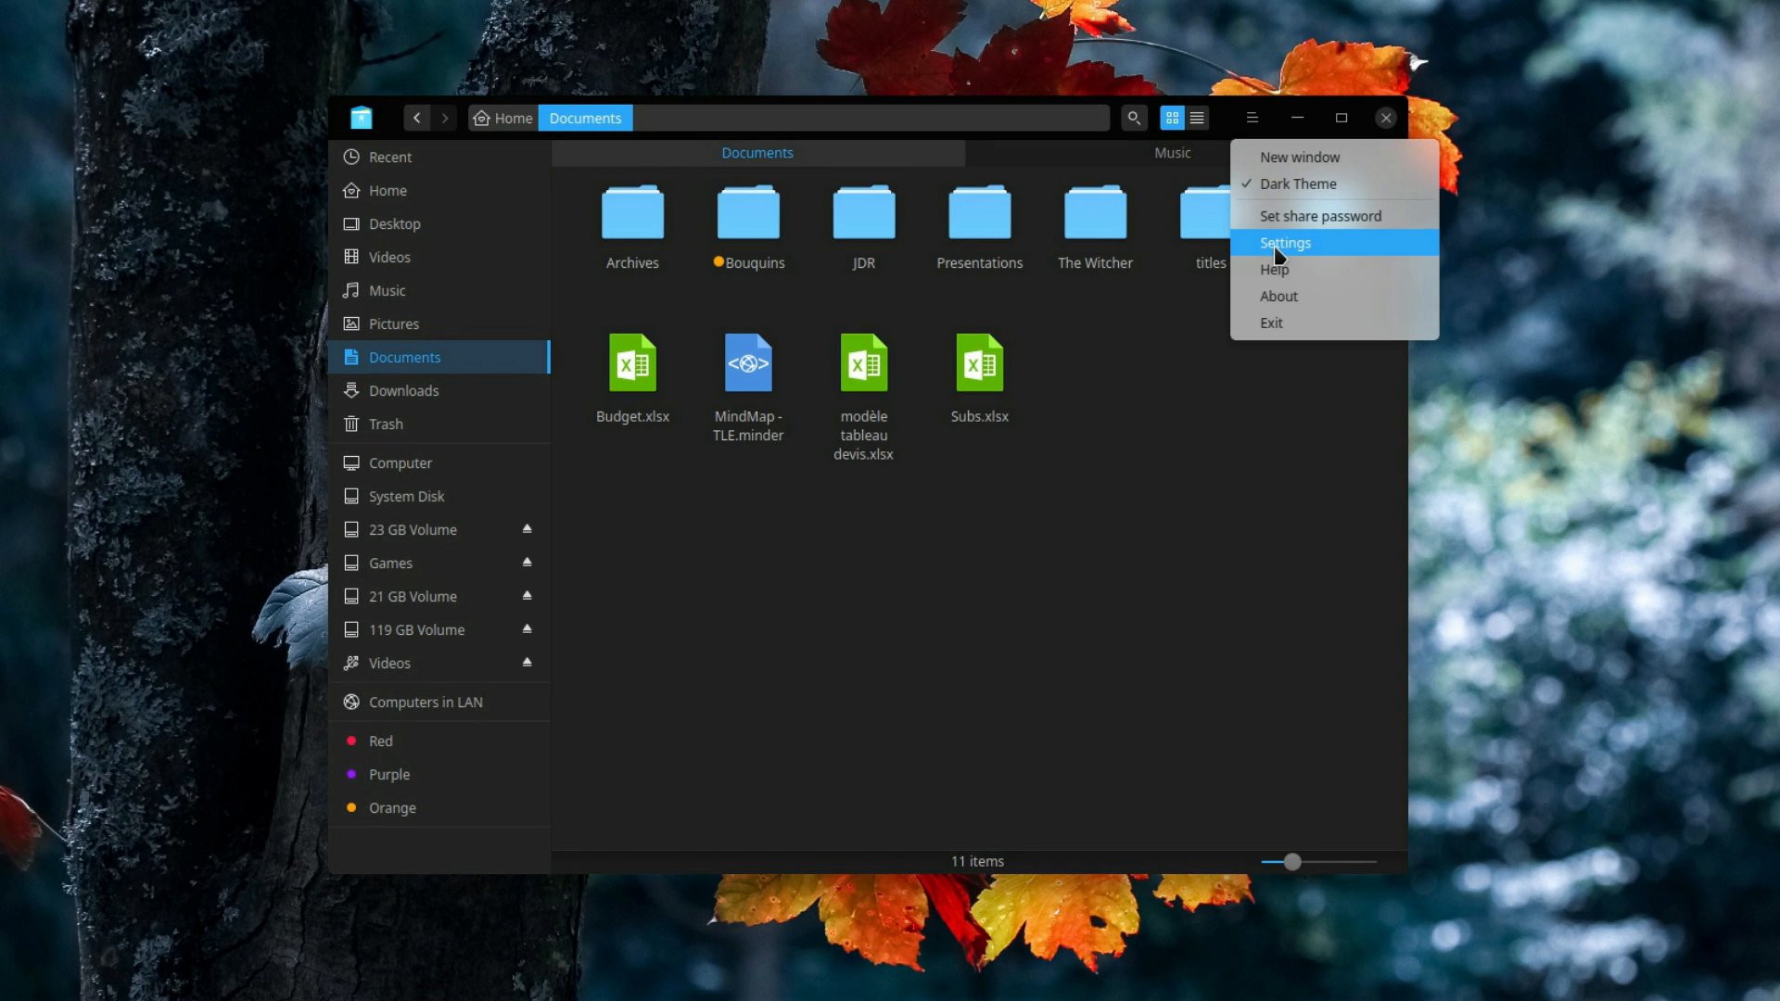
left_click(1283, 243)
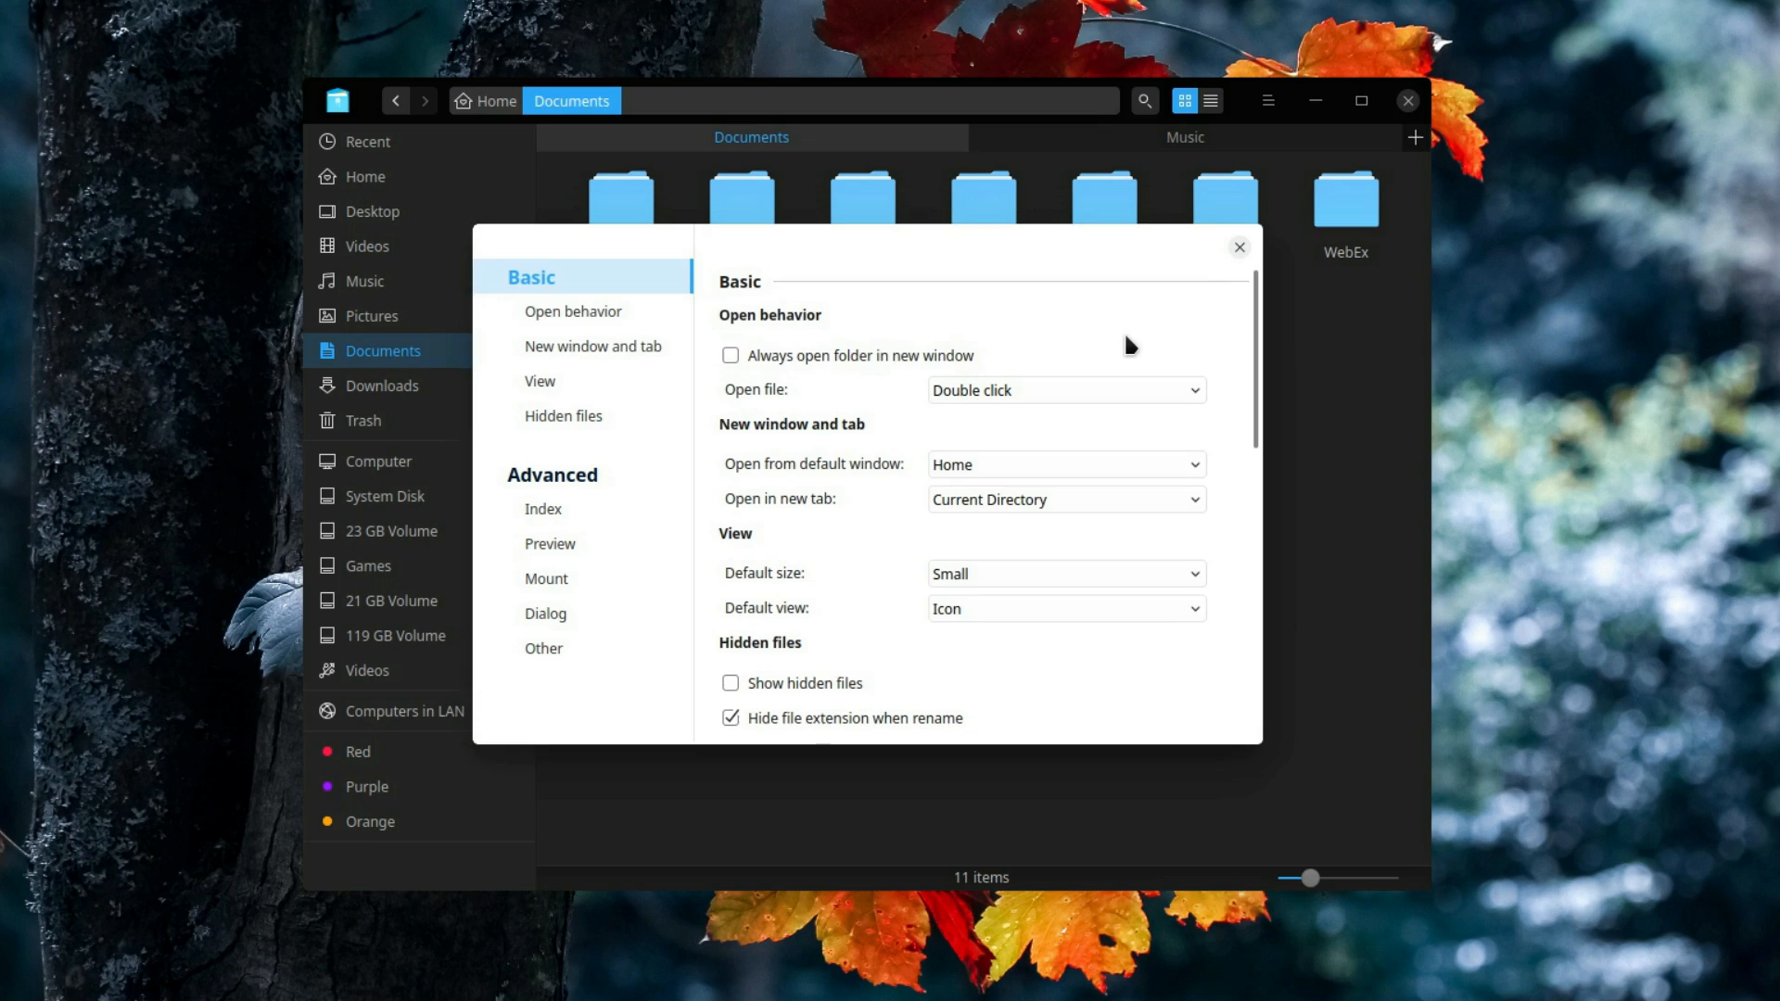
left_click(1062, 389)
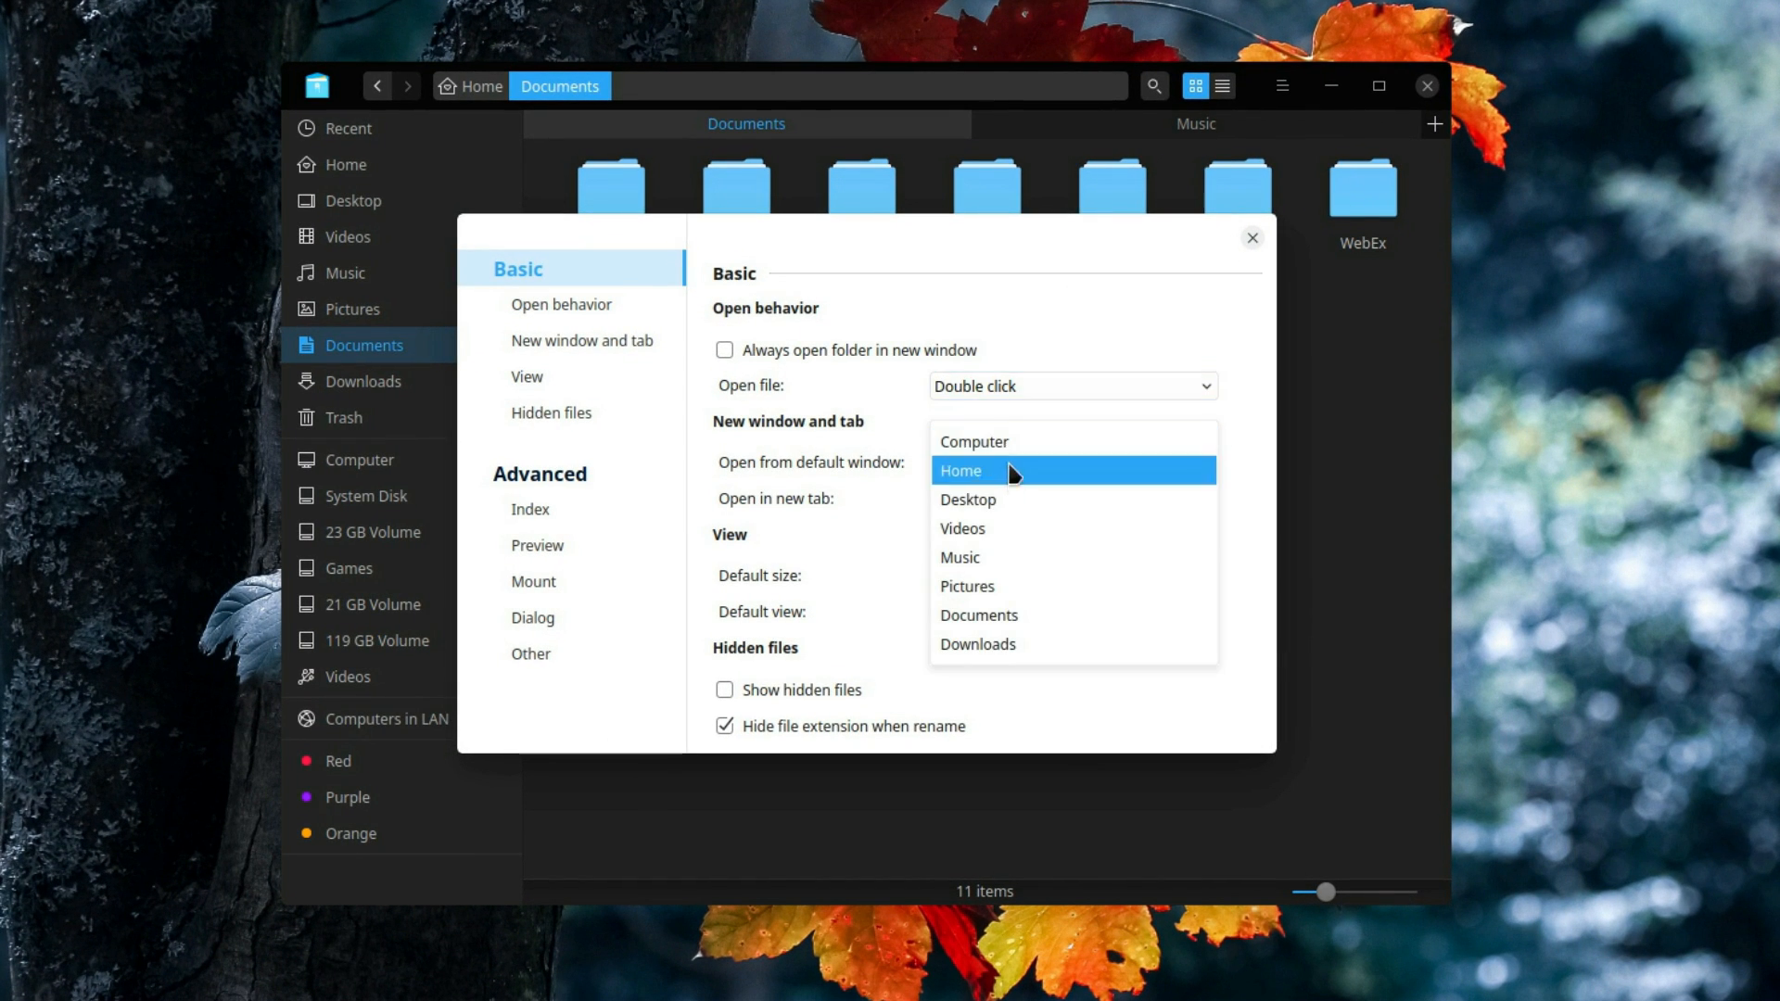
left_click(960, 470)
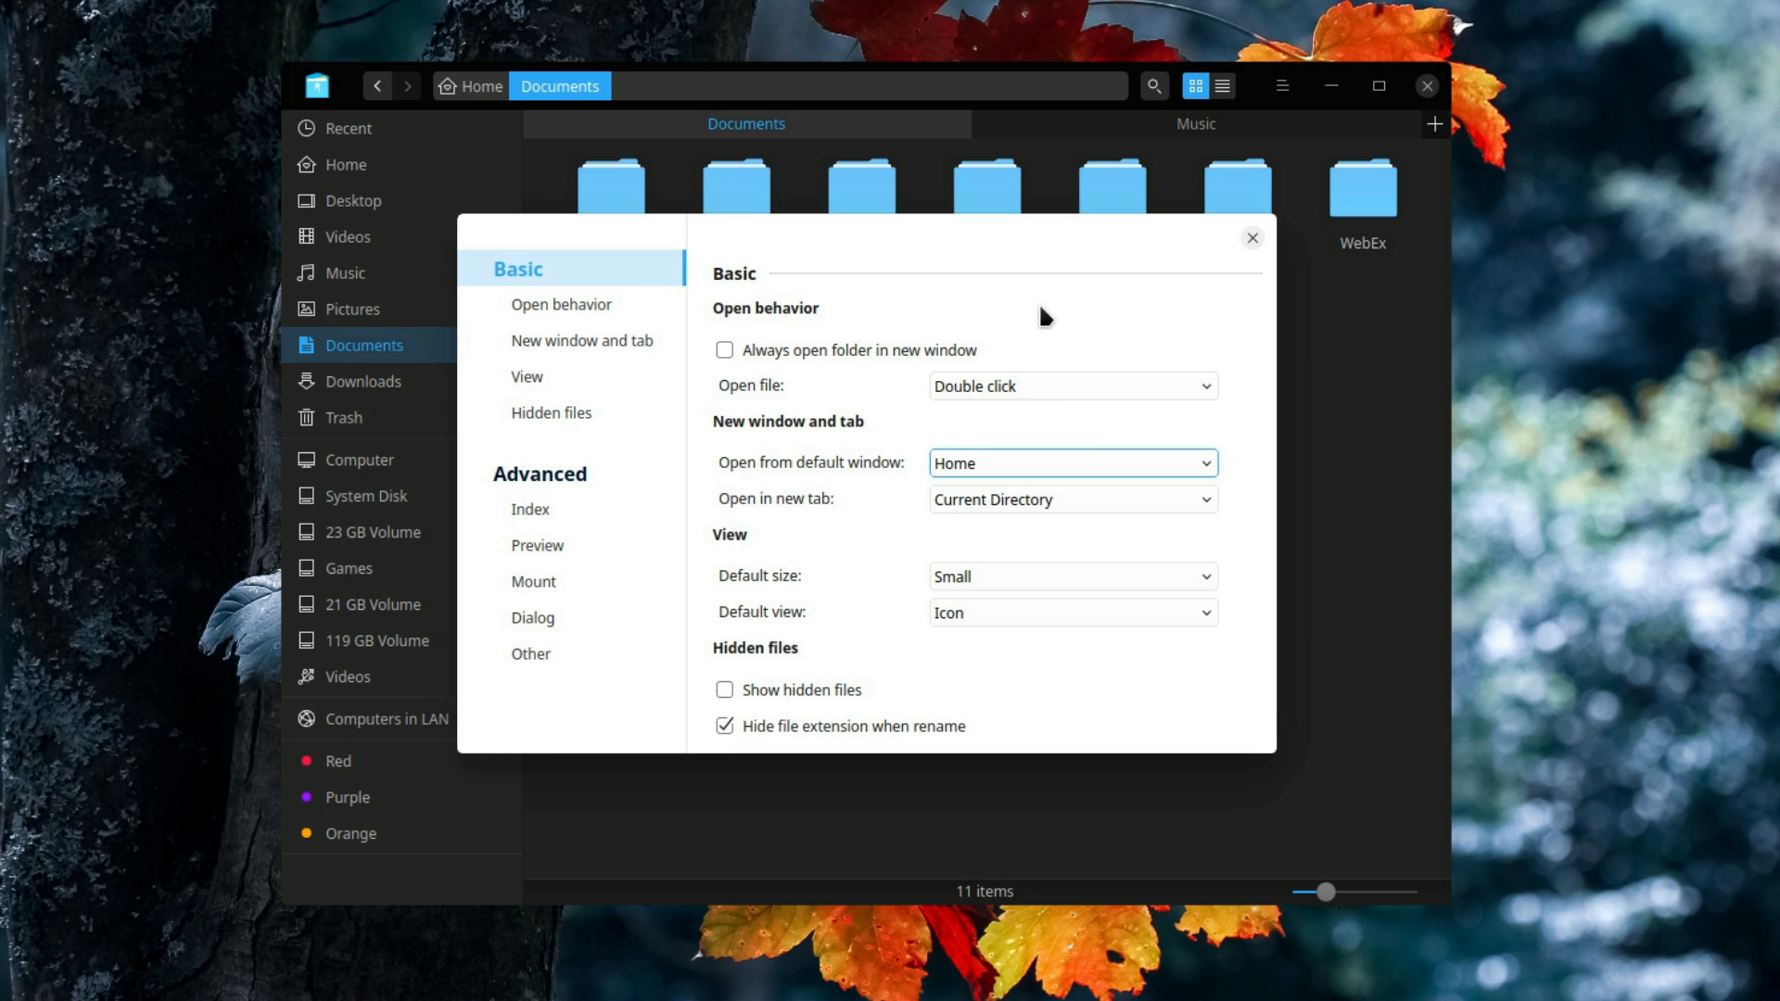
left_click(532, 617)
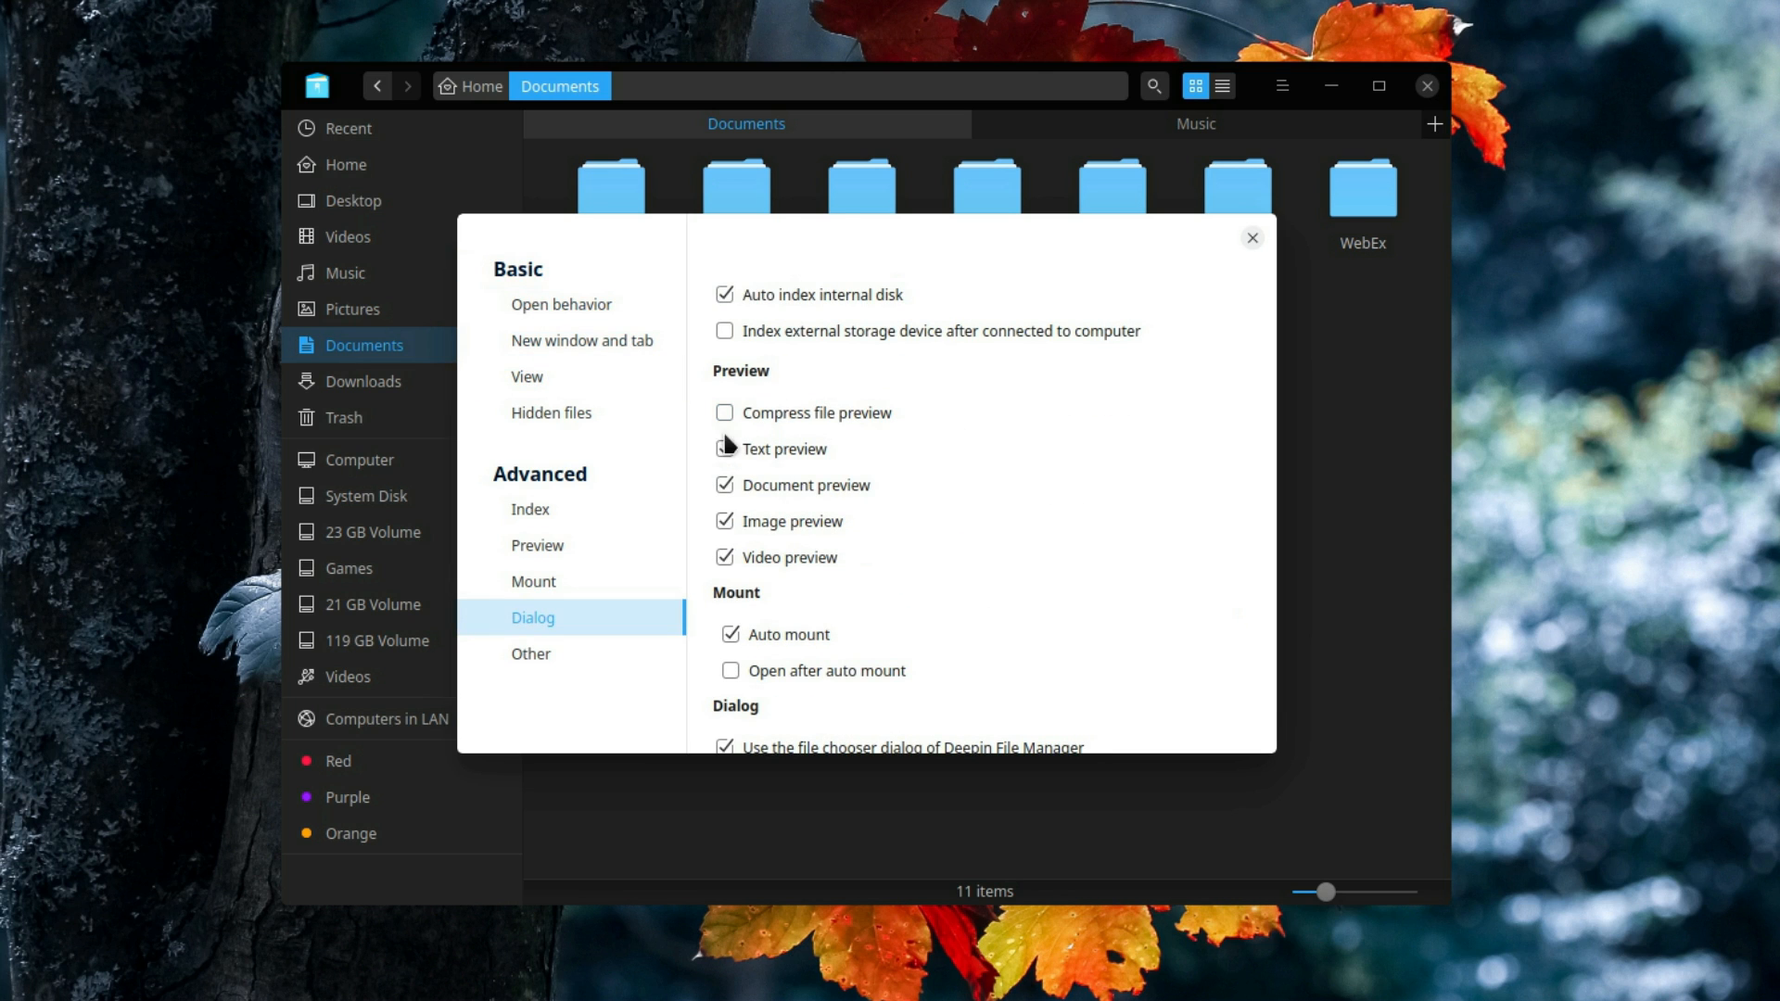
left_click(530, 653)
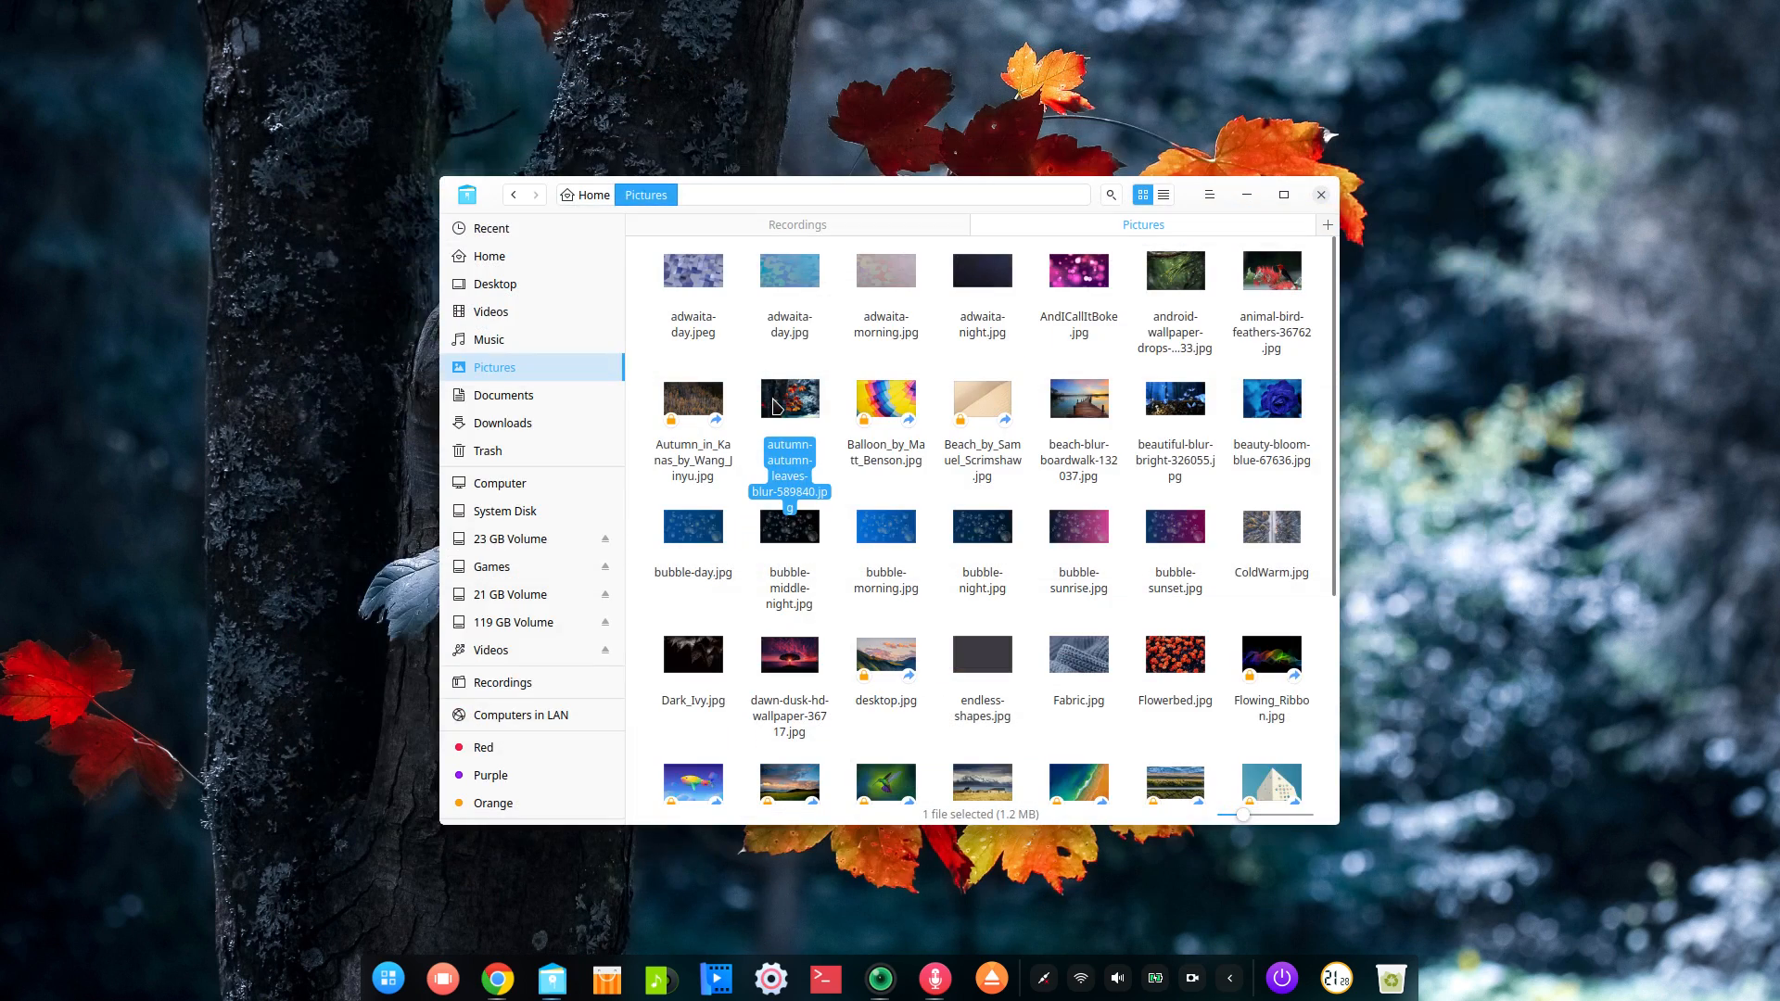
mouse_move(516, 318)
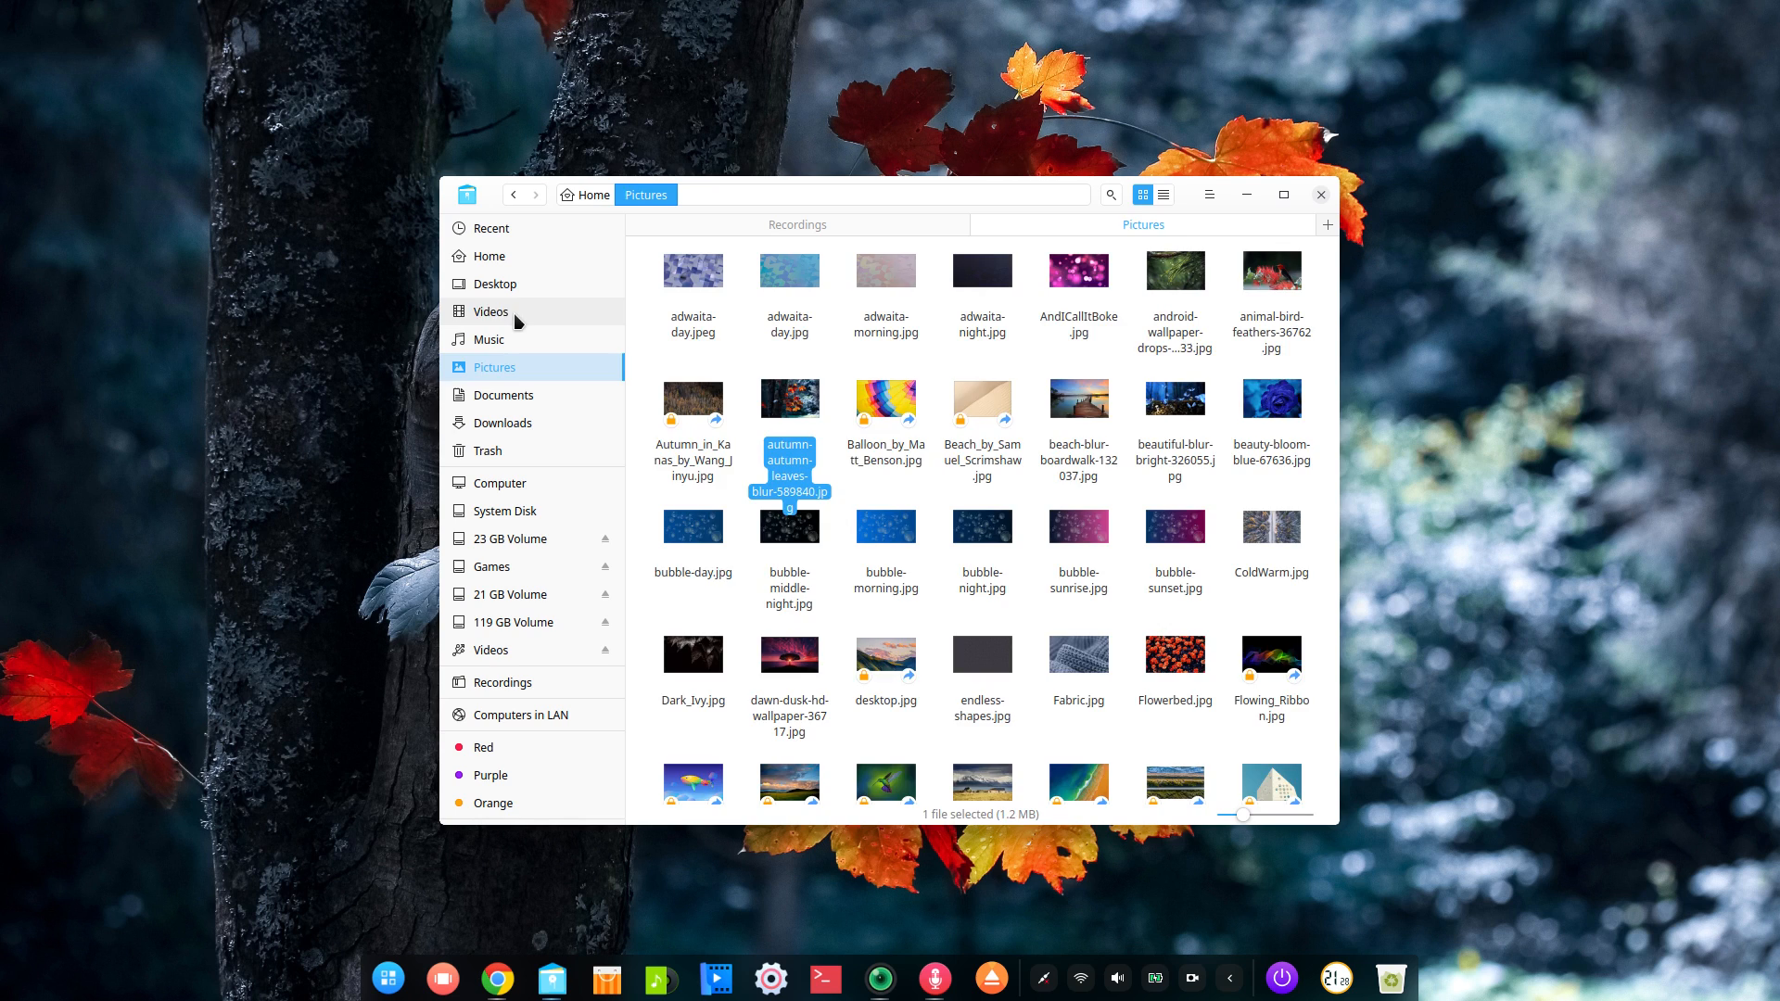
Step: Open the Videos folder from the sidebar
left_click(491, 312)
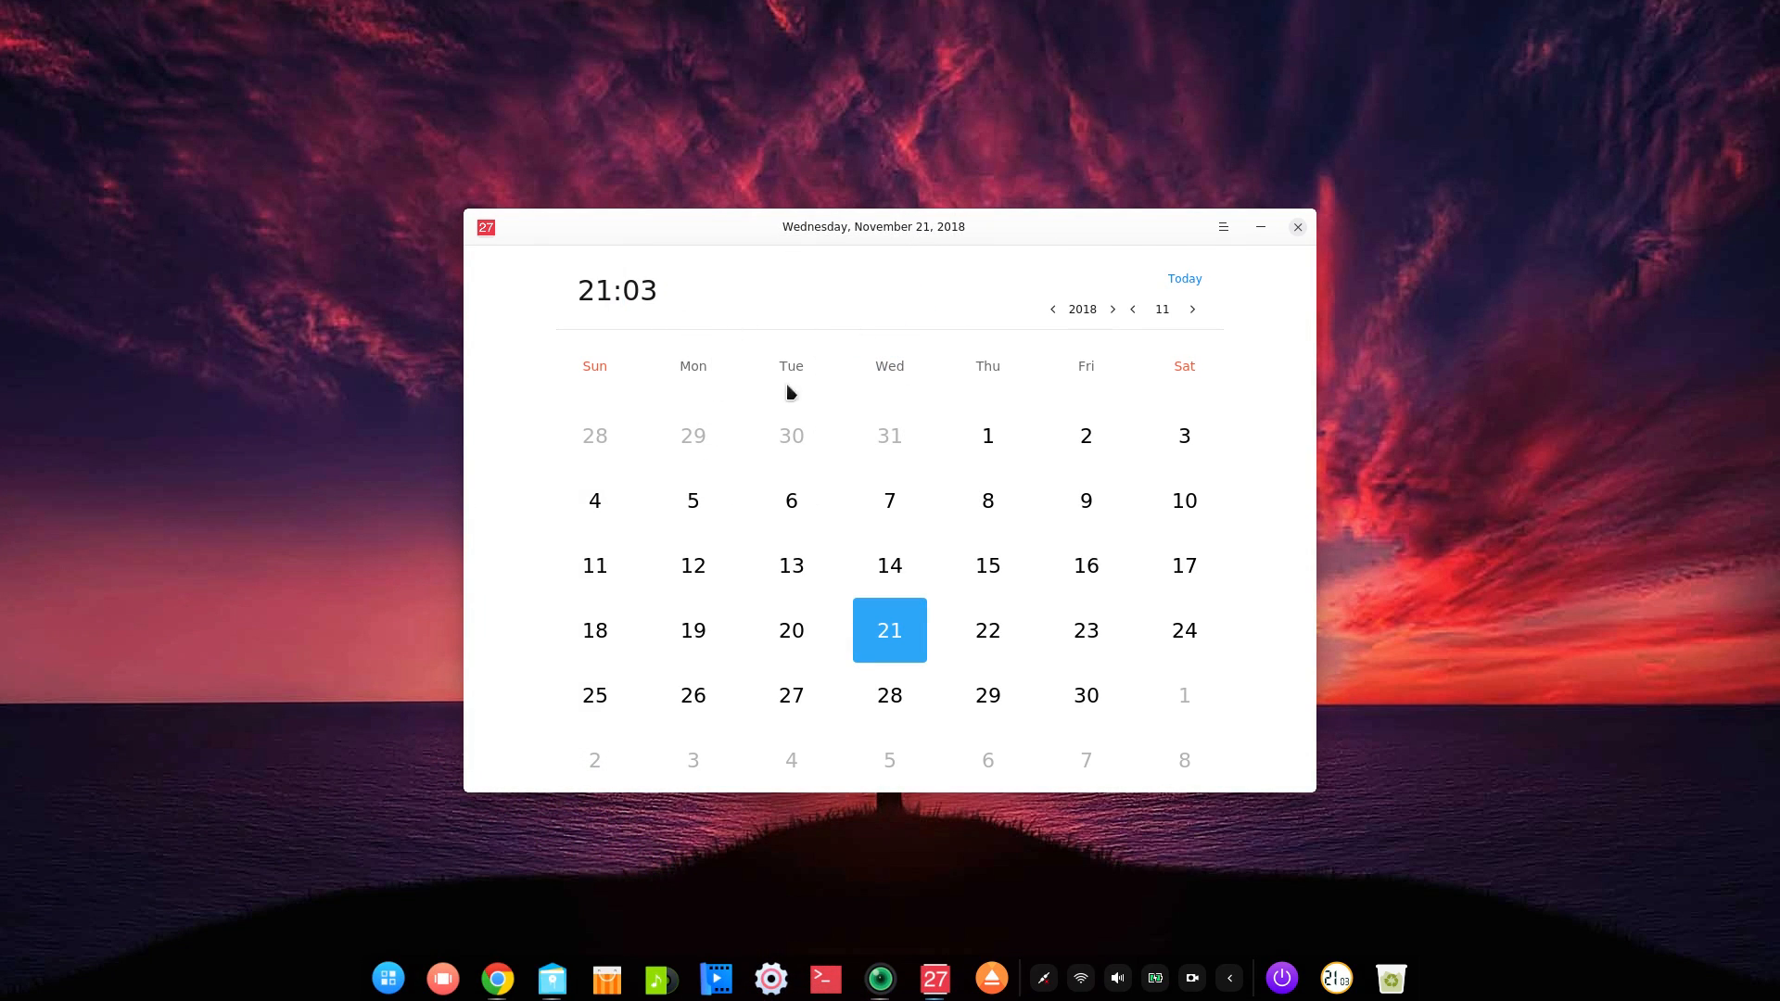
mouse_move(909, 218)
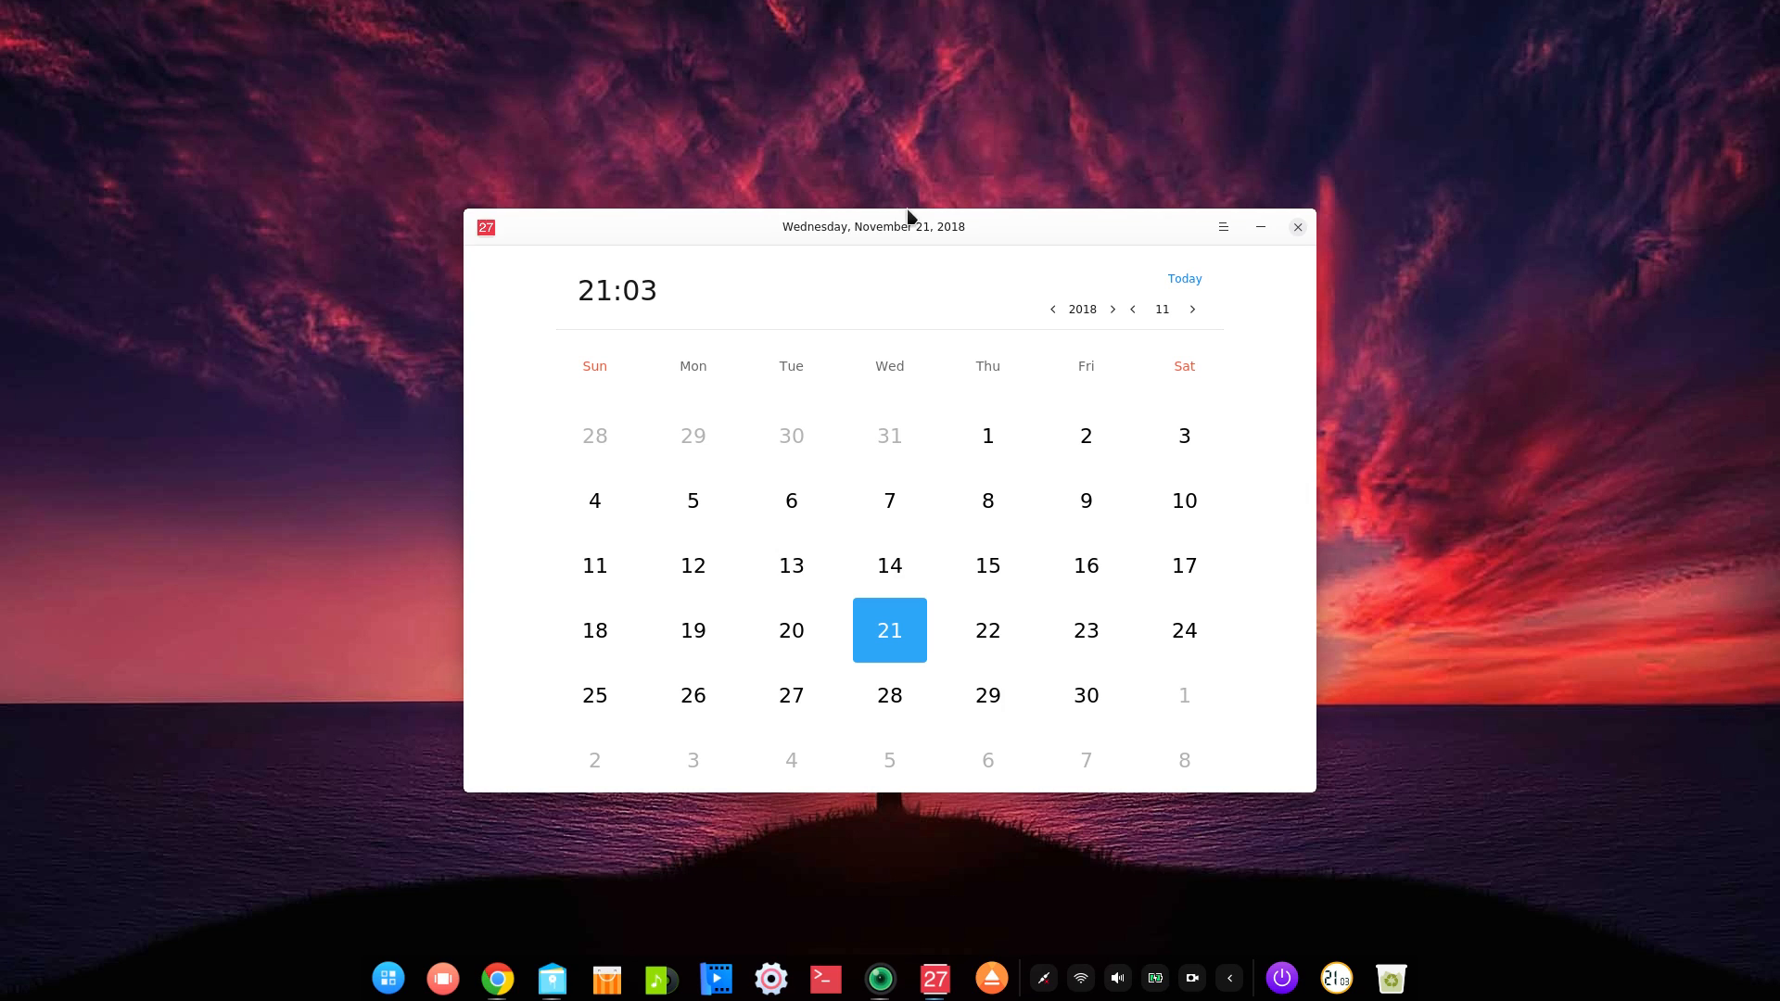
mouse_move(988, 472)
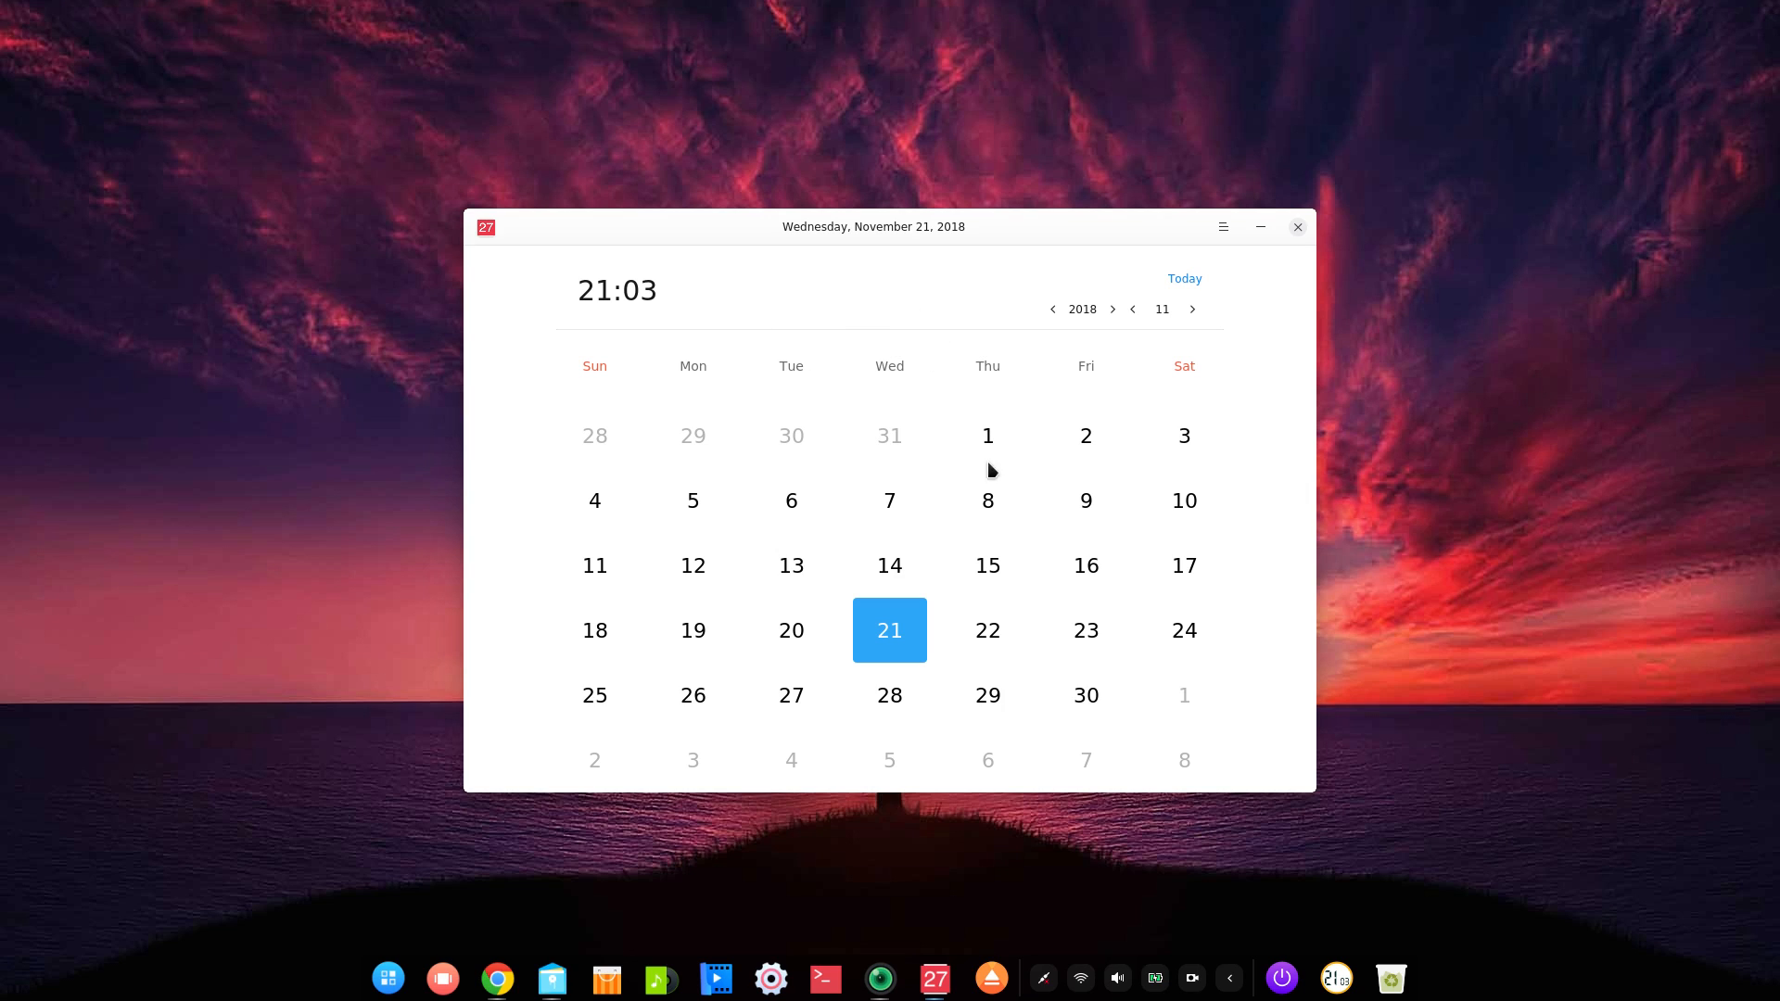
Step: Advance the calendar to December 2018 and open its main menu
left_click(986, 565)
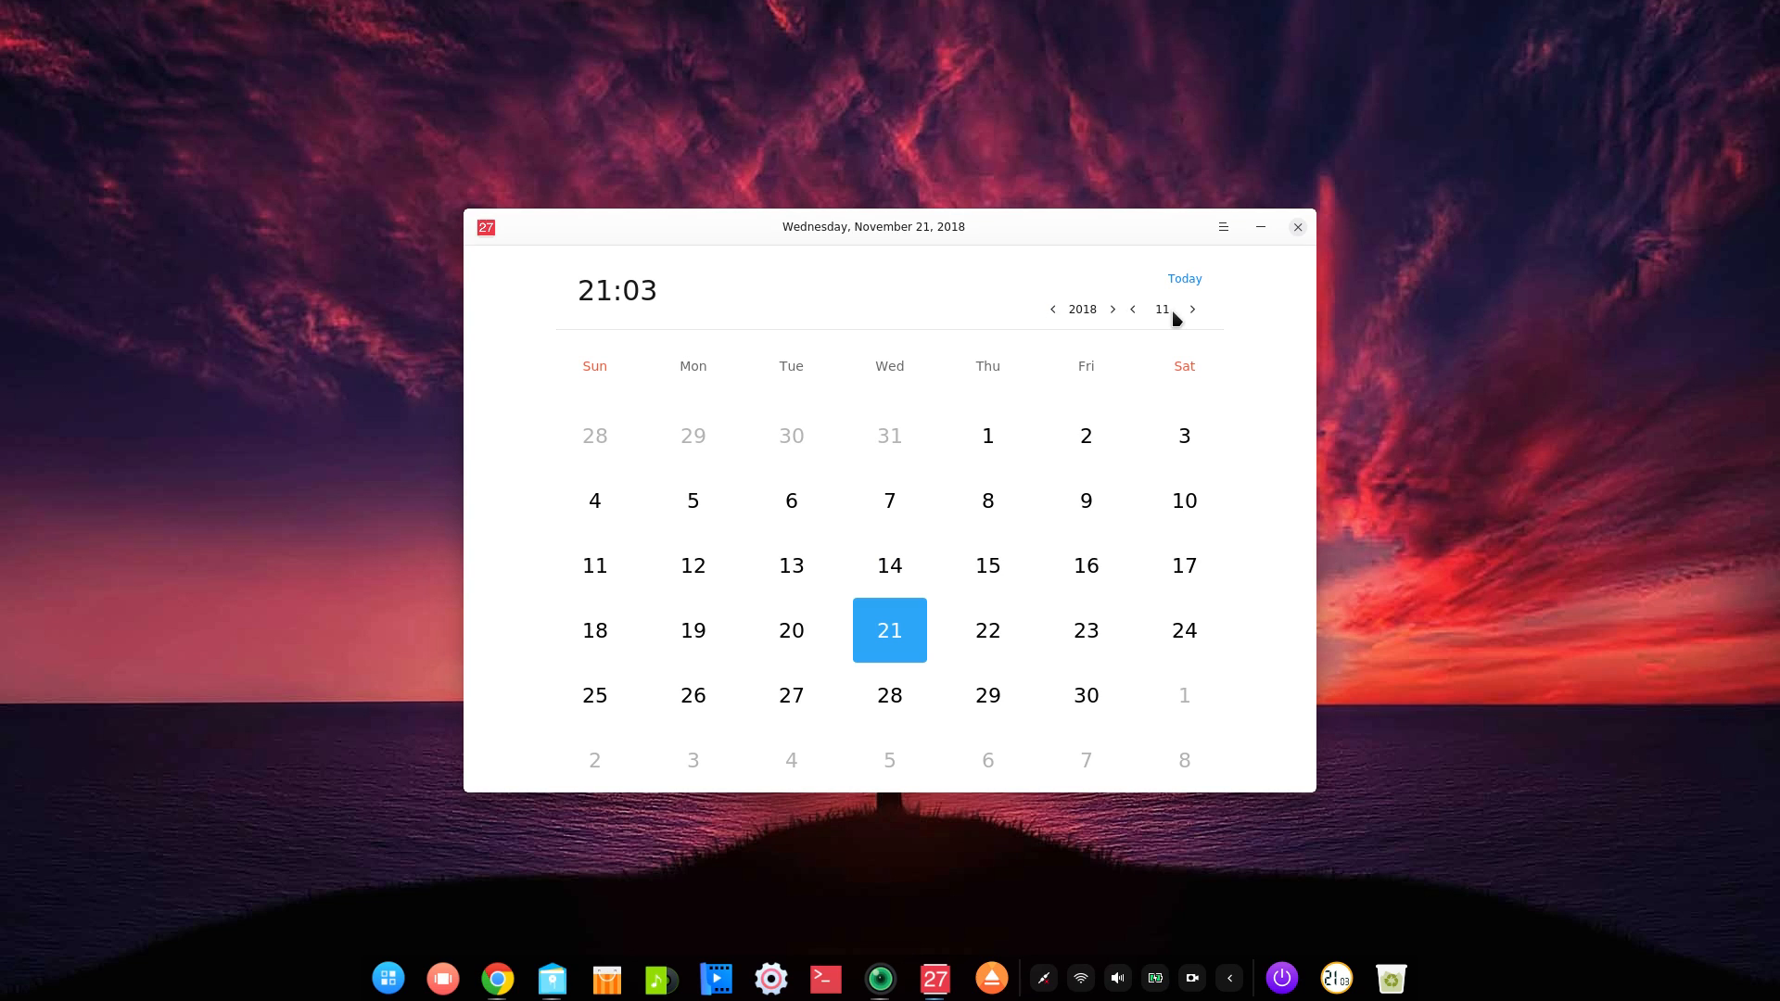
mouse_move(1193, 312)
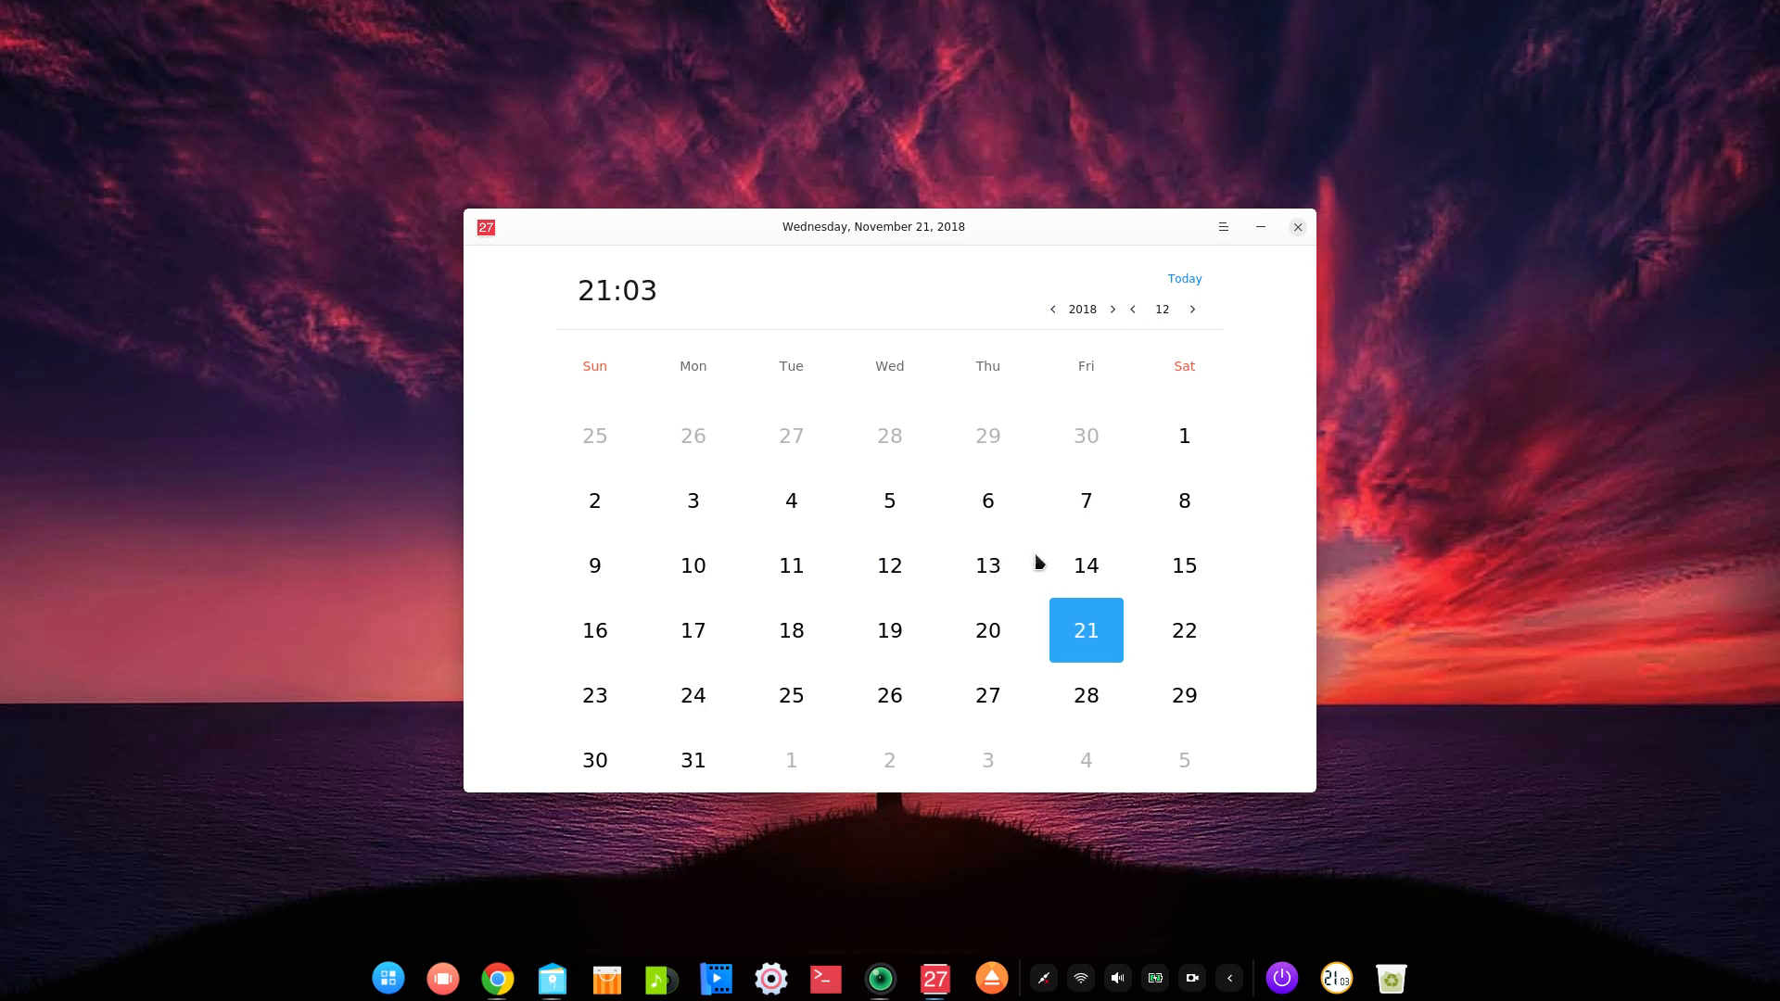
mouse_move(957, 548)
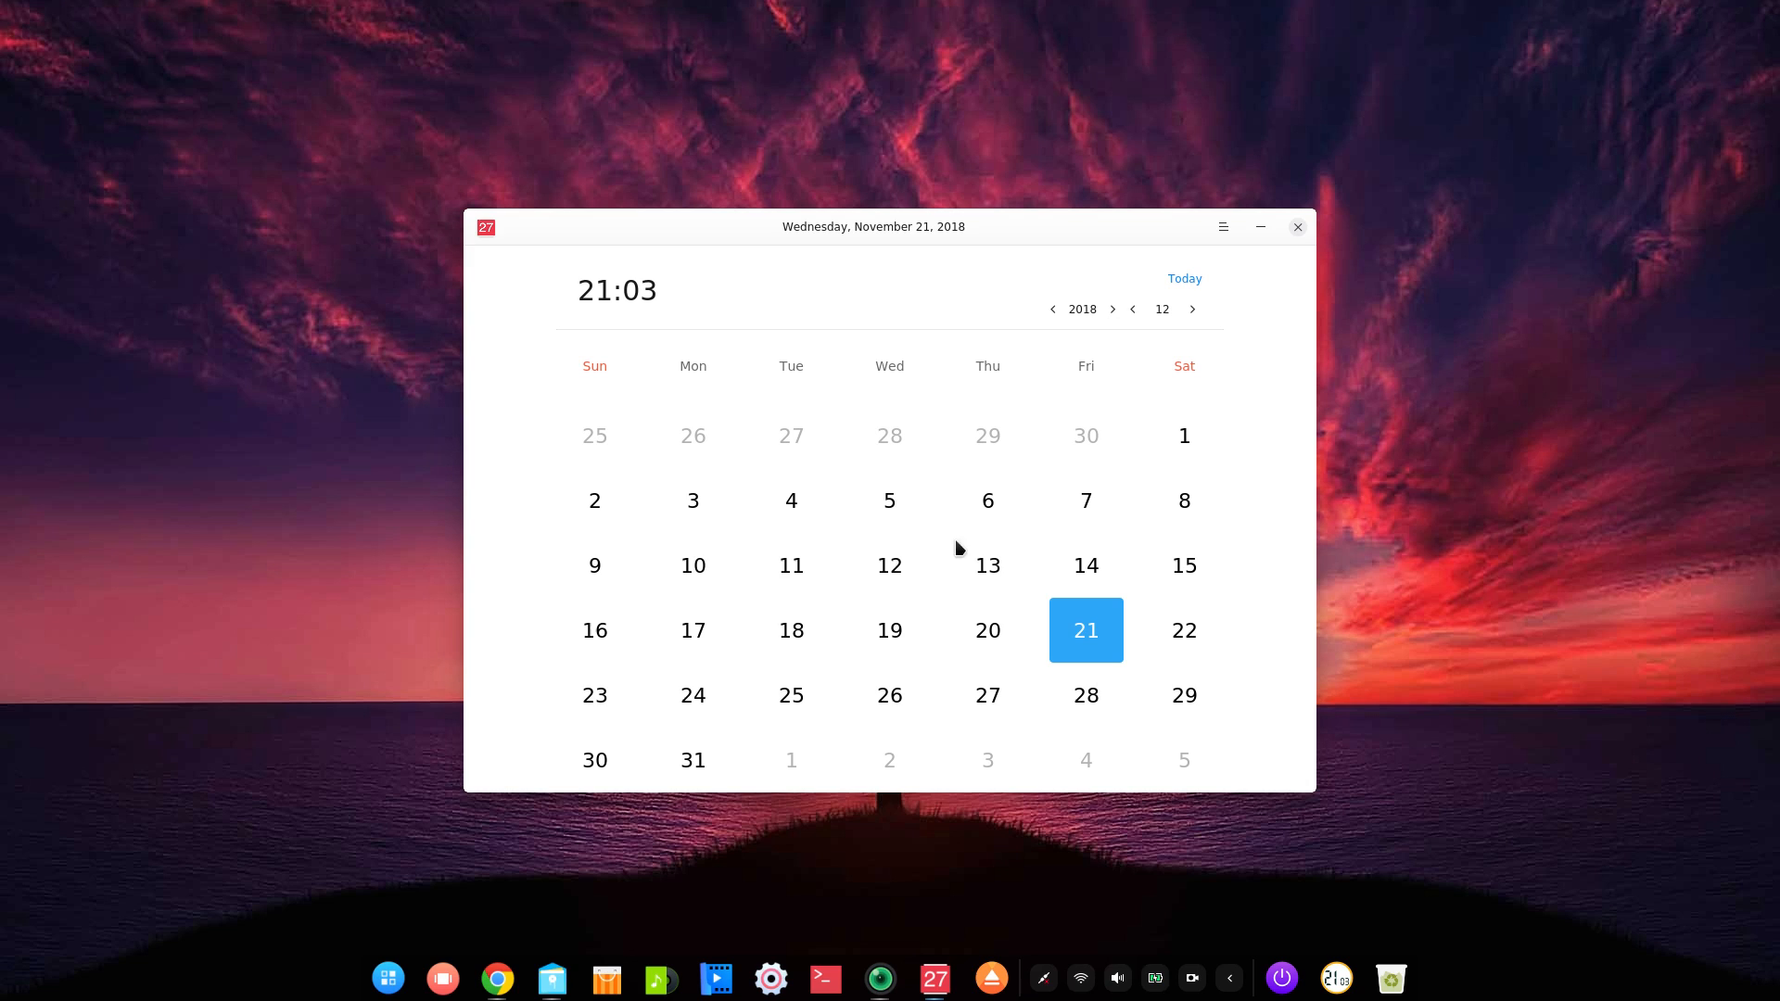
mouse_move(1243, 324)
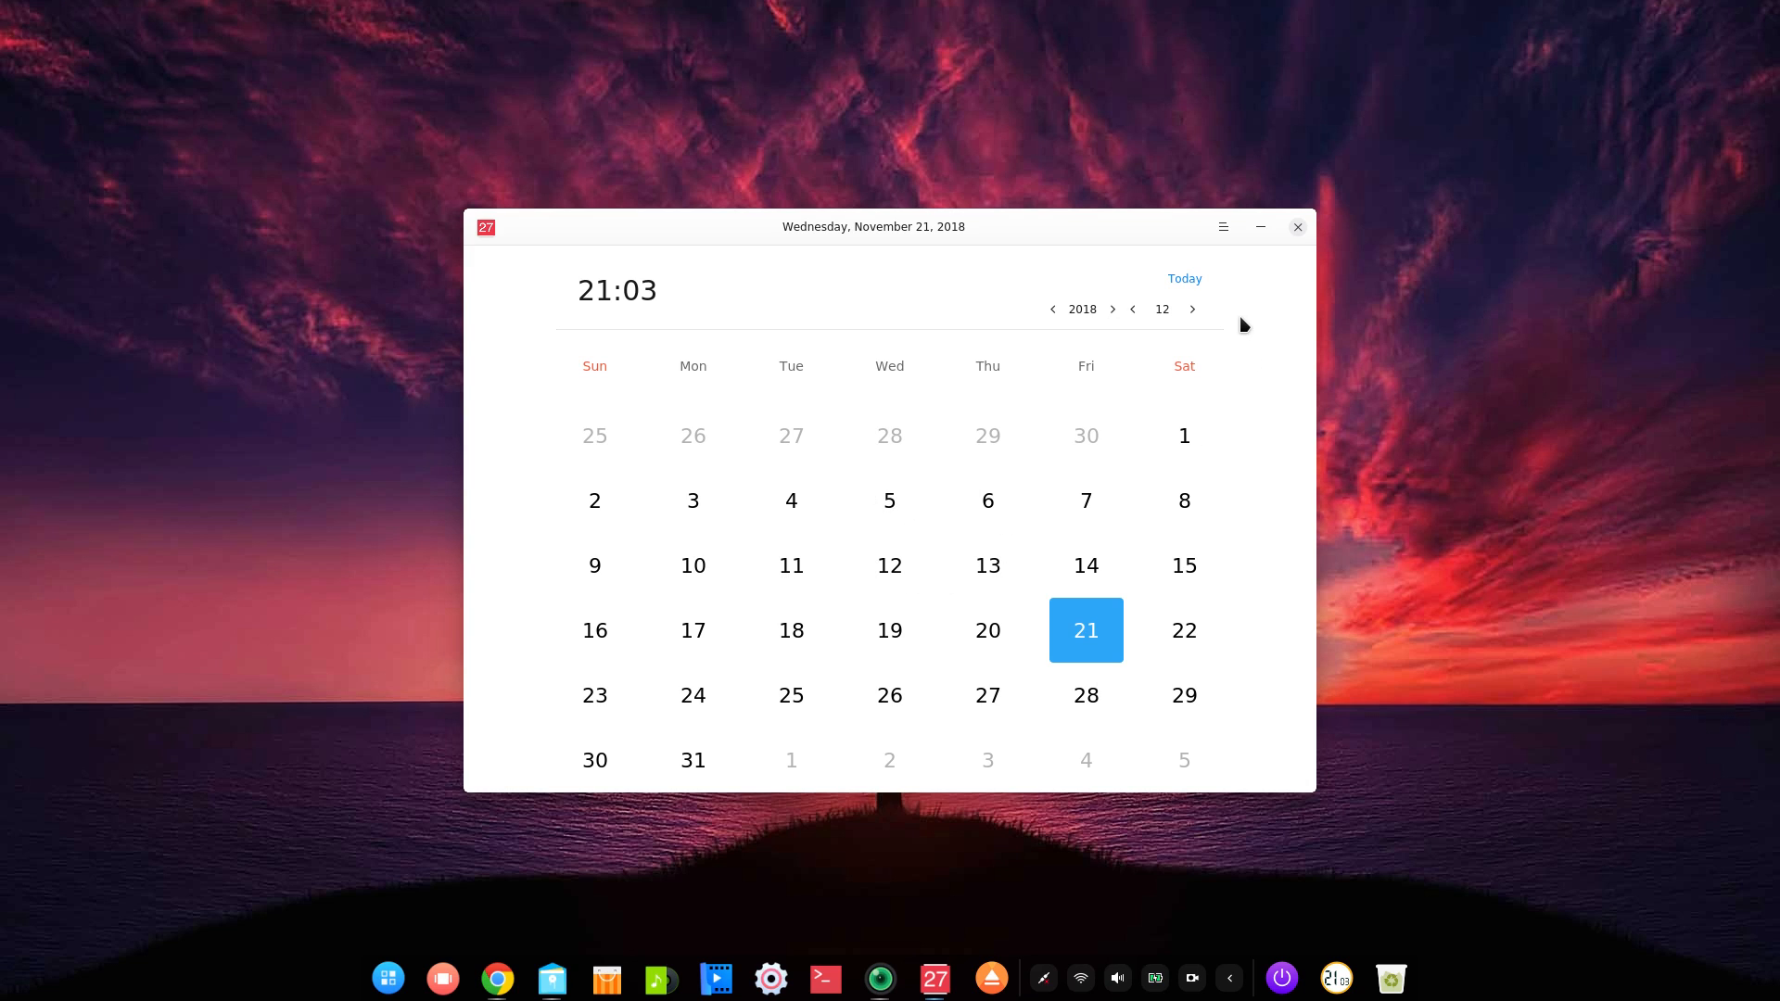
left_click(1224, 227)
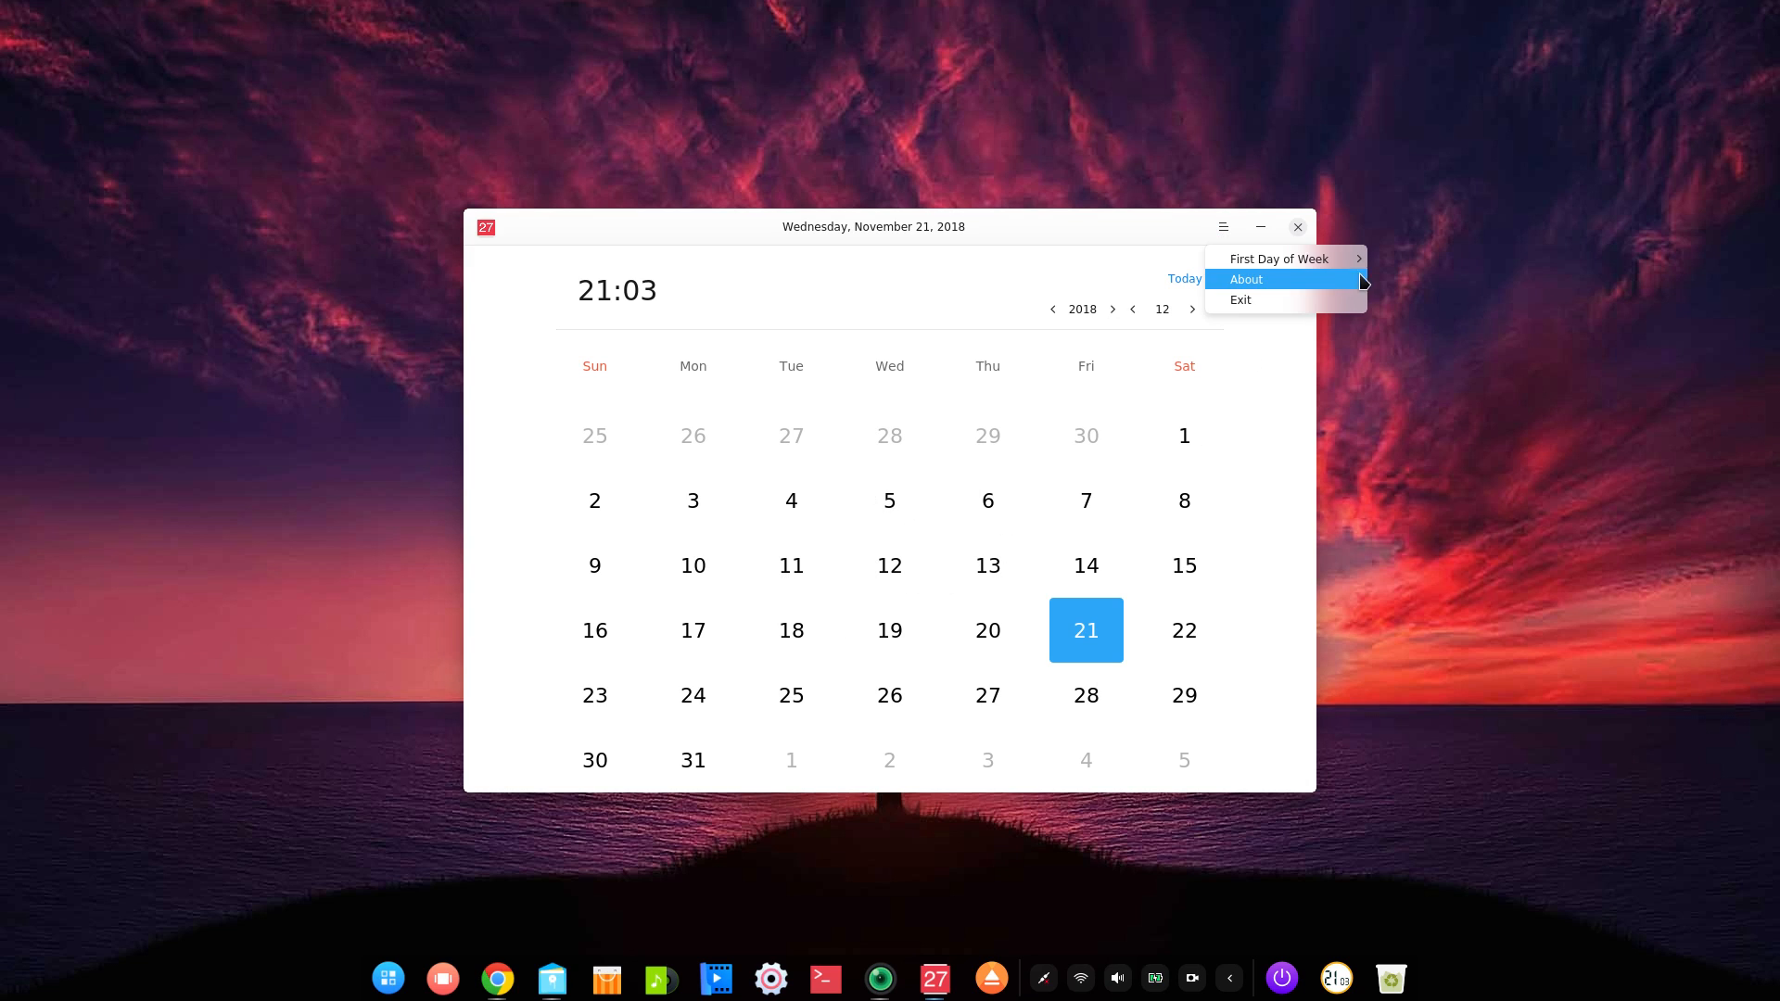
mouse_move(1280, 258)
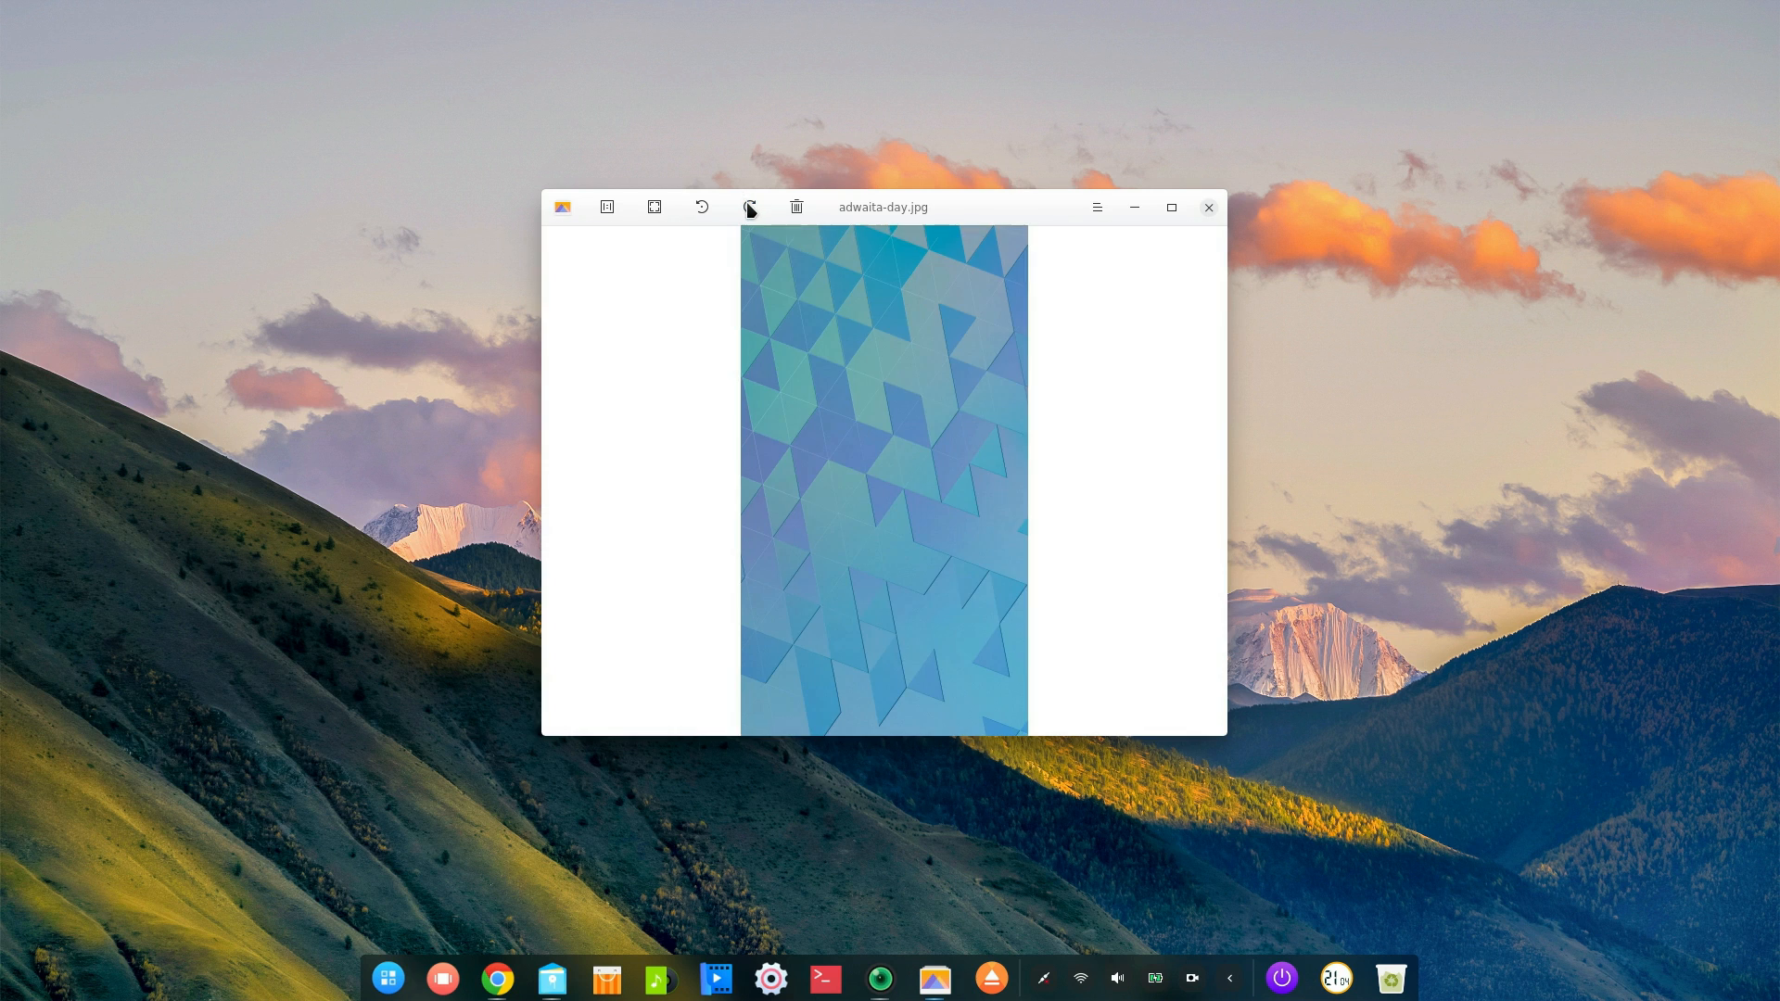
Step: Rotate adwaita-day.jpg a quarter turn, view it at actual size, and restore the window
left_click(702, 207)
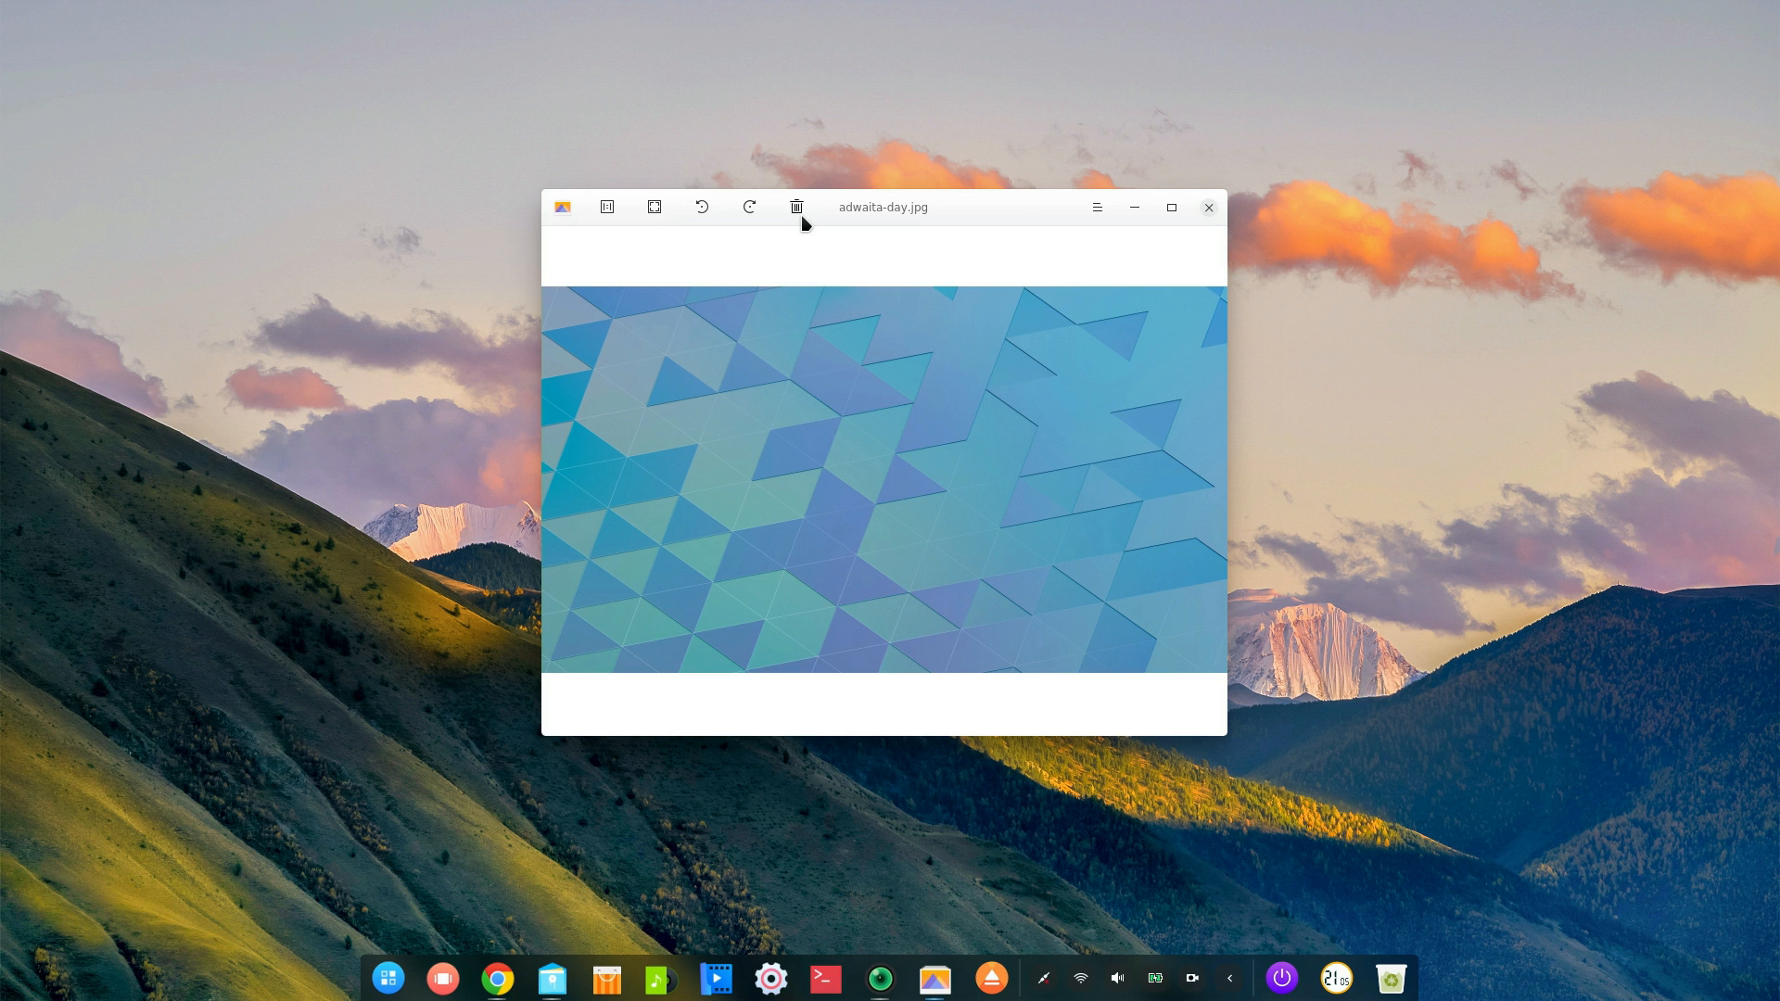
mouse_move(653, 208)
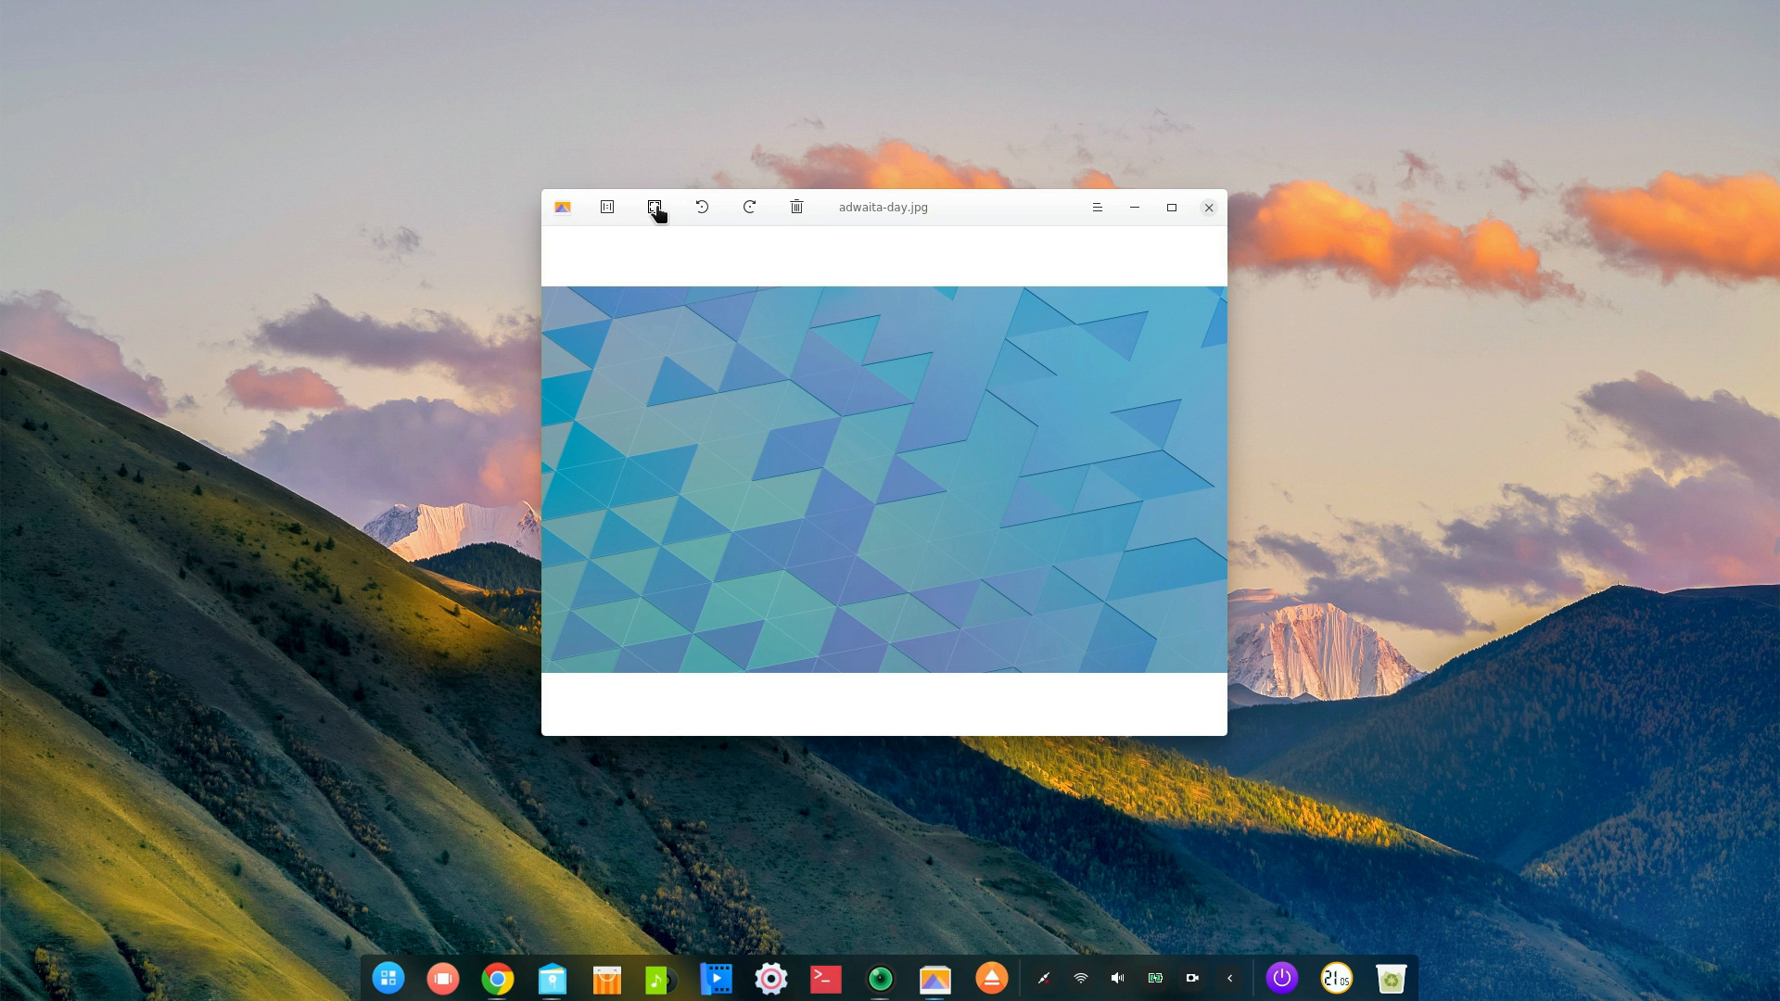
left_click(608, 207)
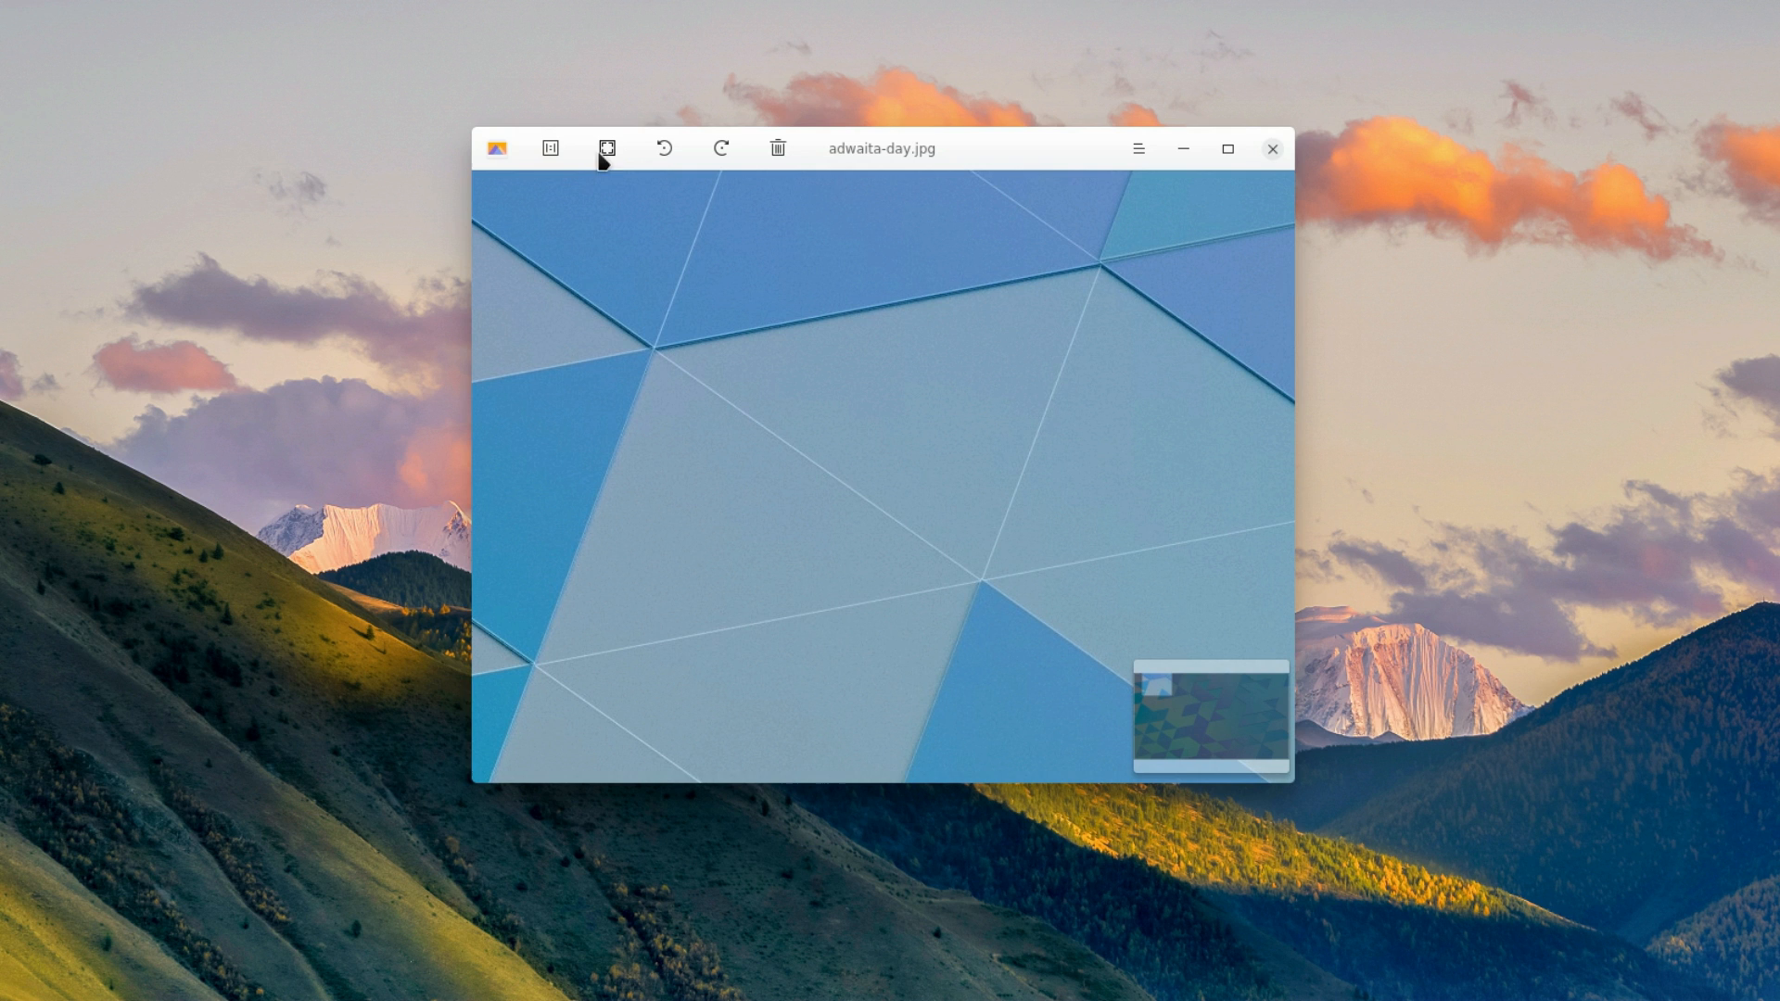
left_click(606, 148)
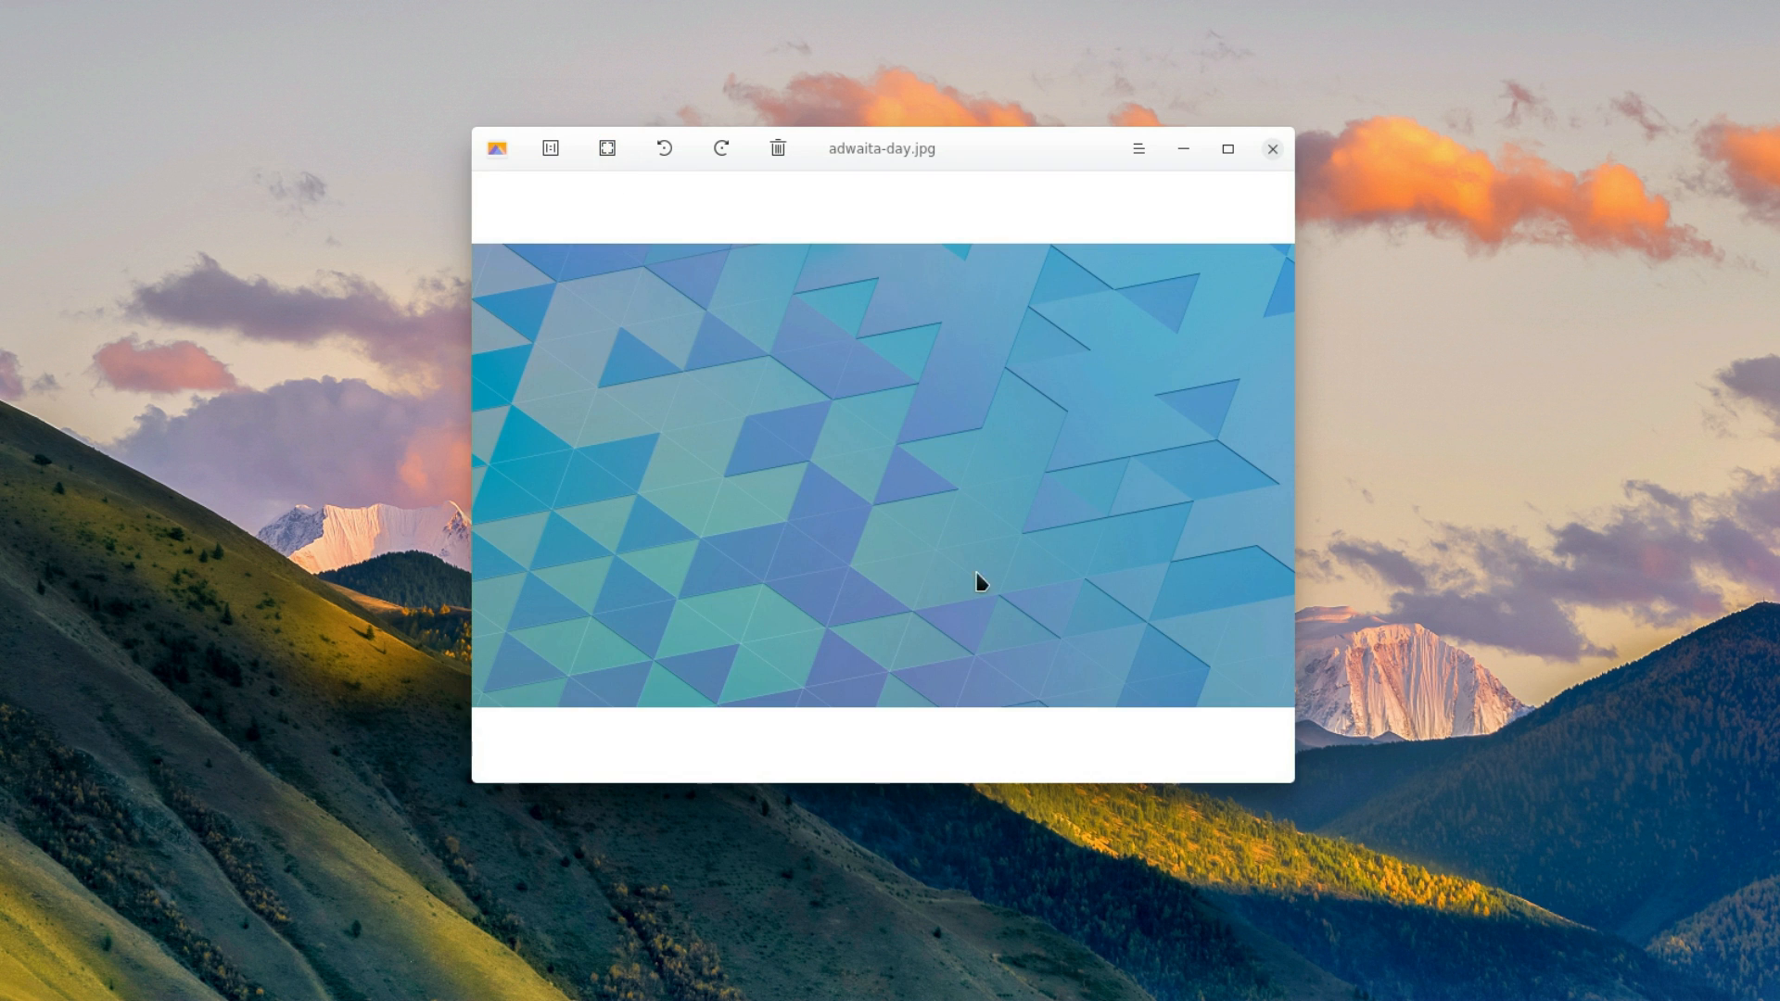
Step: Check adwaita-day.jpg's image info, close it, and browse two images ahead
right_click(980, 583)
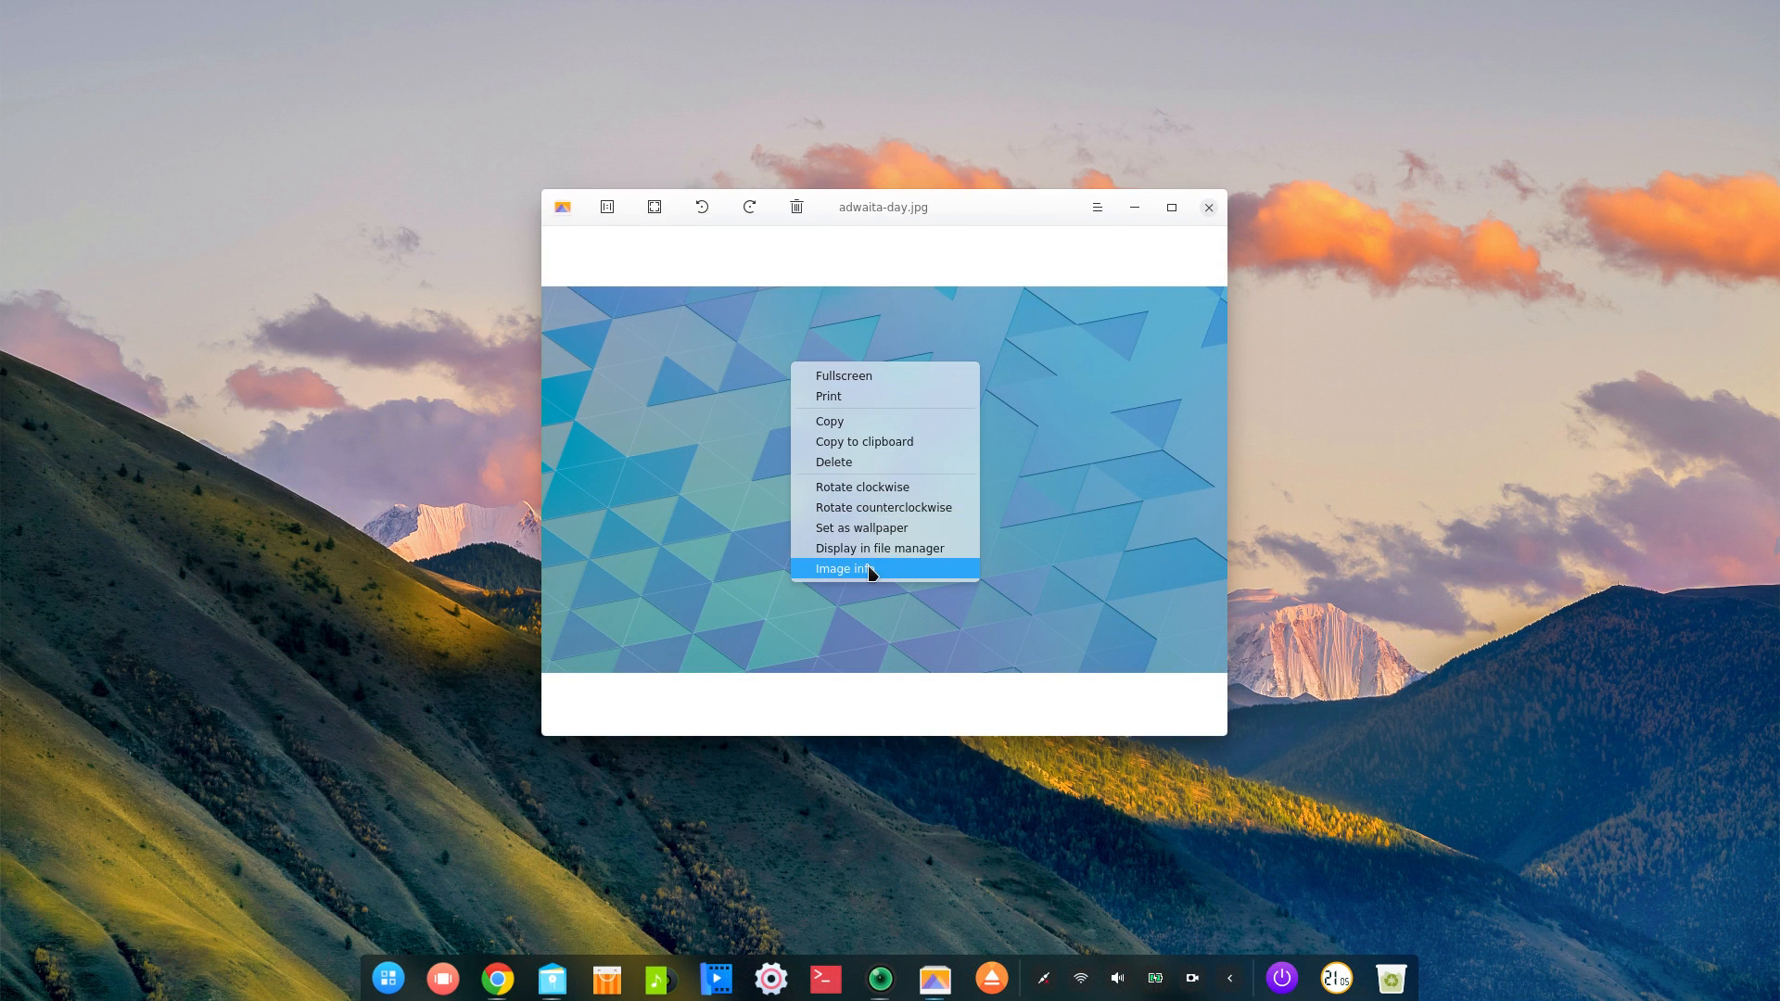
left_click(844, 568)
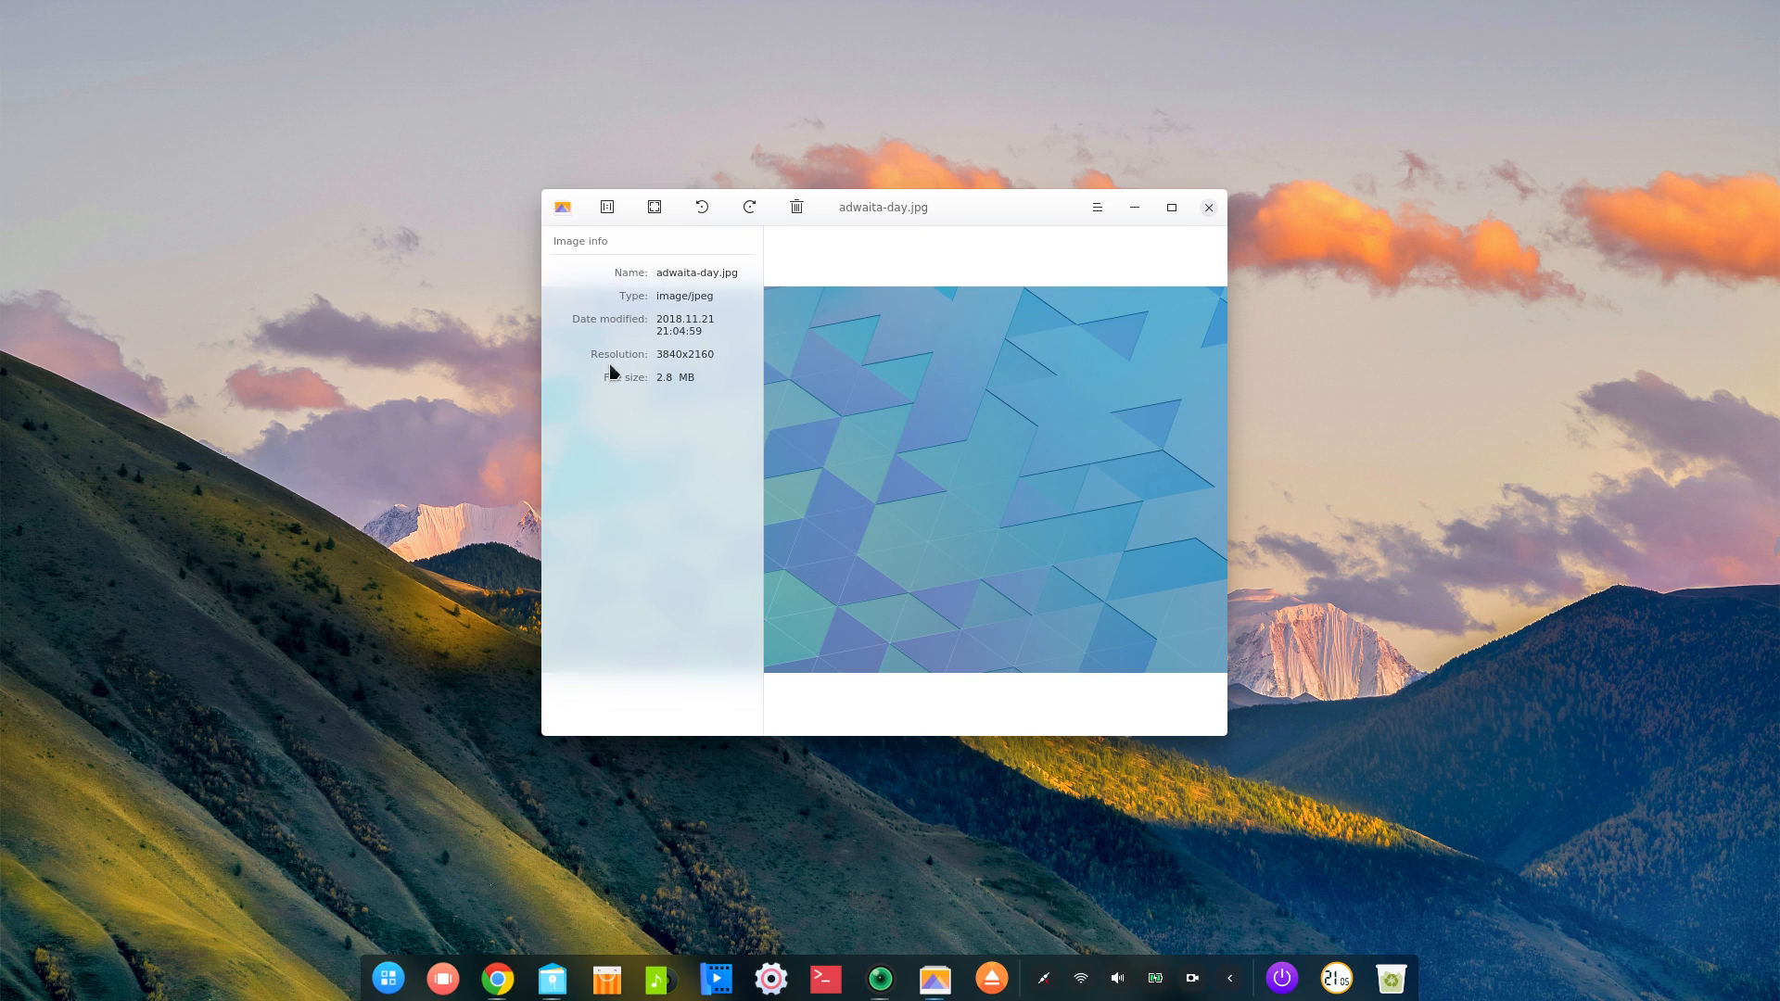
left_click(606, 207)
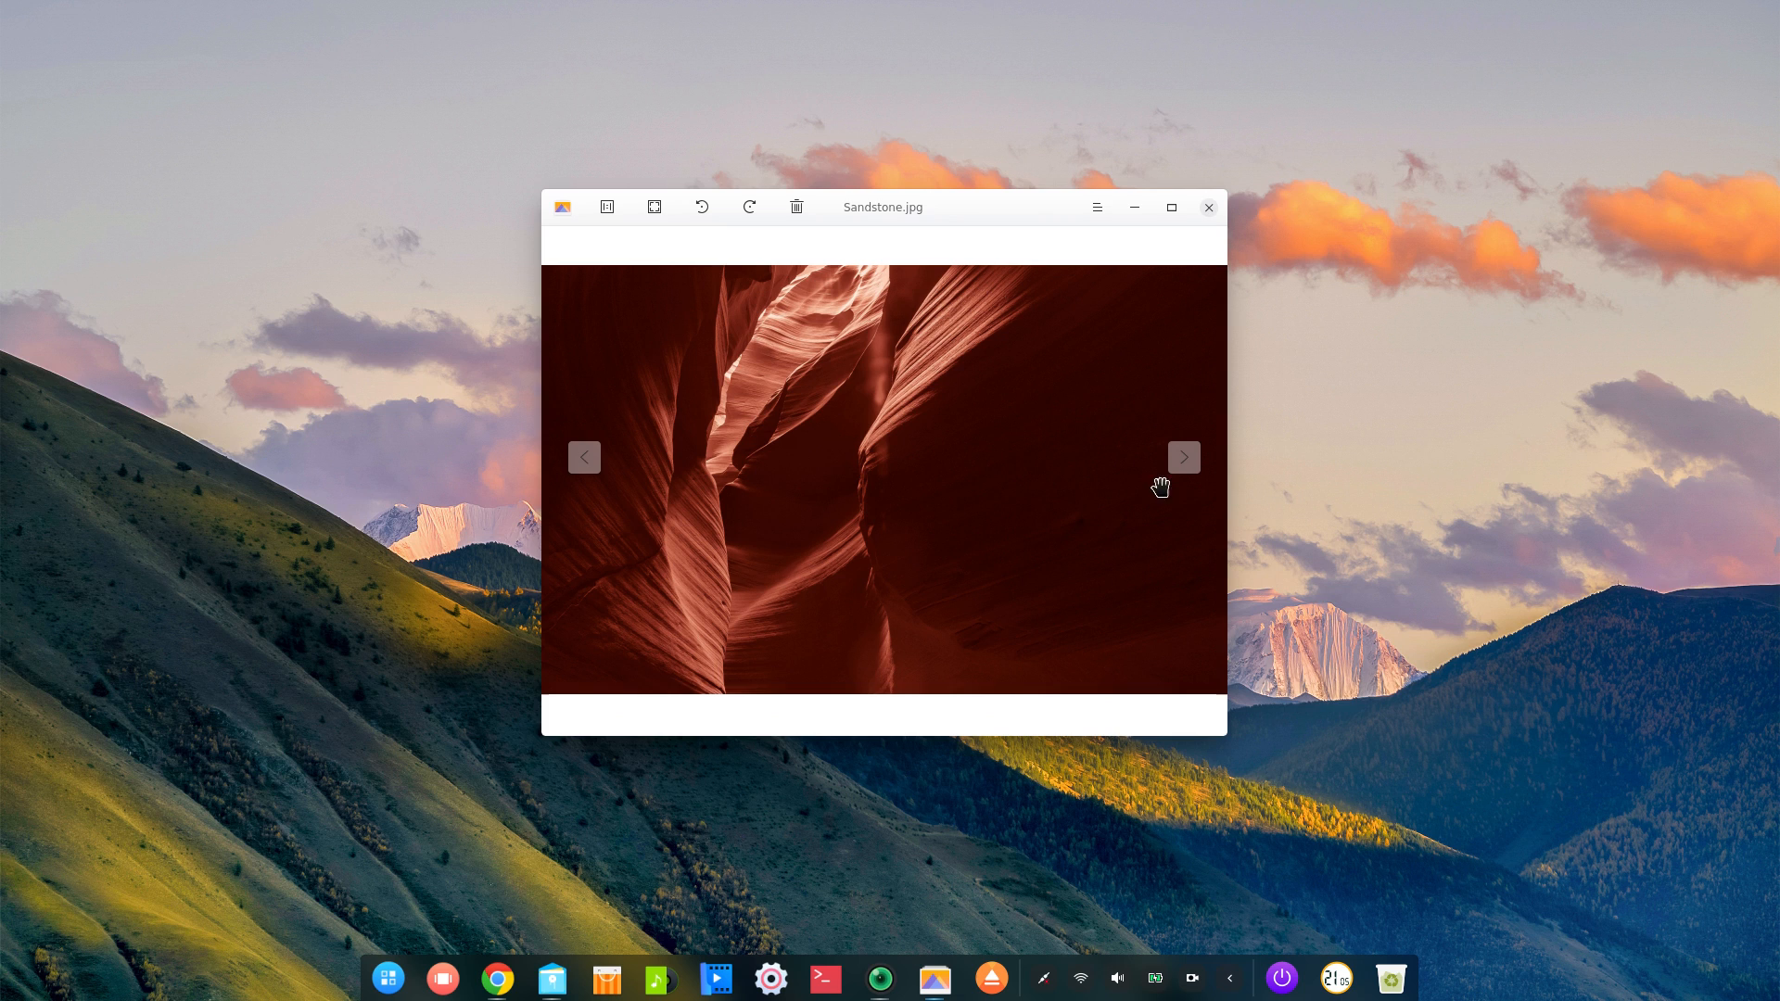
left_click(1183, 457)
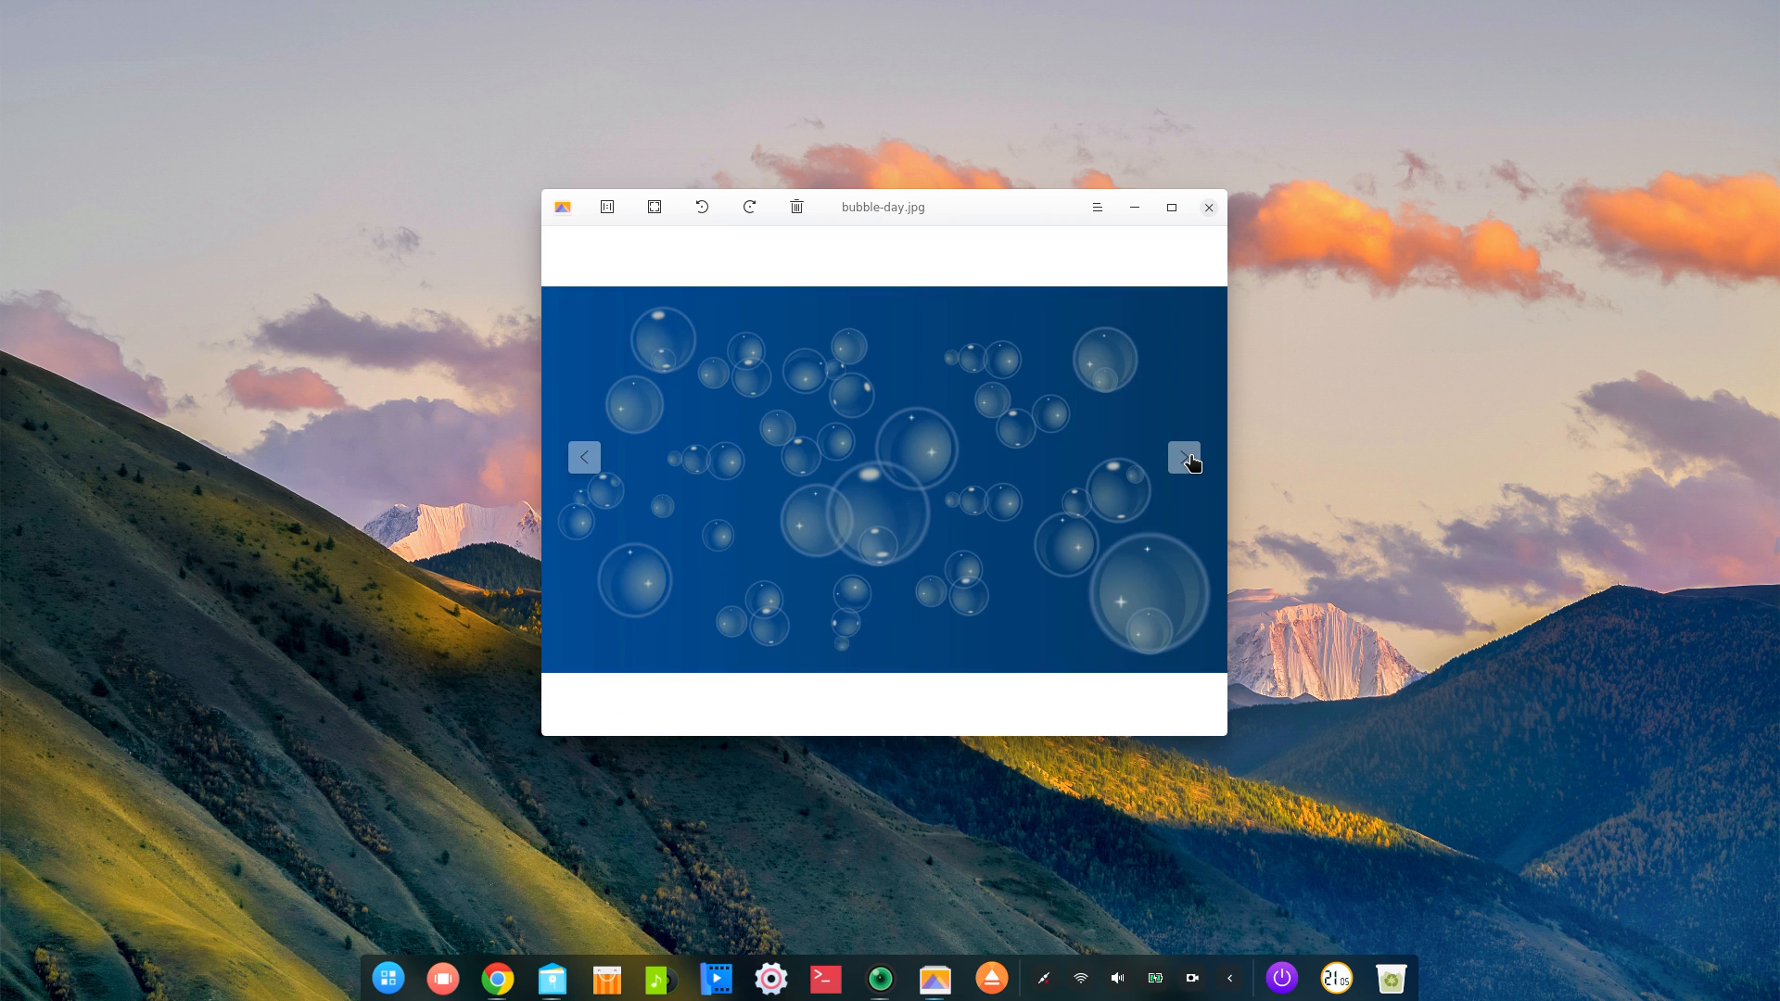
left_click(1183, 458)
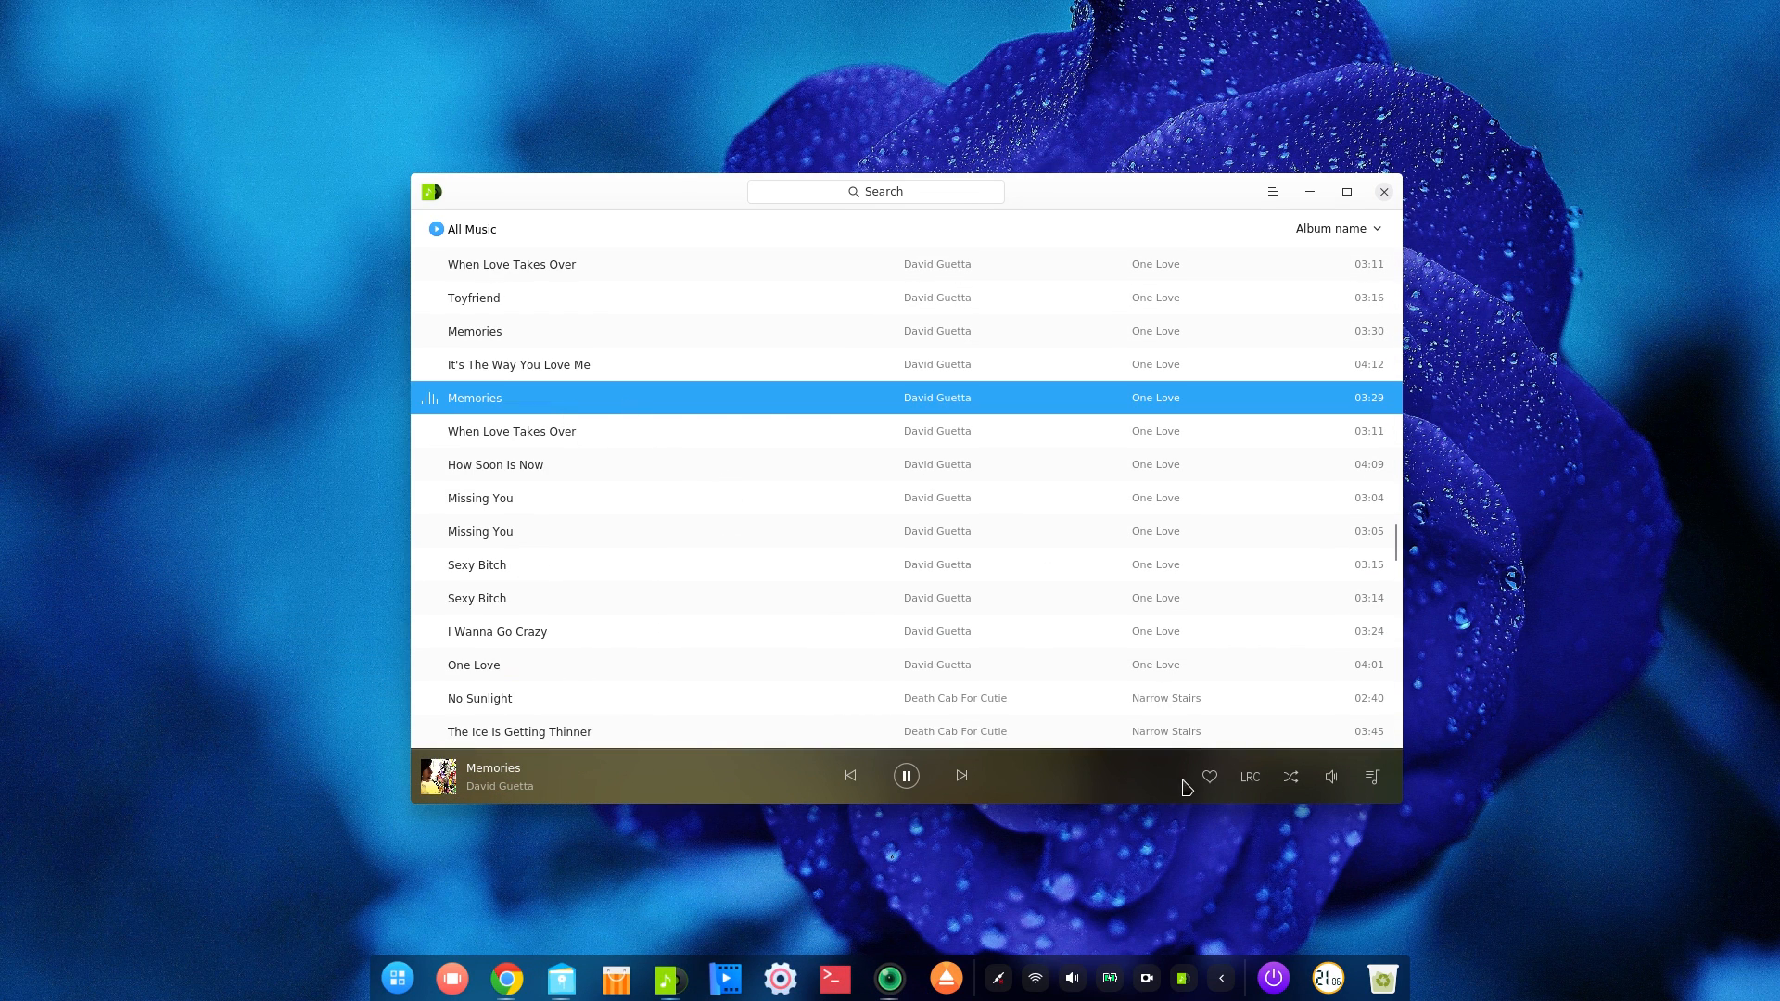
Step: Add Memories to favorites and switch the music player to the dark theme
left_click(1209, 777)
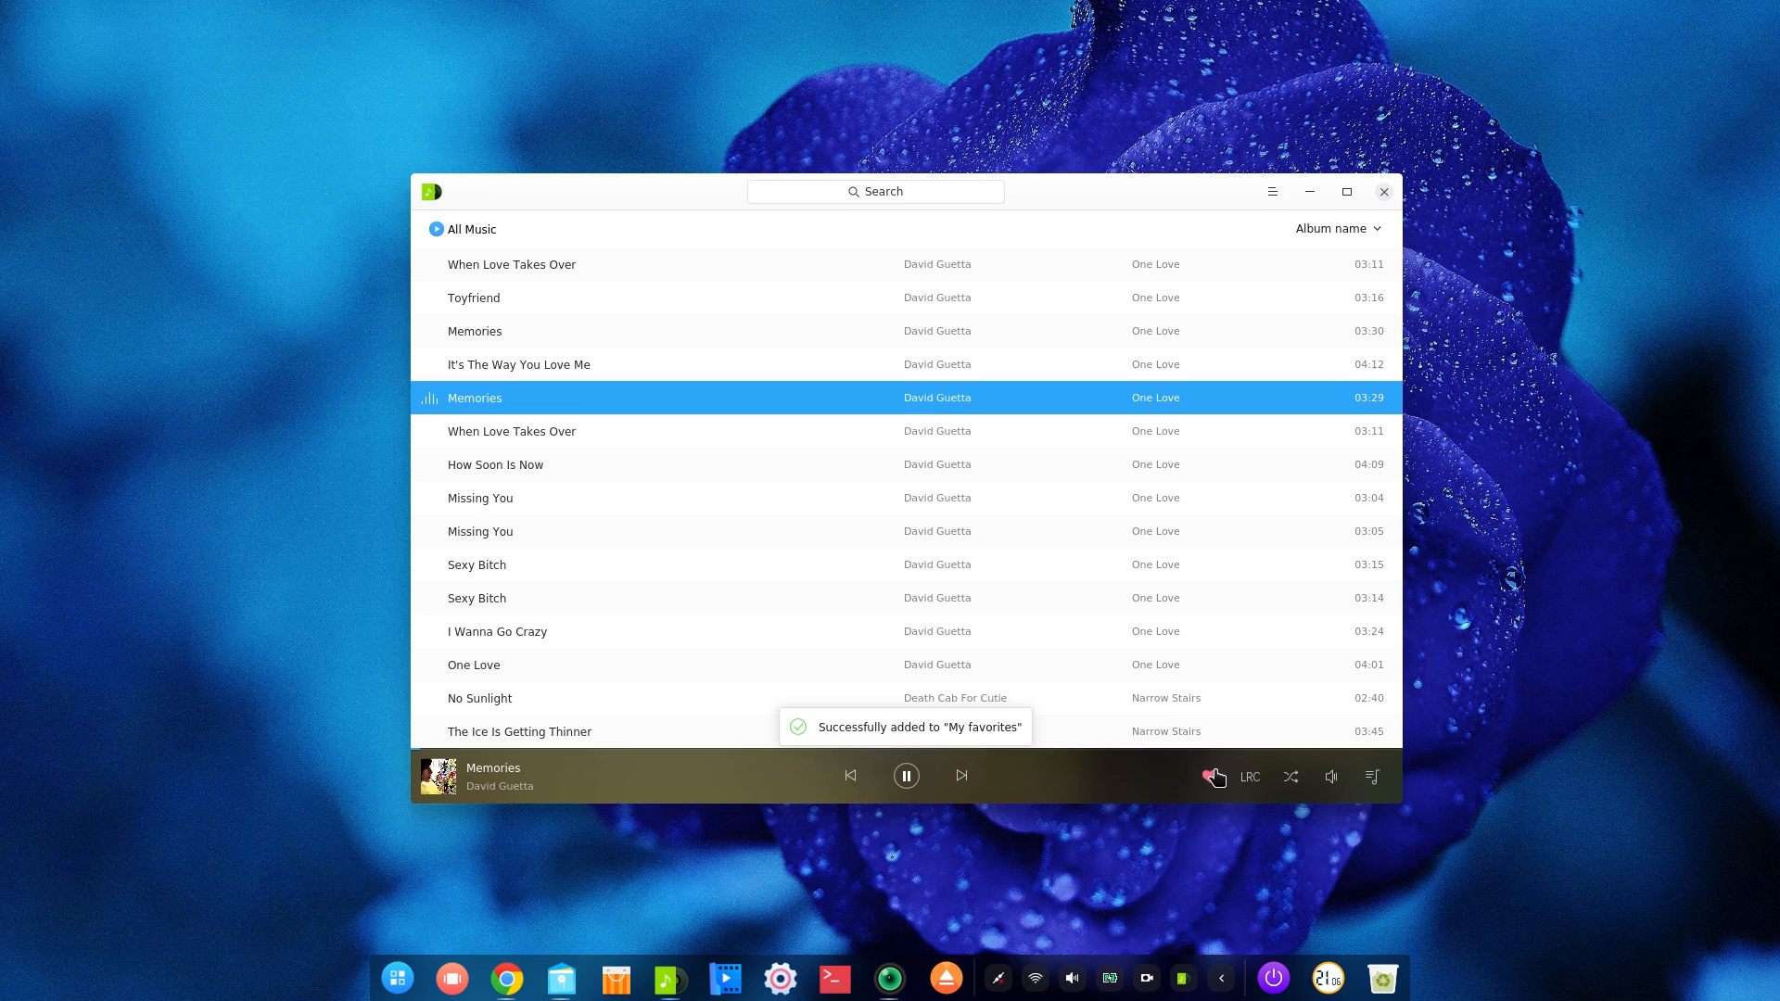
right_click(517, 364)
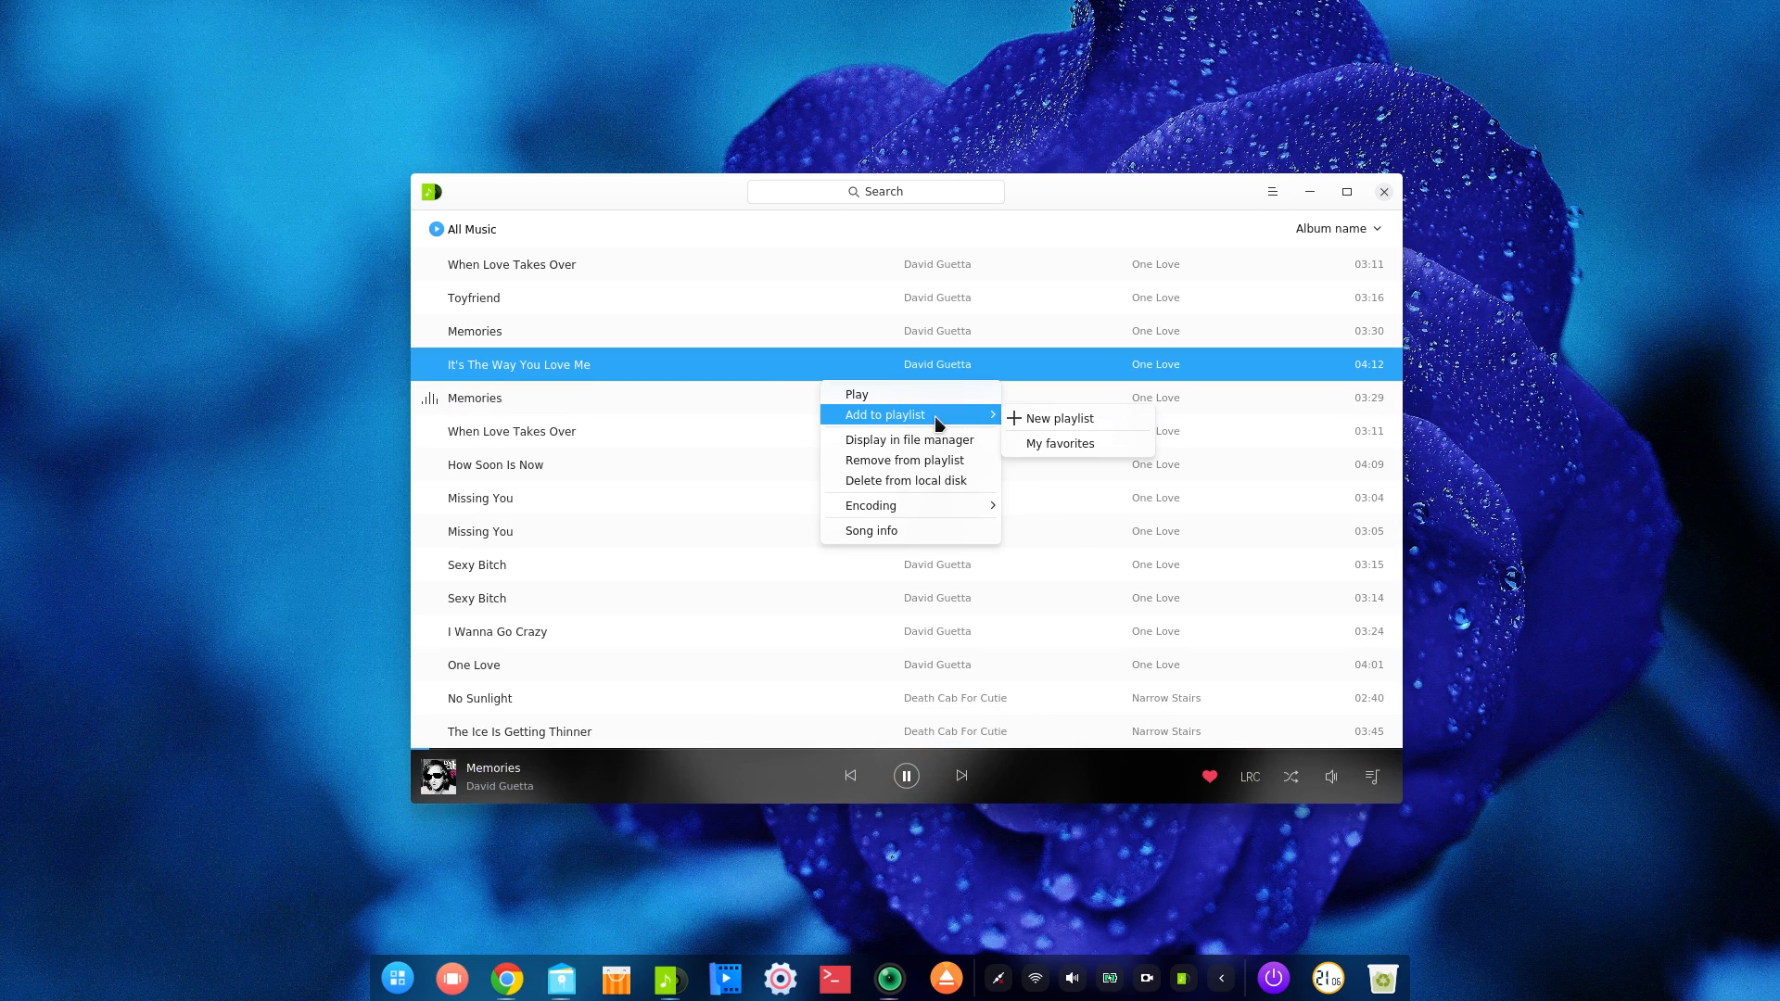
left_click(1059, 416)
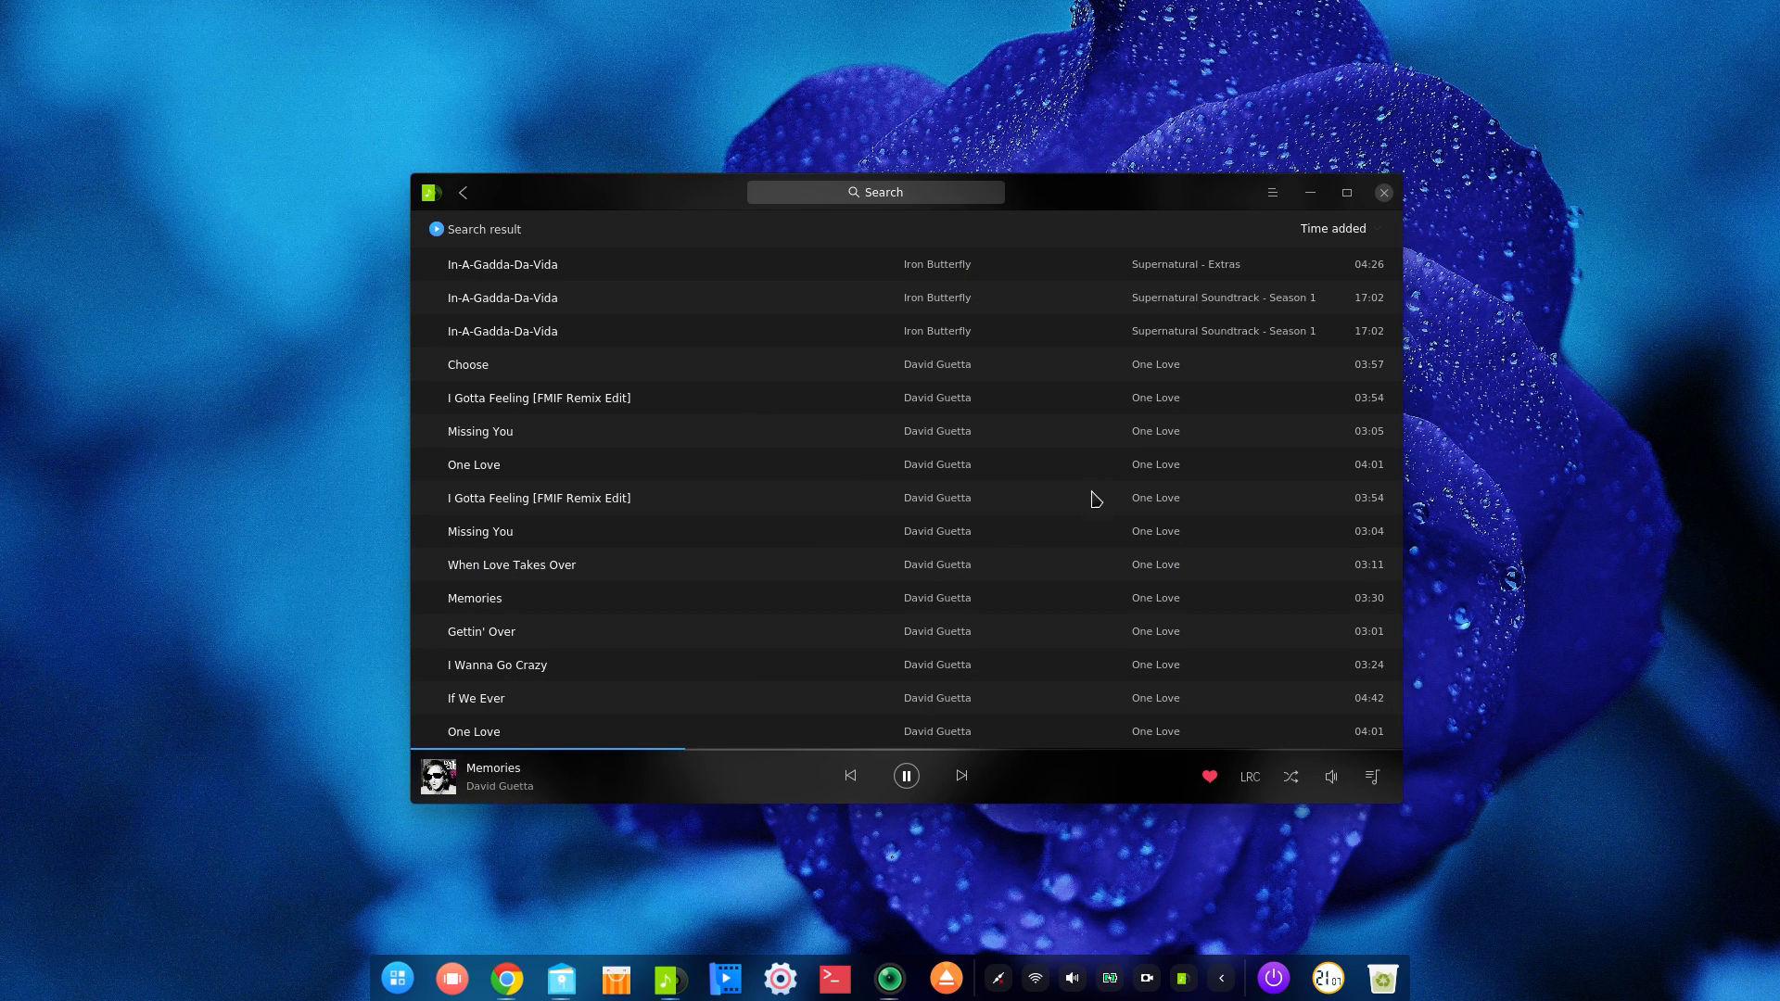
Step: Make closing the music player minimize it to the system tray
left_click(1271, 192)
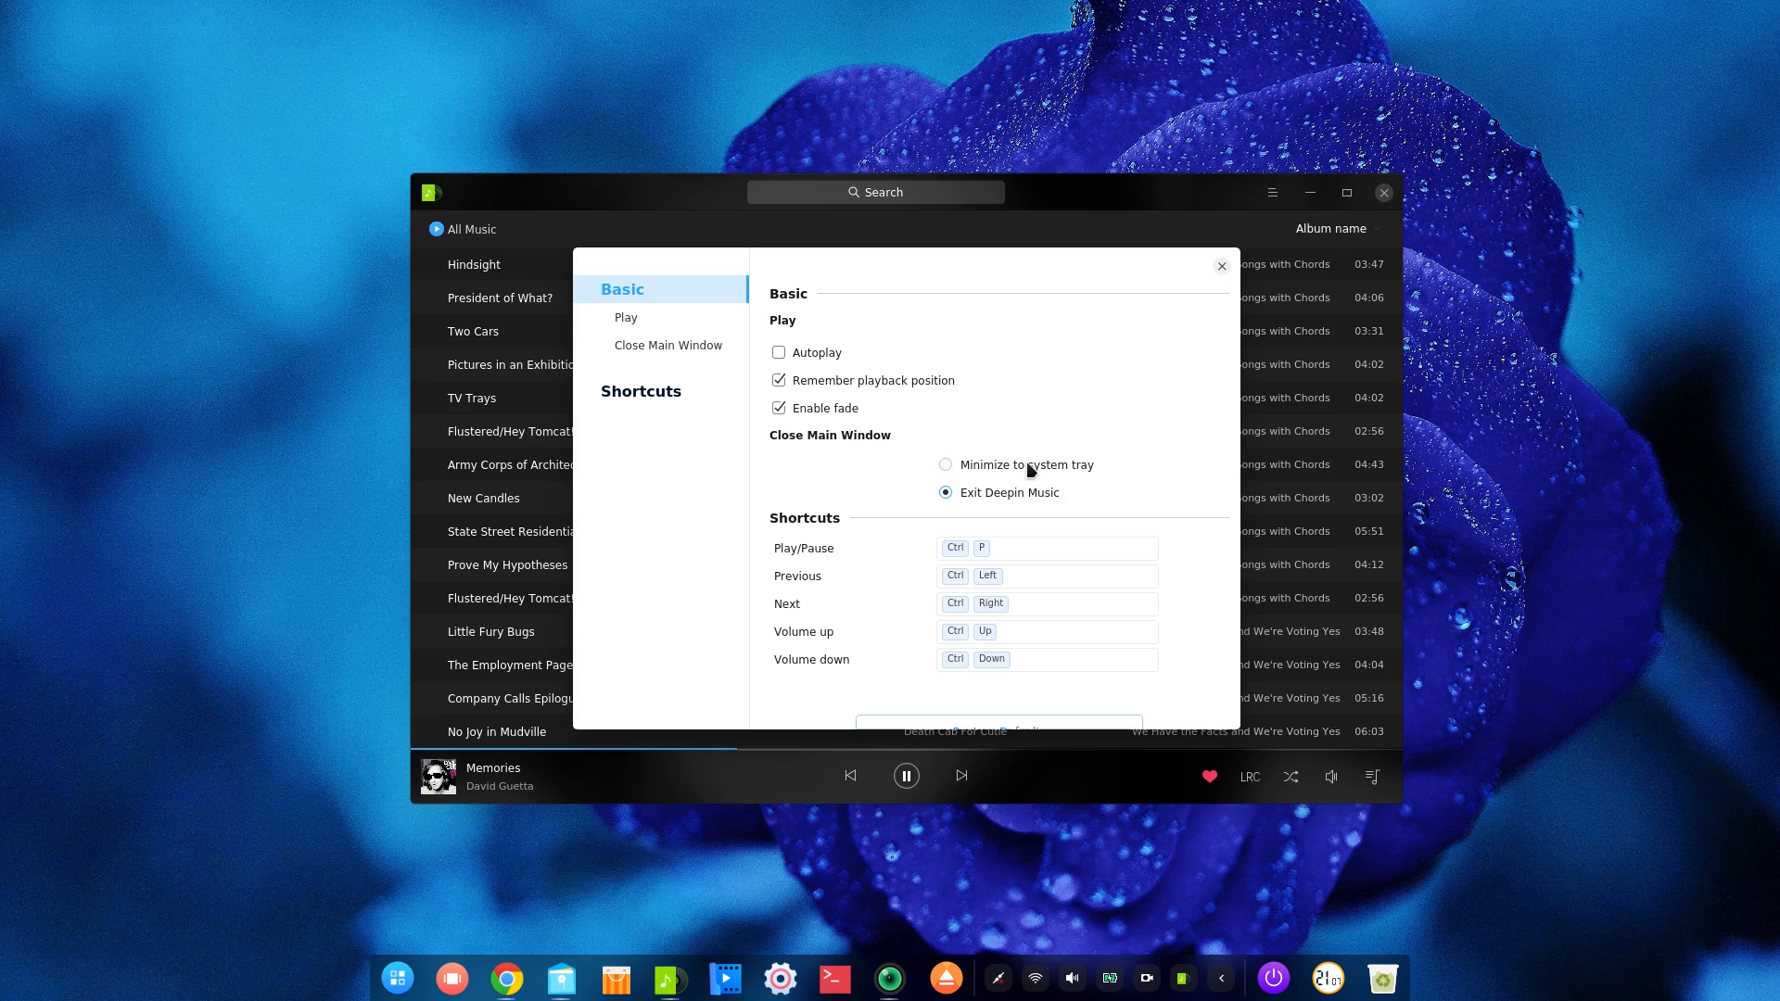
mouse_move(1129, 478)
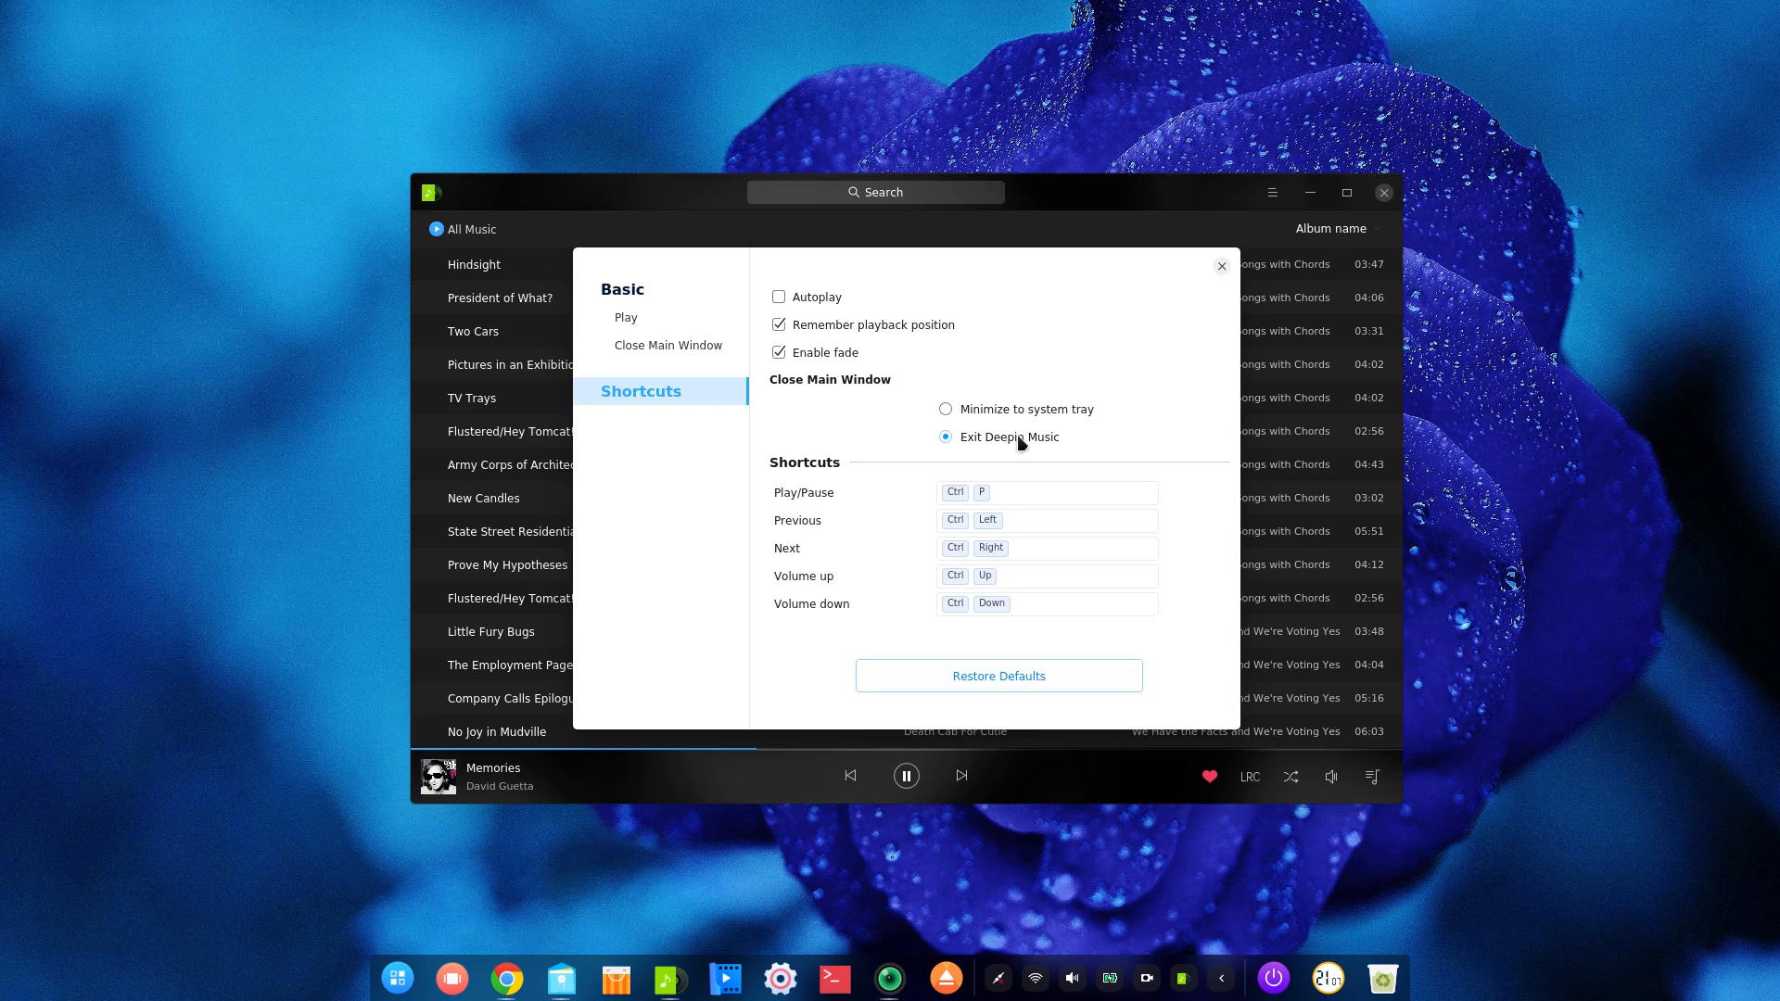
left_click(944, 409)
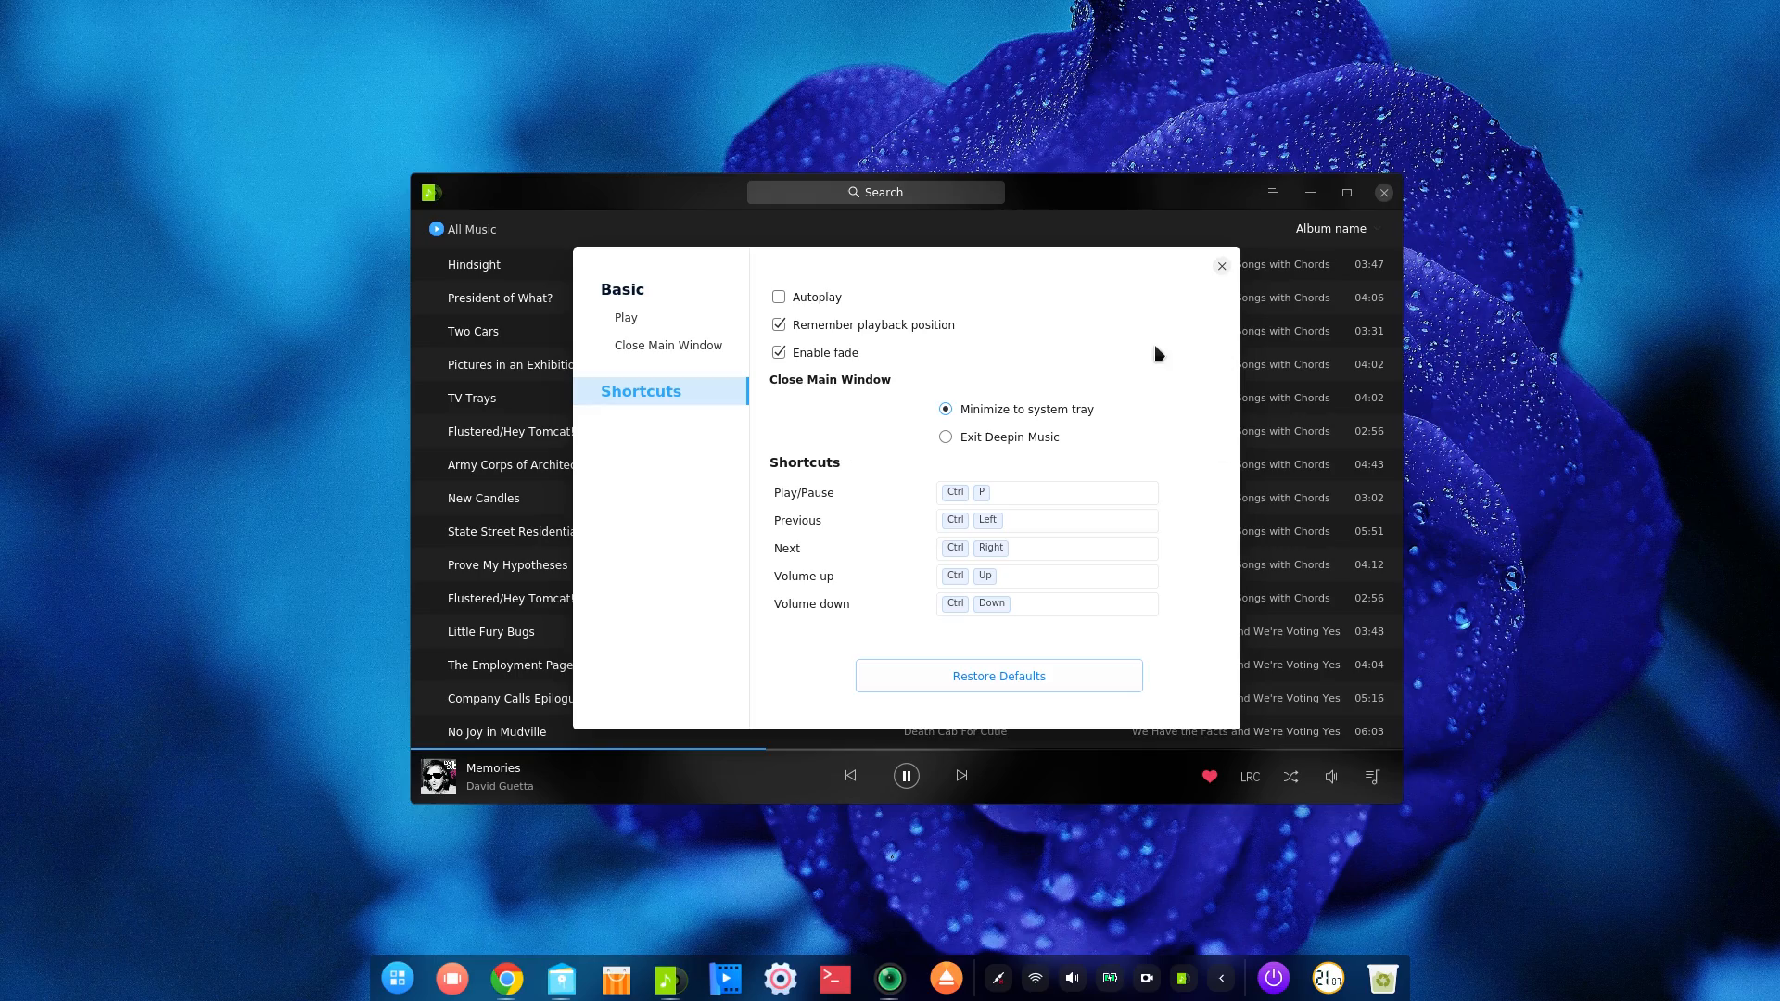
left_click(1221, 264)
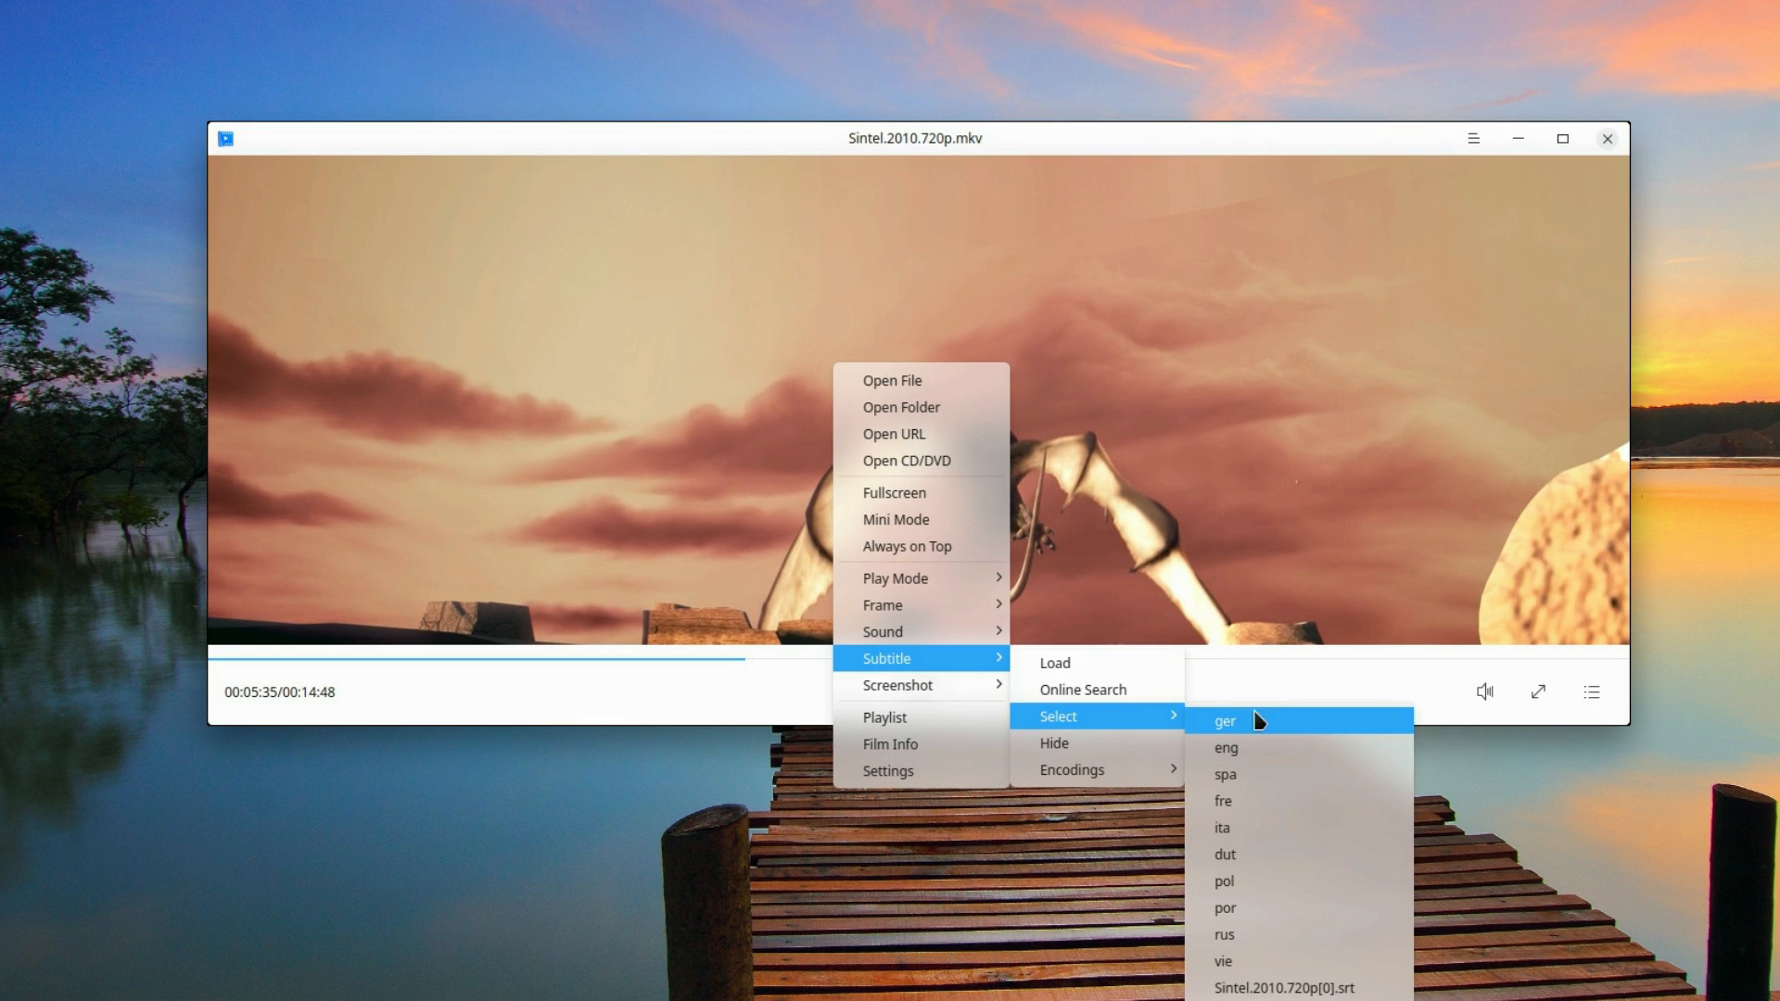
mouse_move(1272, 801)
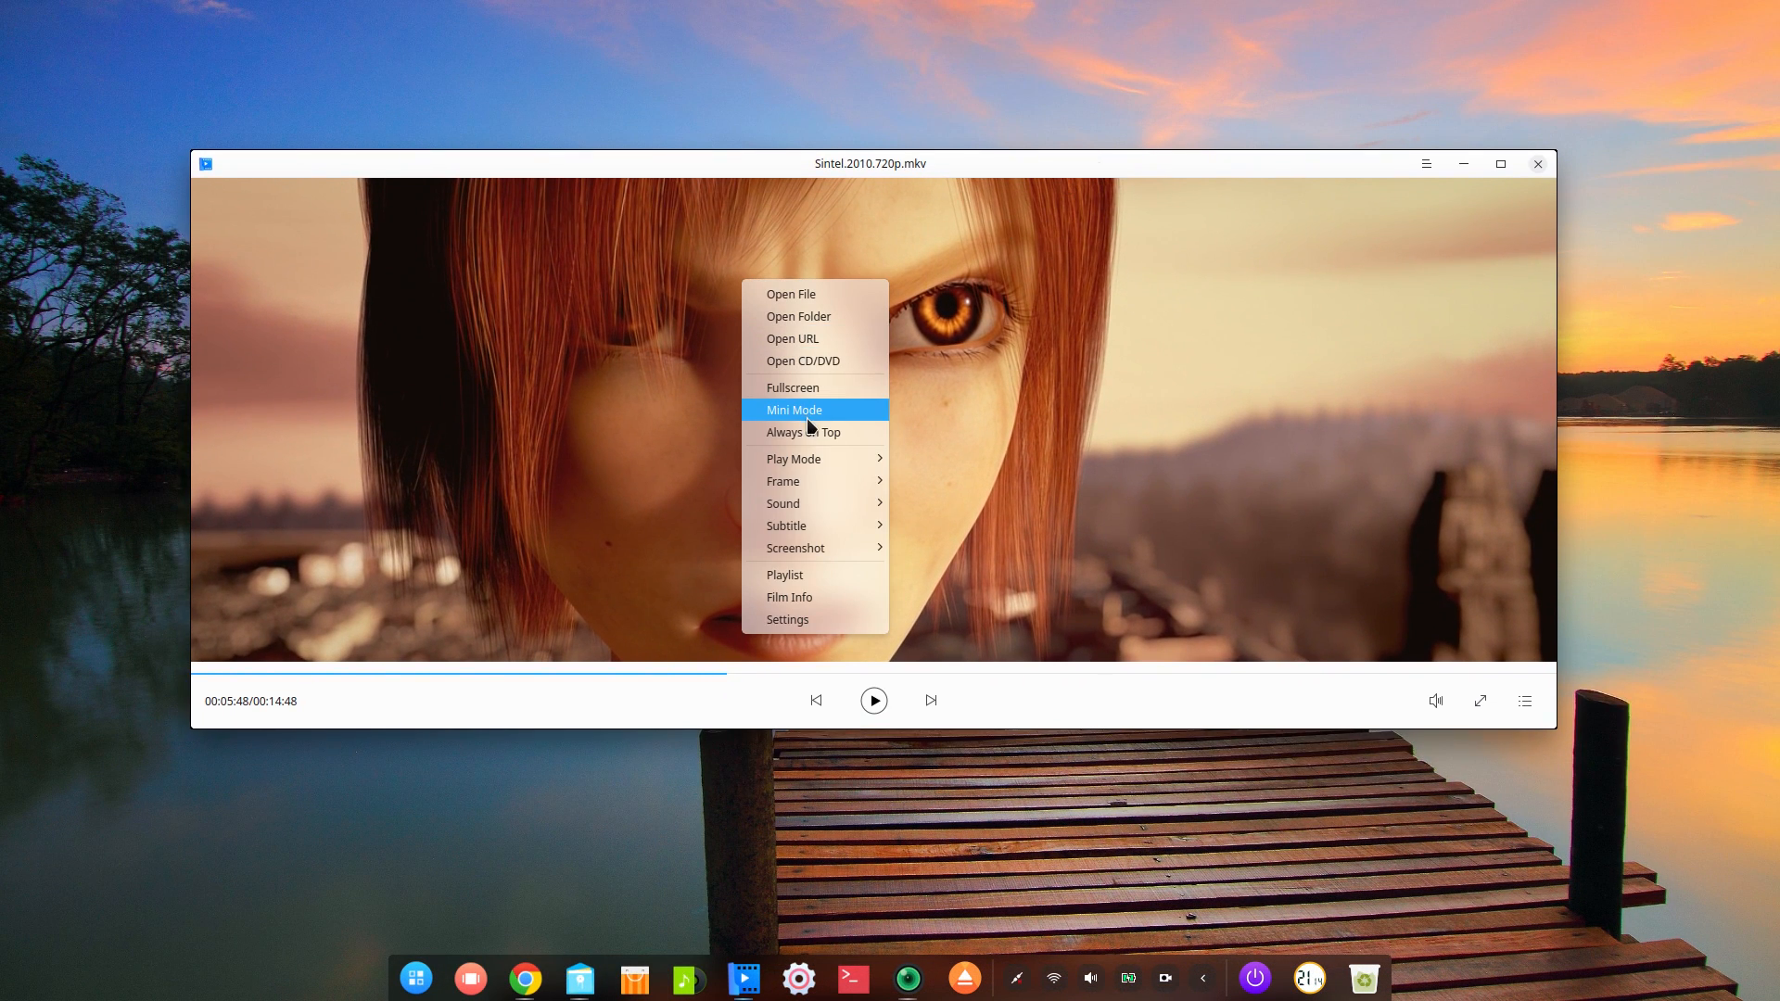
mouse_move(793, 621)
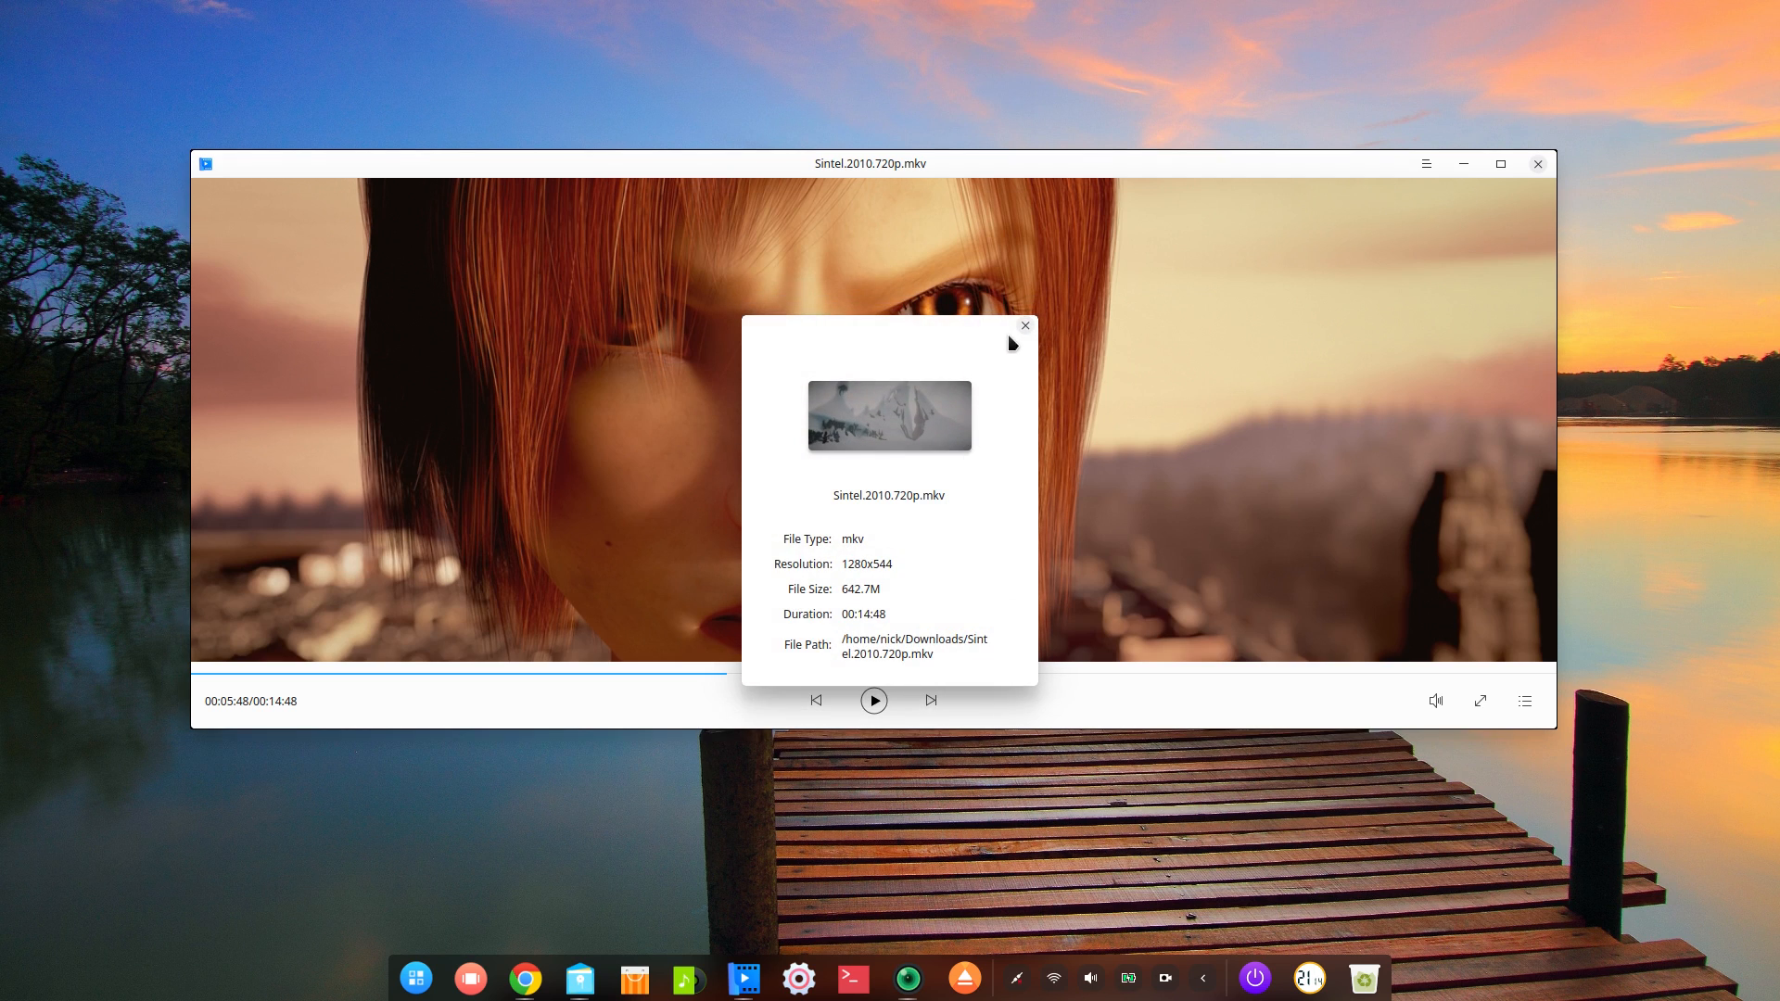
Step: Dismiss Sintel's film information and close the video player
left_click(1023, 325)
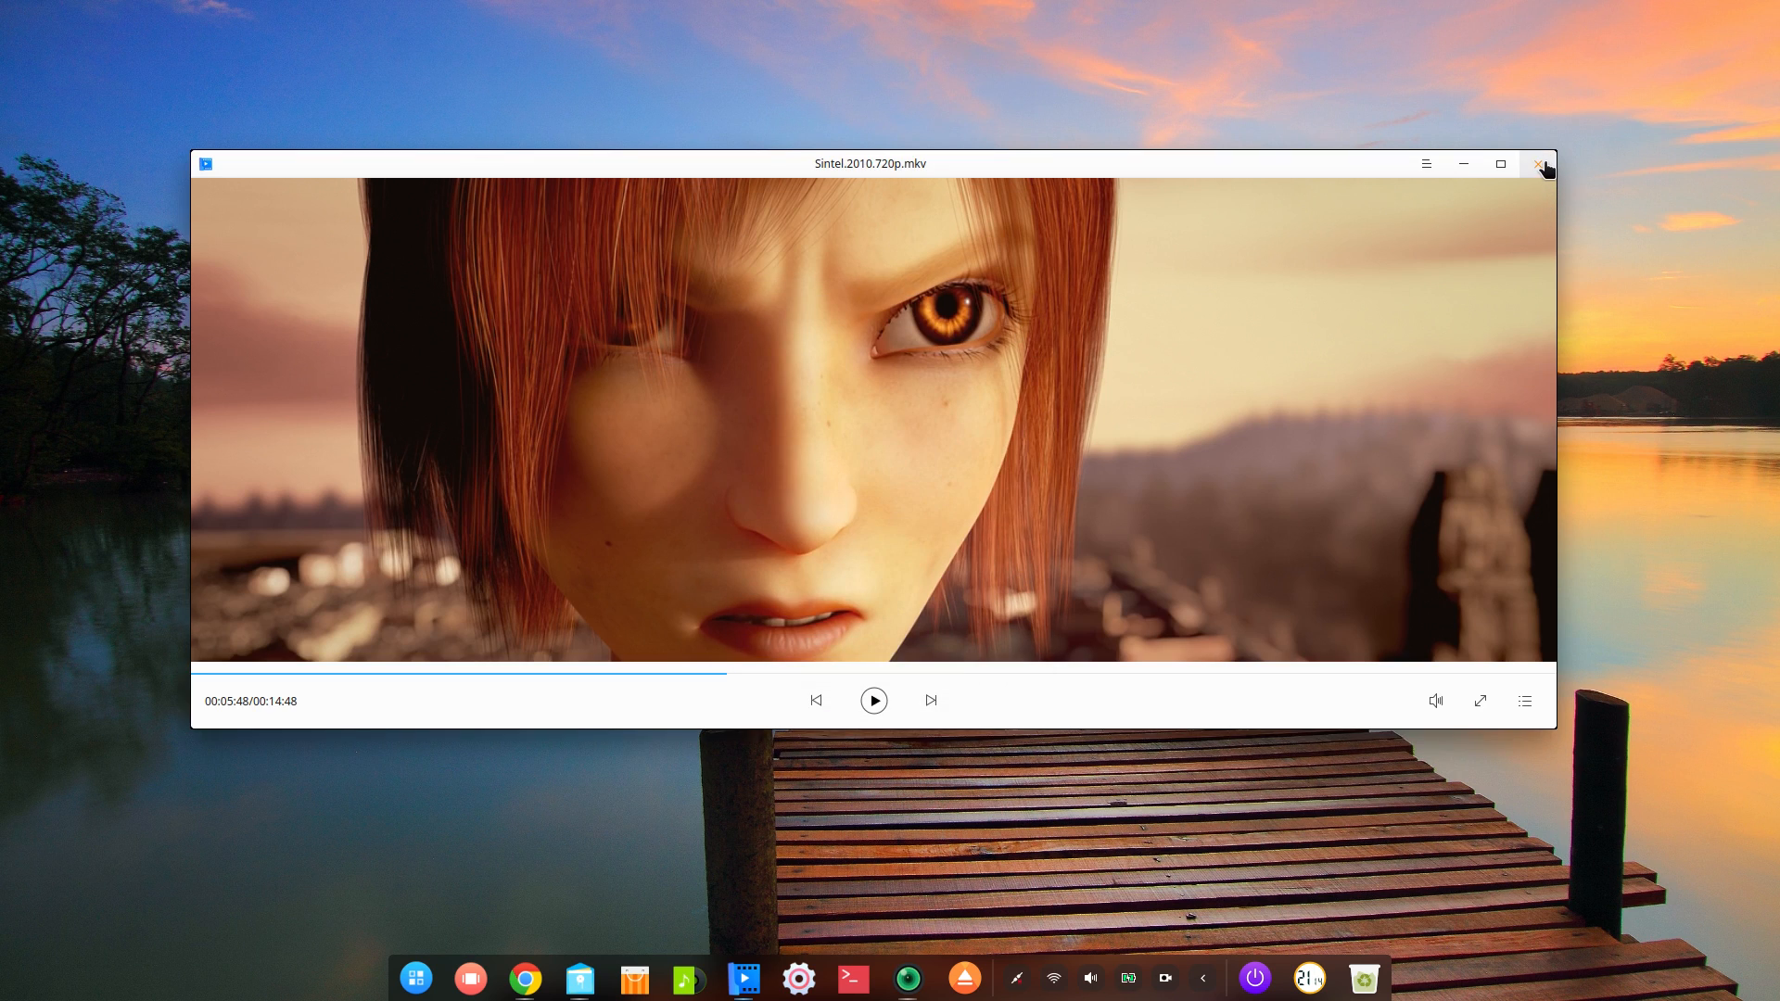
left_click(1543, 163)
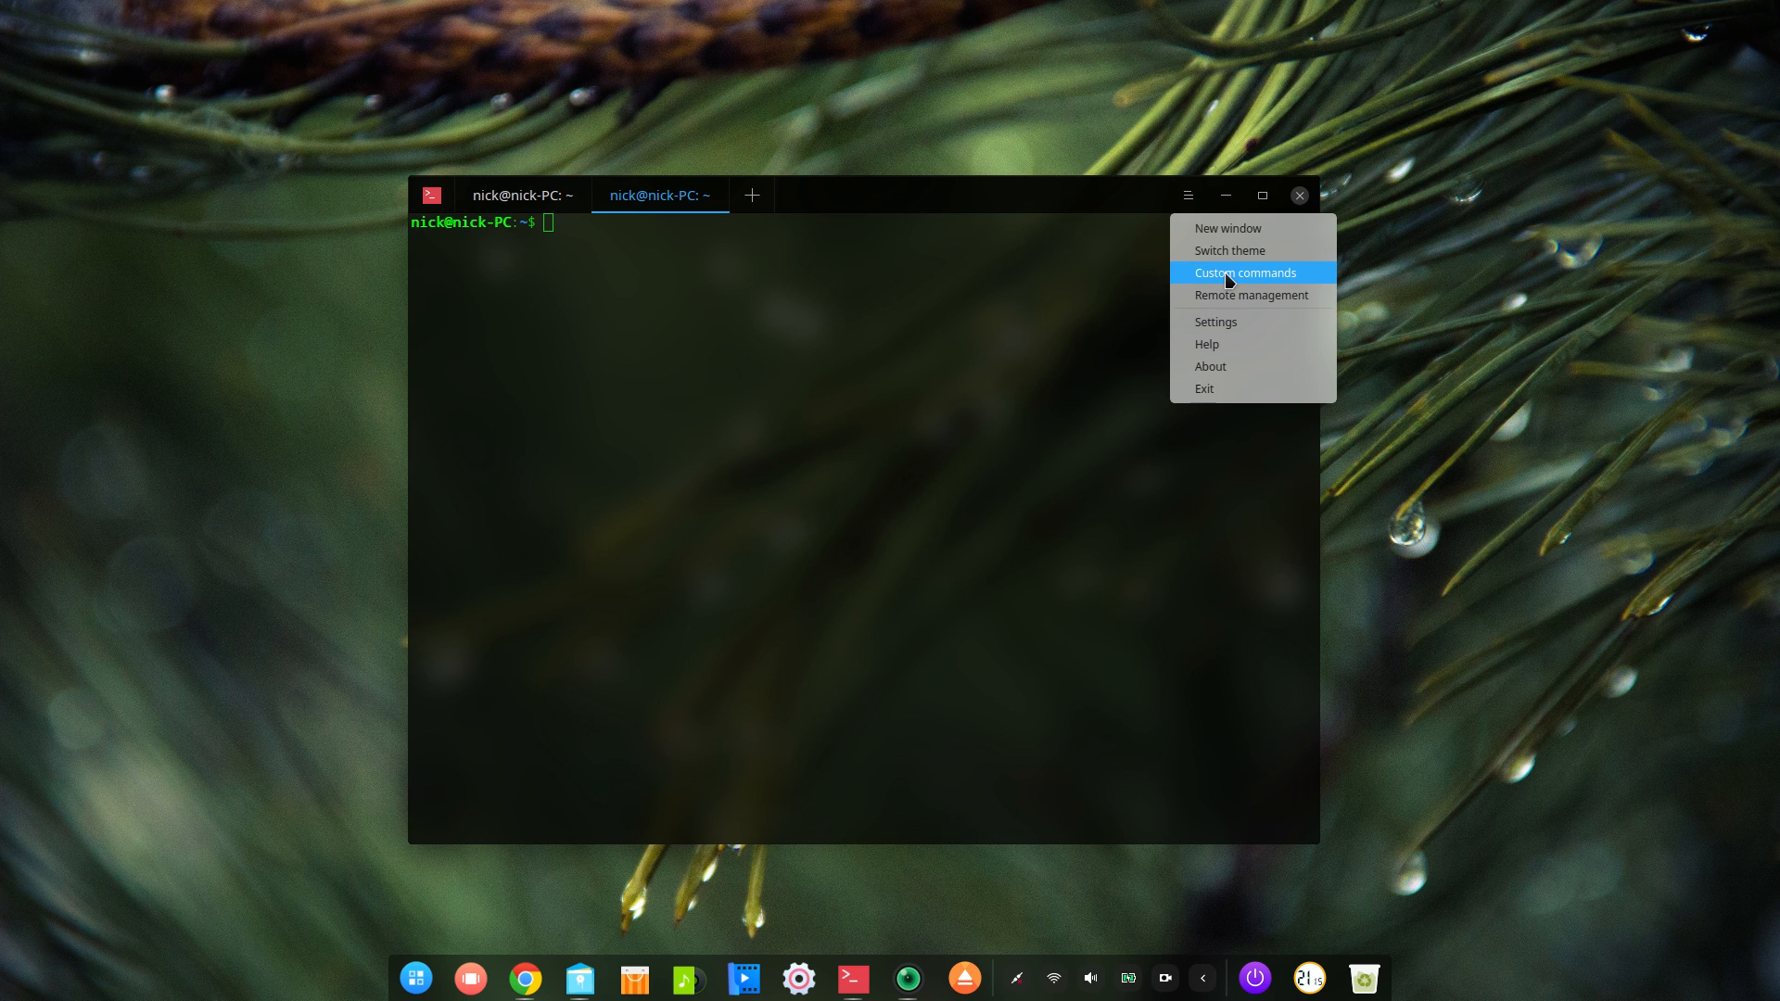
Step: Add a custom command 'Update' running sudo apt update and run it
left_click(1229, 250)
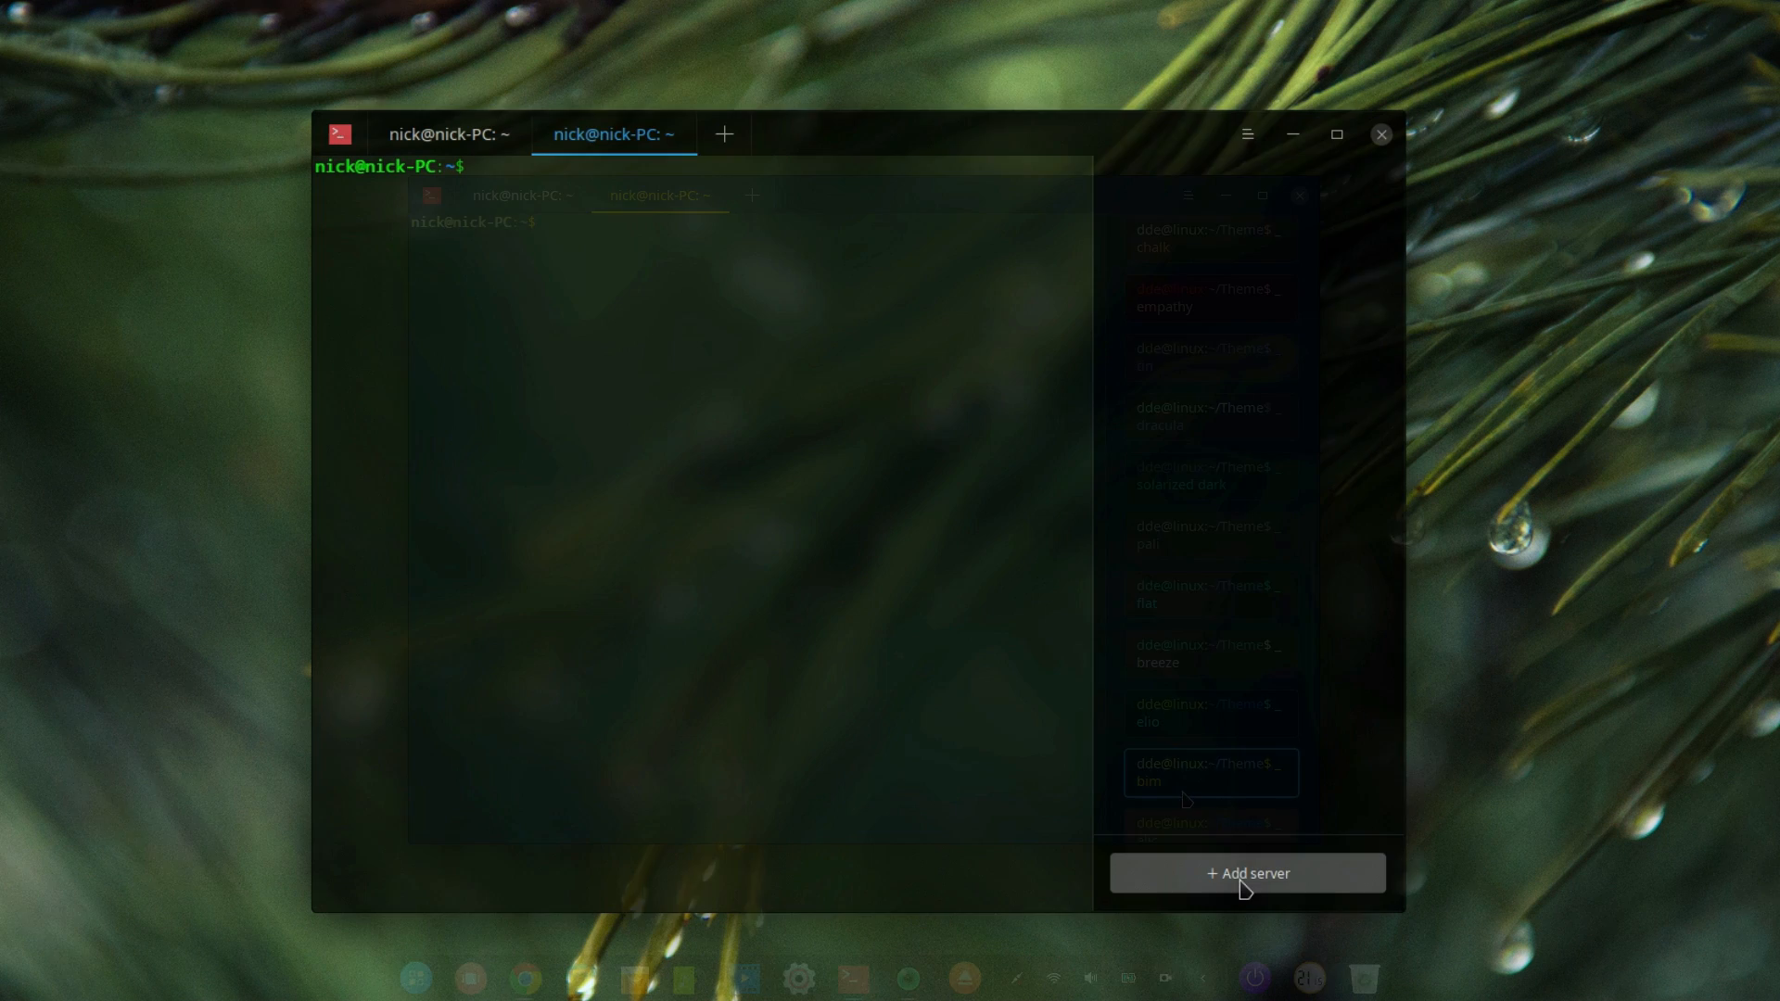
left_click(1246, 873)
type("Update")
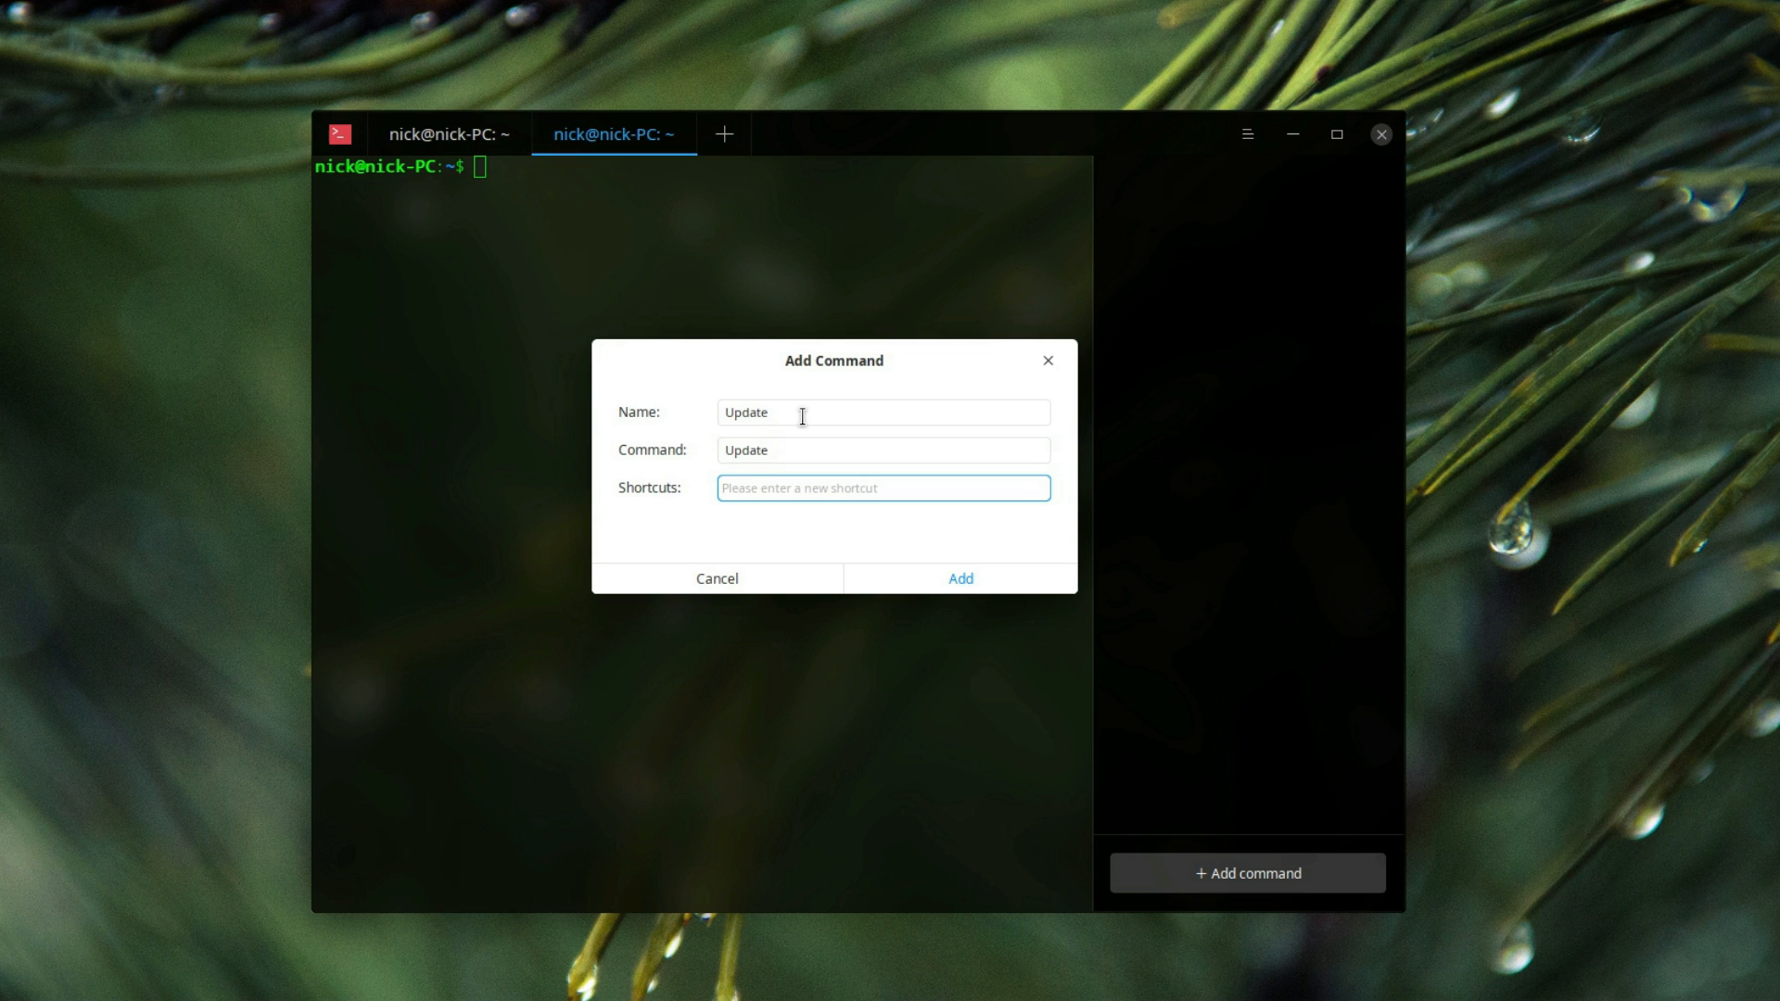
type("sudo apt updat")
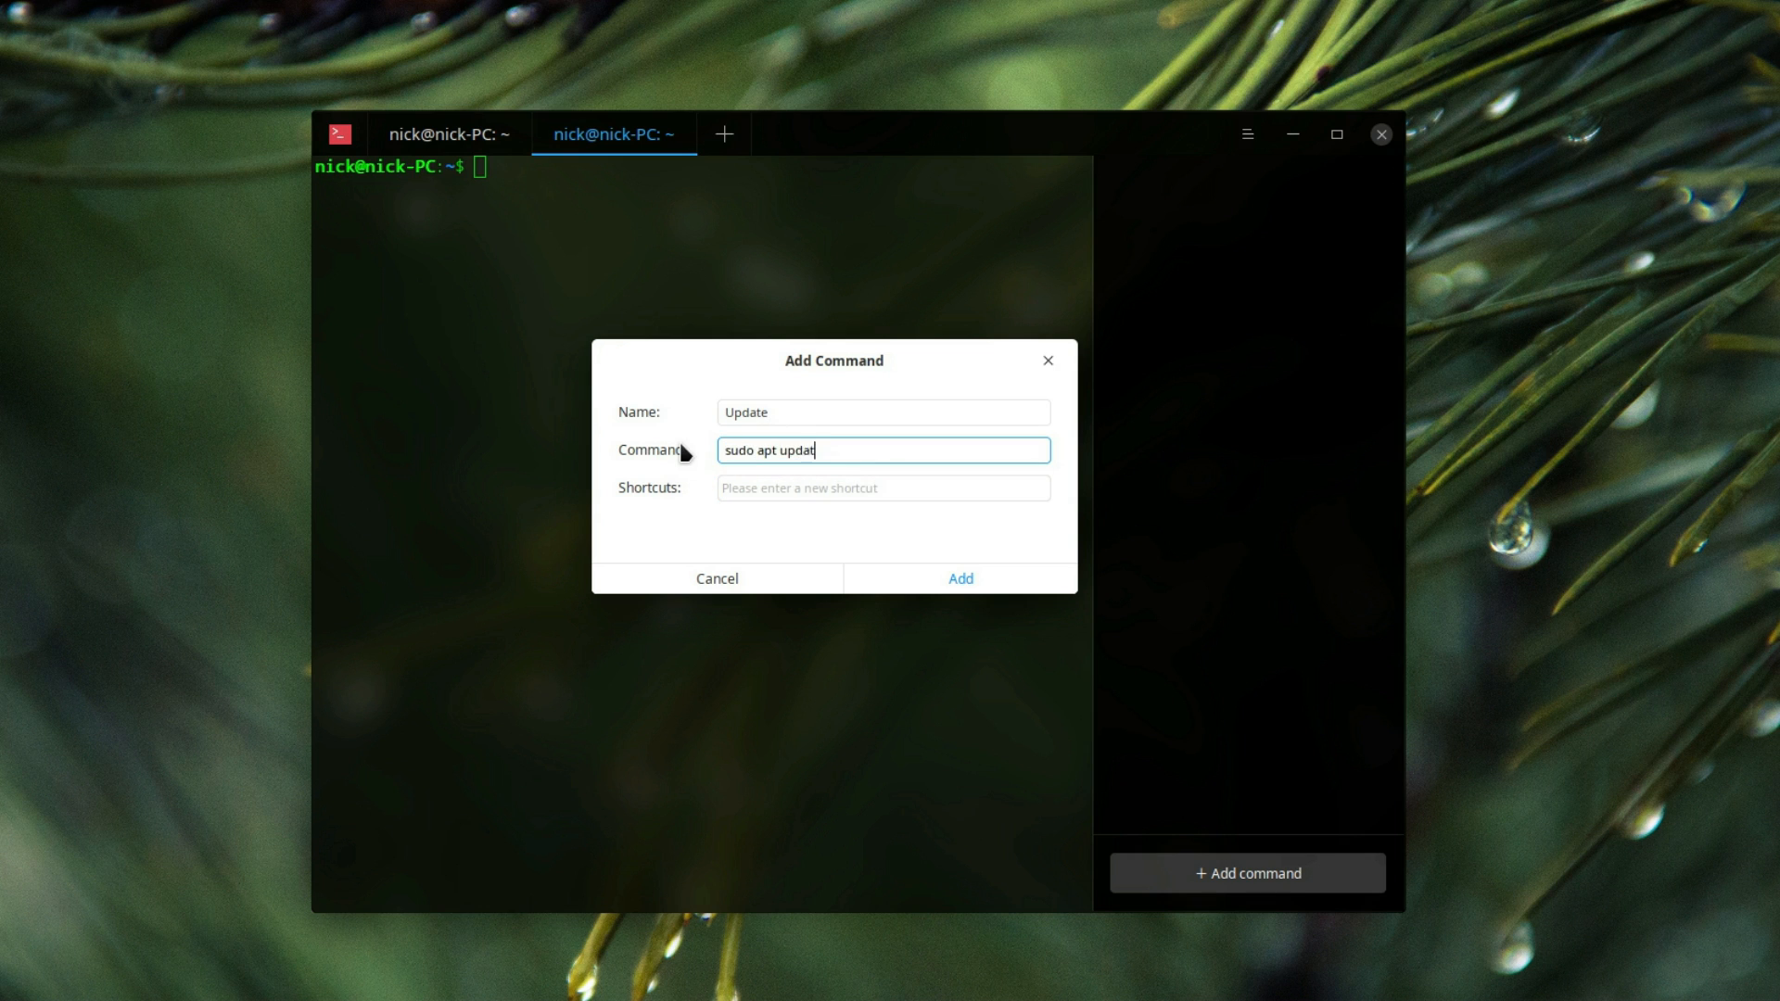
left_click(960, 579)
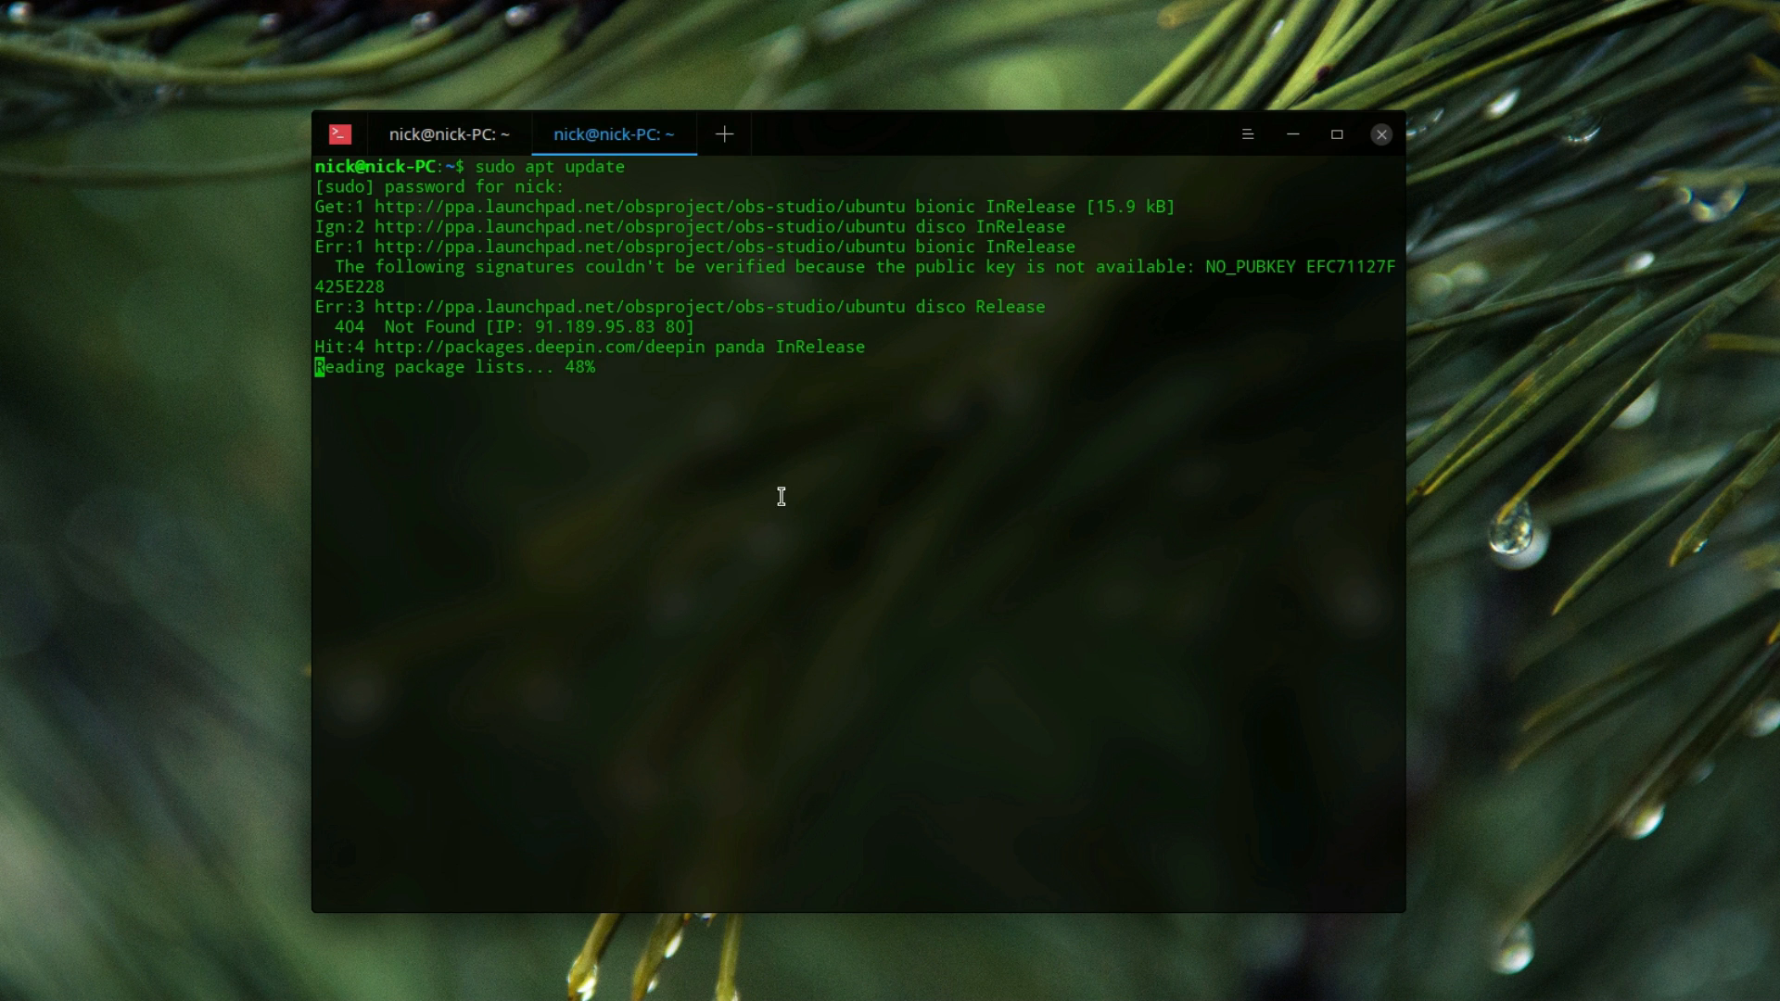
Step: Raise terminal opacity to about half, browse shortcuts, and open the Window settings
left_click(1245, 133)
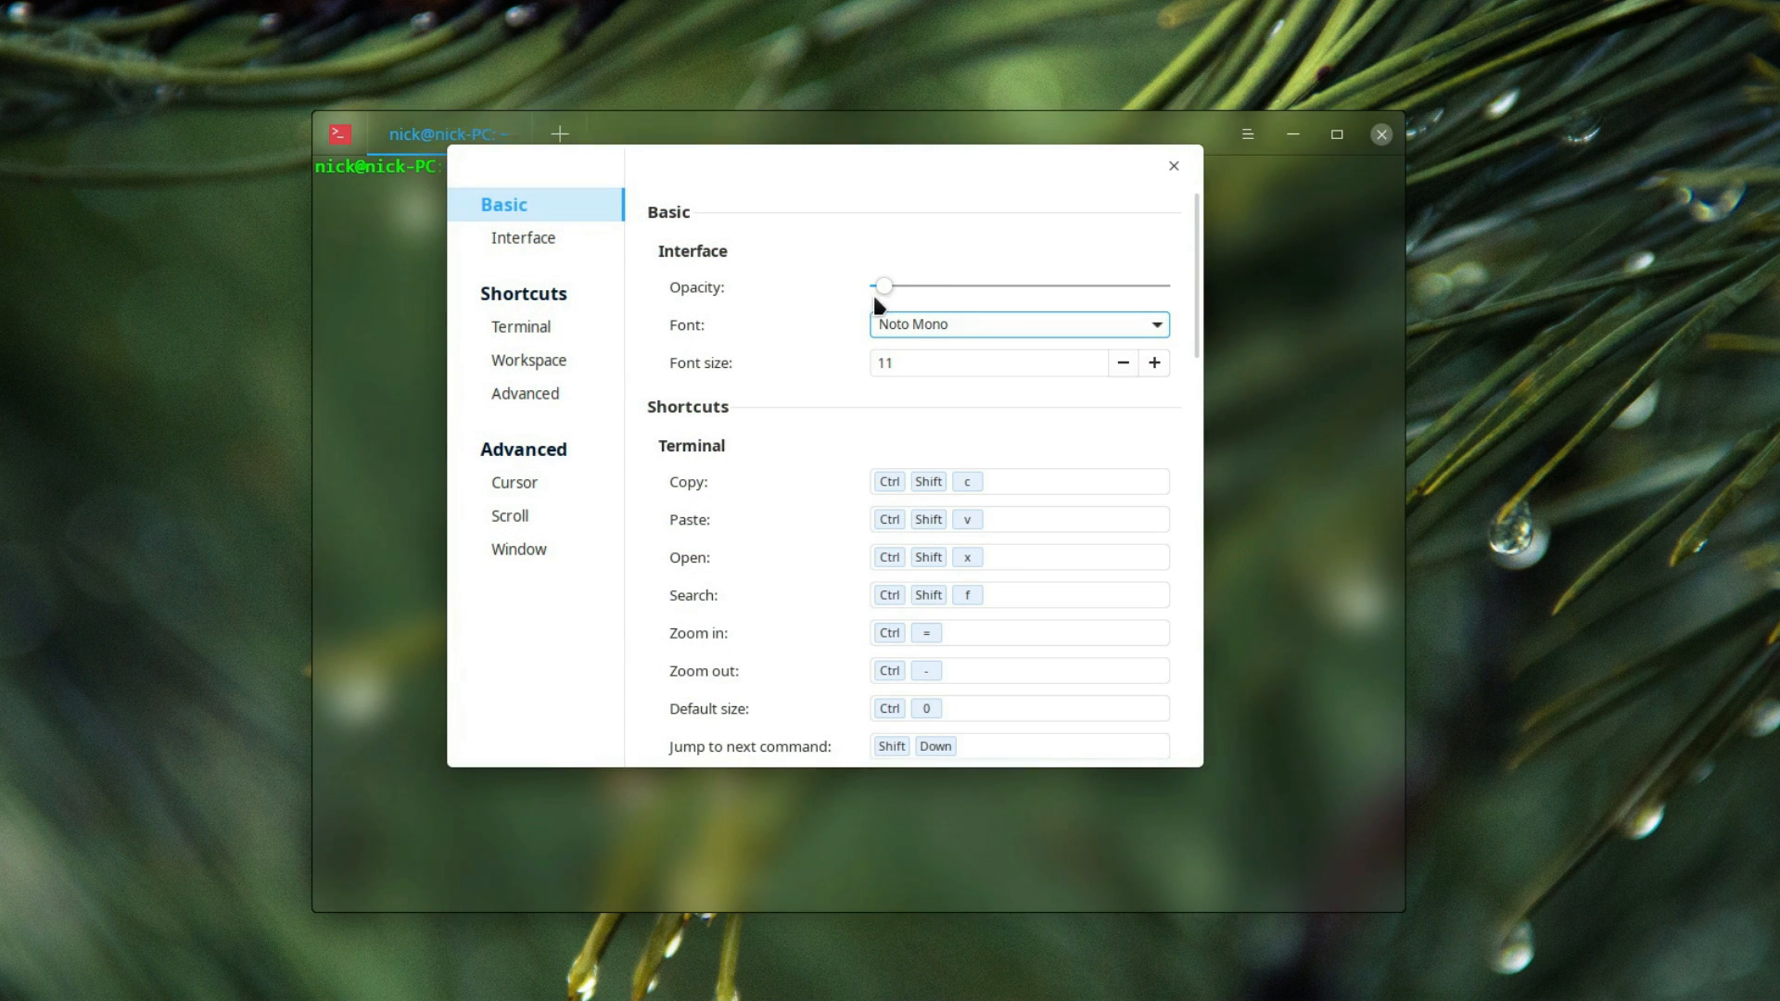
left_click_drag(885, 285, 1028, 284)
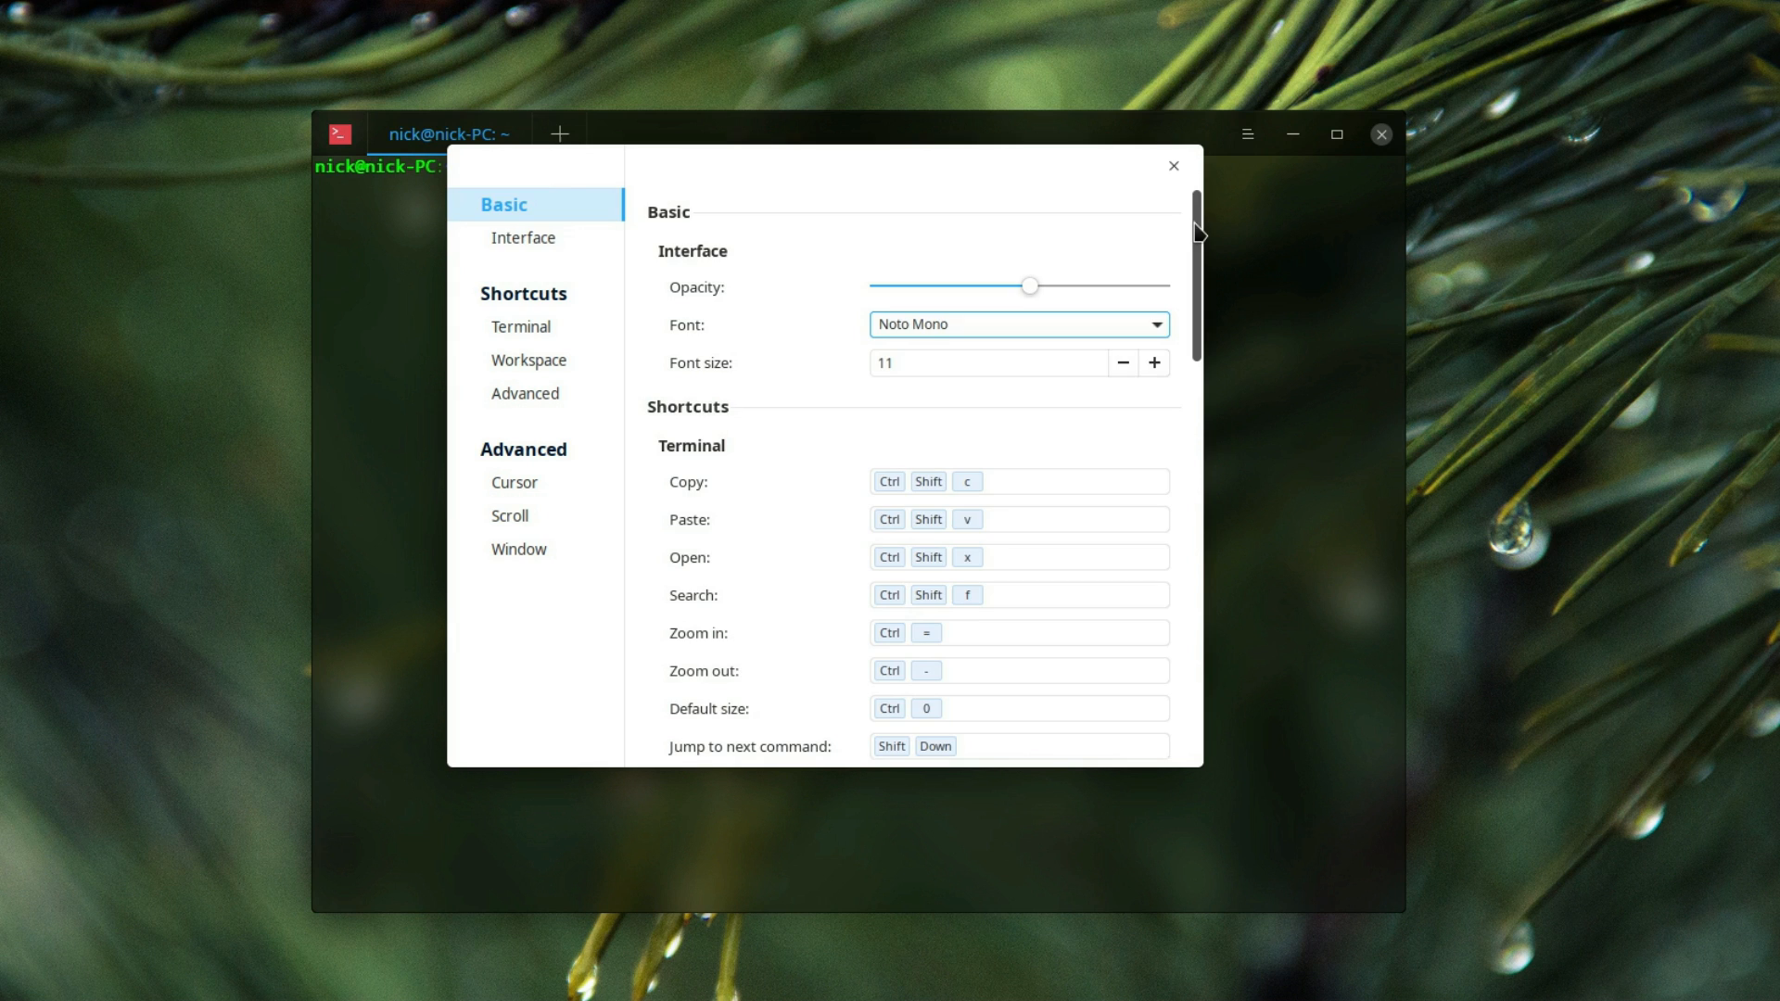
left_click(528, 359)
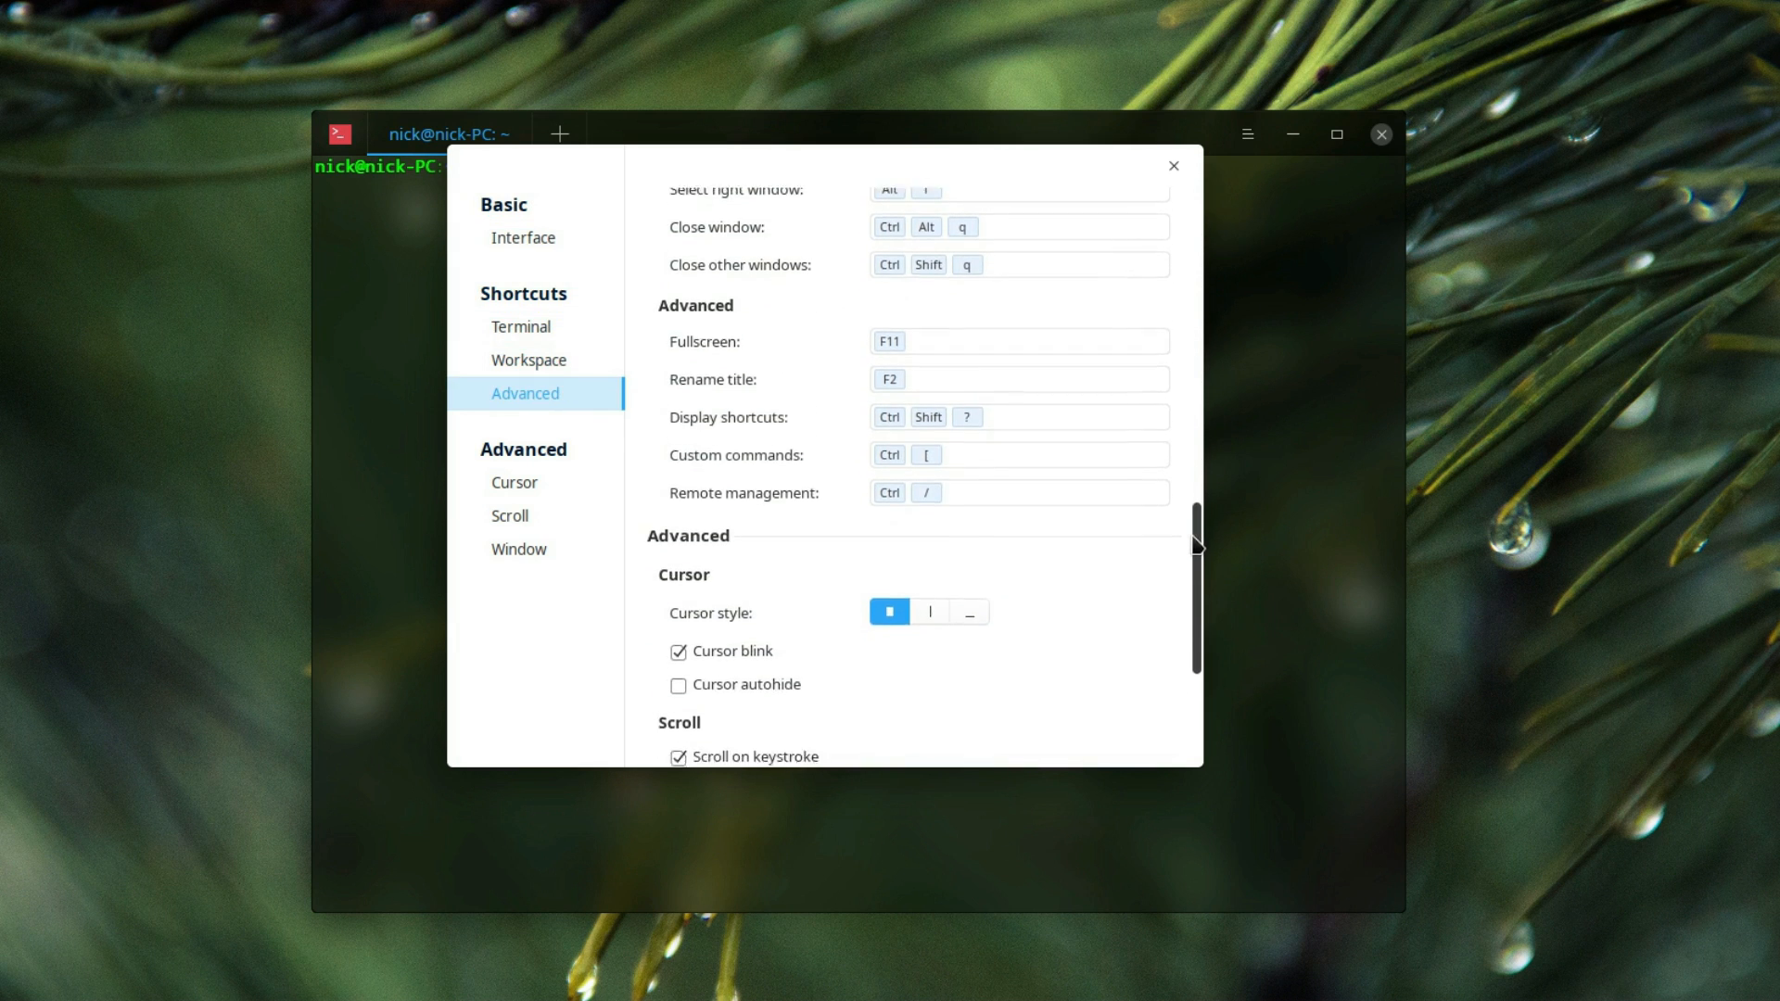
left_click(929, 375)
type("sudo apt update")
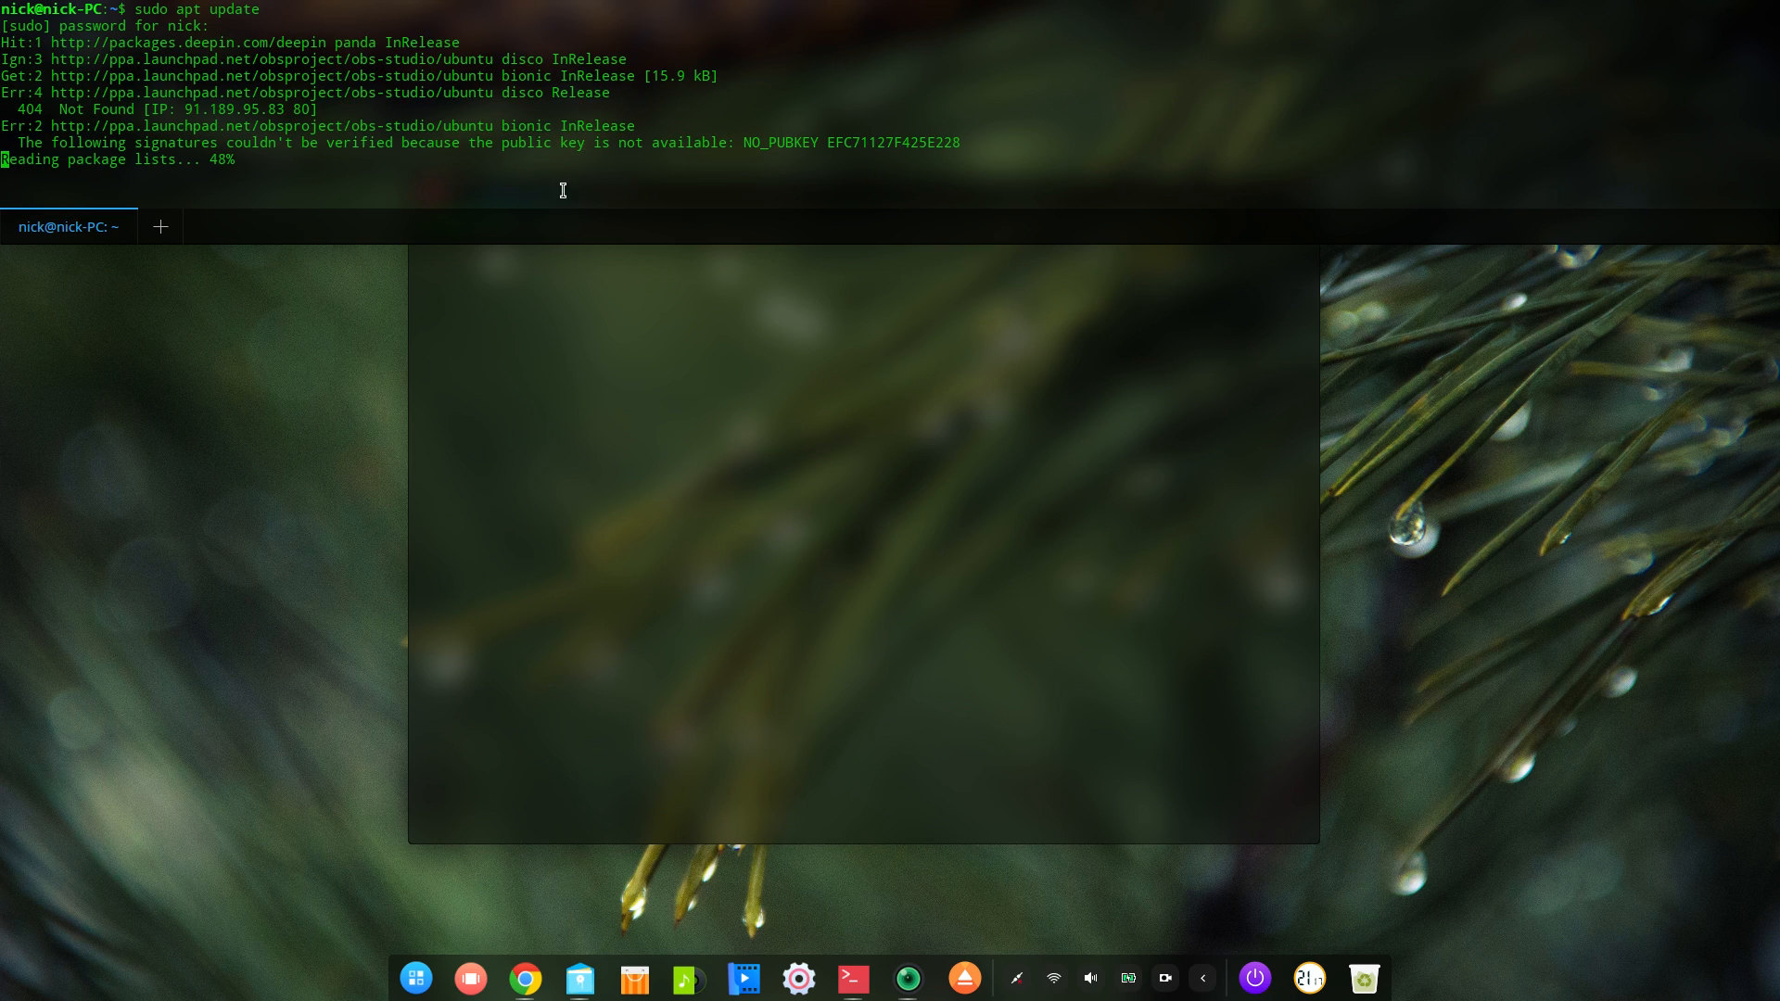
right_click(854, 158)
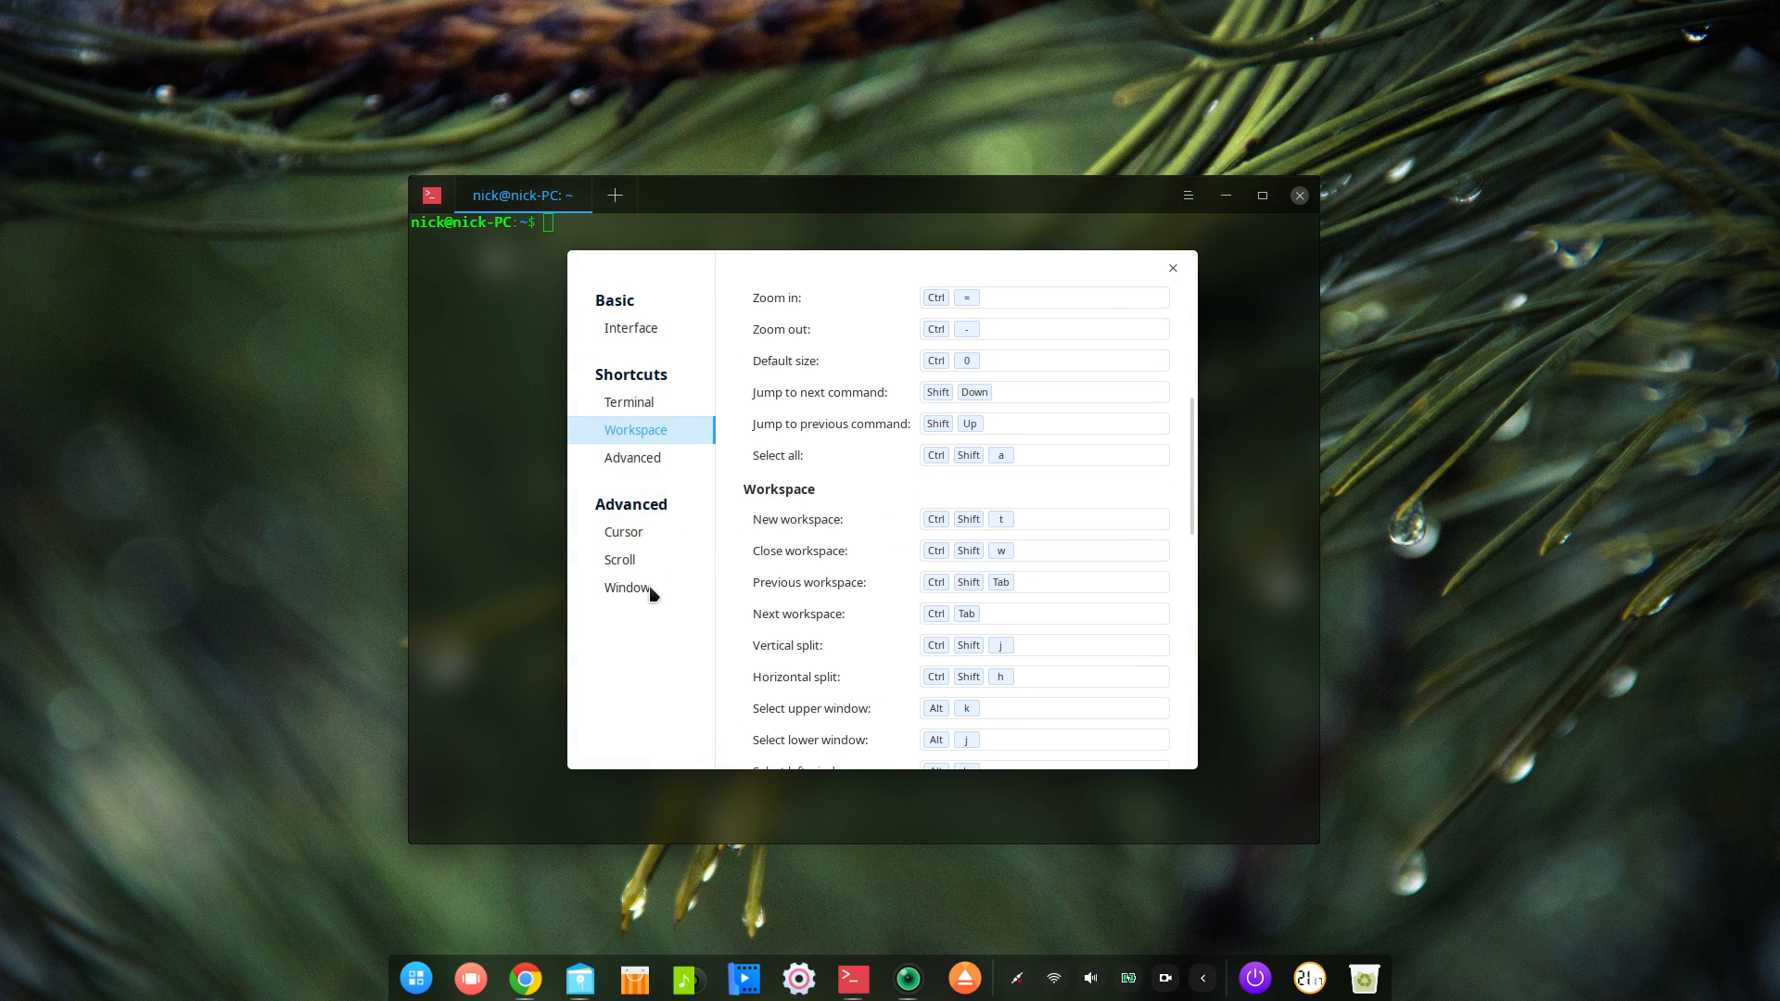
left_click(627, 588)
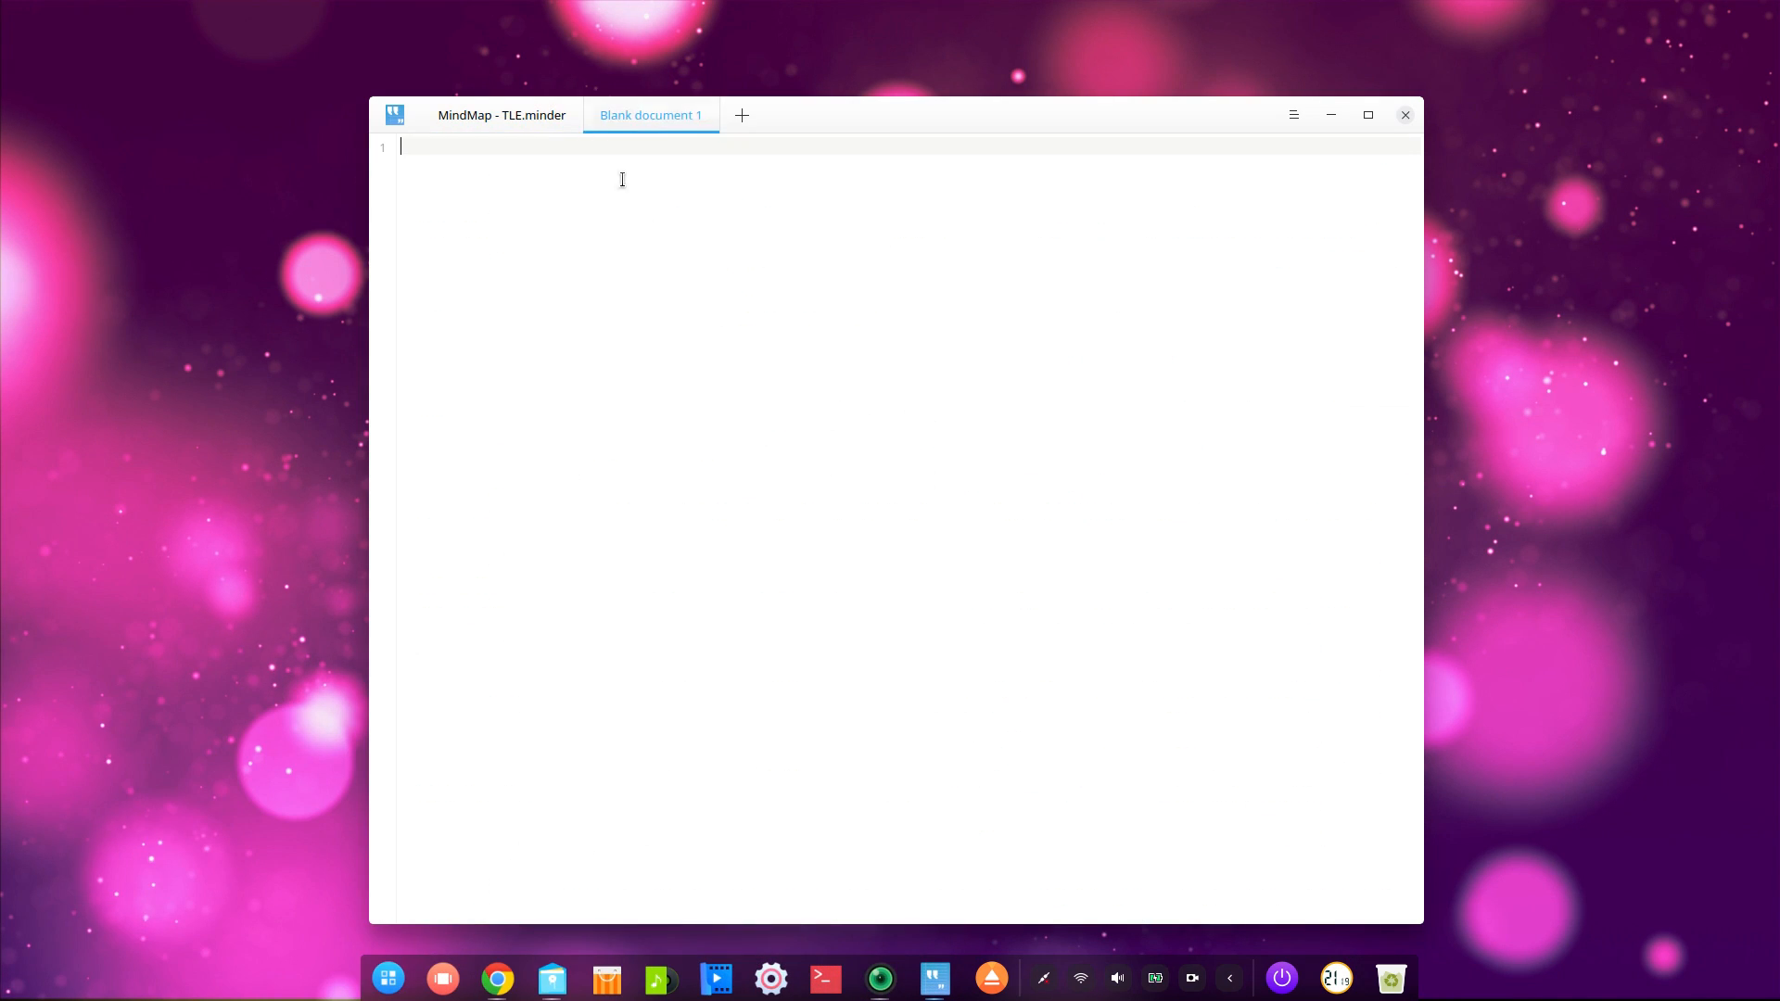
Step: Open Deepin Editor's settings to review the Font Style and Shortcuts options
left_click(500, 115)
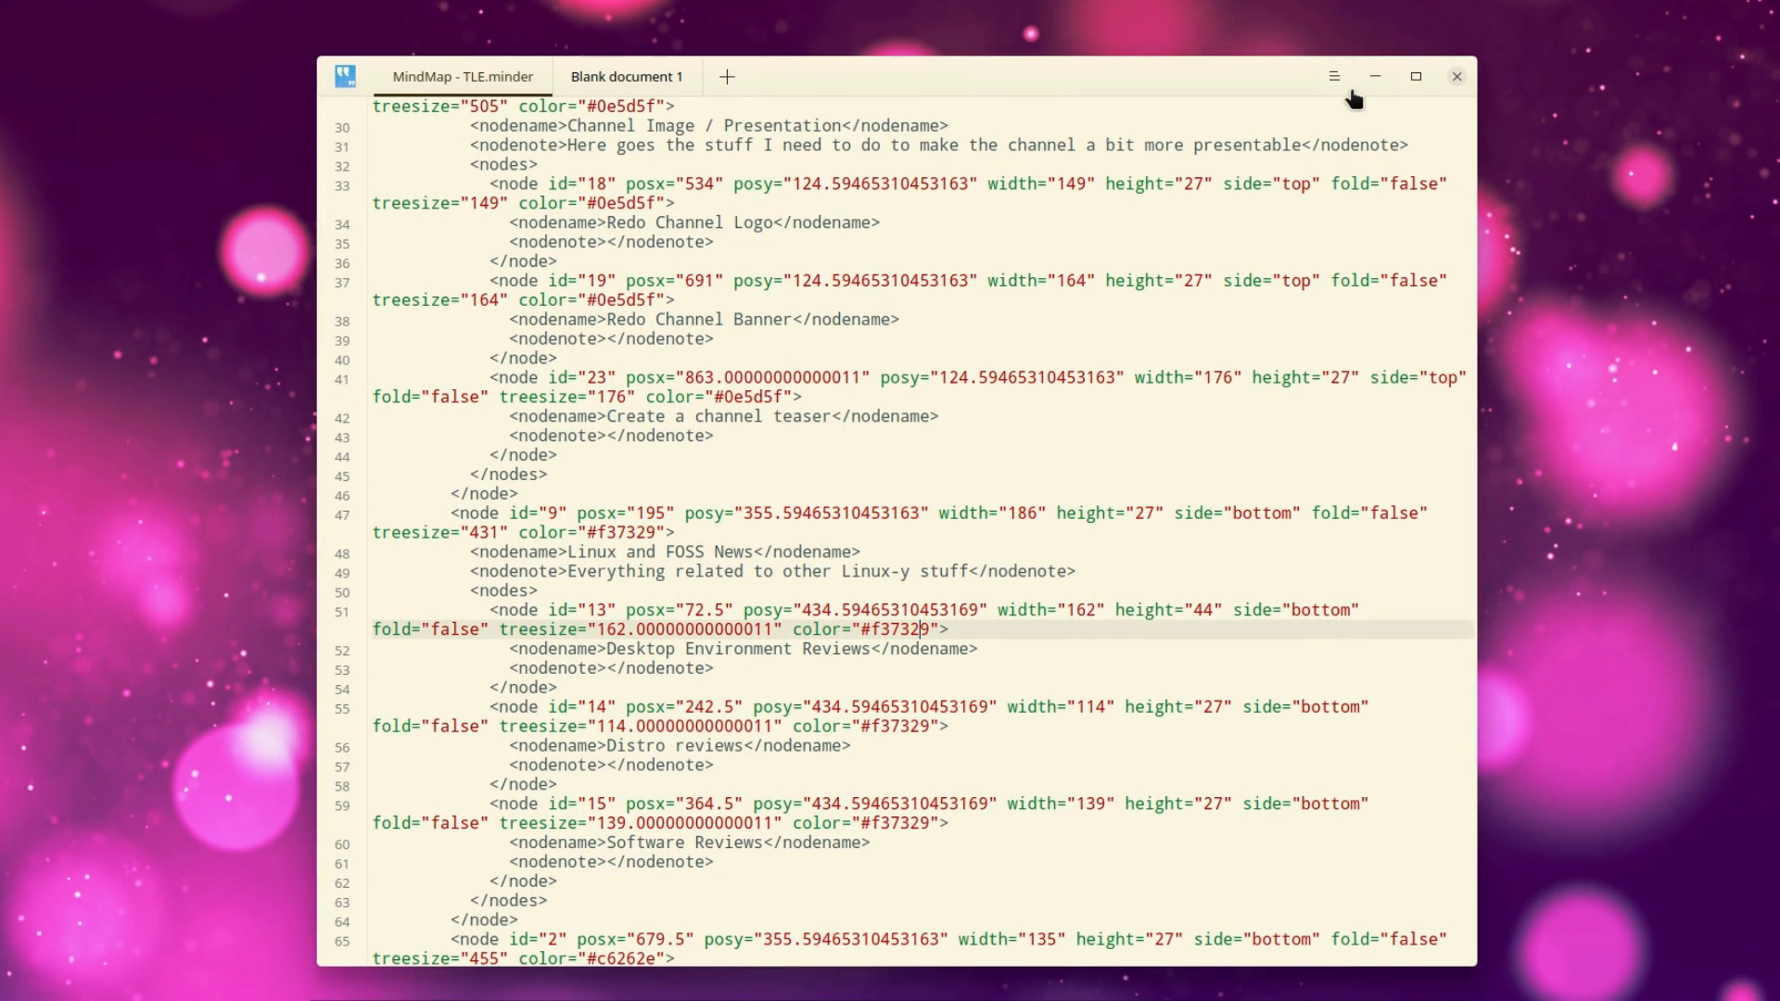
left_click(1334, 76)
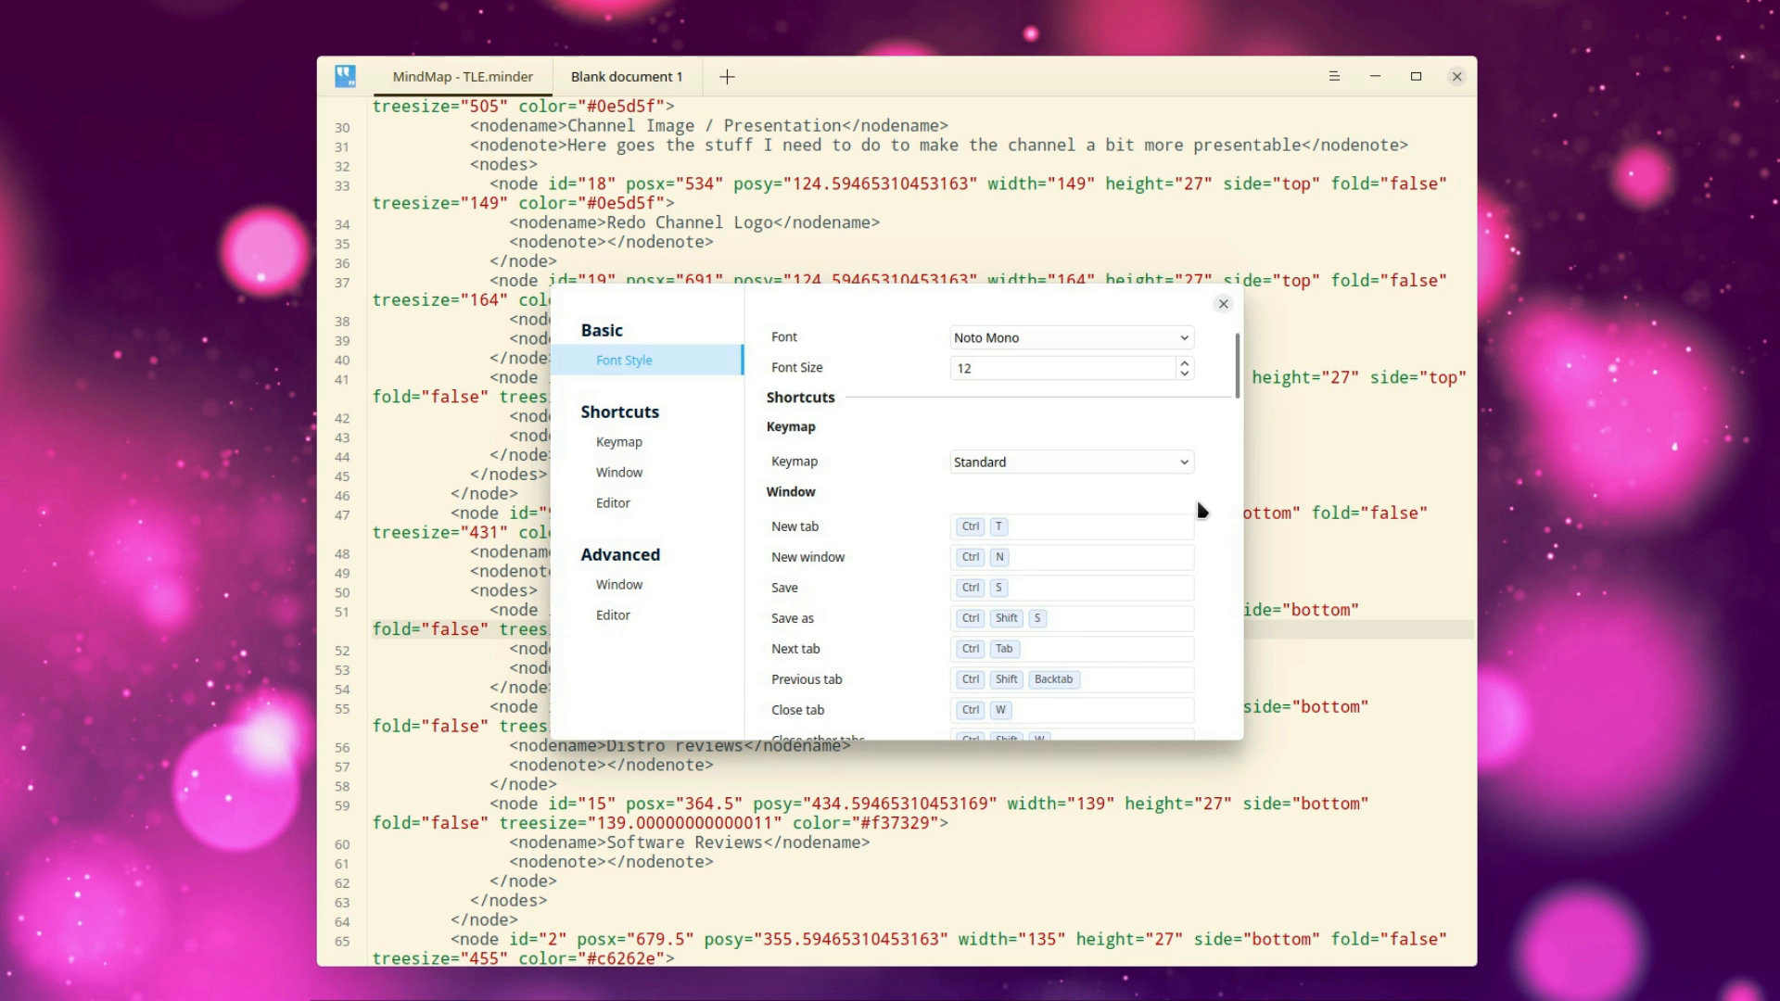
left_click(618, 472)
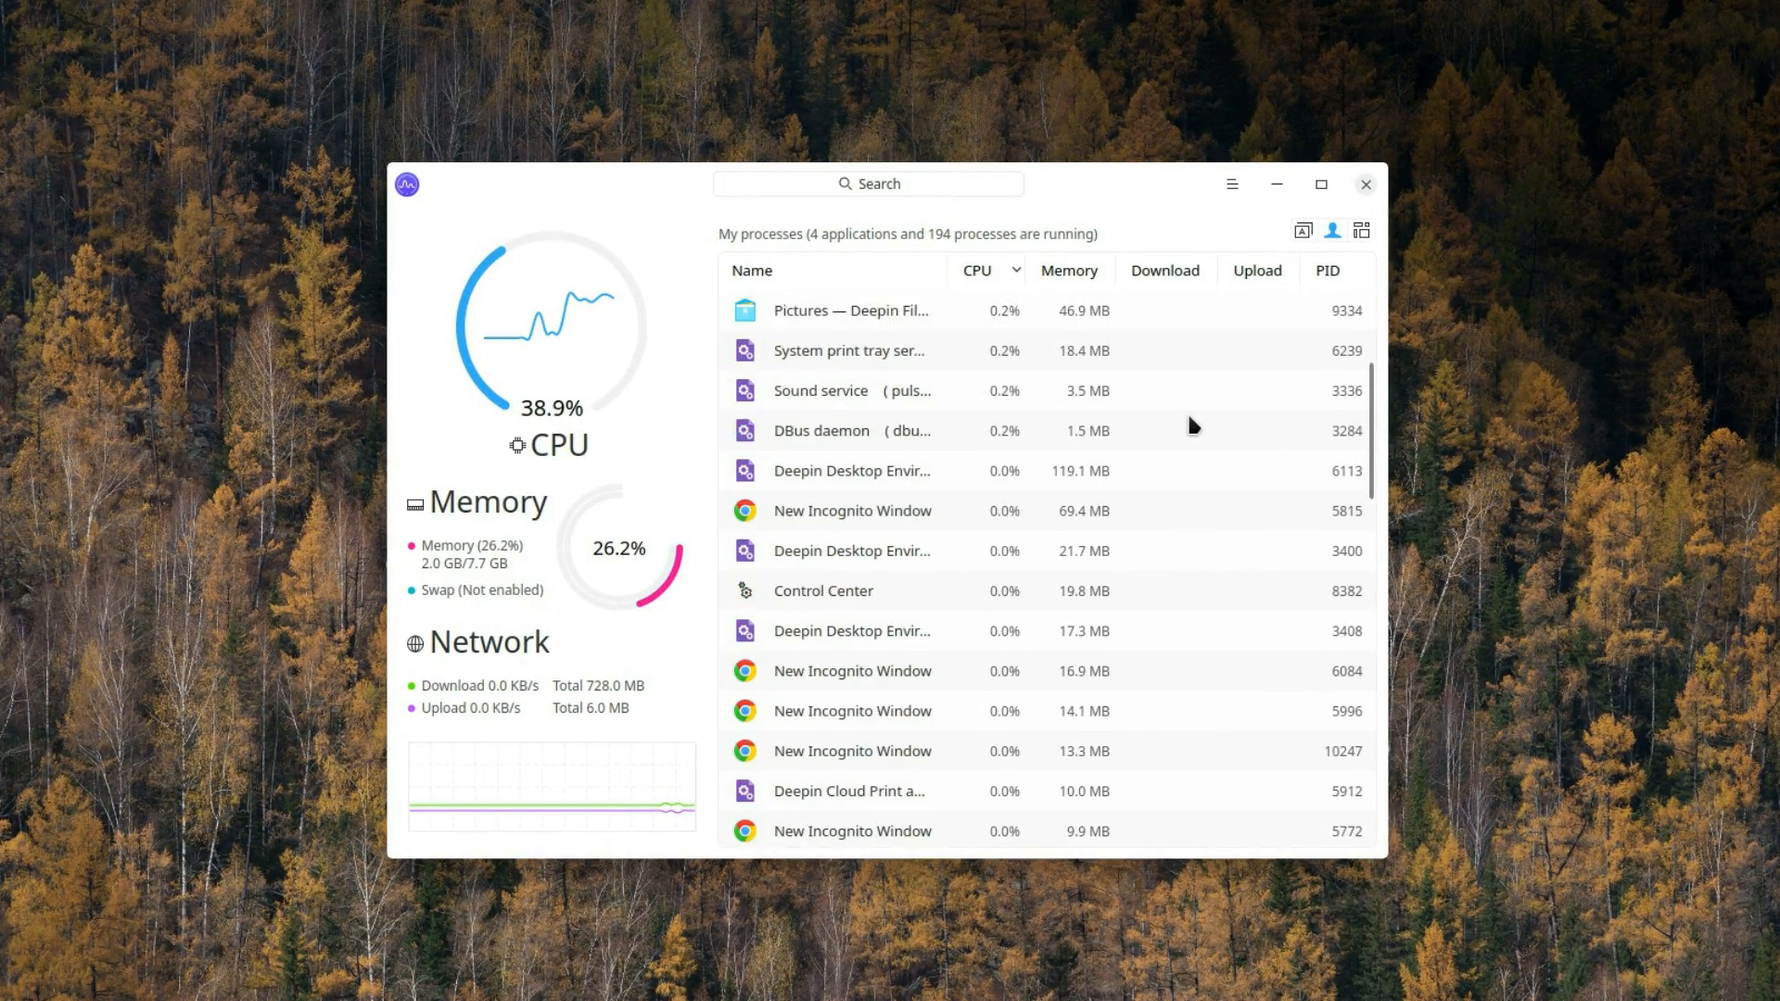
Step: Show all users' processes, search for 'chrome', and resume the X service process
left_click(1361, 231)
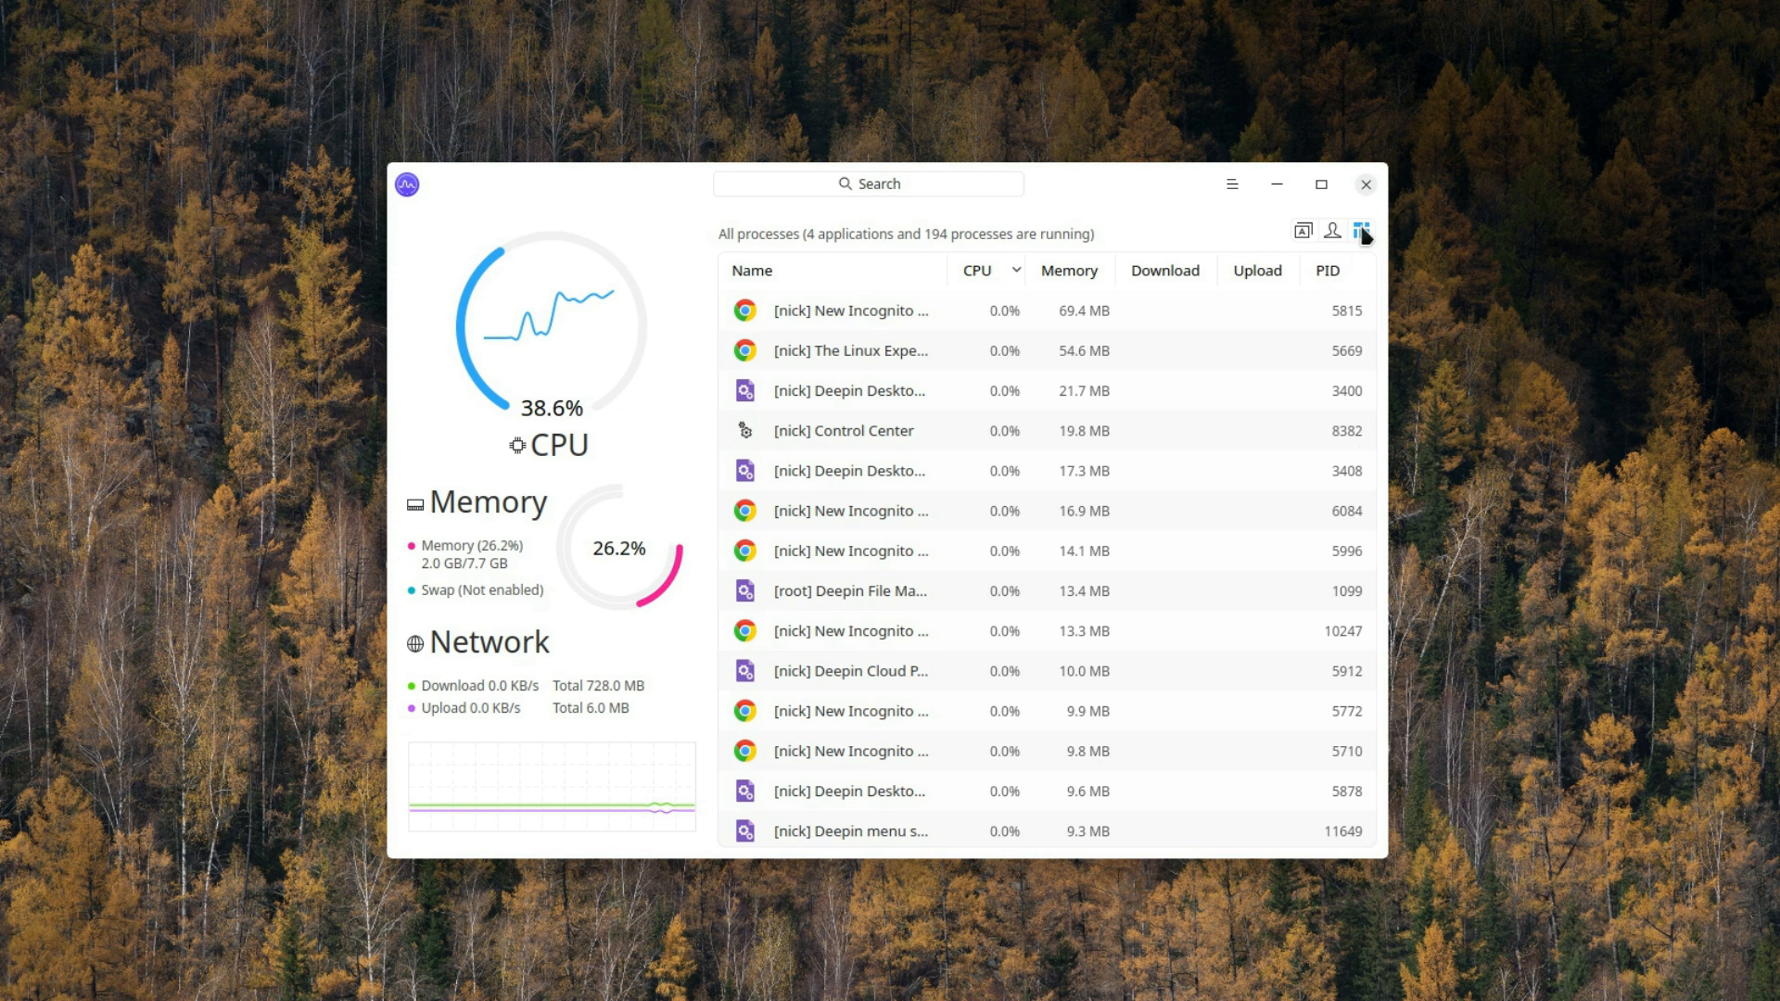
left_click(869, 184)
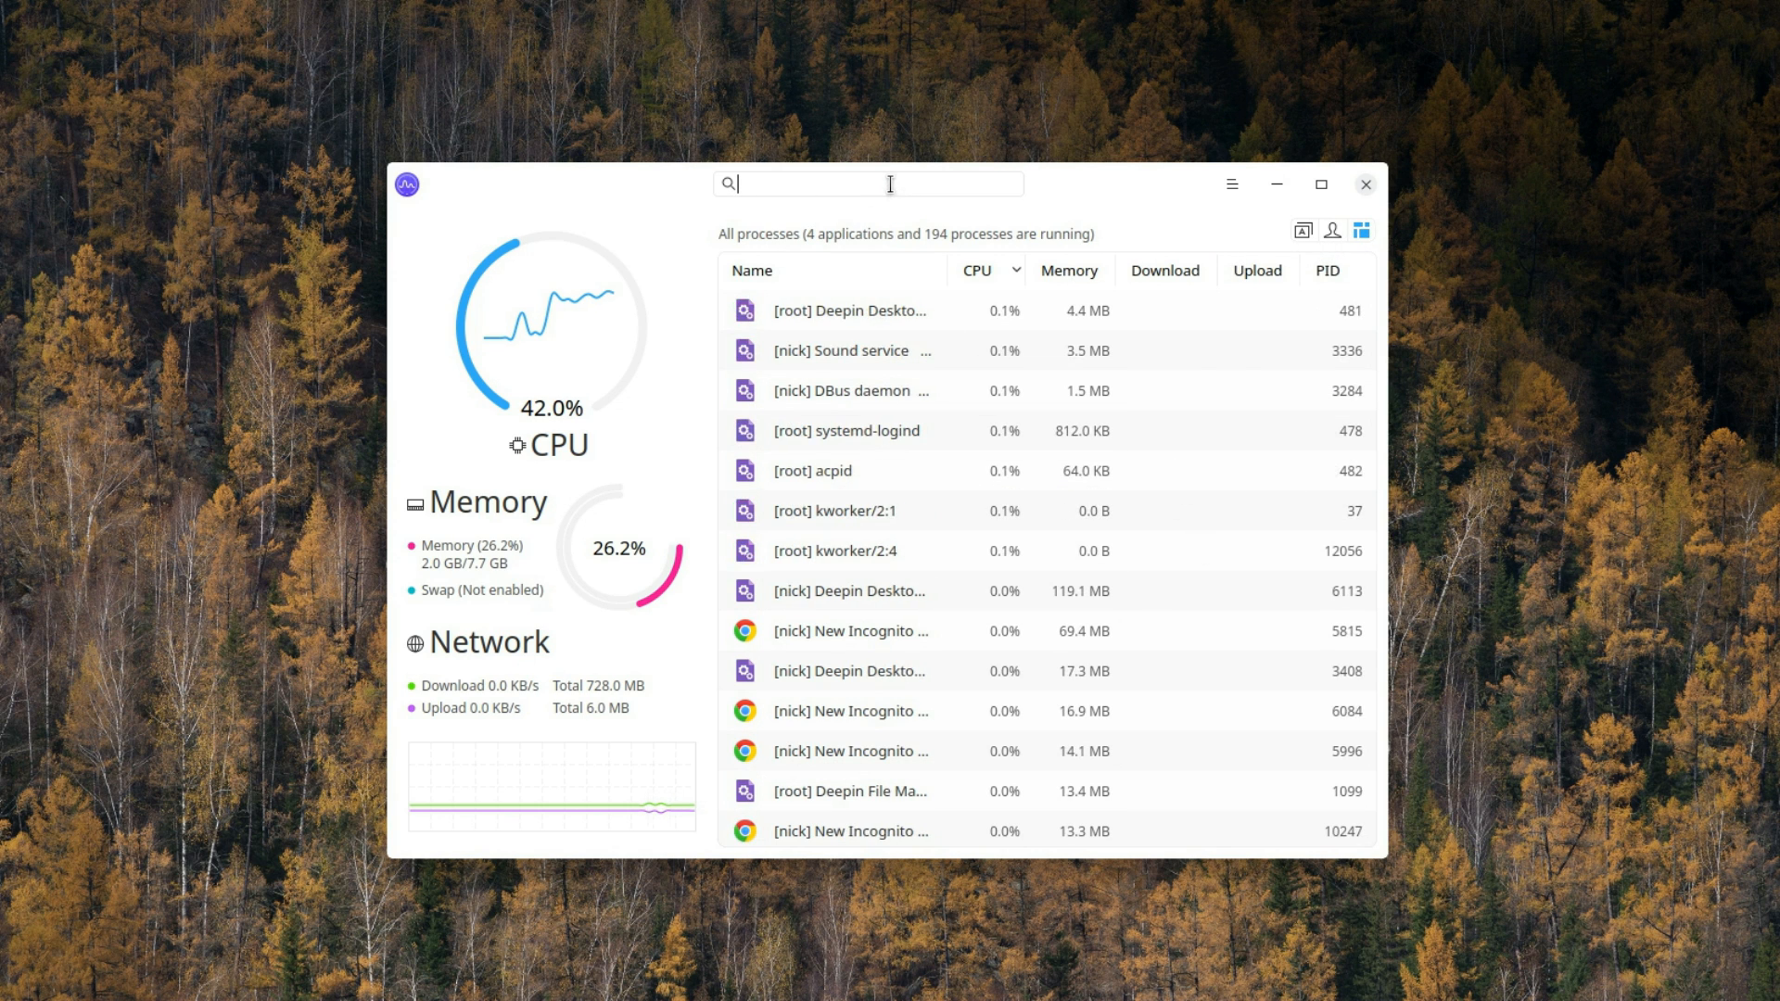
type("chrome")
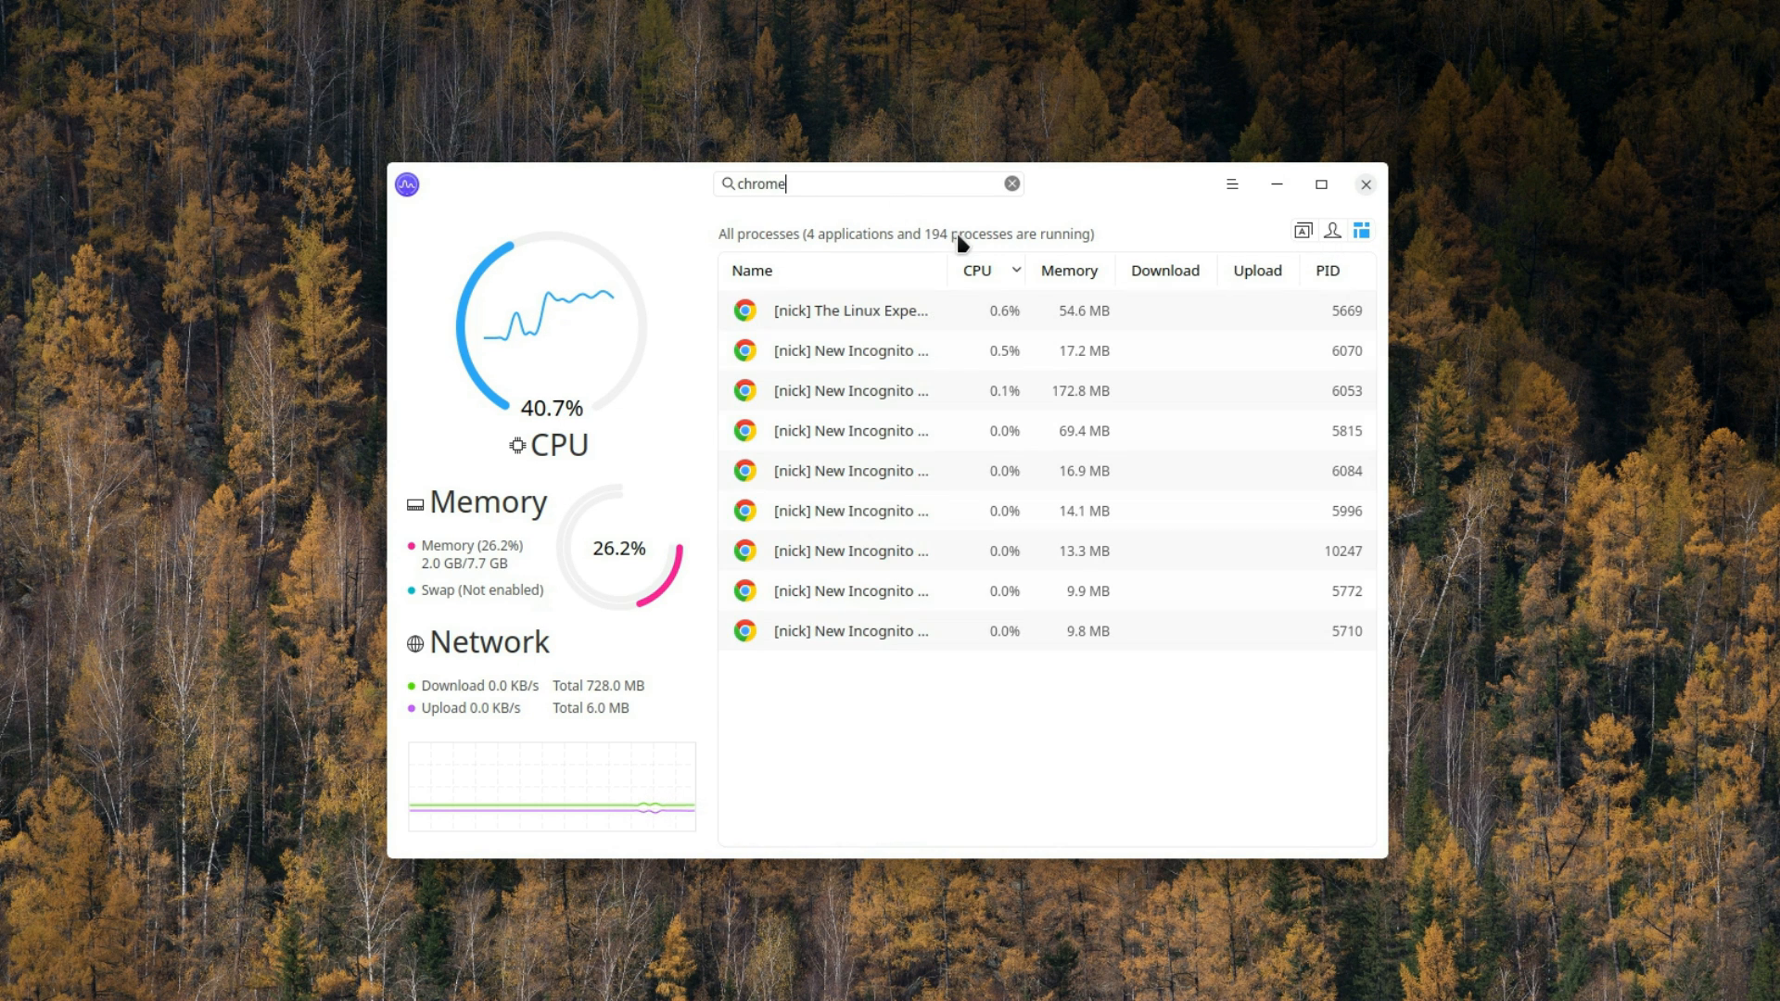
right_click(850, 349)
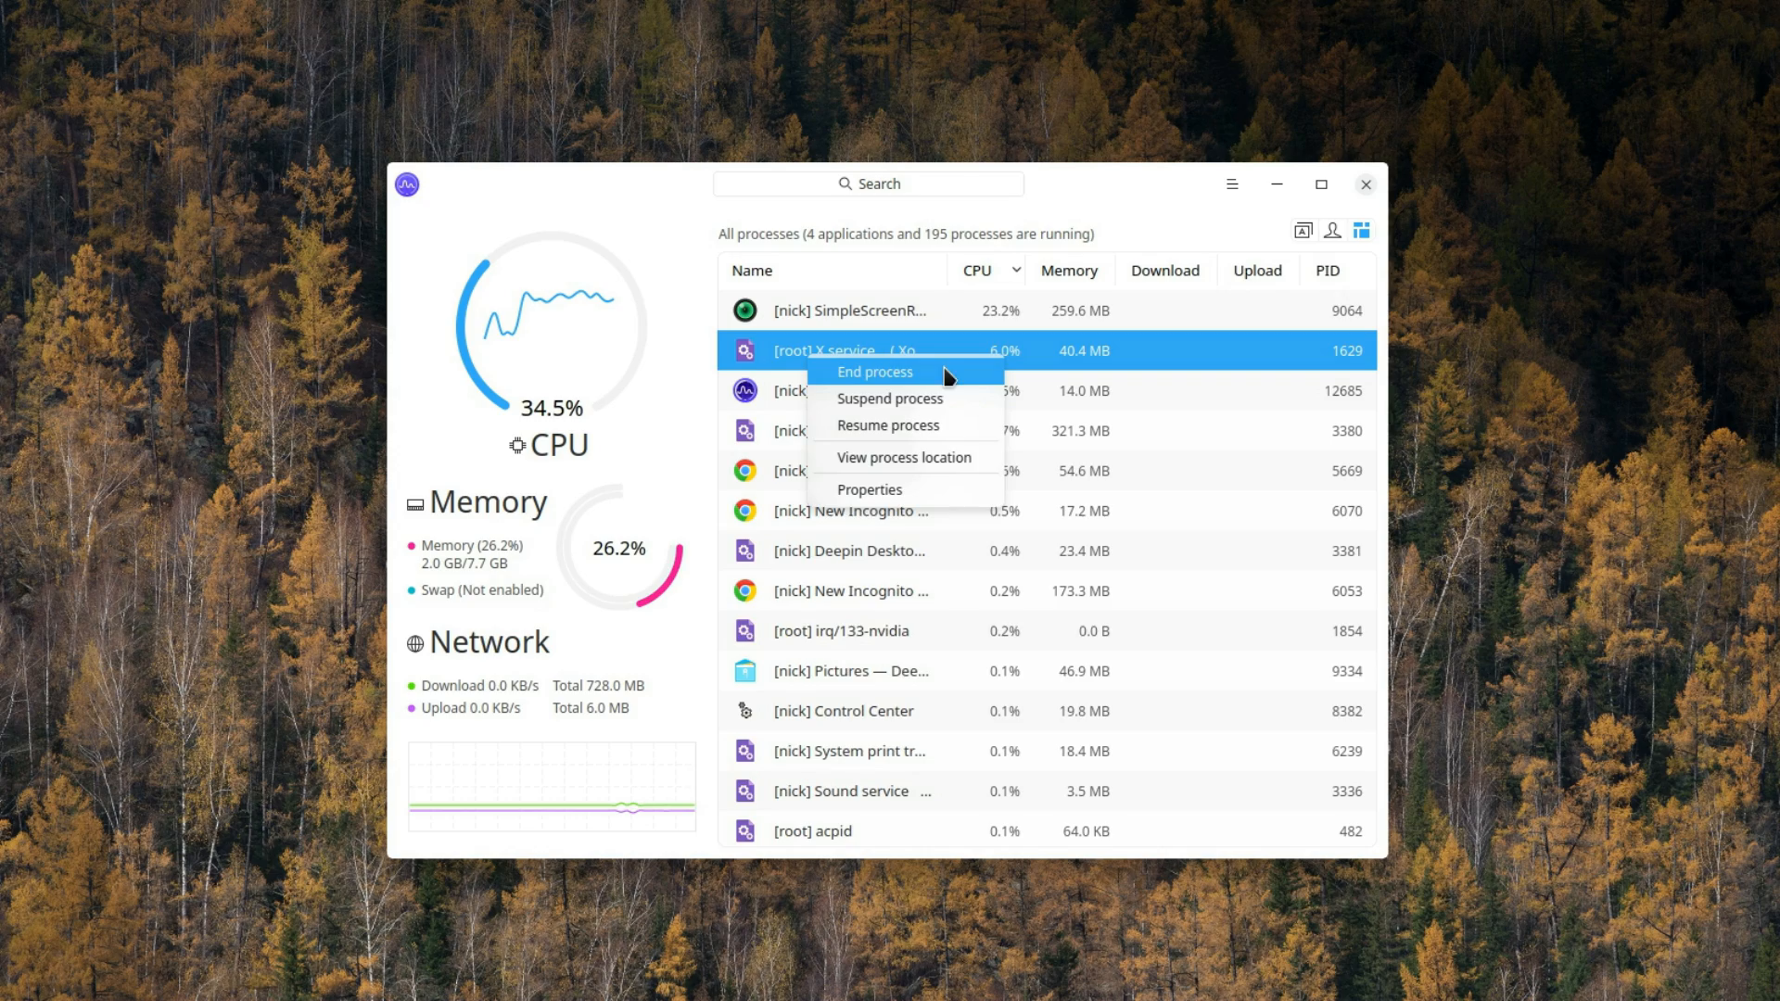
mouse_move(888, 424)
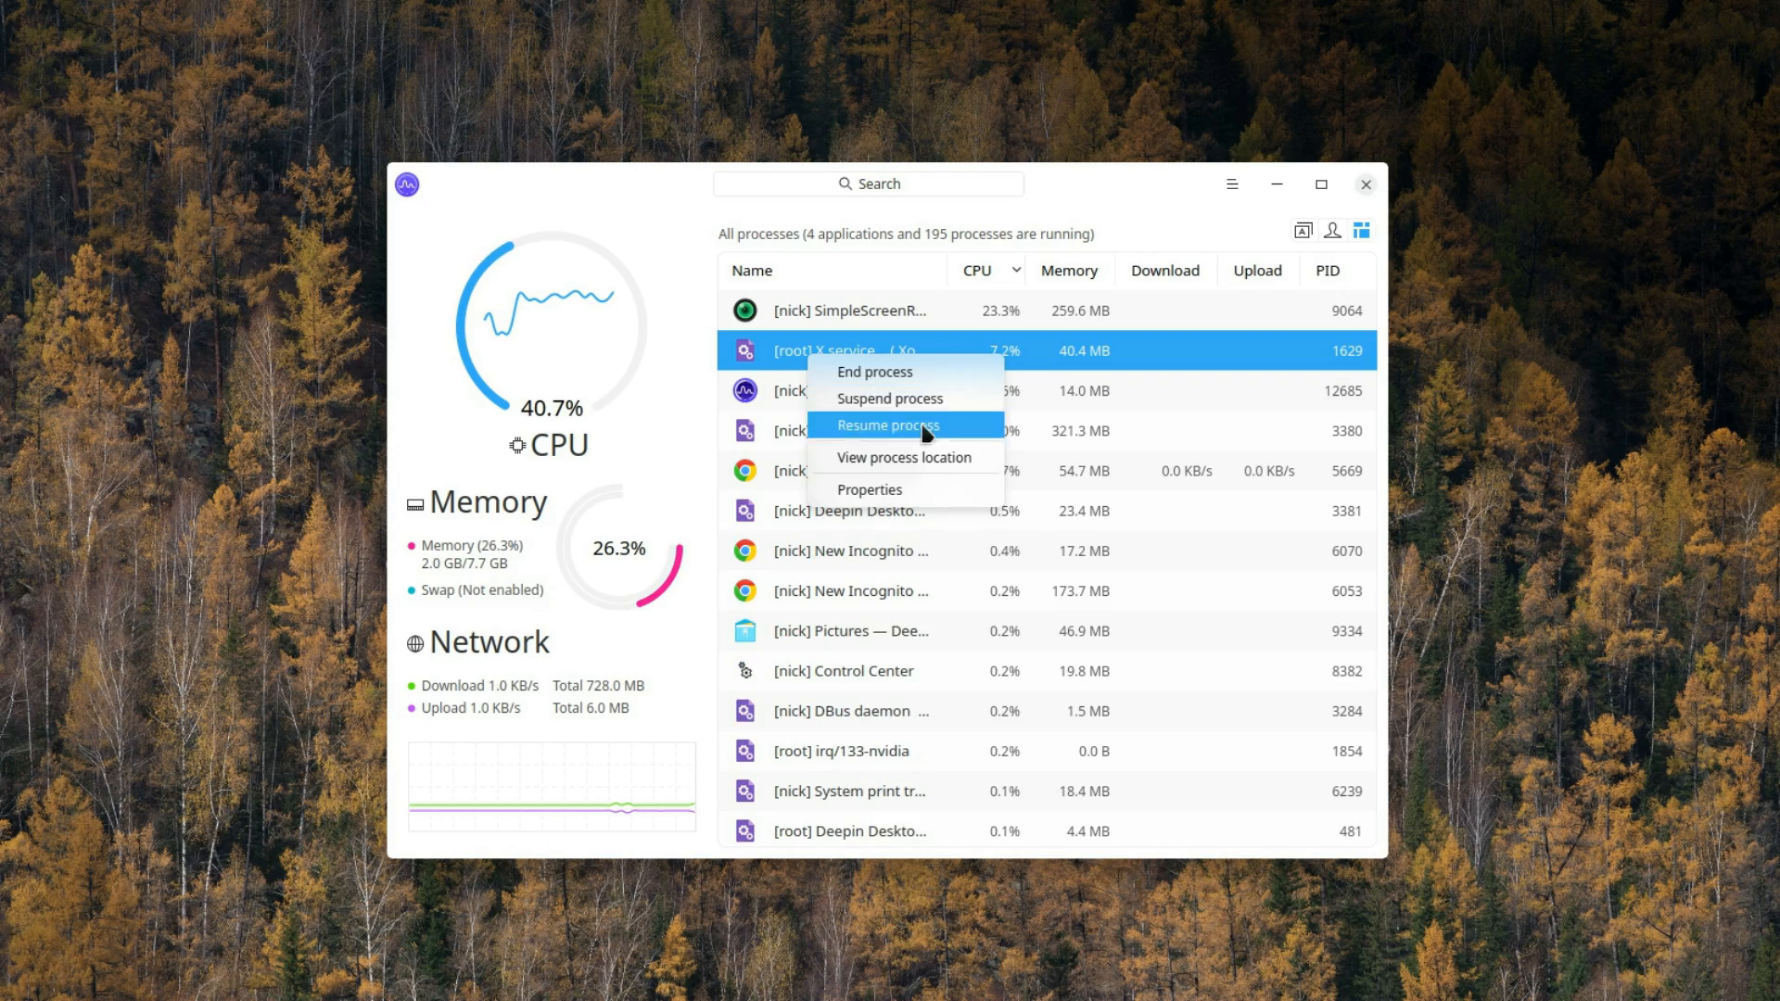
left_click(904, 457)
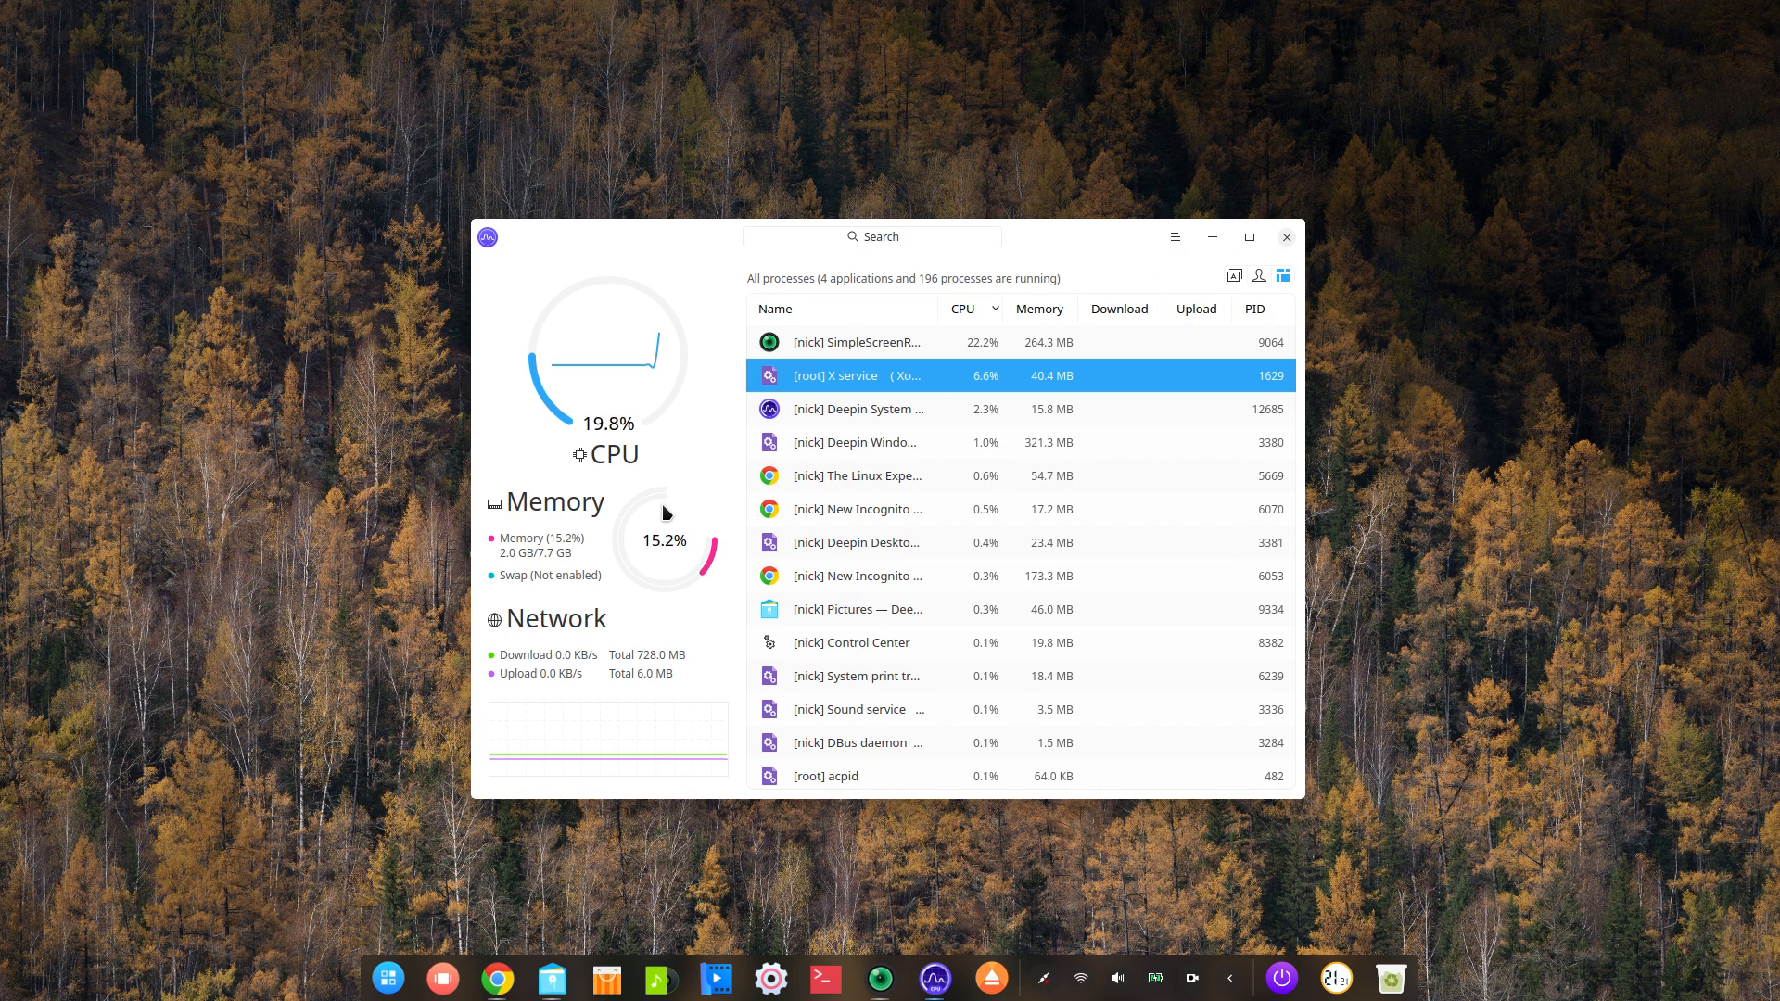
Step: Switch System Monitor to the dark theme from the main menu
left_click(1173, 236)
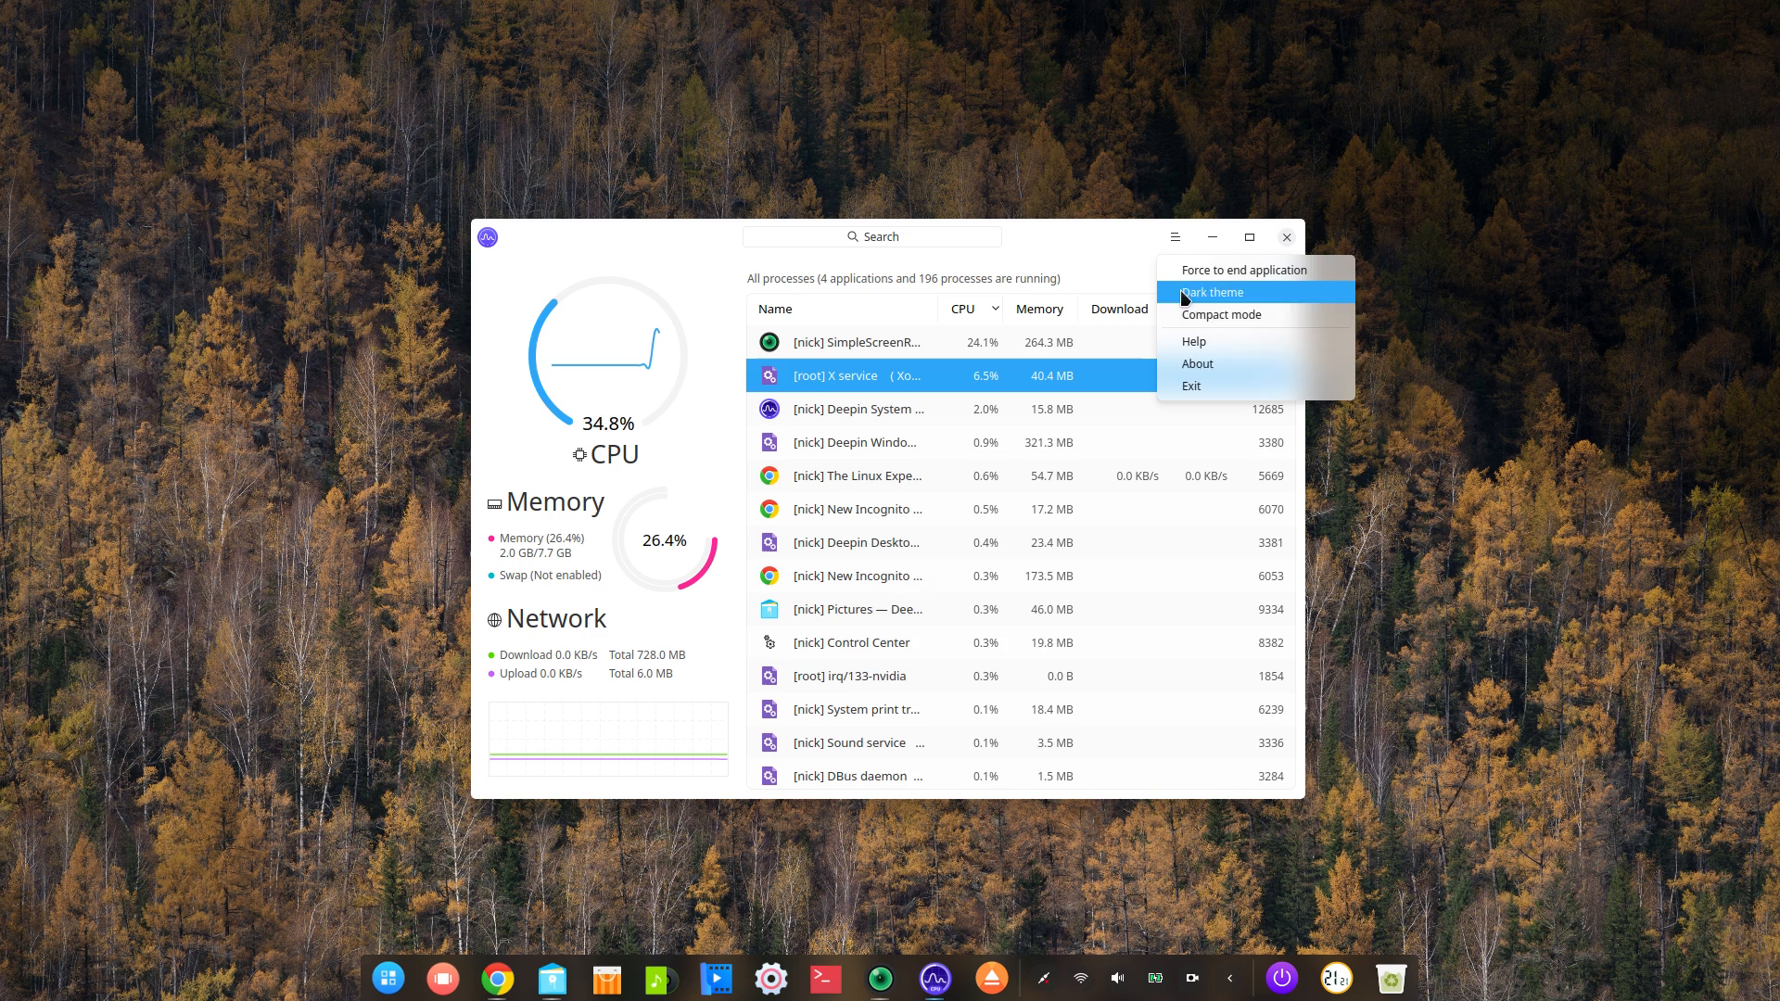
left_click(1213, 292)
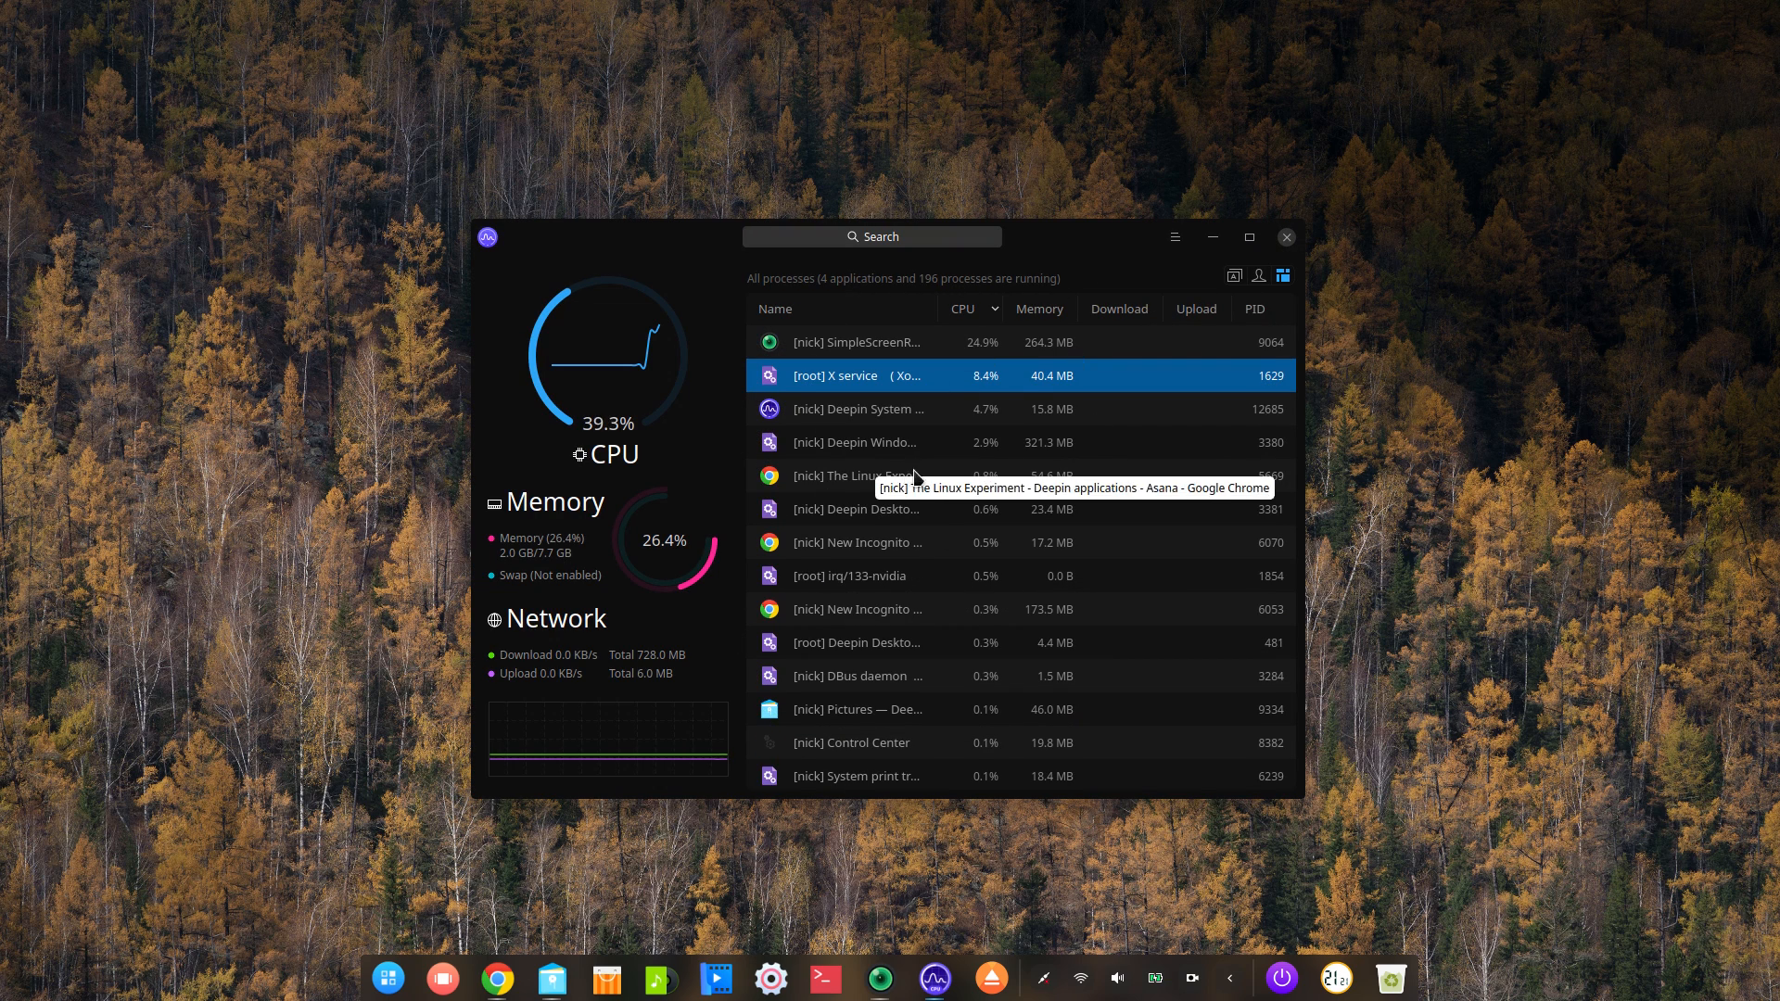
left_click(1174, 236)
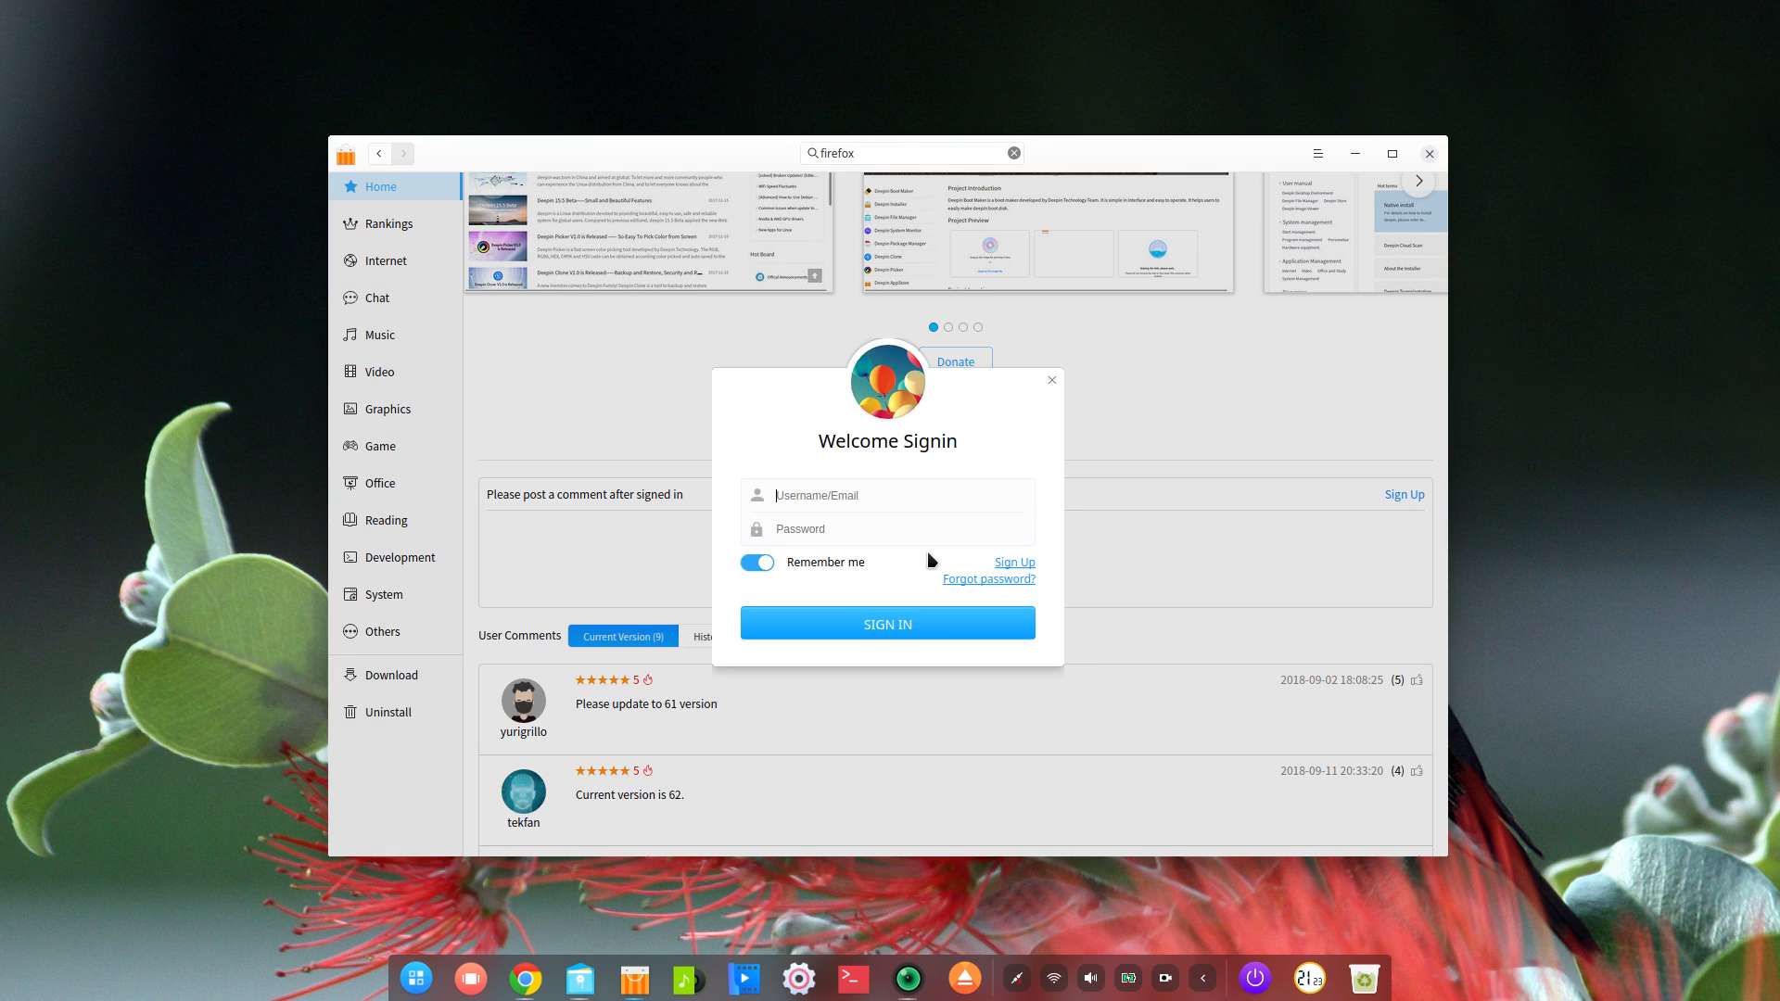
mouse_move(931, 601)
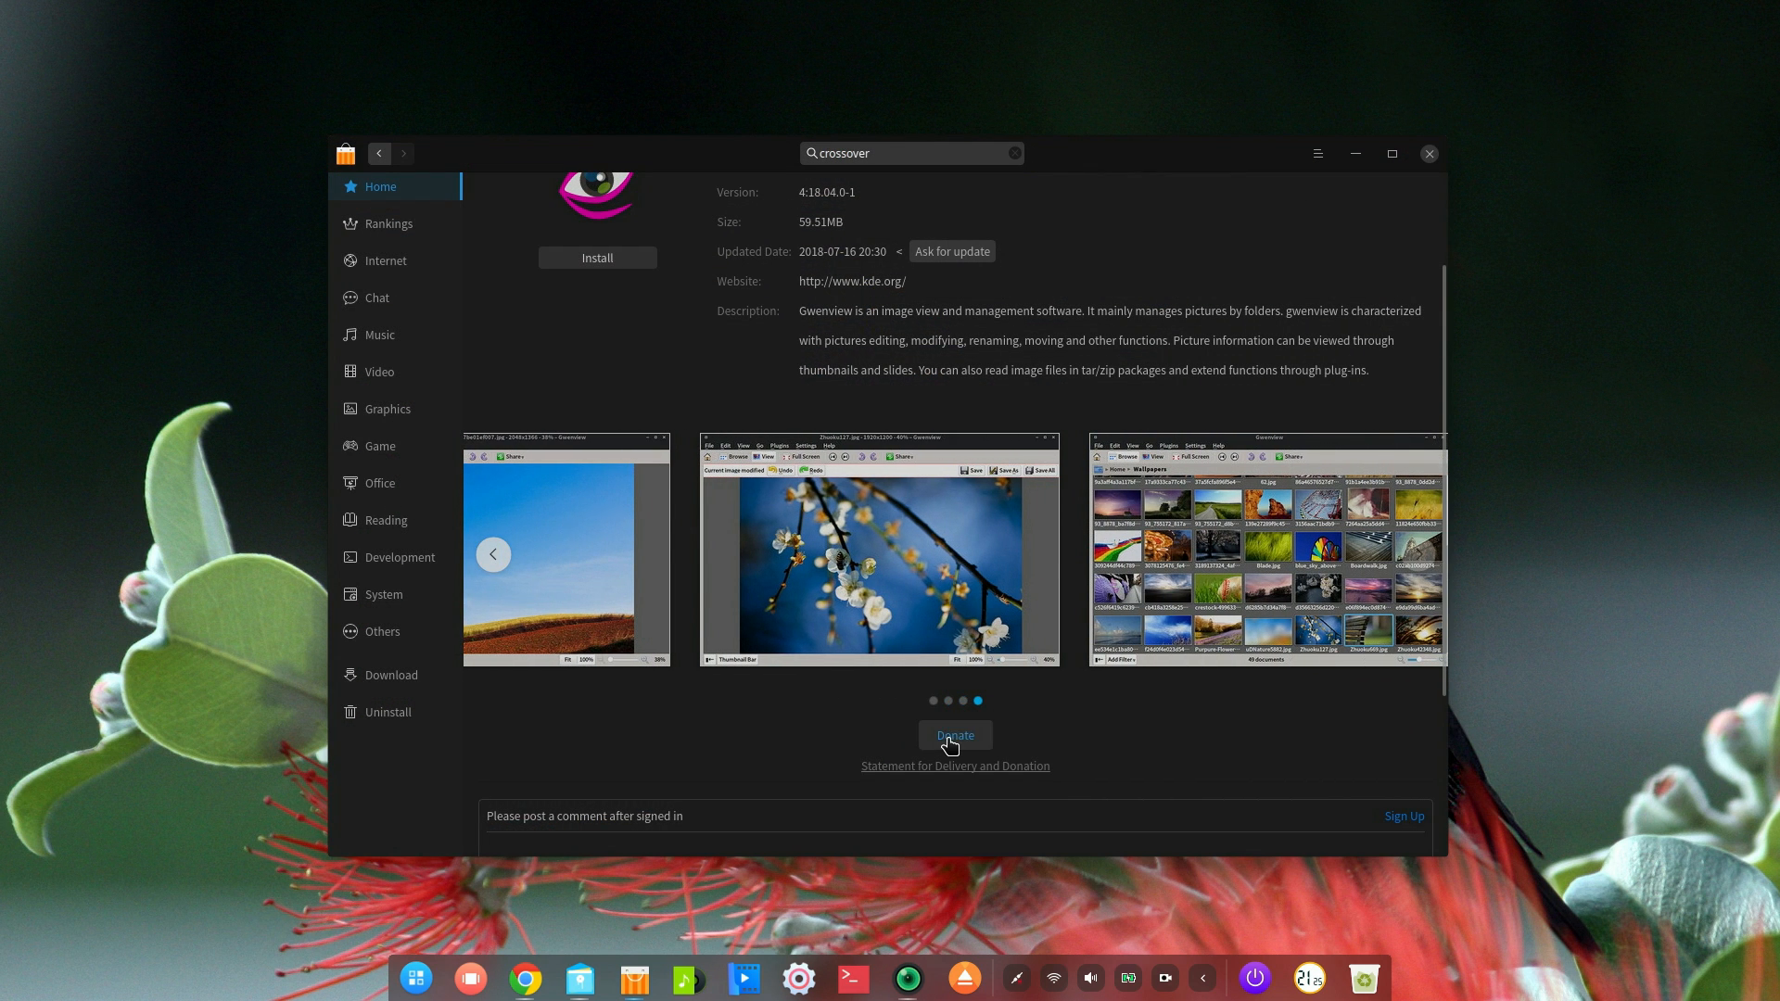
Step: Pick a random donation amount for Gwenview and request an update for Firefox
left_click(954, 735)
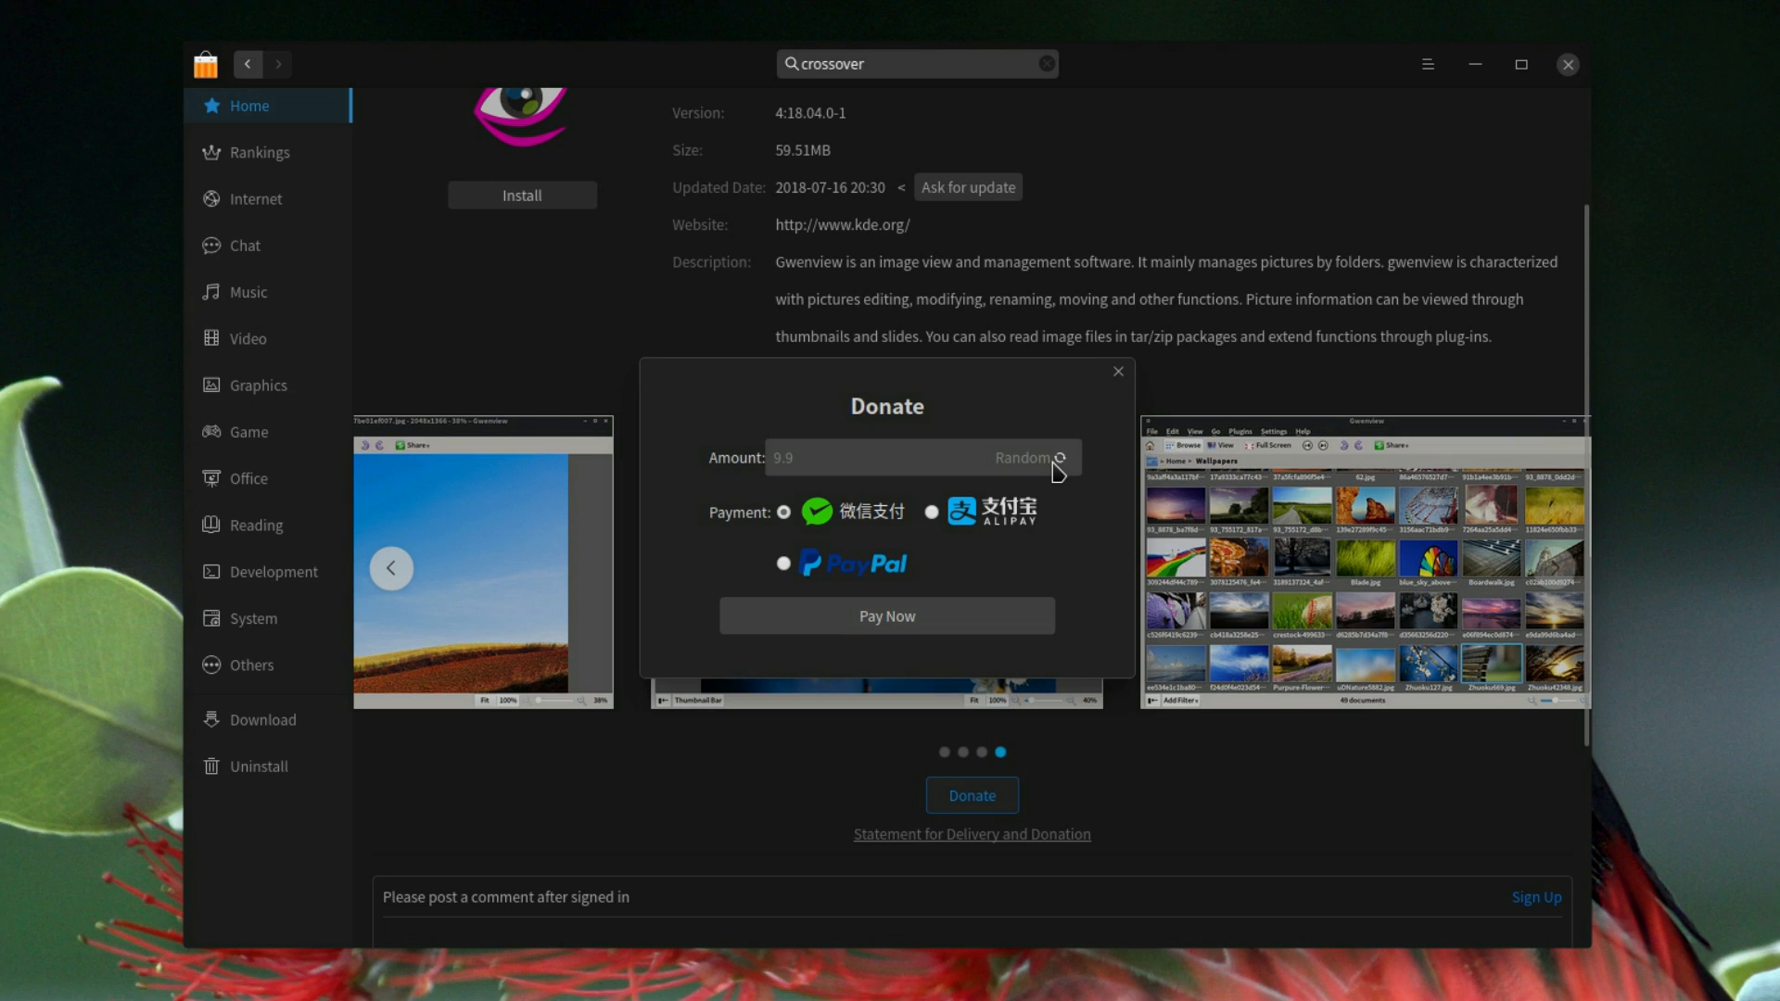
left_click(1062, 465)
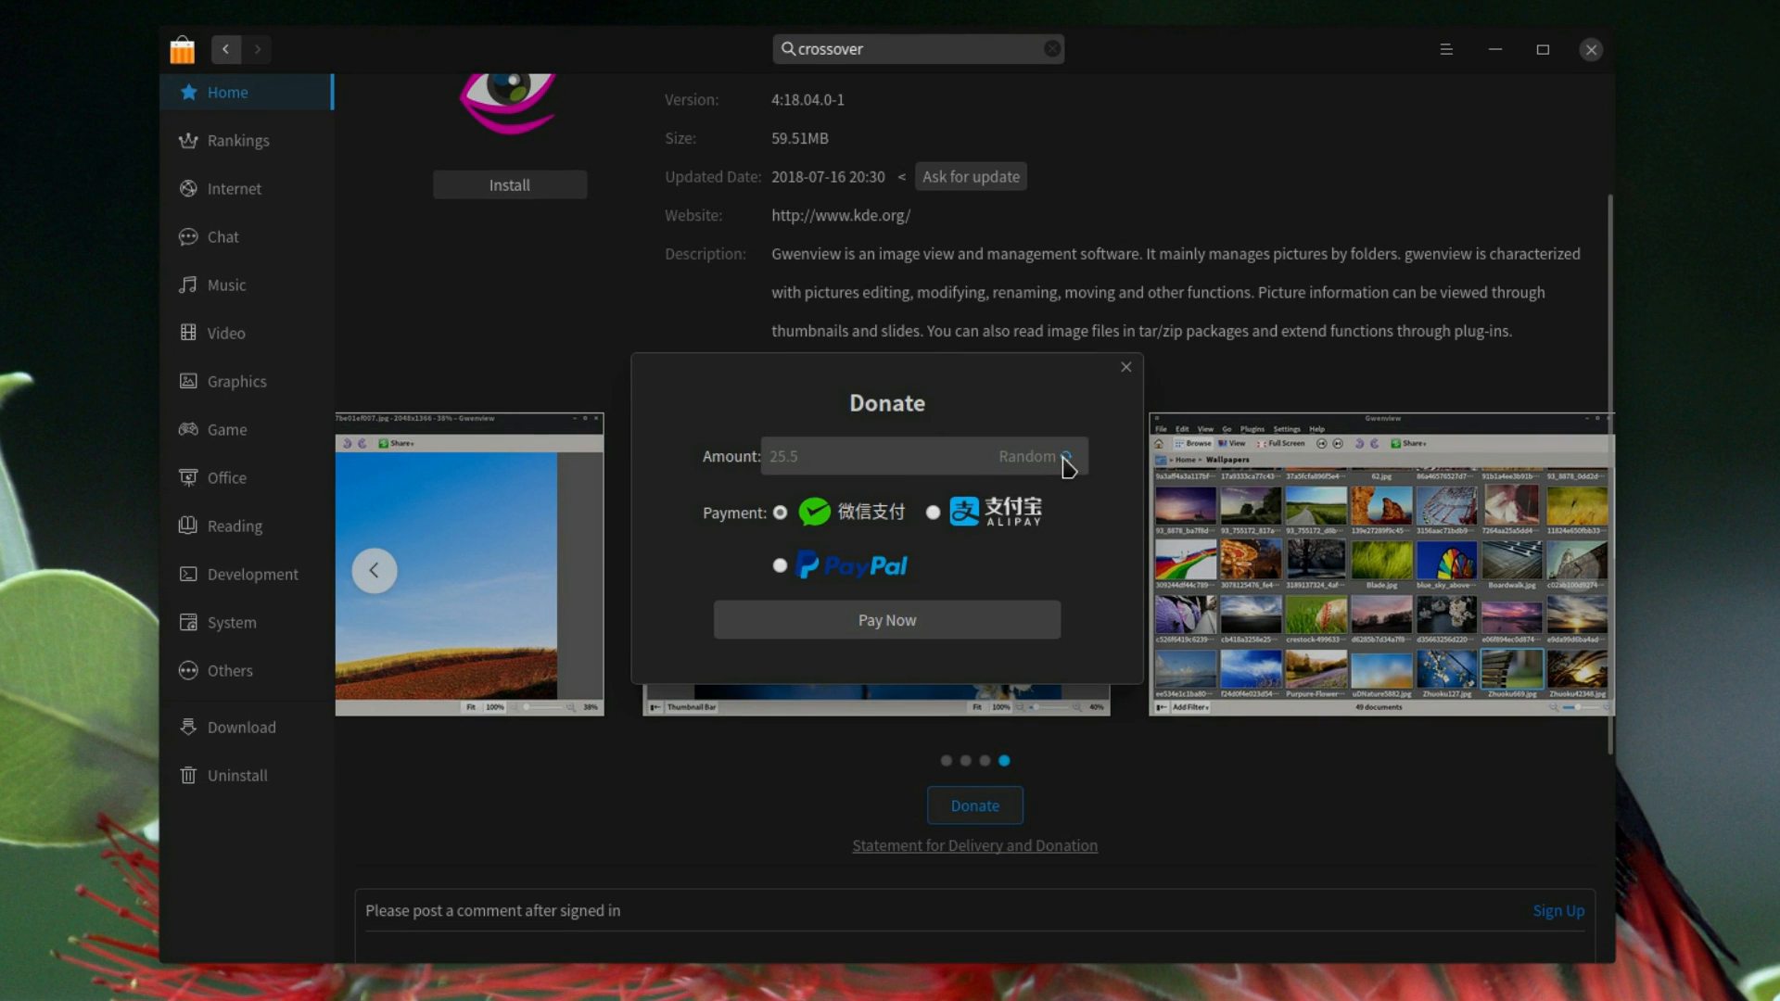
left_click(1063, 456)
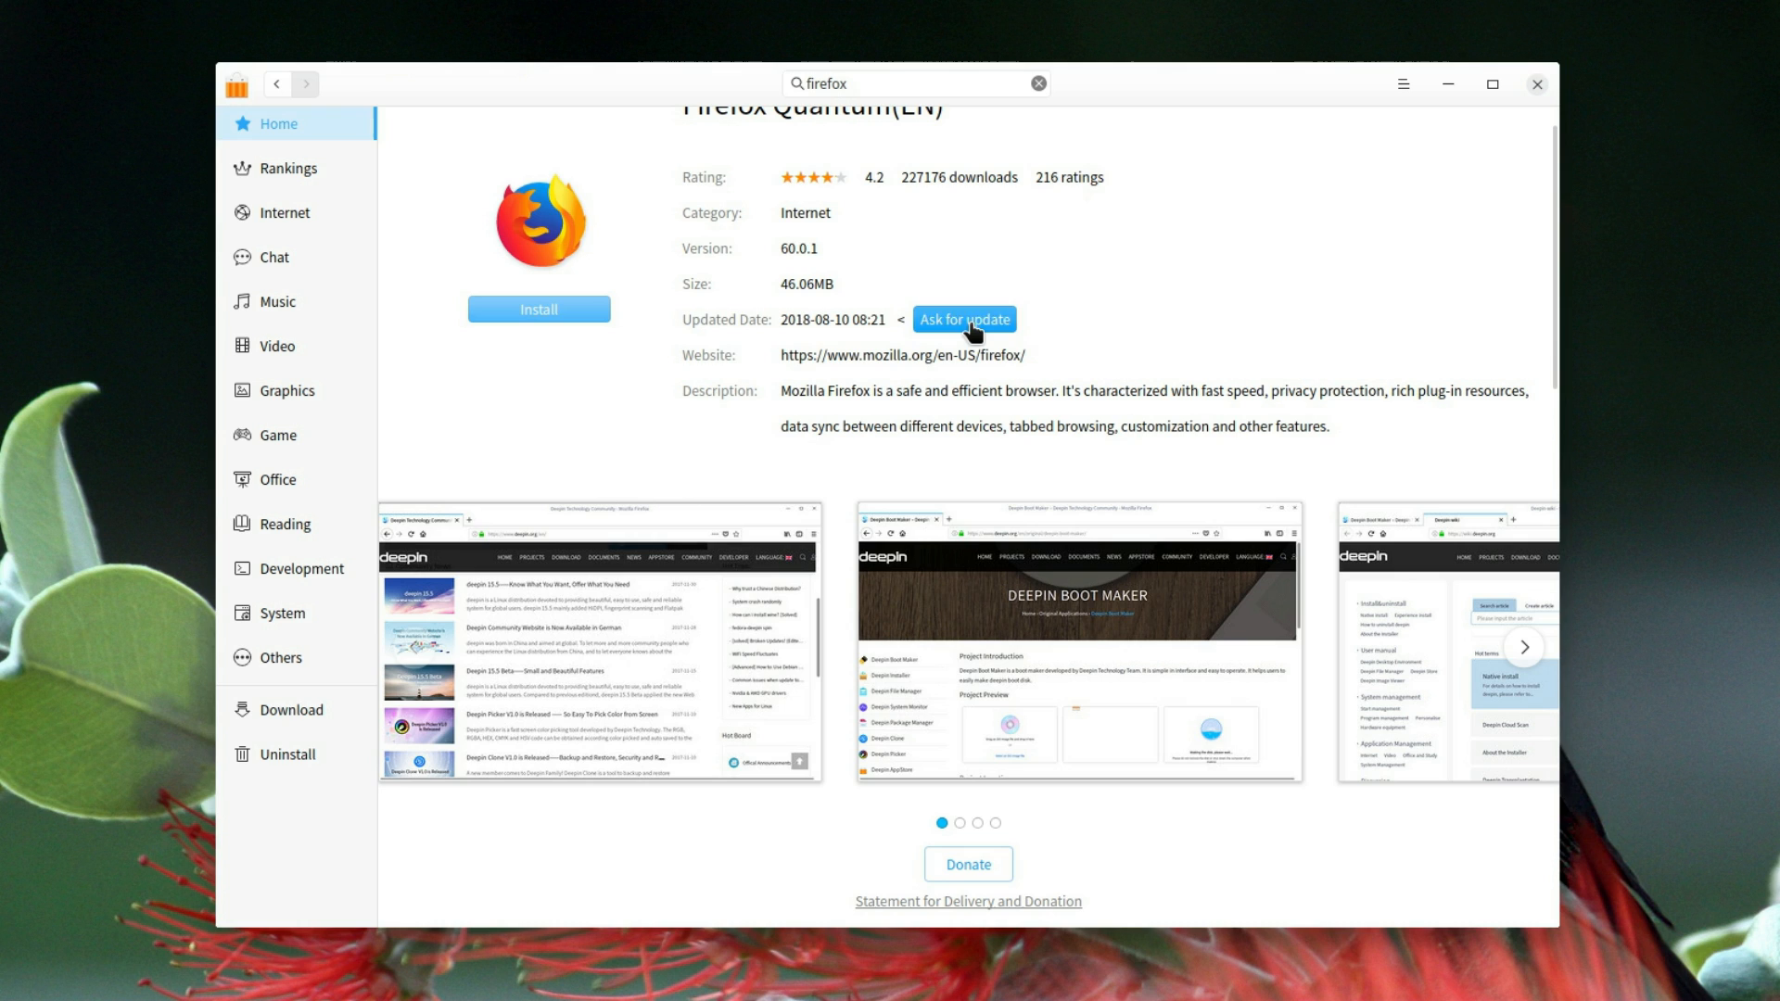
left_click(962, 319)
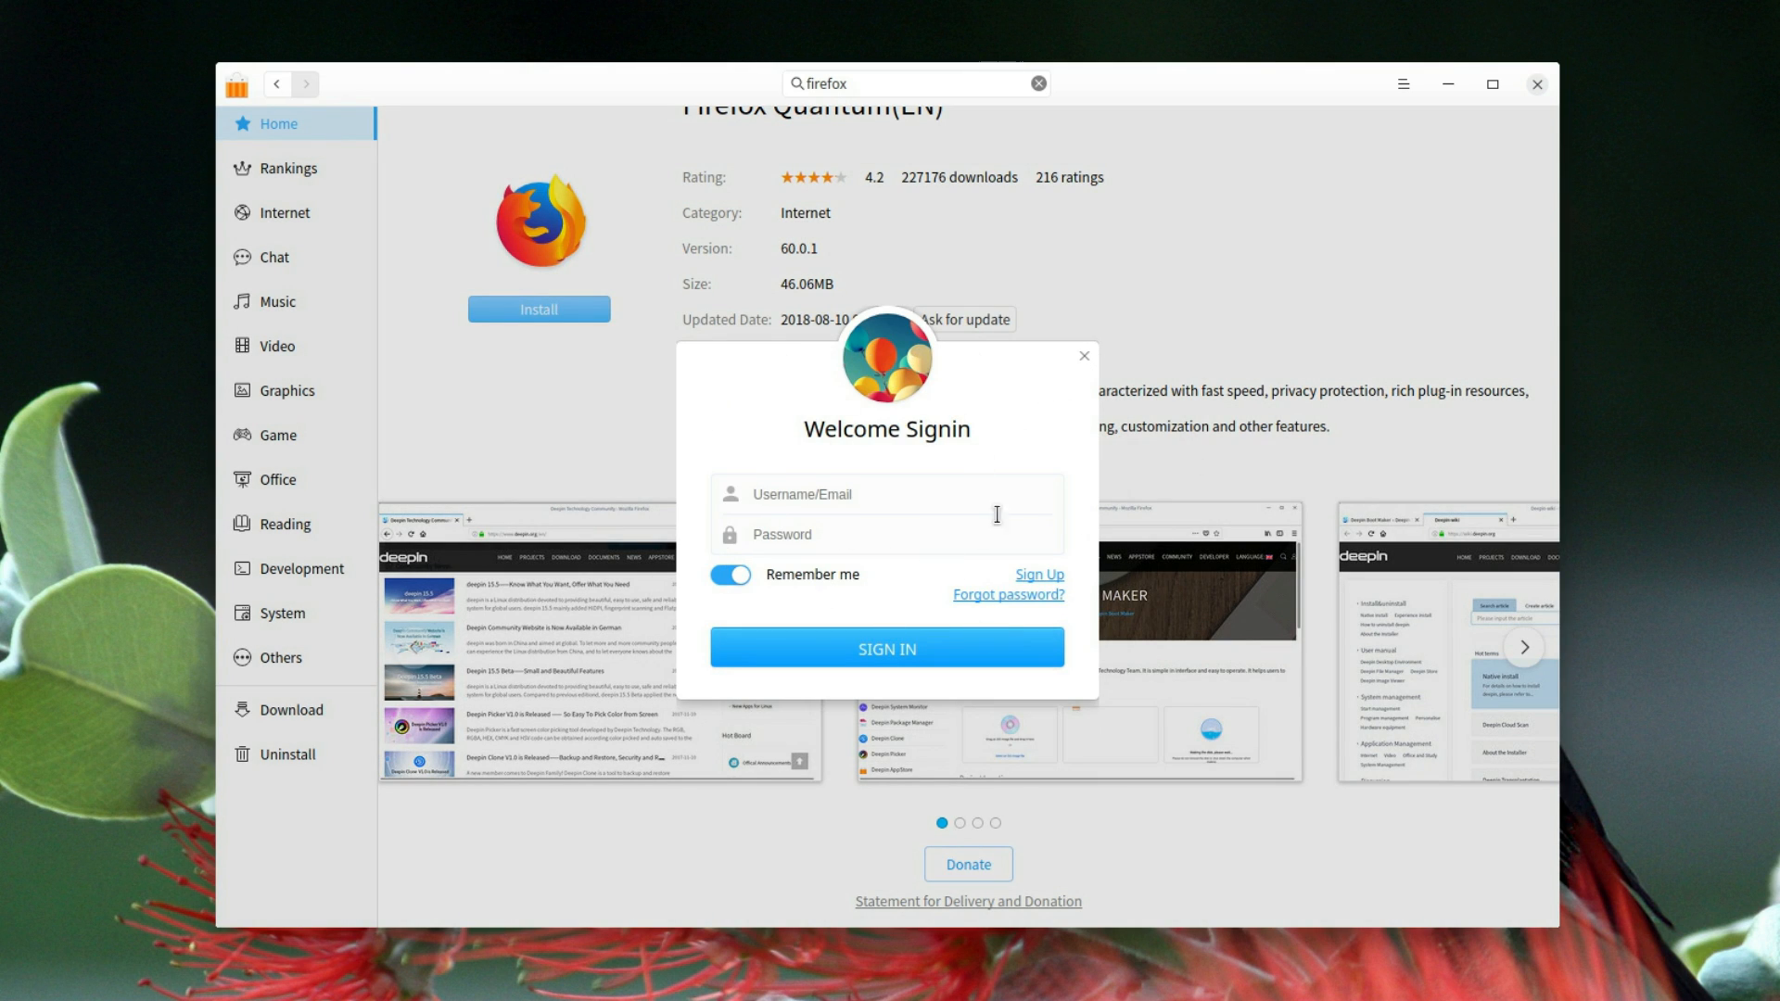
mouse_move(911, 503)
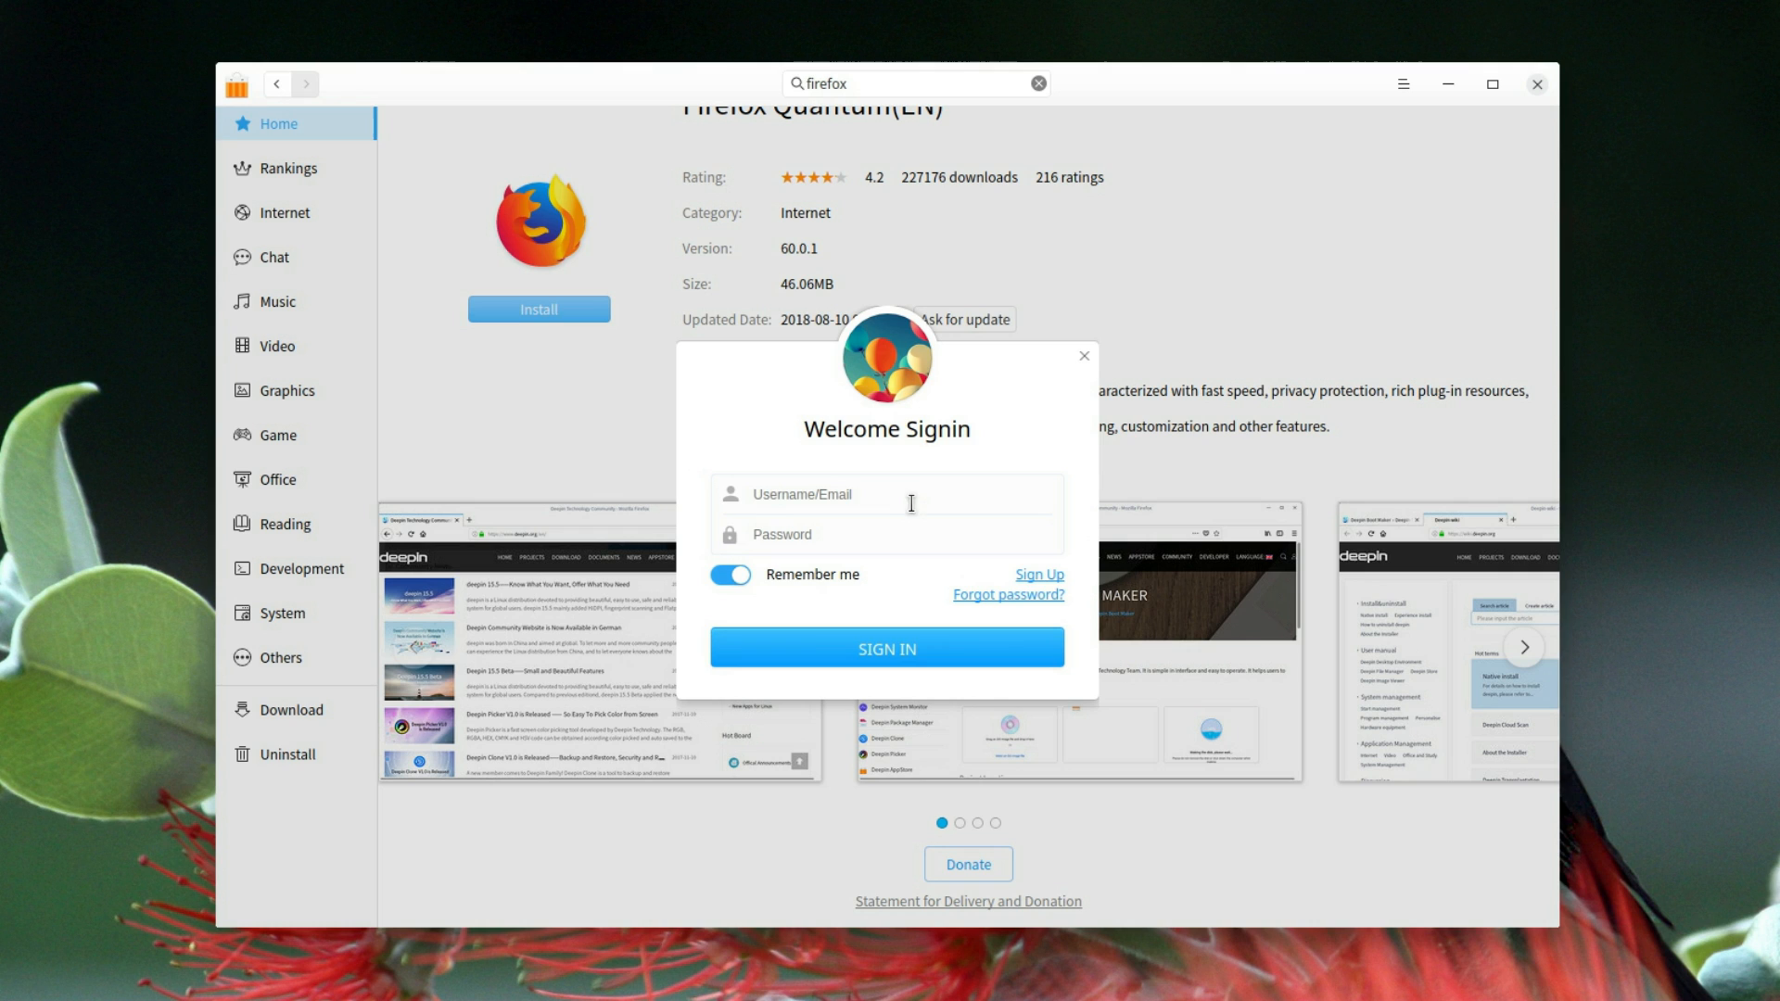
mouse_move(946, 476)
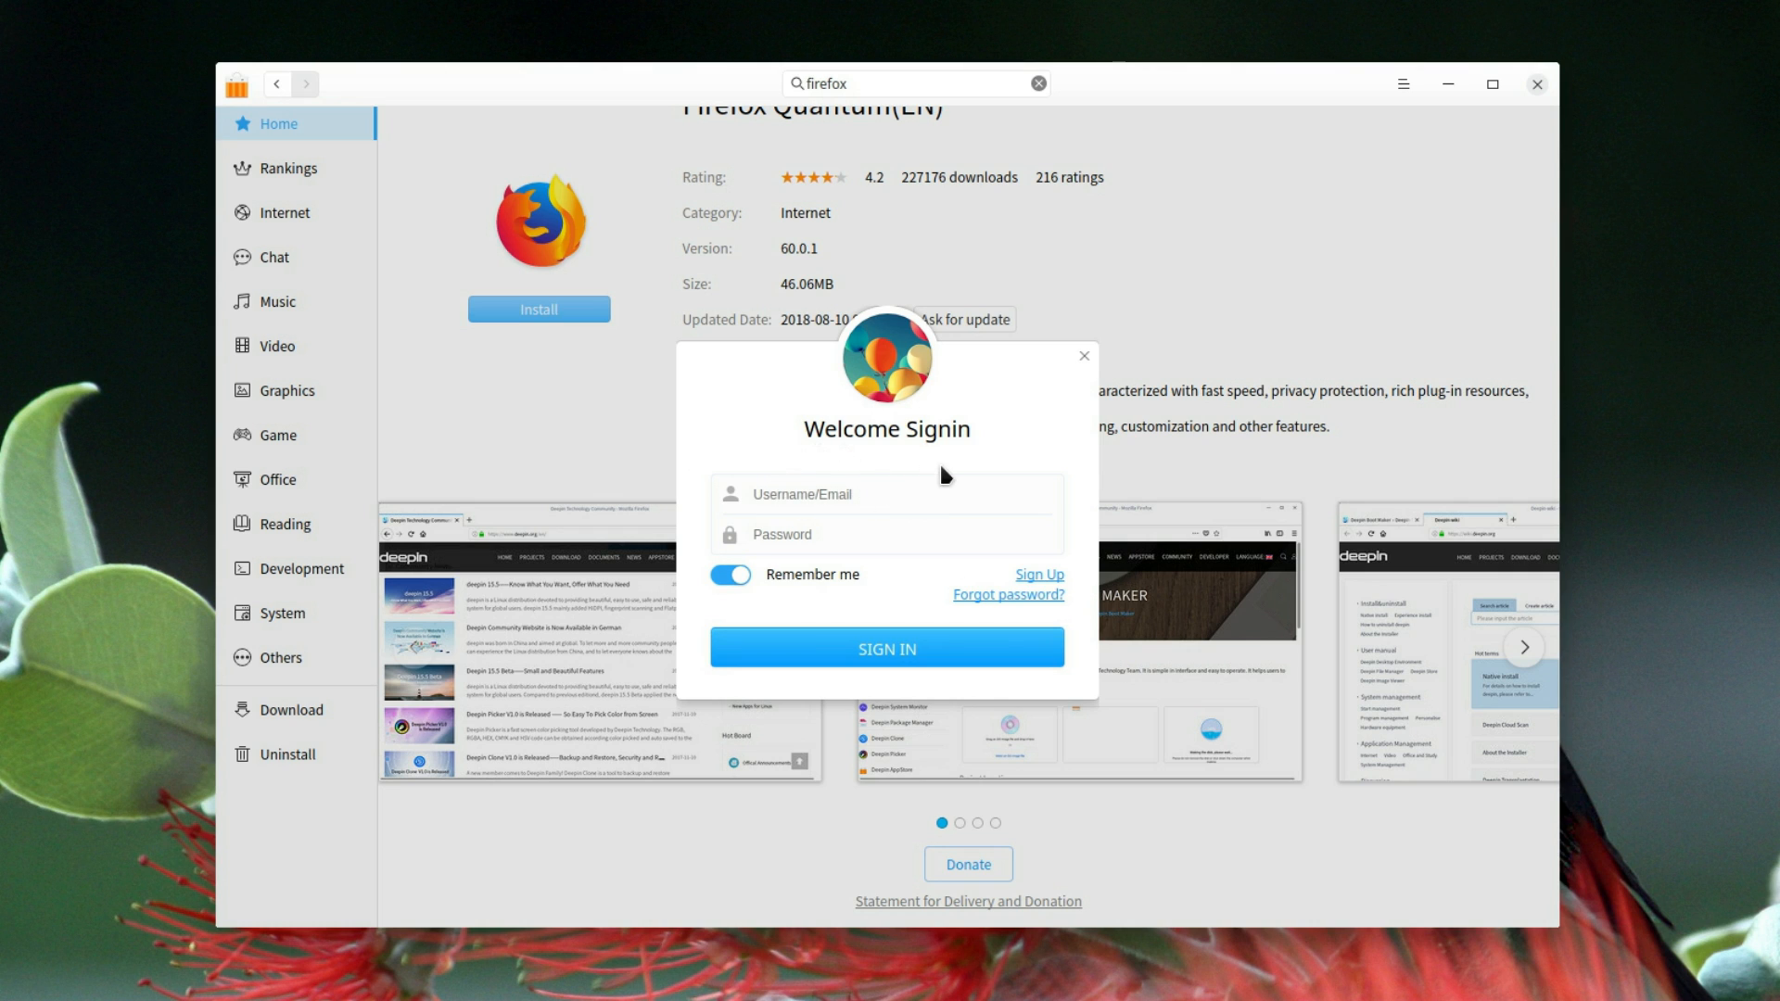
mouse_move(1069, 380)
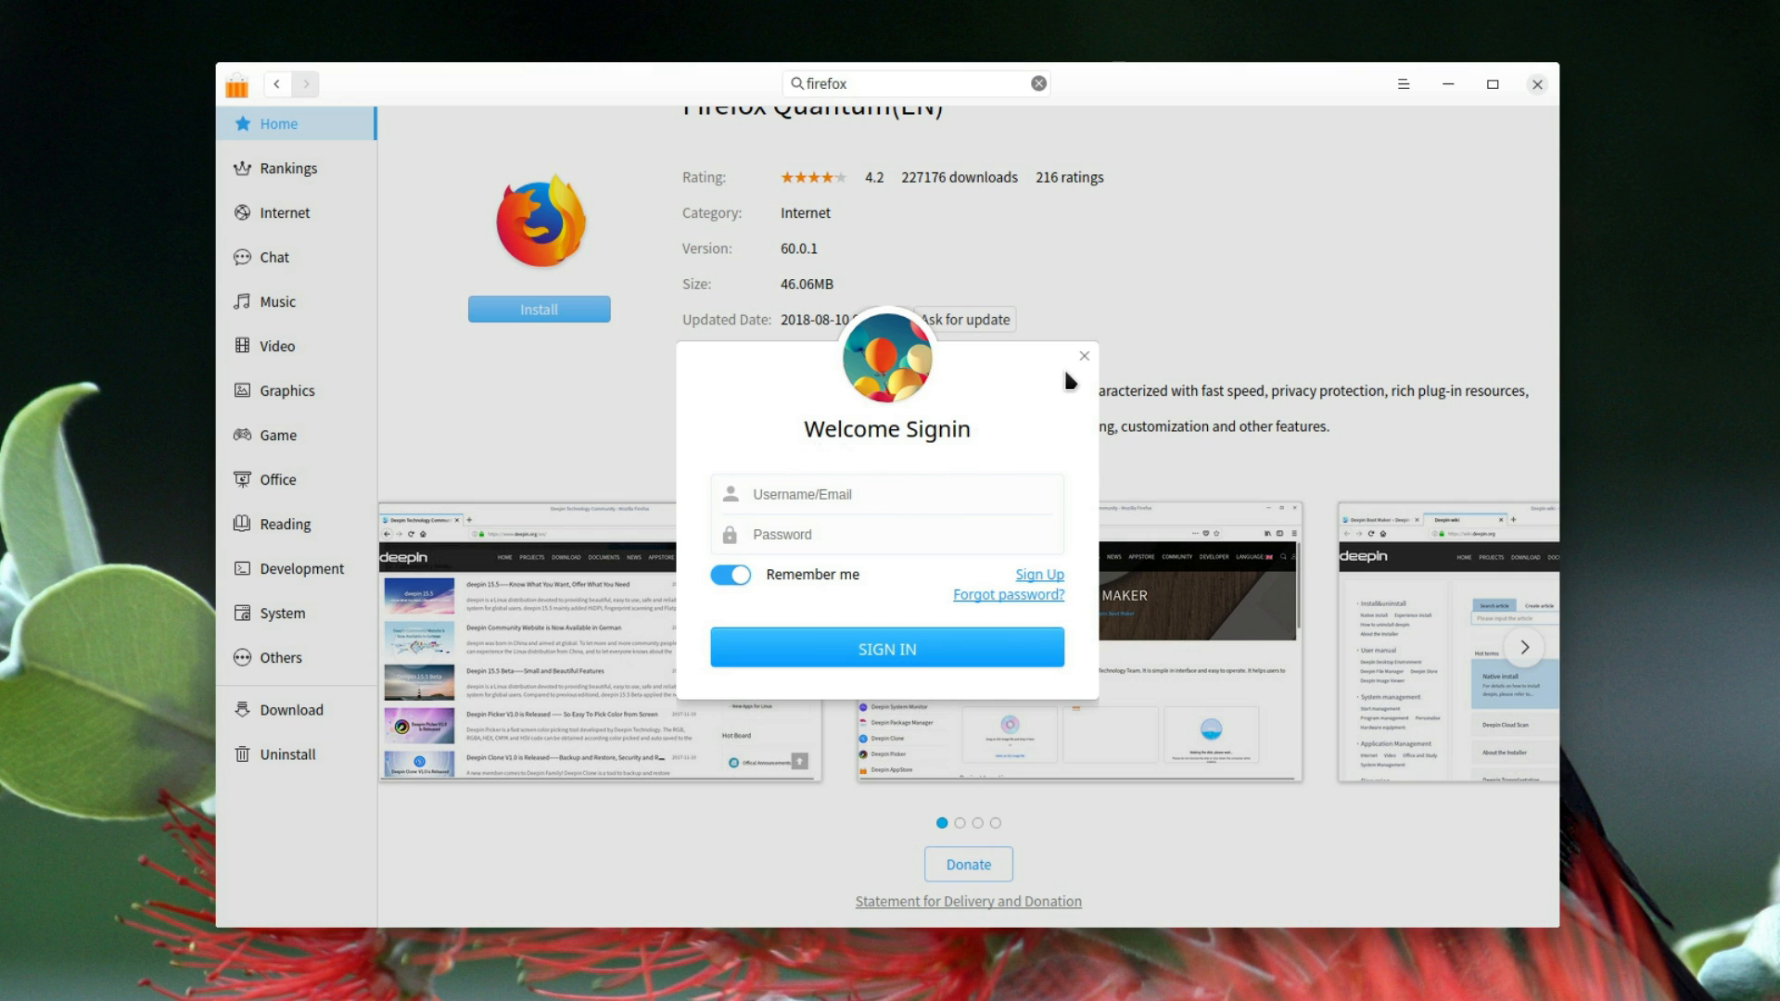
Step: Dismiss the sign-in prompt and browse the flatpak results and Deepin Music page
left_click(1082, 356)
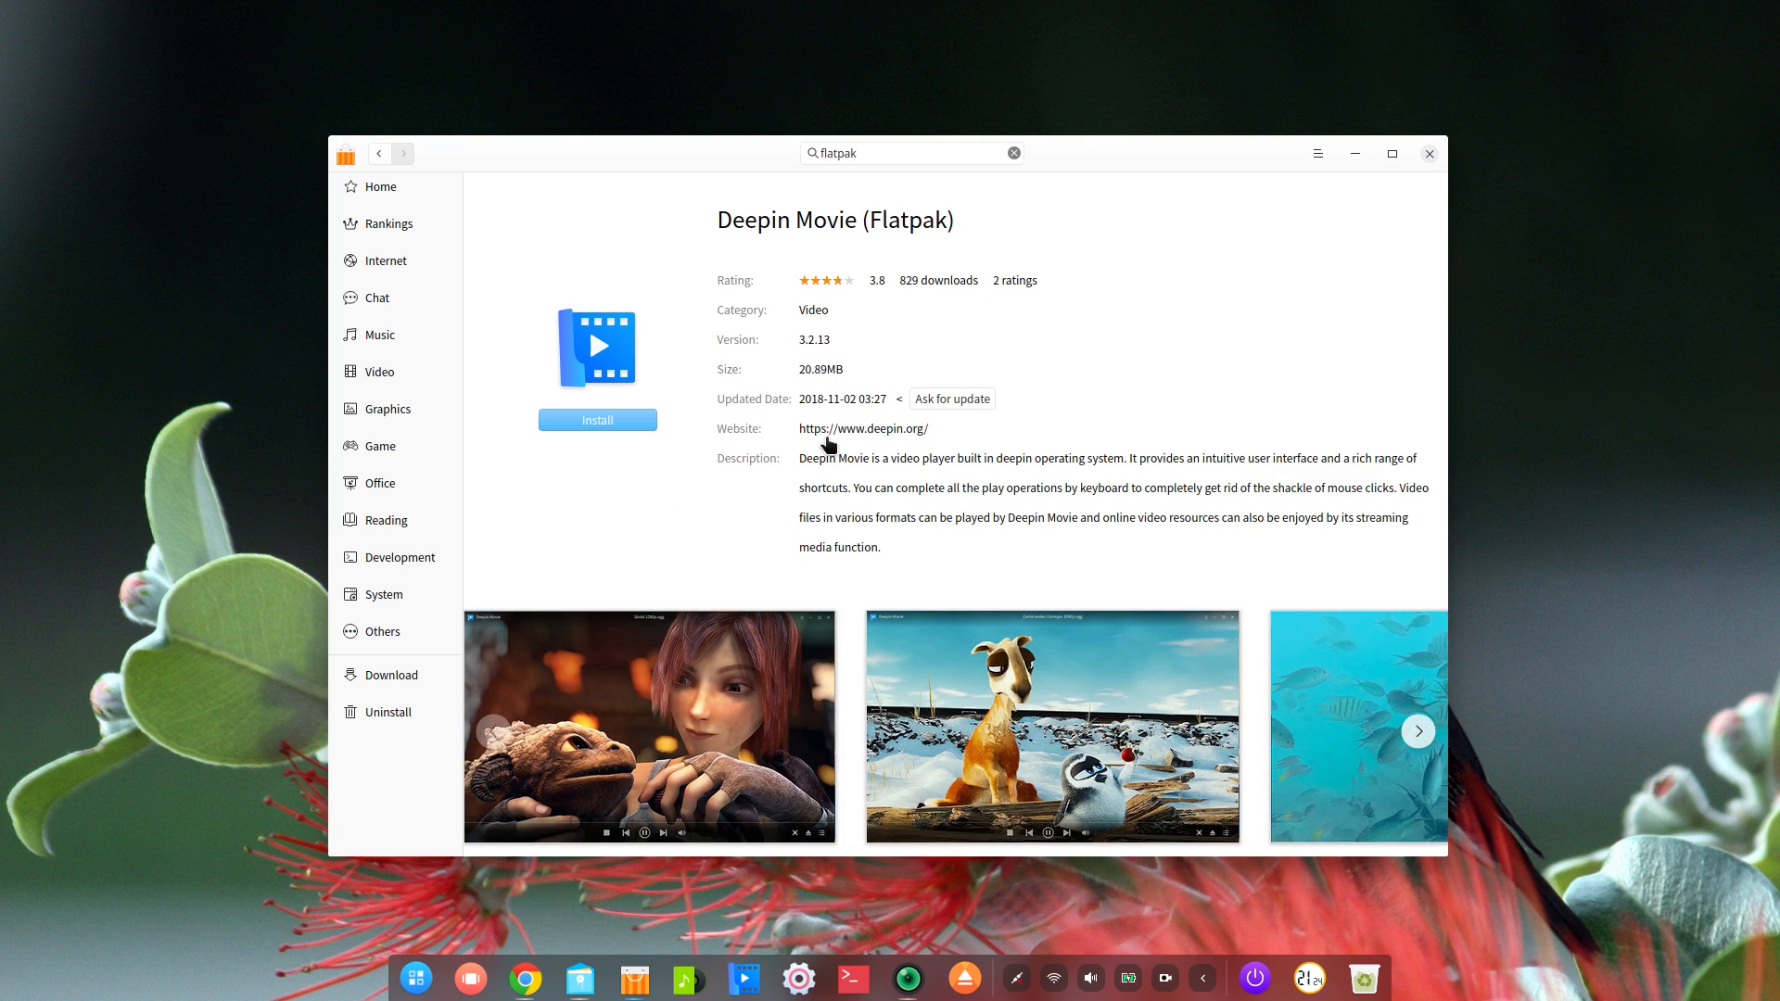
scroll("down", 3)
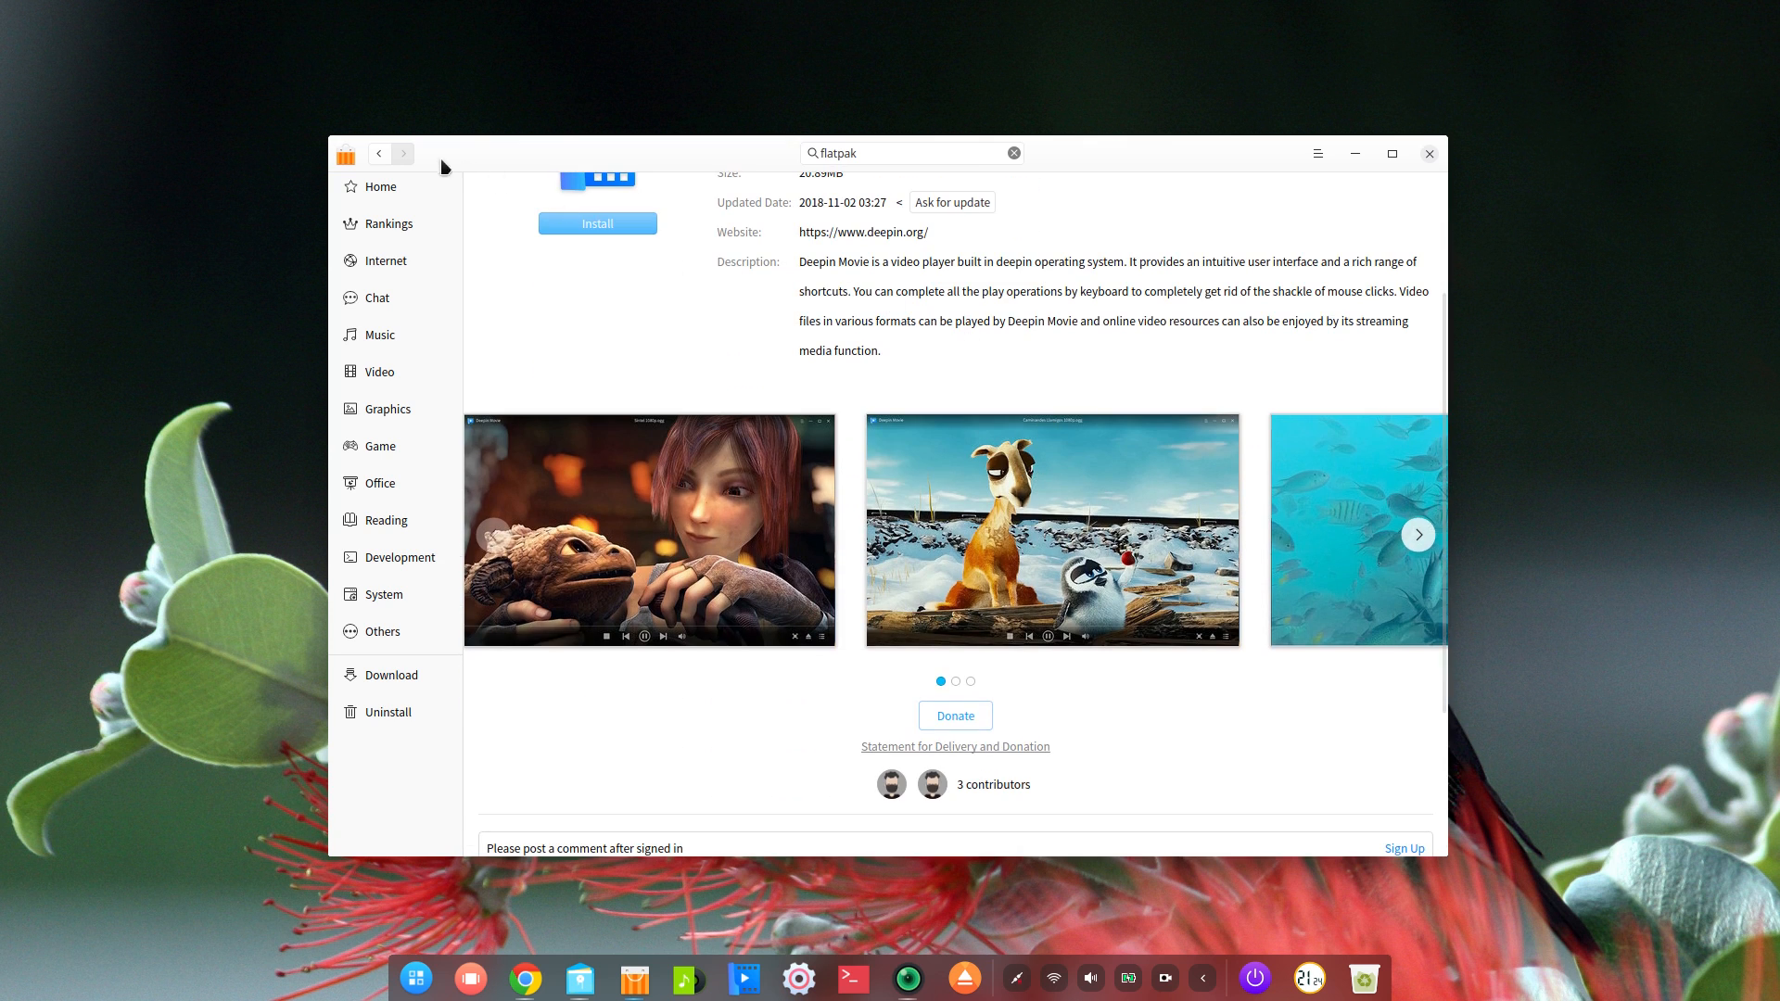
left_click(380, 153)
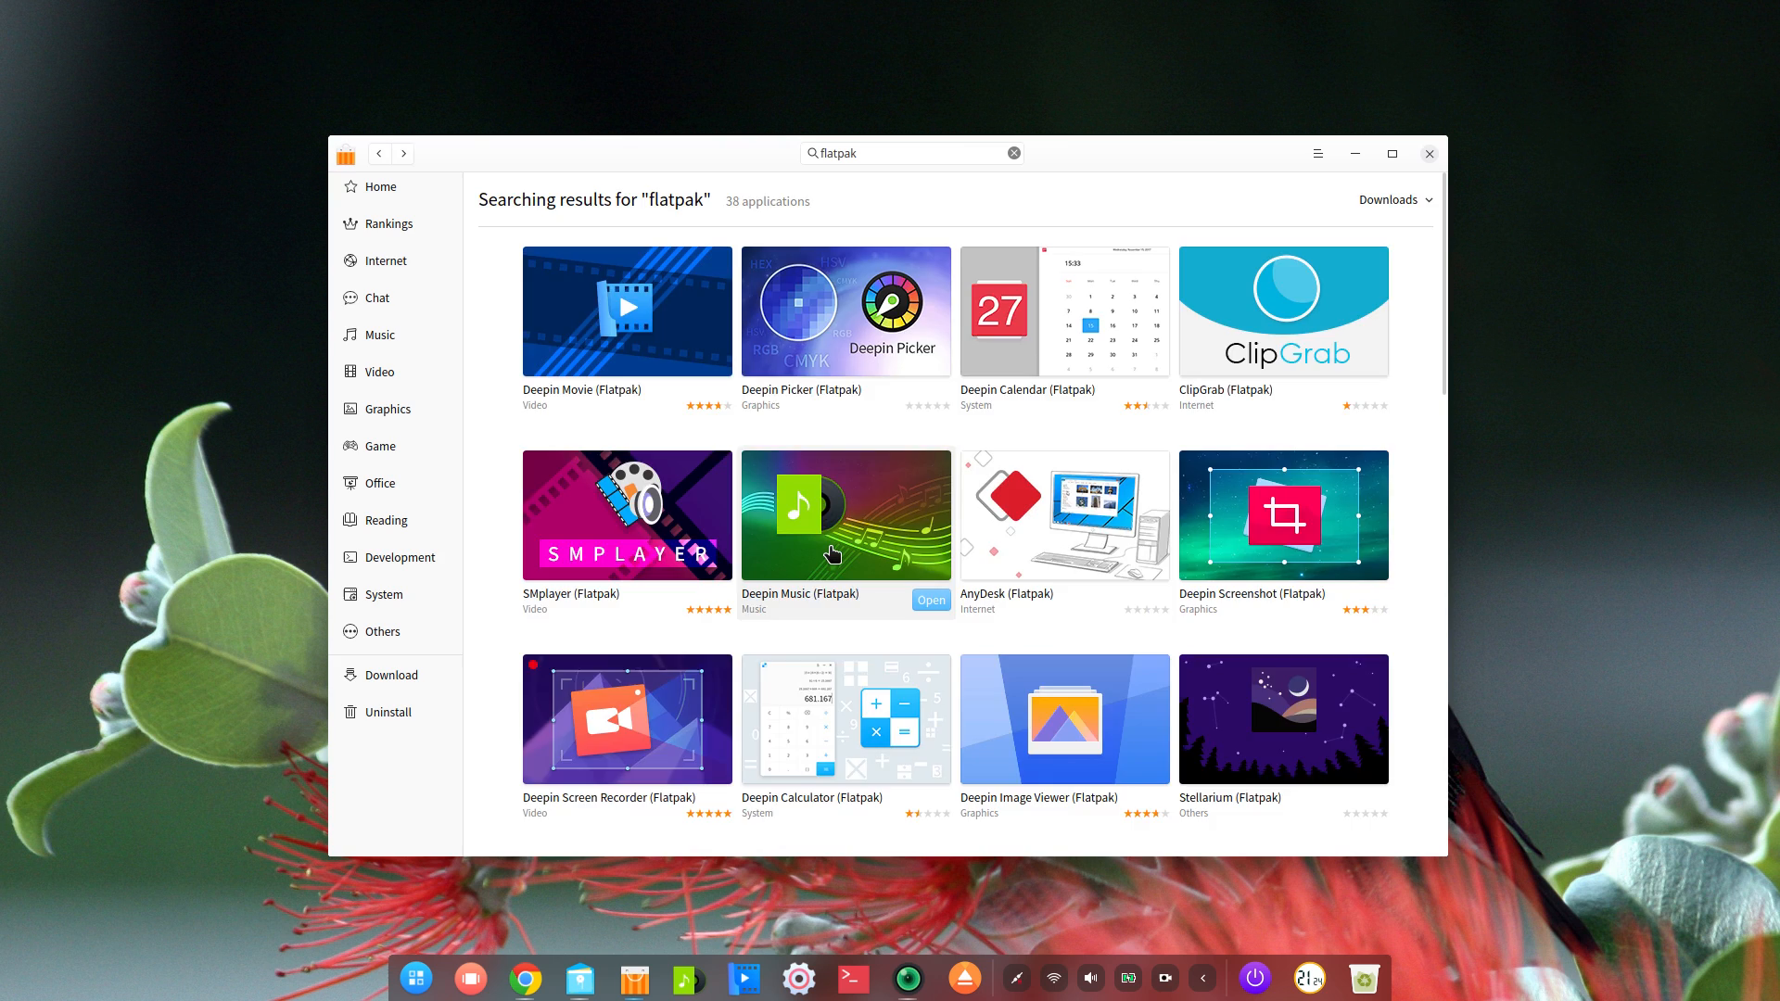
left_click(846, 516)
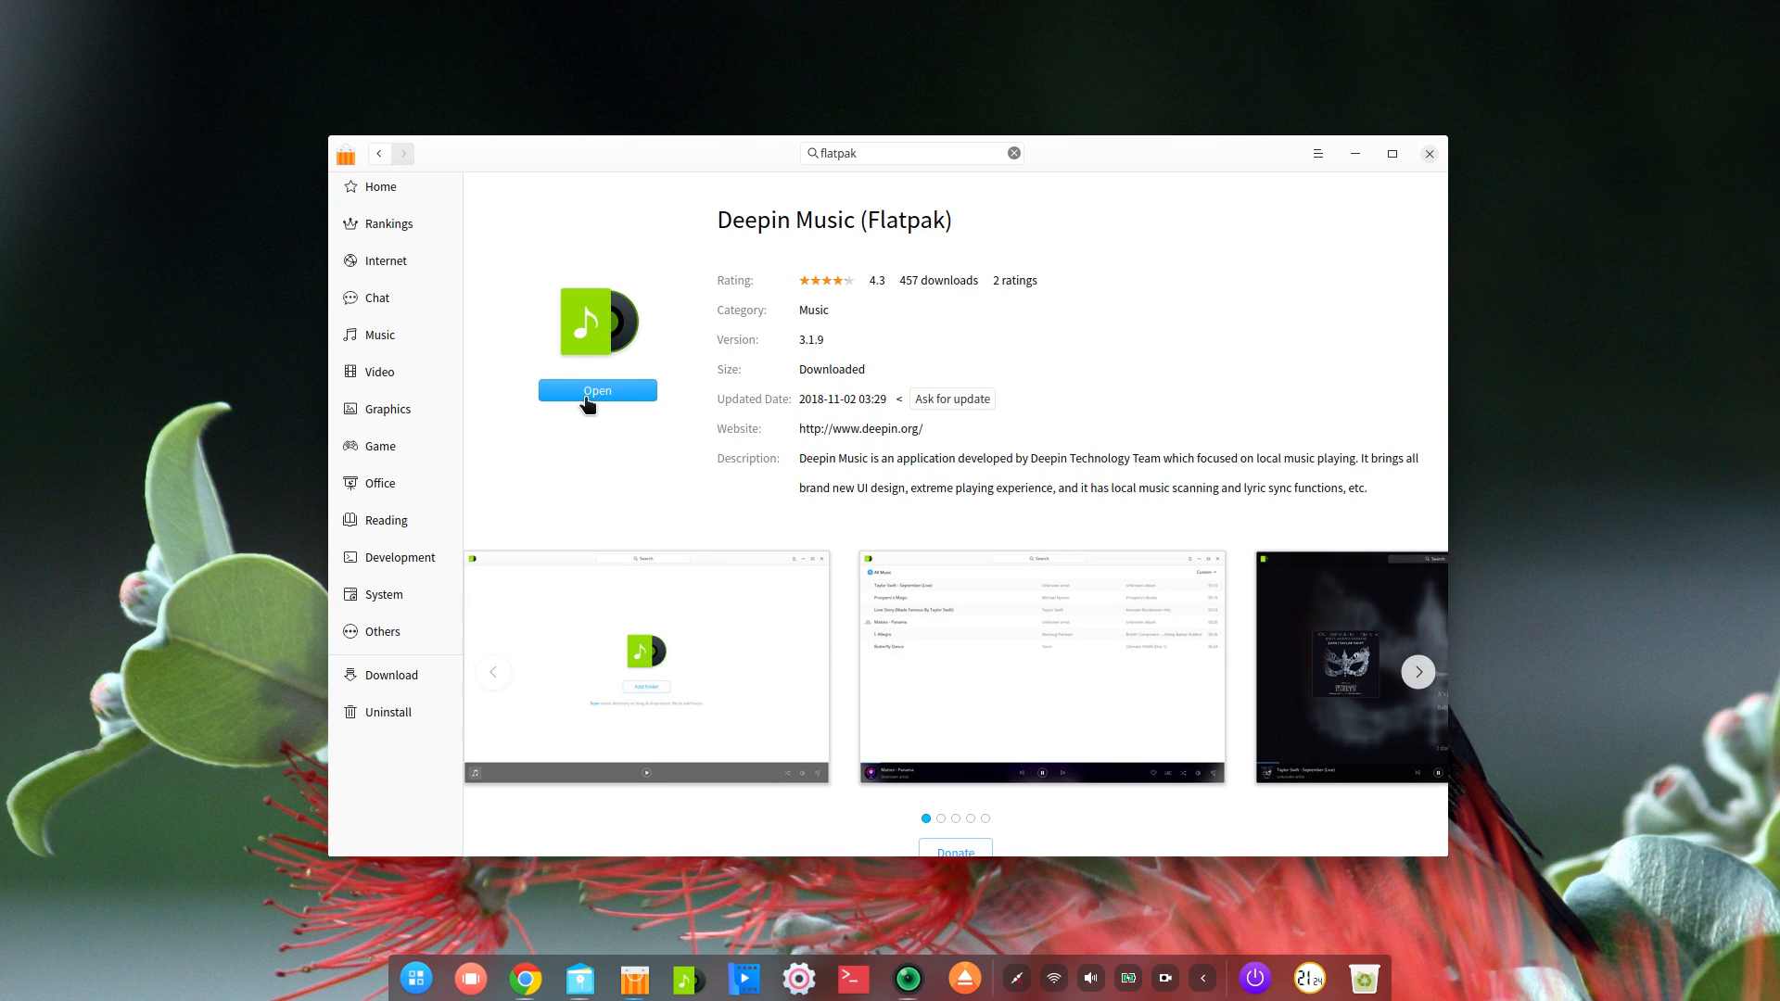
mouse_move(560, 208)
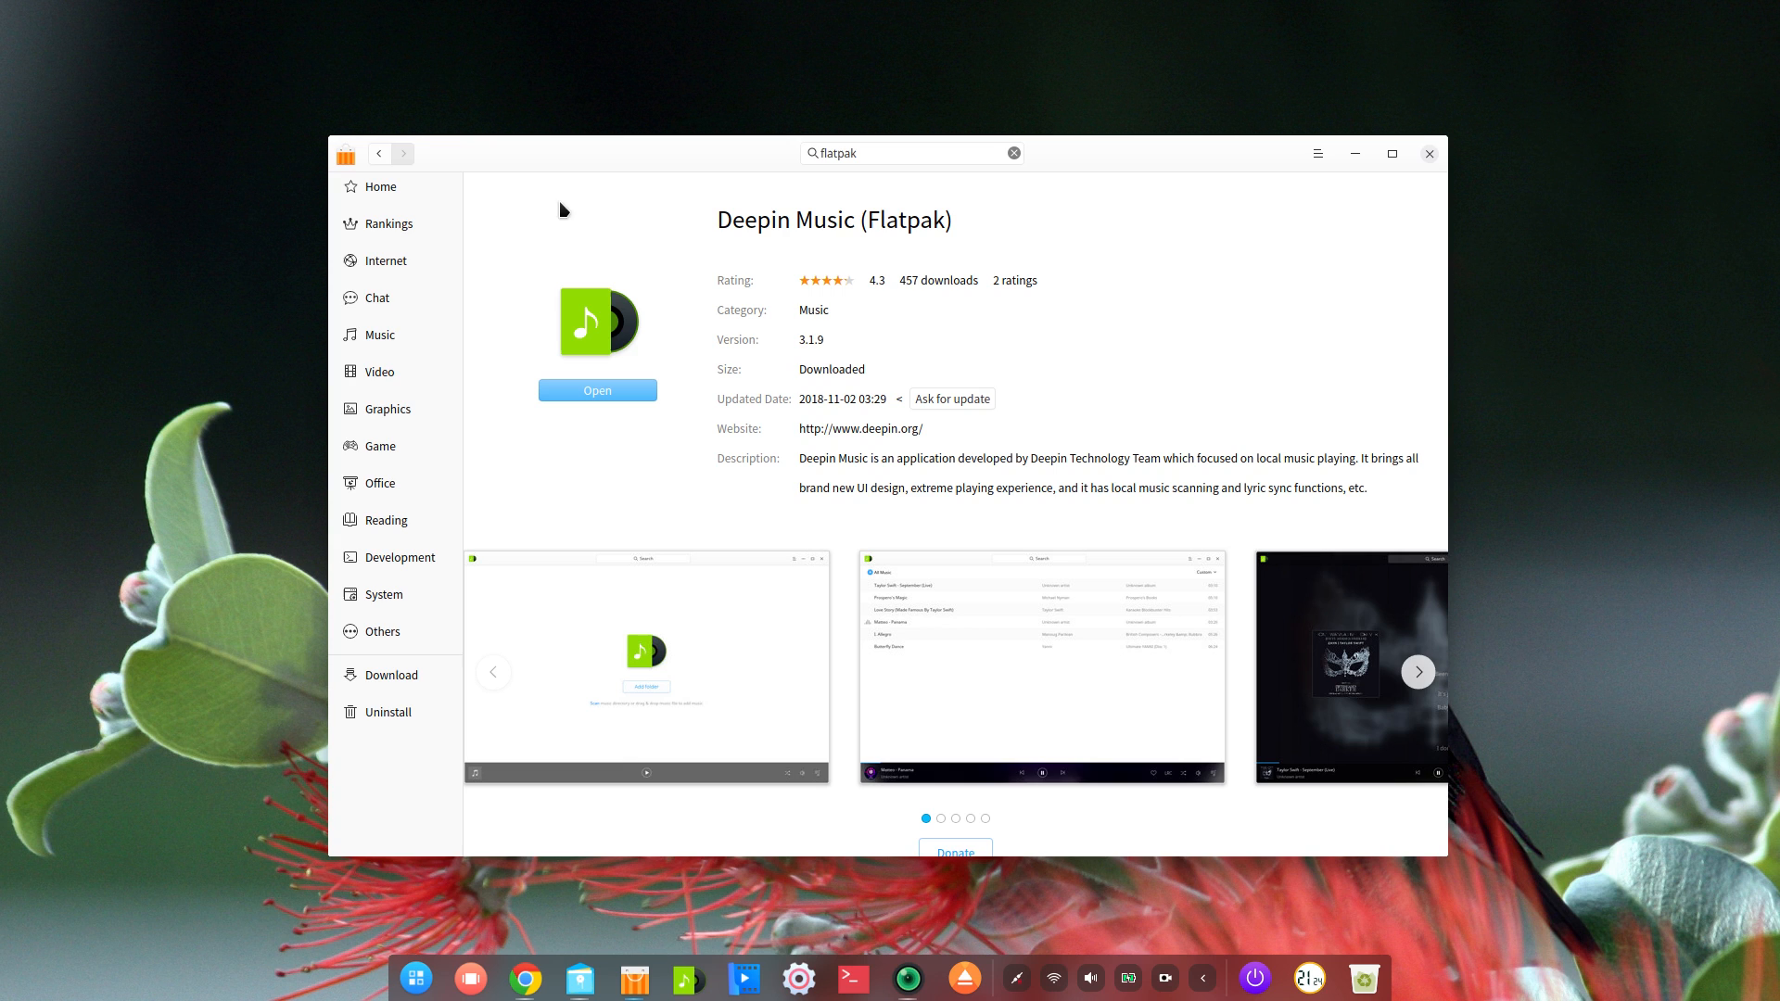
left_click(378, 153)
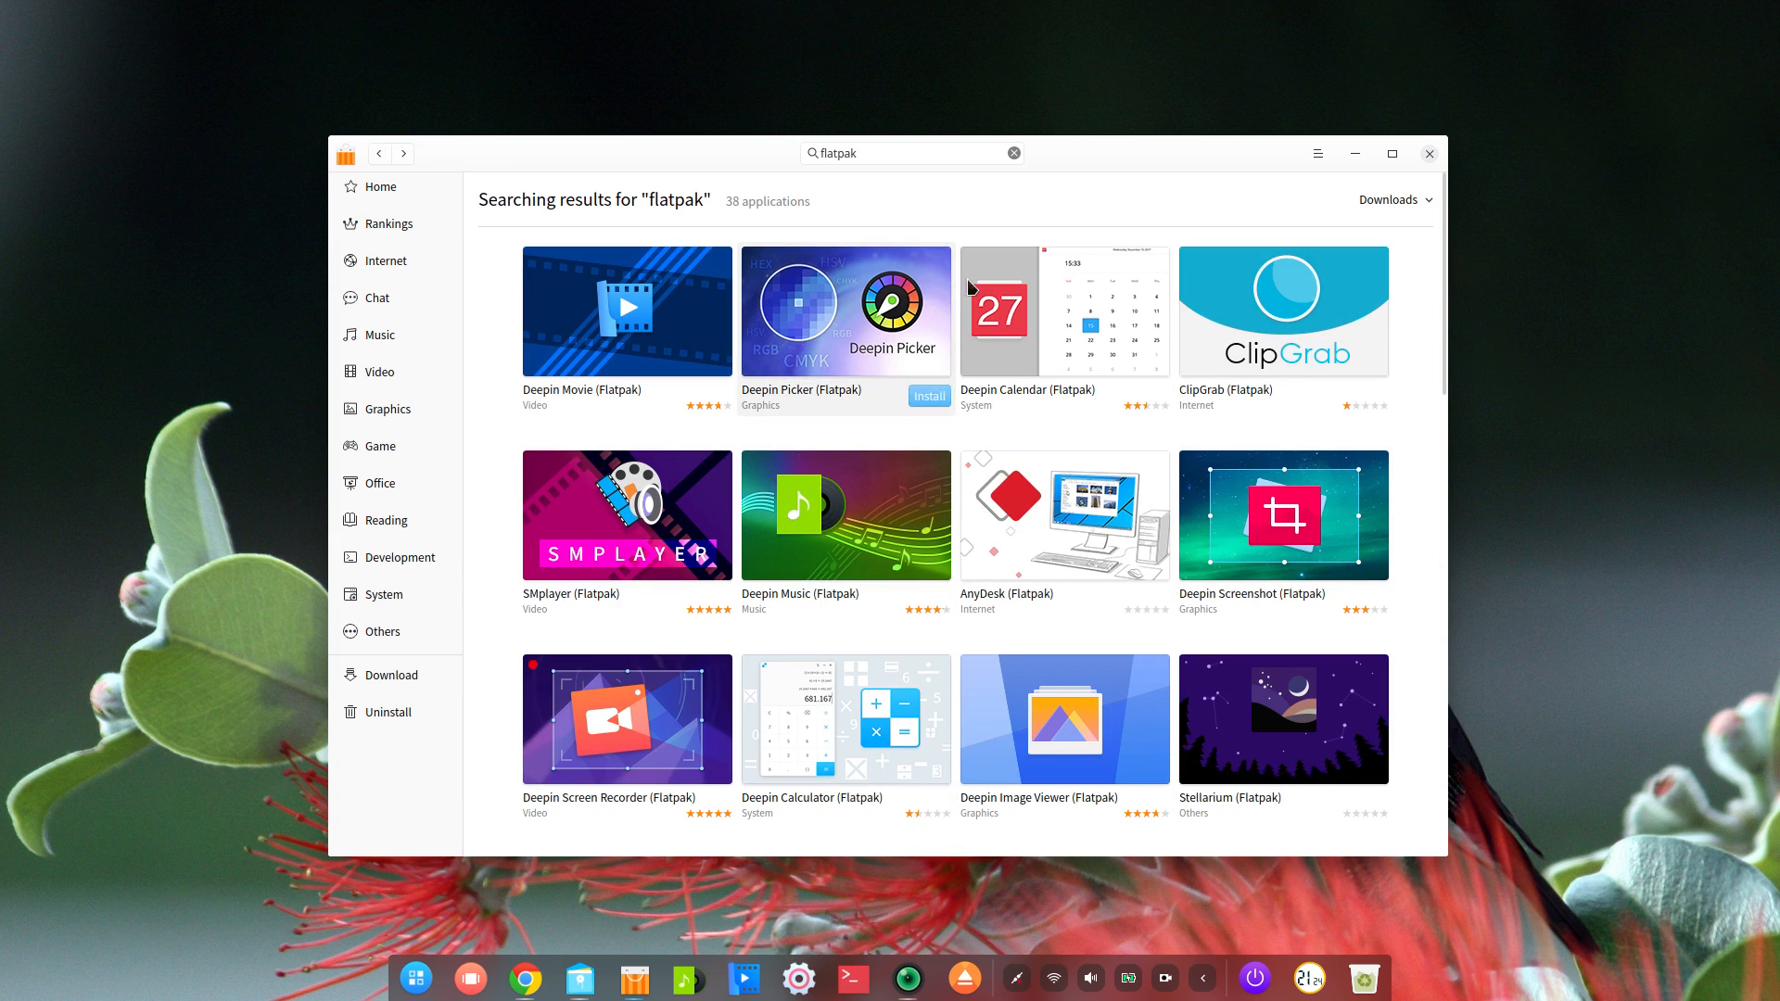
type("cross")
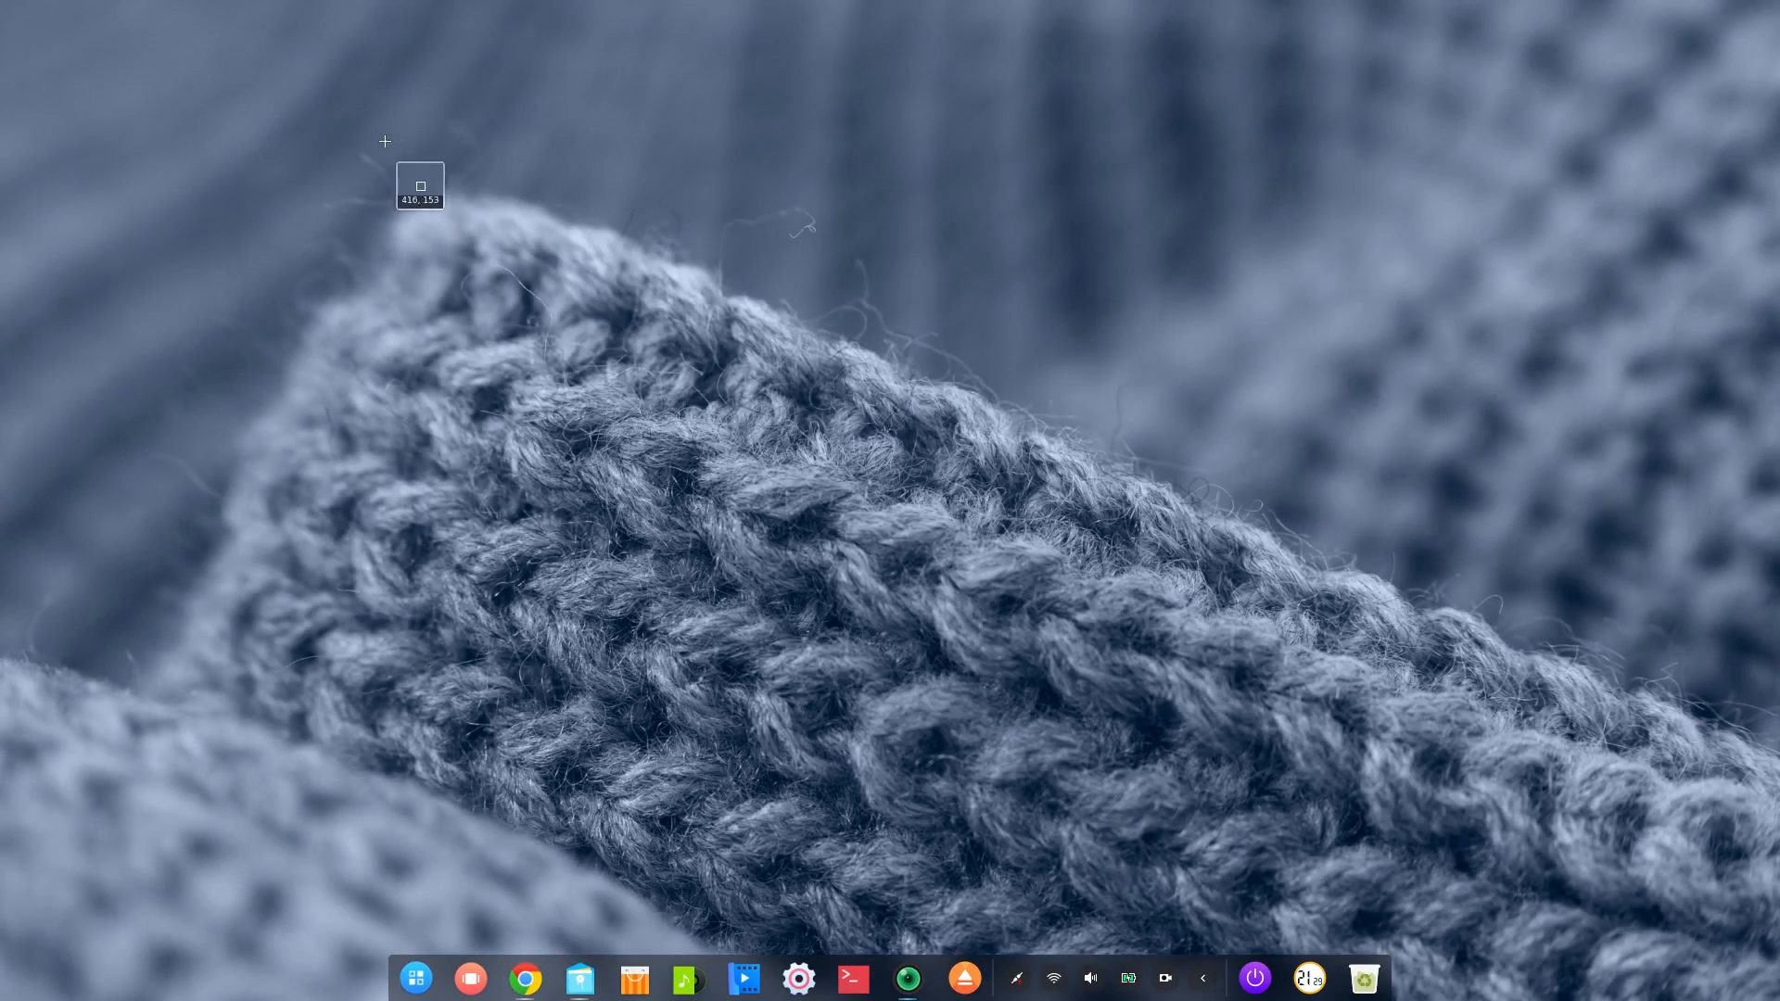
Step: Capture the knit photo area, annotate it with an arrow and 'THis is nice !', and save to Desktop
left_click_drag(668, 298, 834, 460)
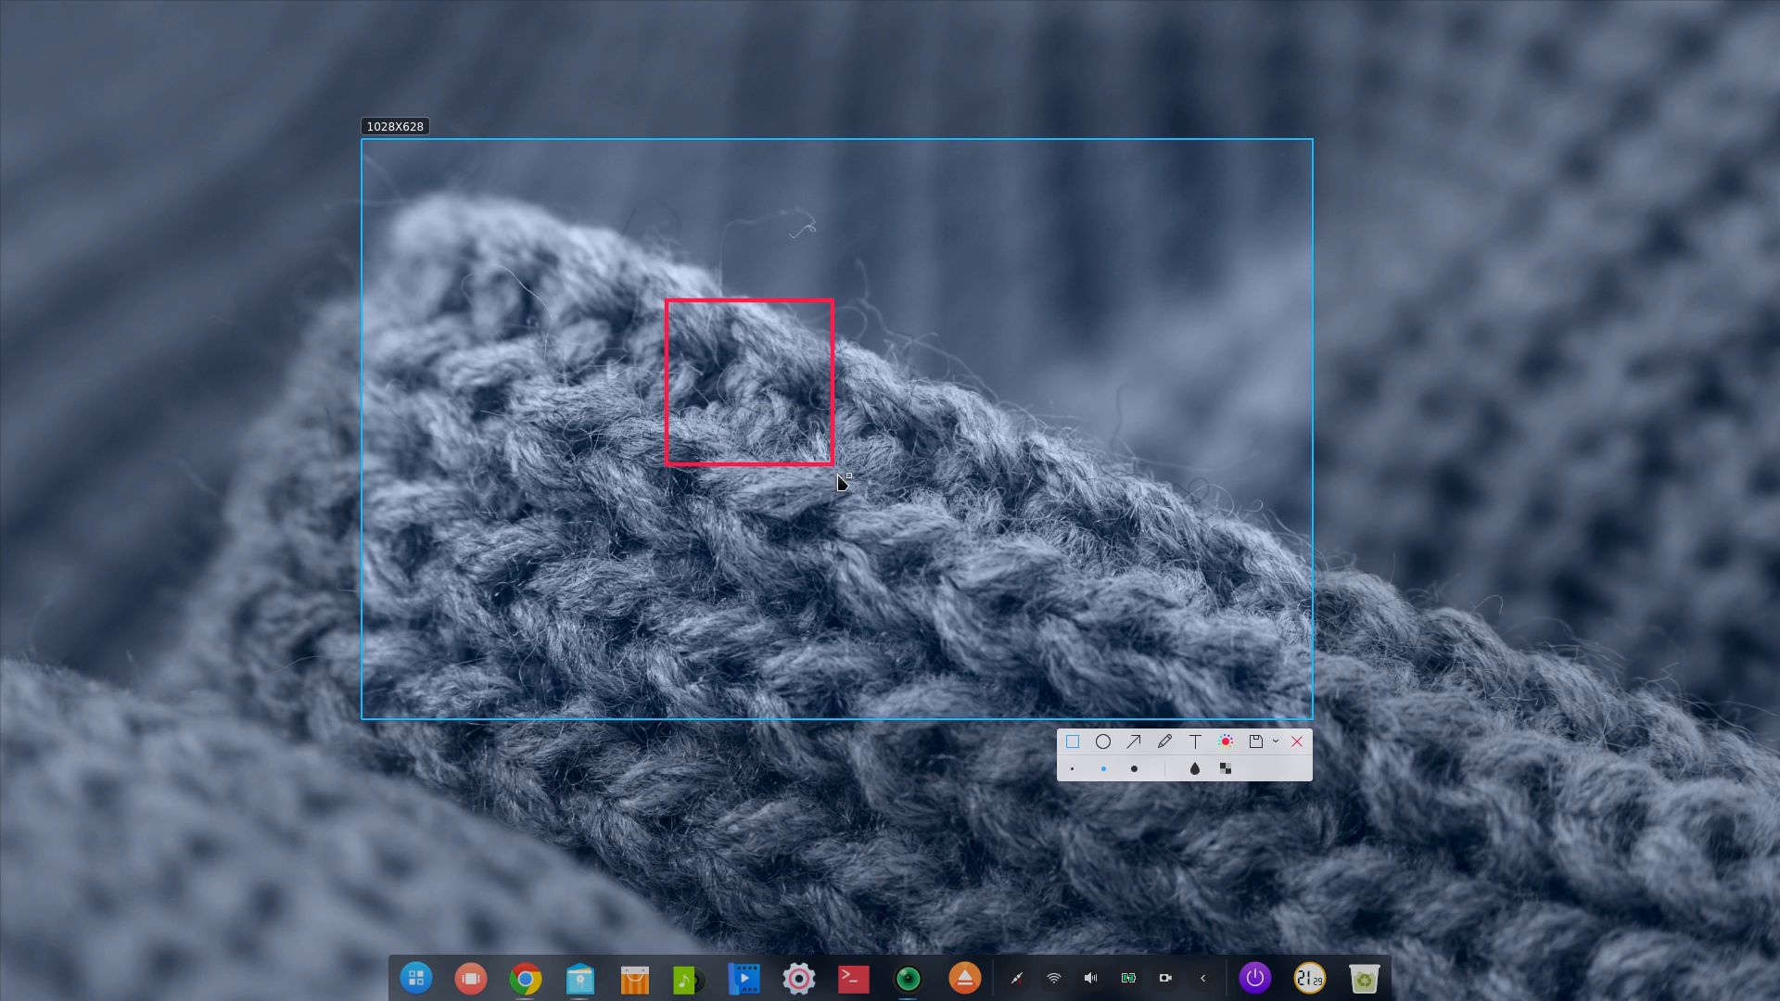
left_click(1133, 742)
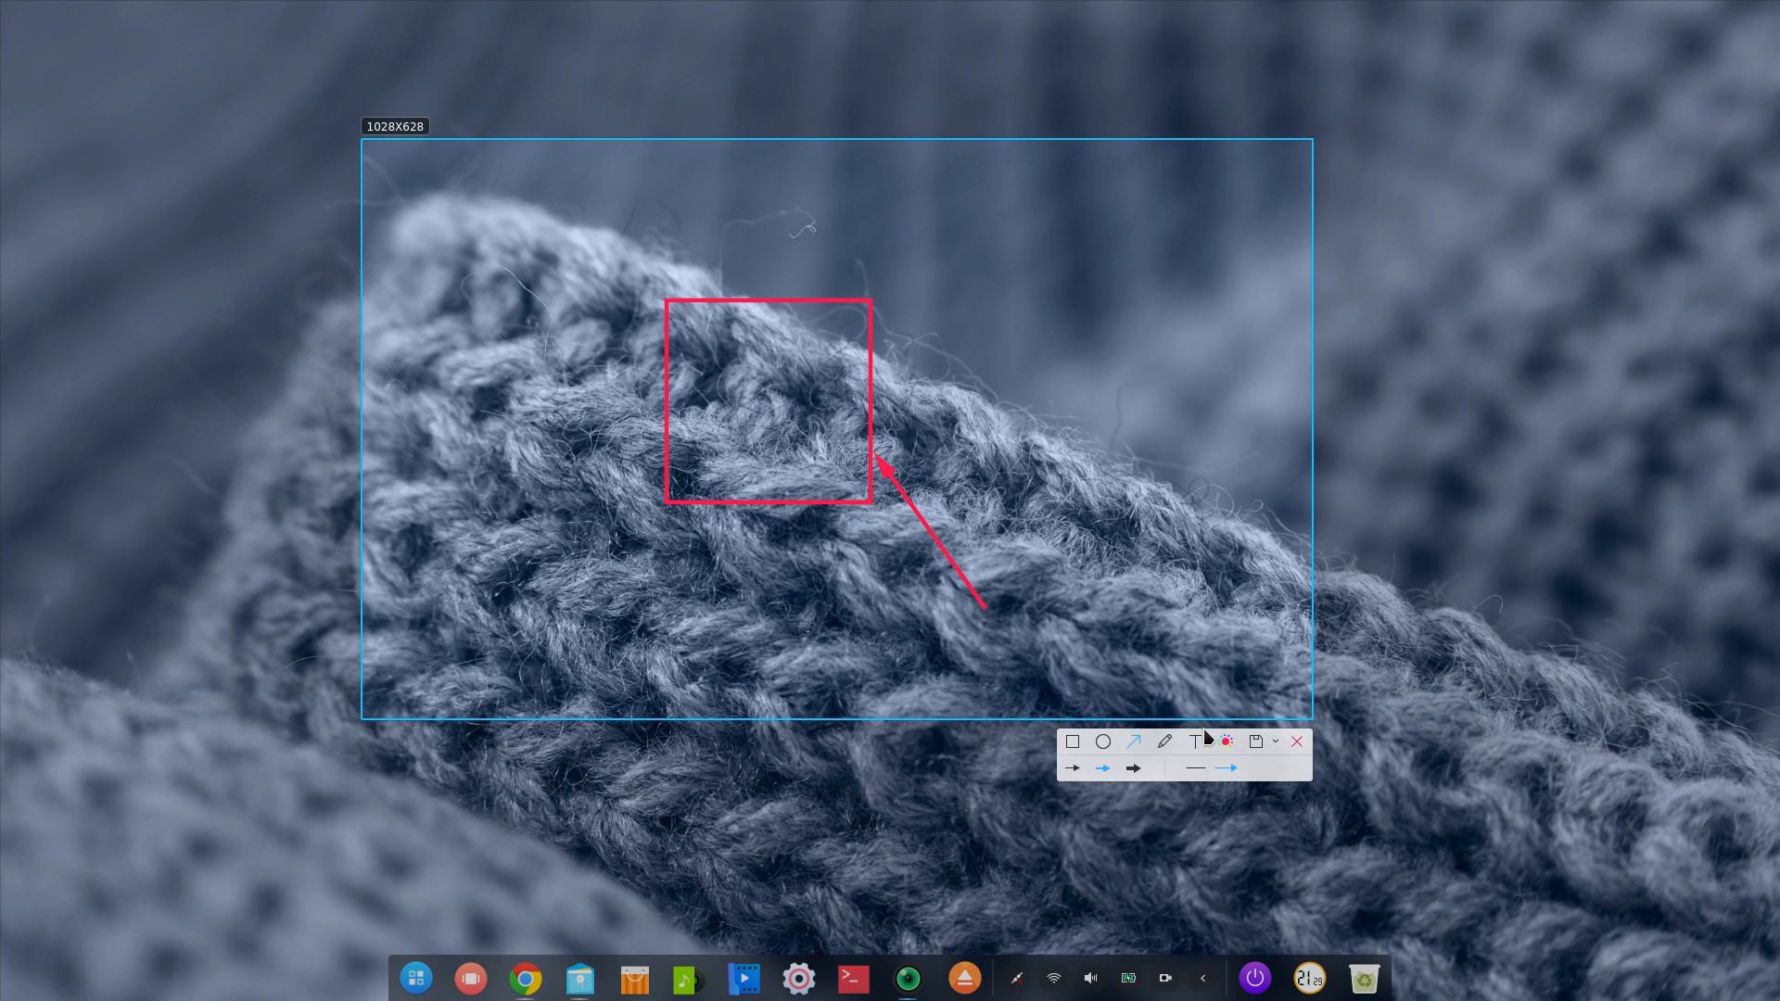
type("THis is")
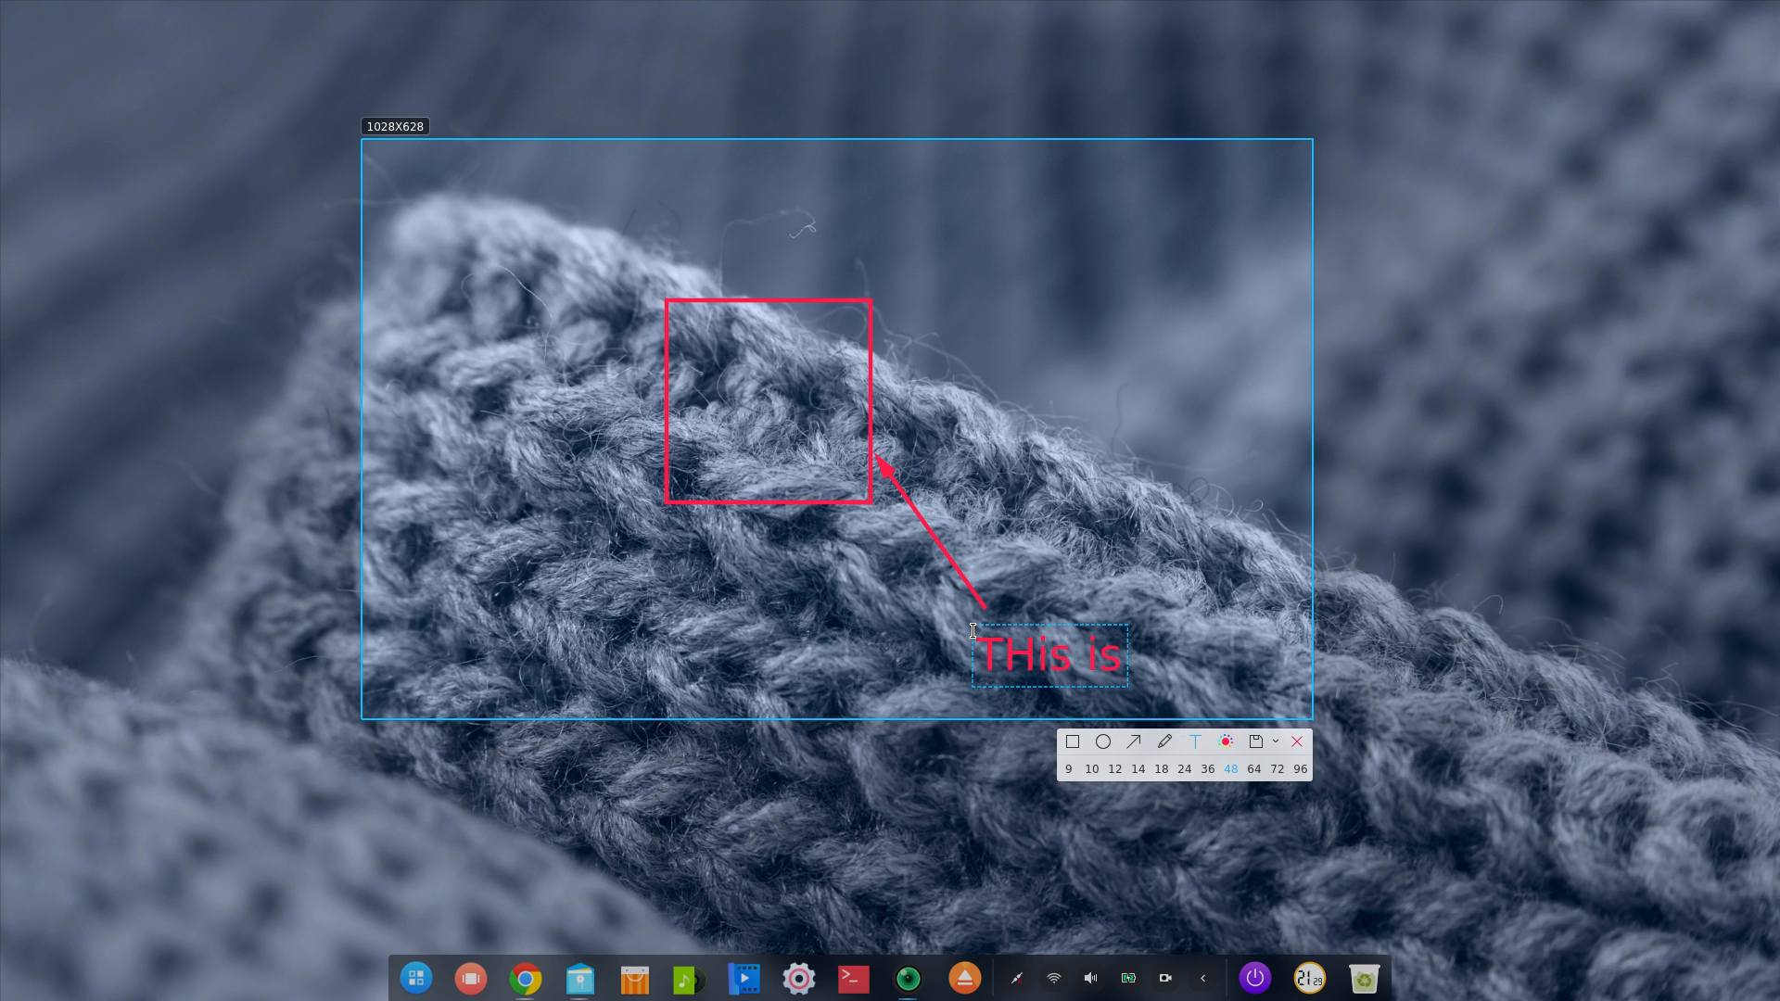
type("nice !")
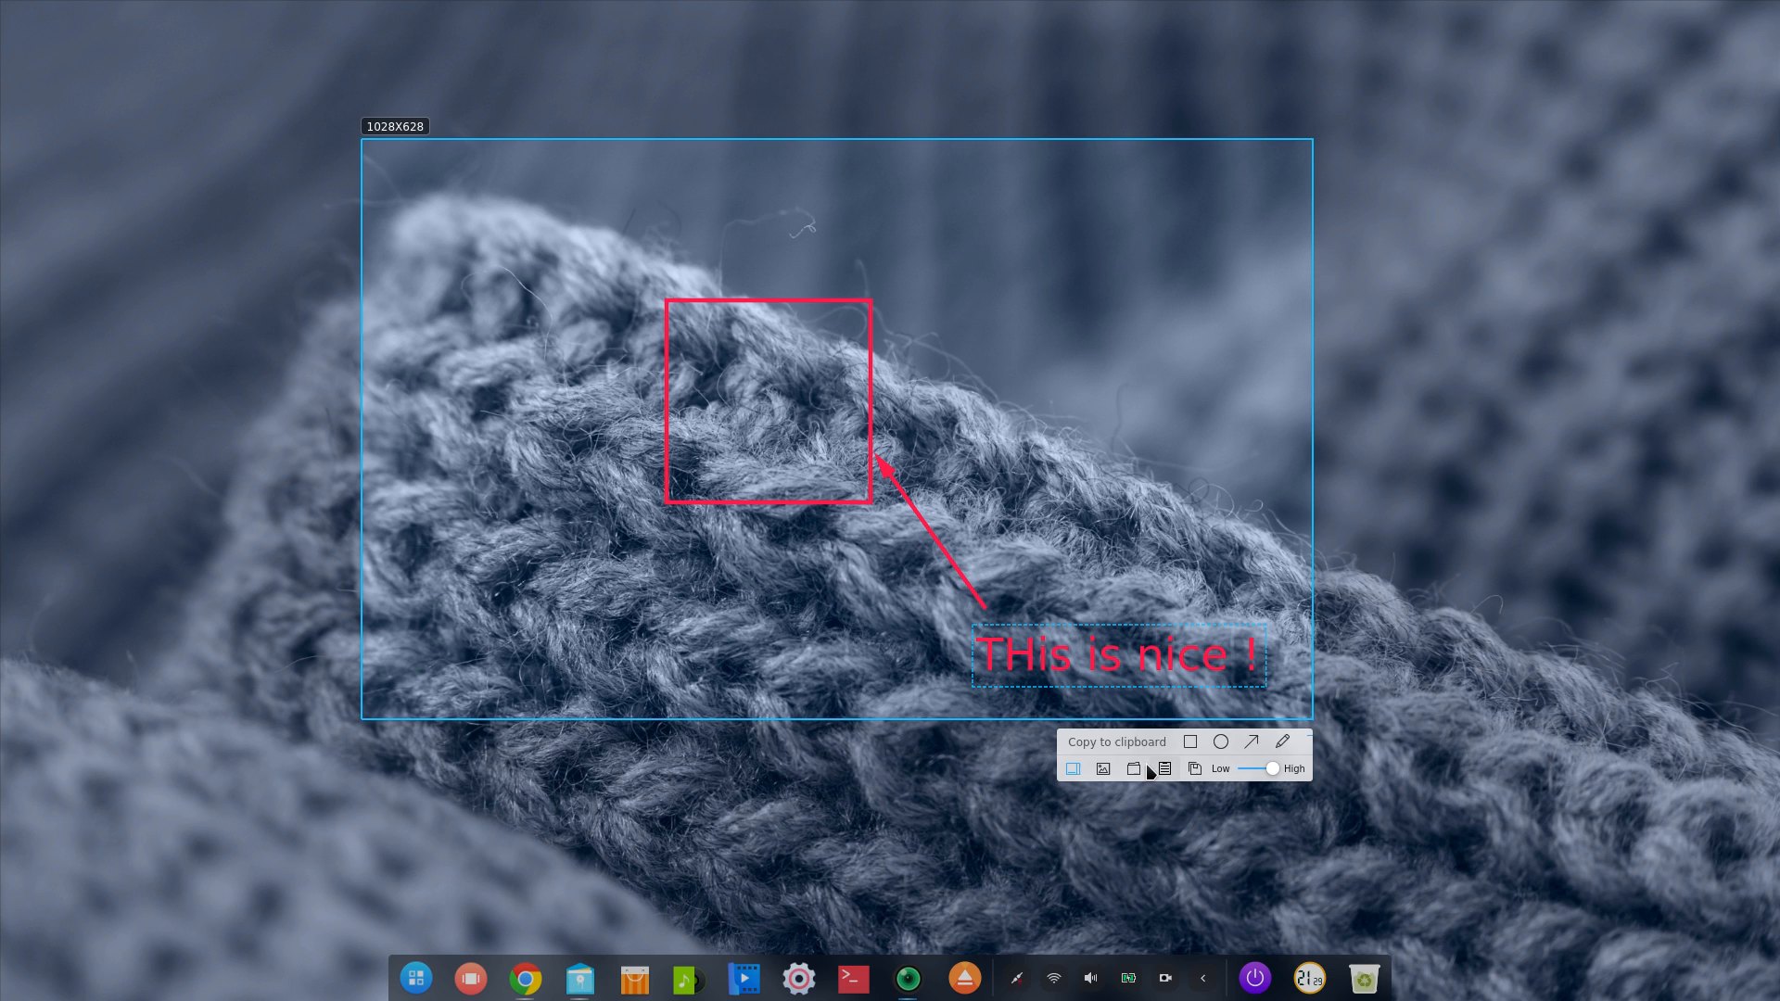
left_click(1133, 768)
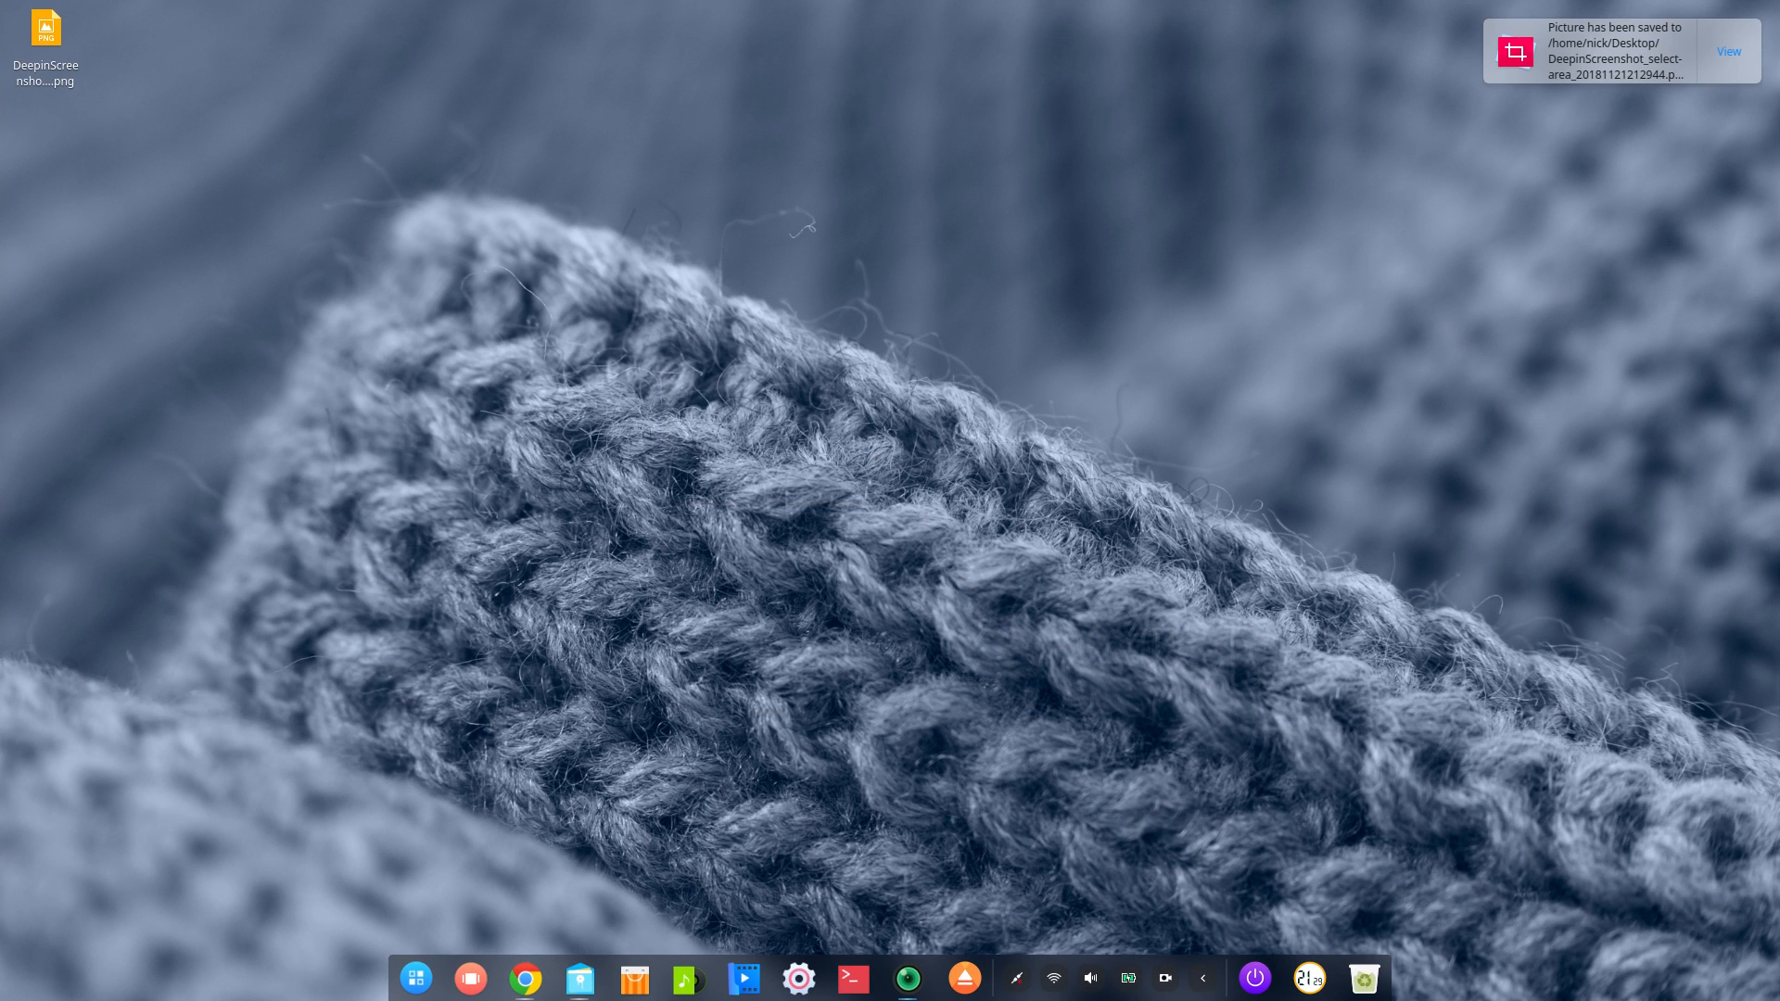
double_click(45, 27)
type("screen")
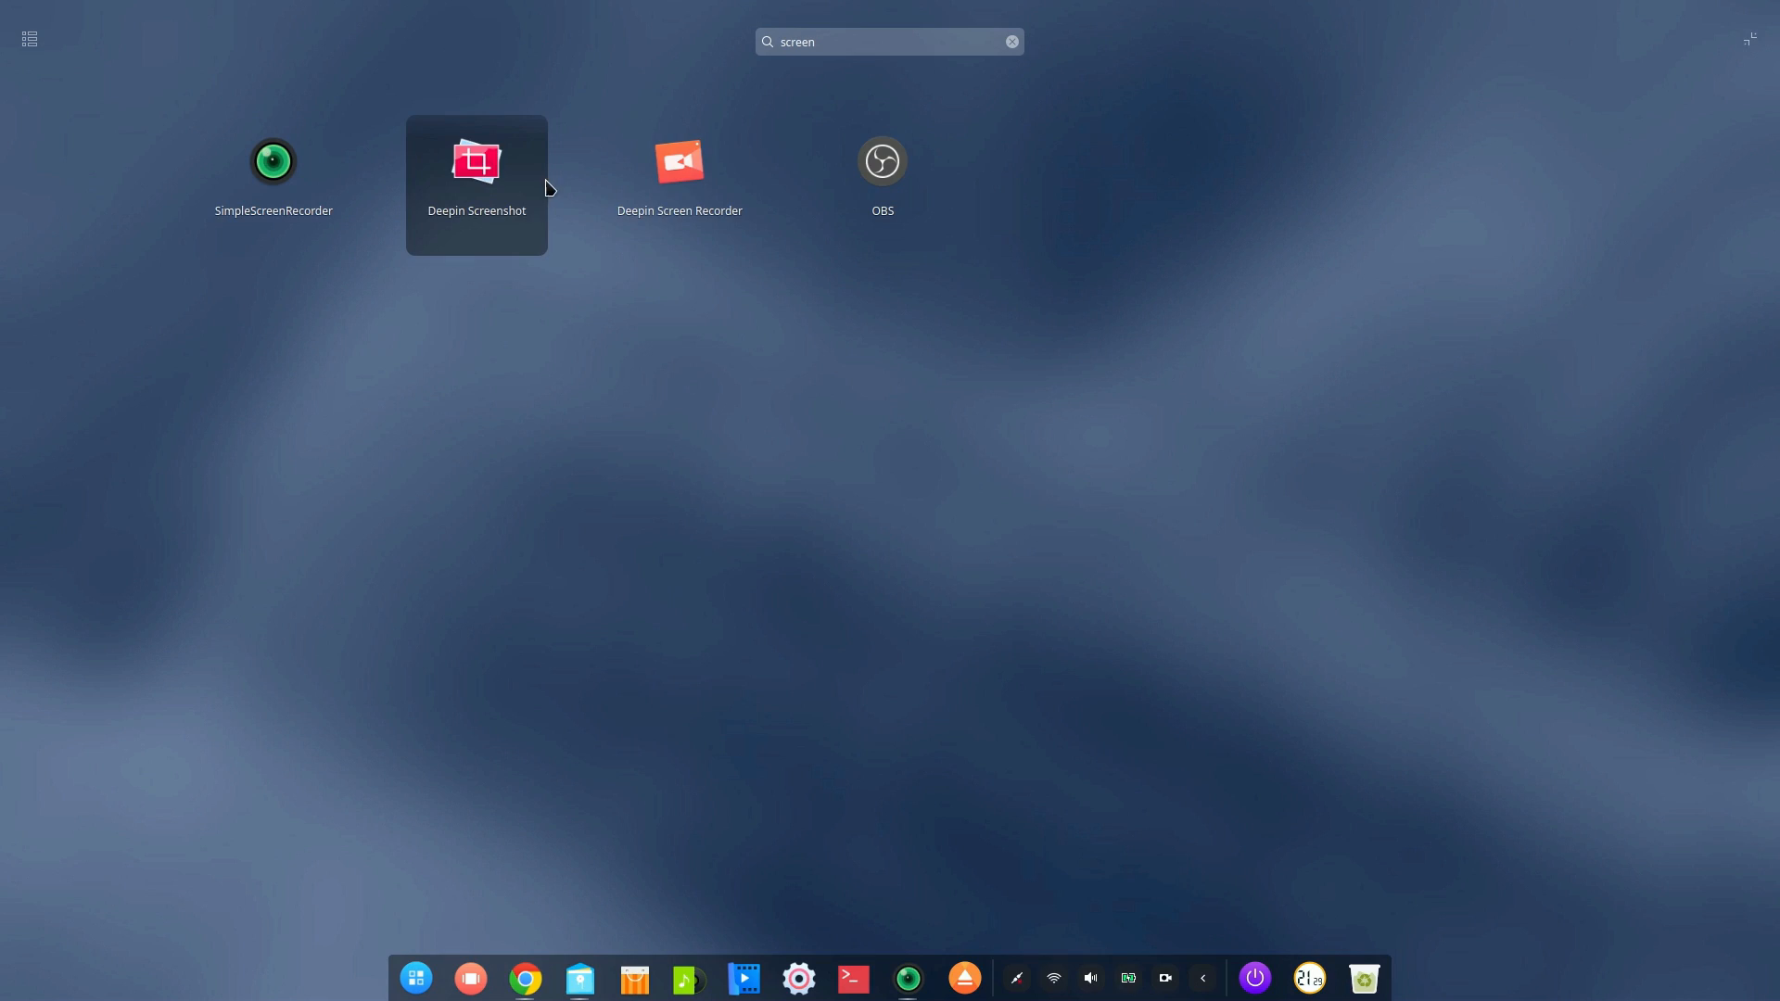
Step: Launch Deepin Screen Recorder, select a screen region, and choose MP4 format
left_click(679, 161)
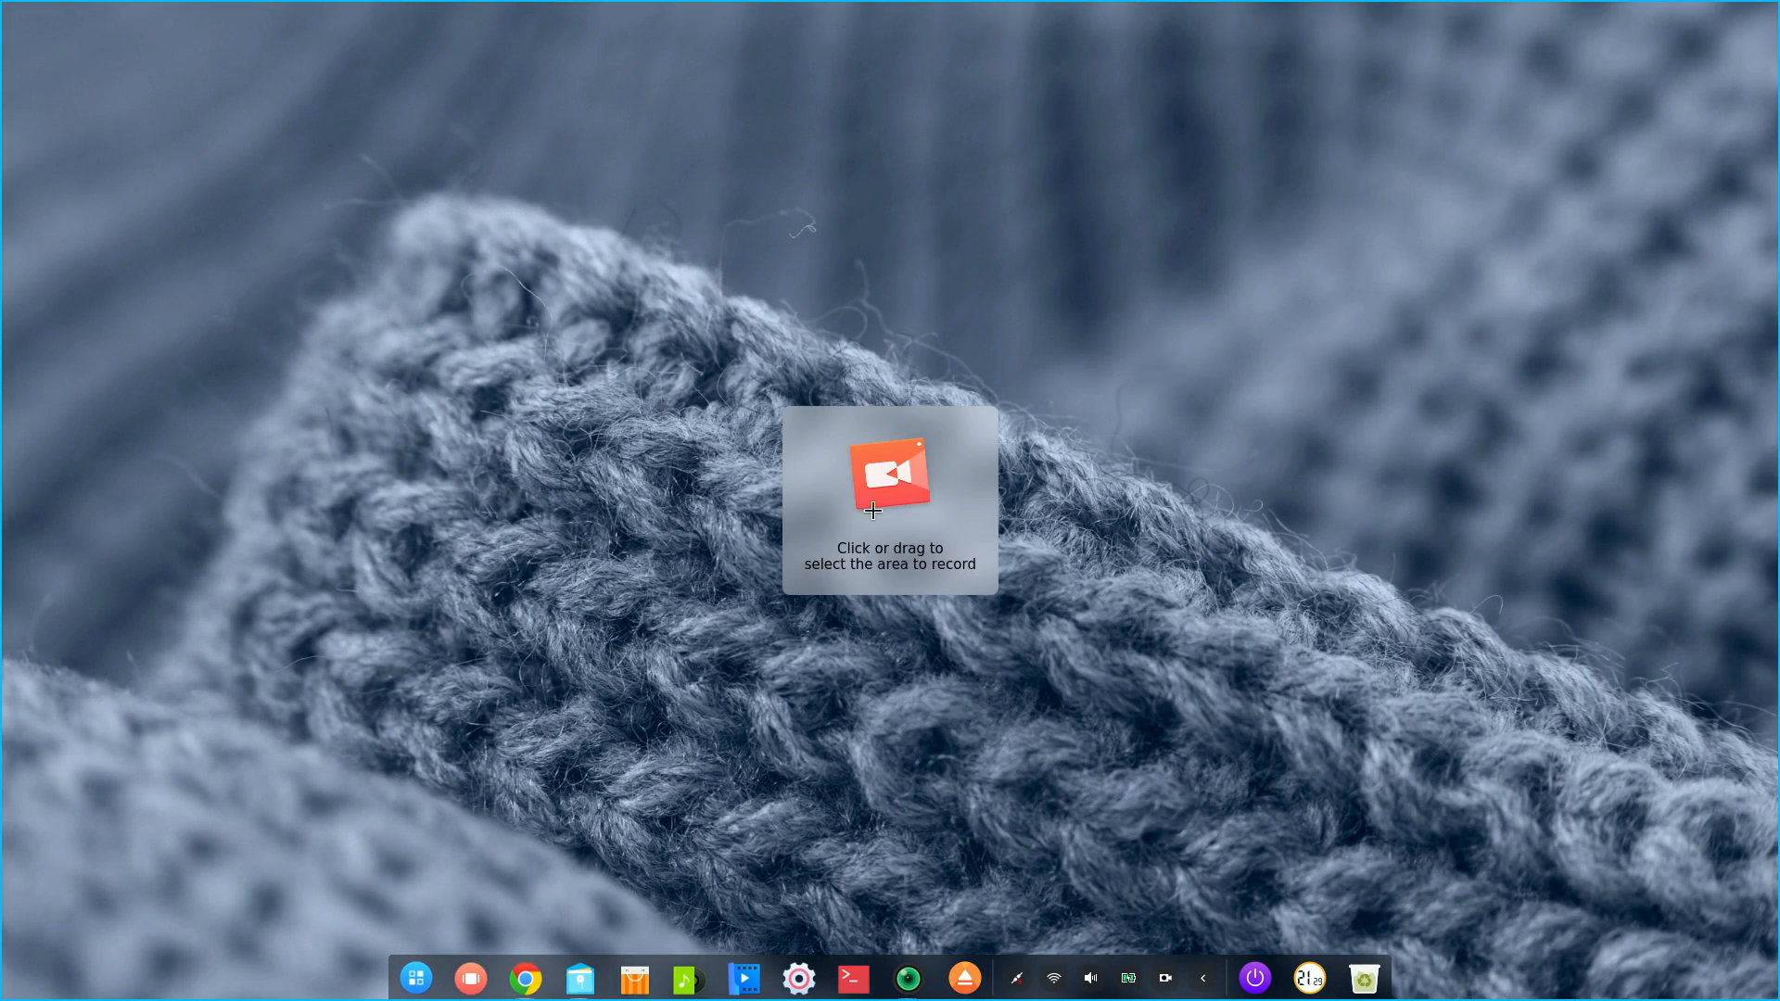
left_click_drag(871, 511, 1360, 831)
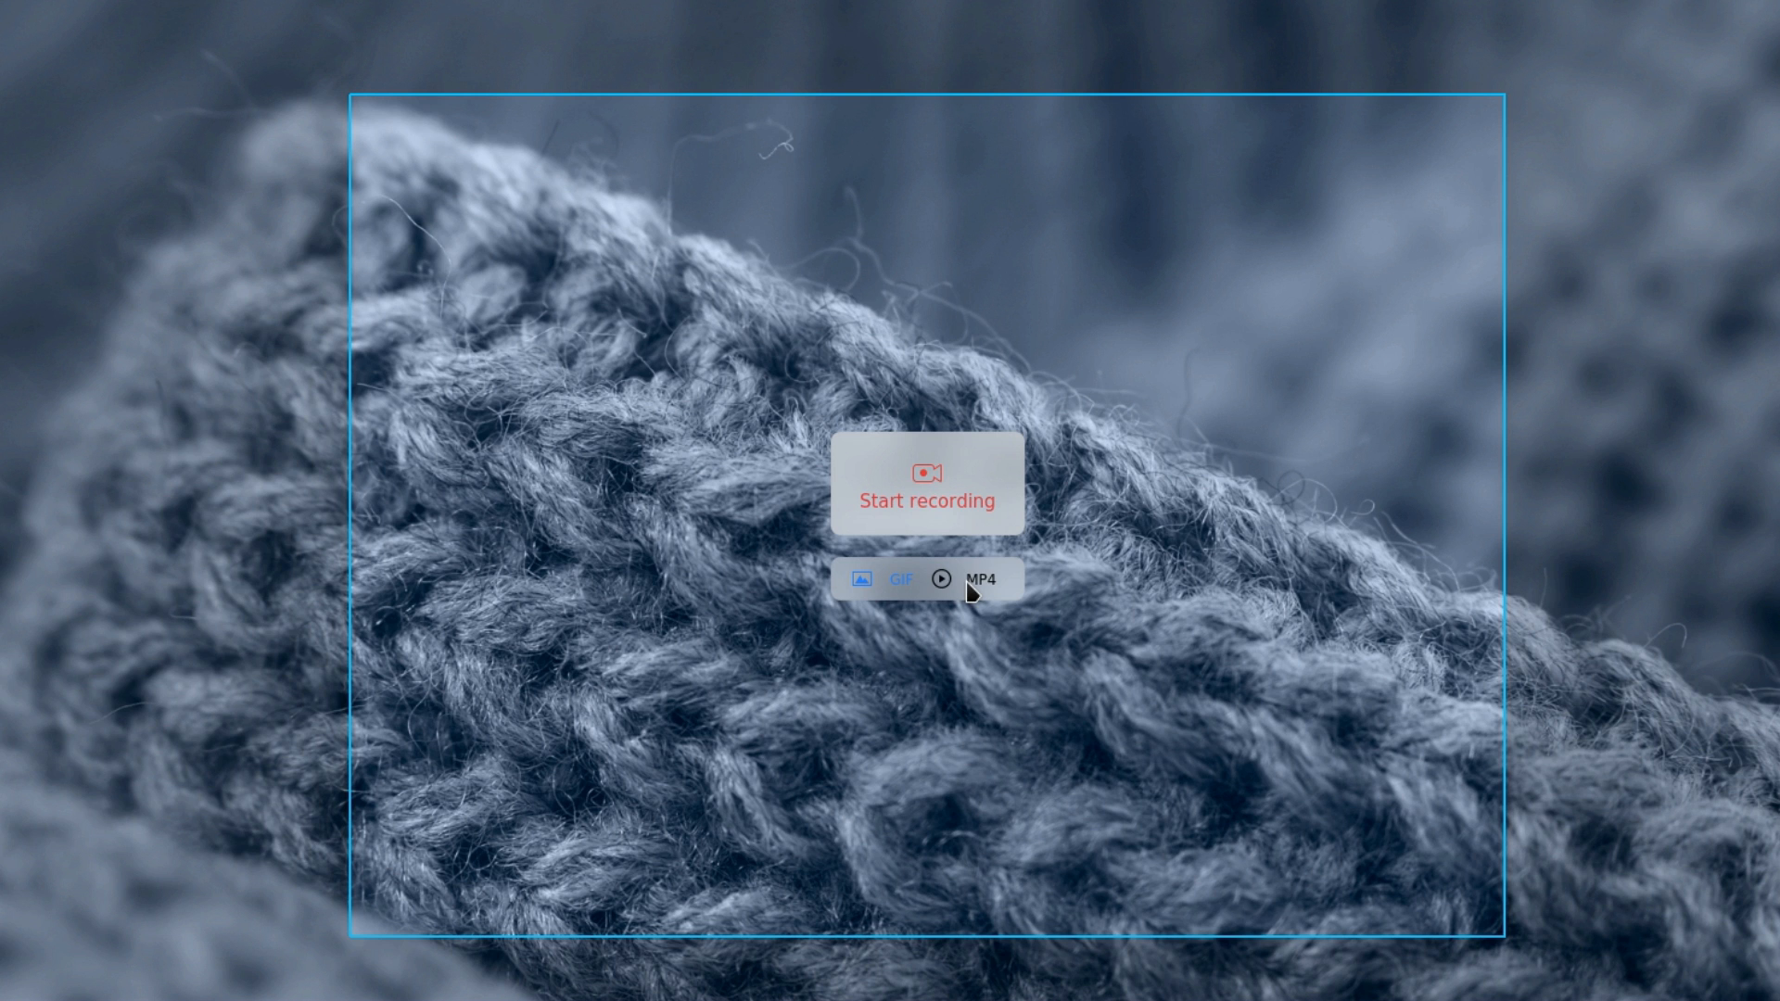
left_click(926, 485)
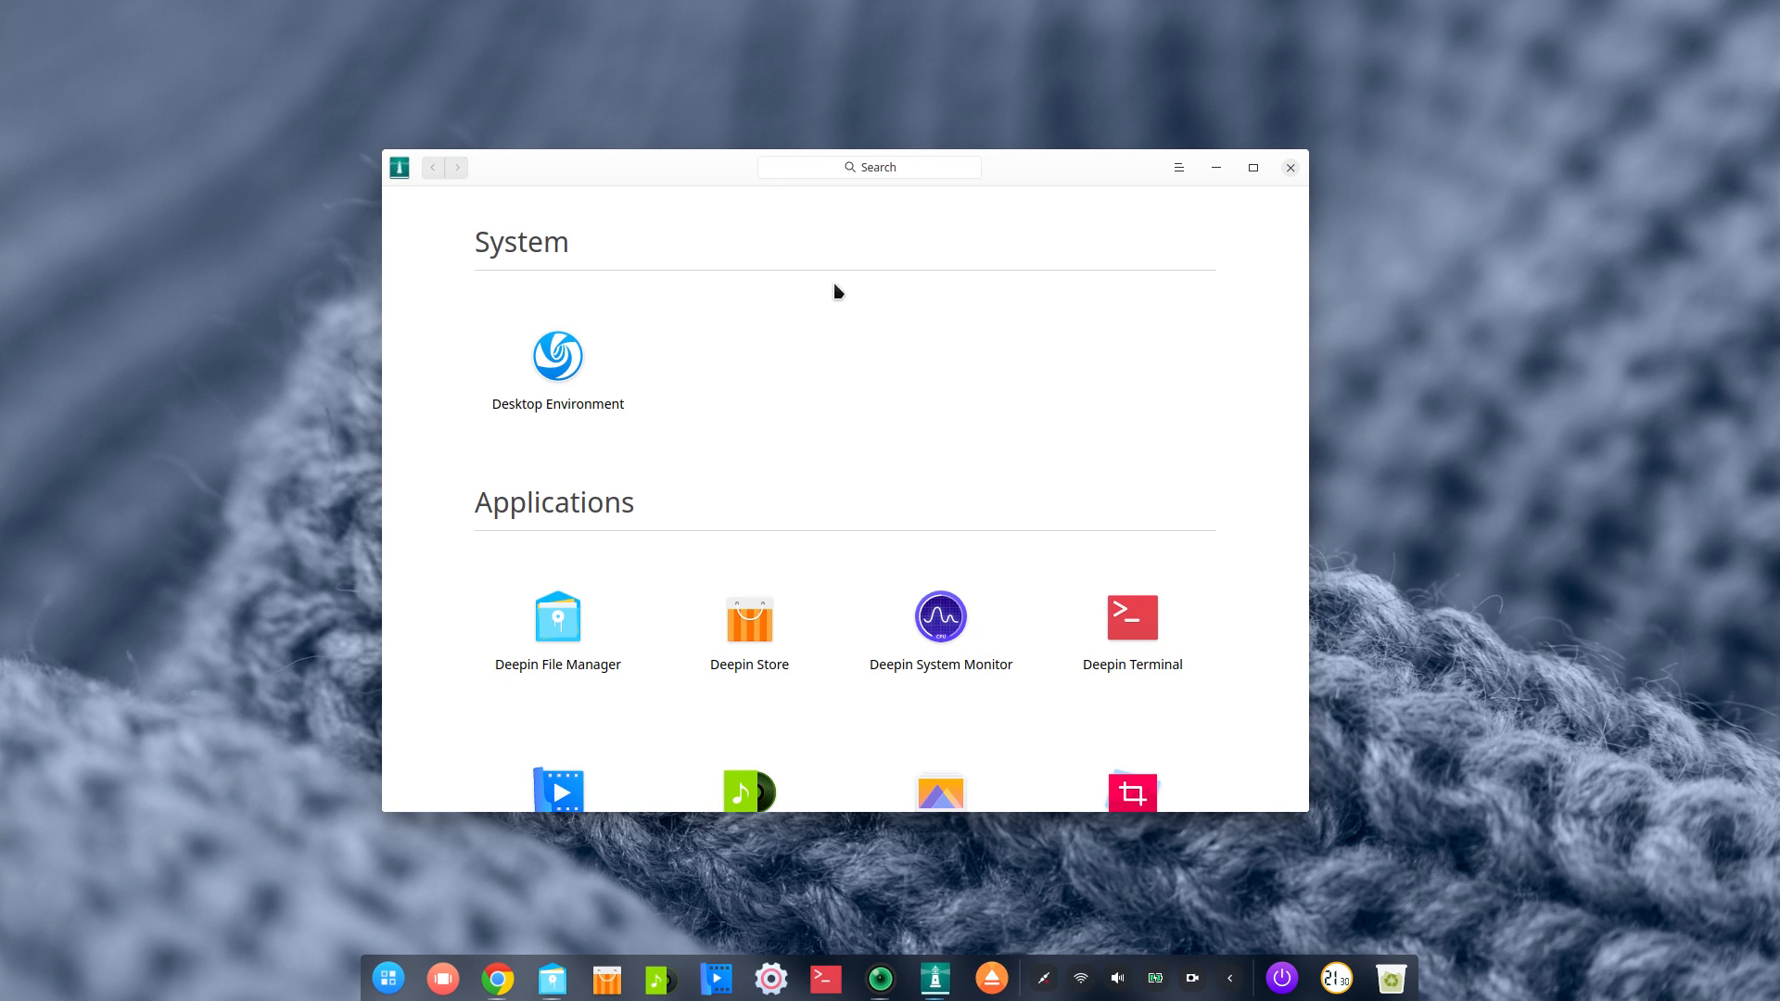
Step: Scroll down to reach the Deepin utility apps
scroll("down", 3)
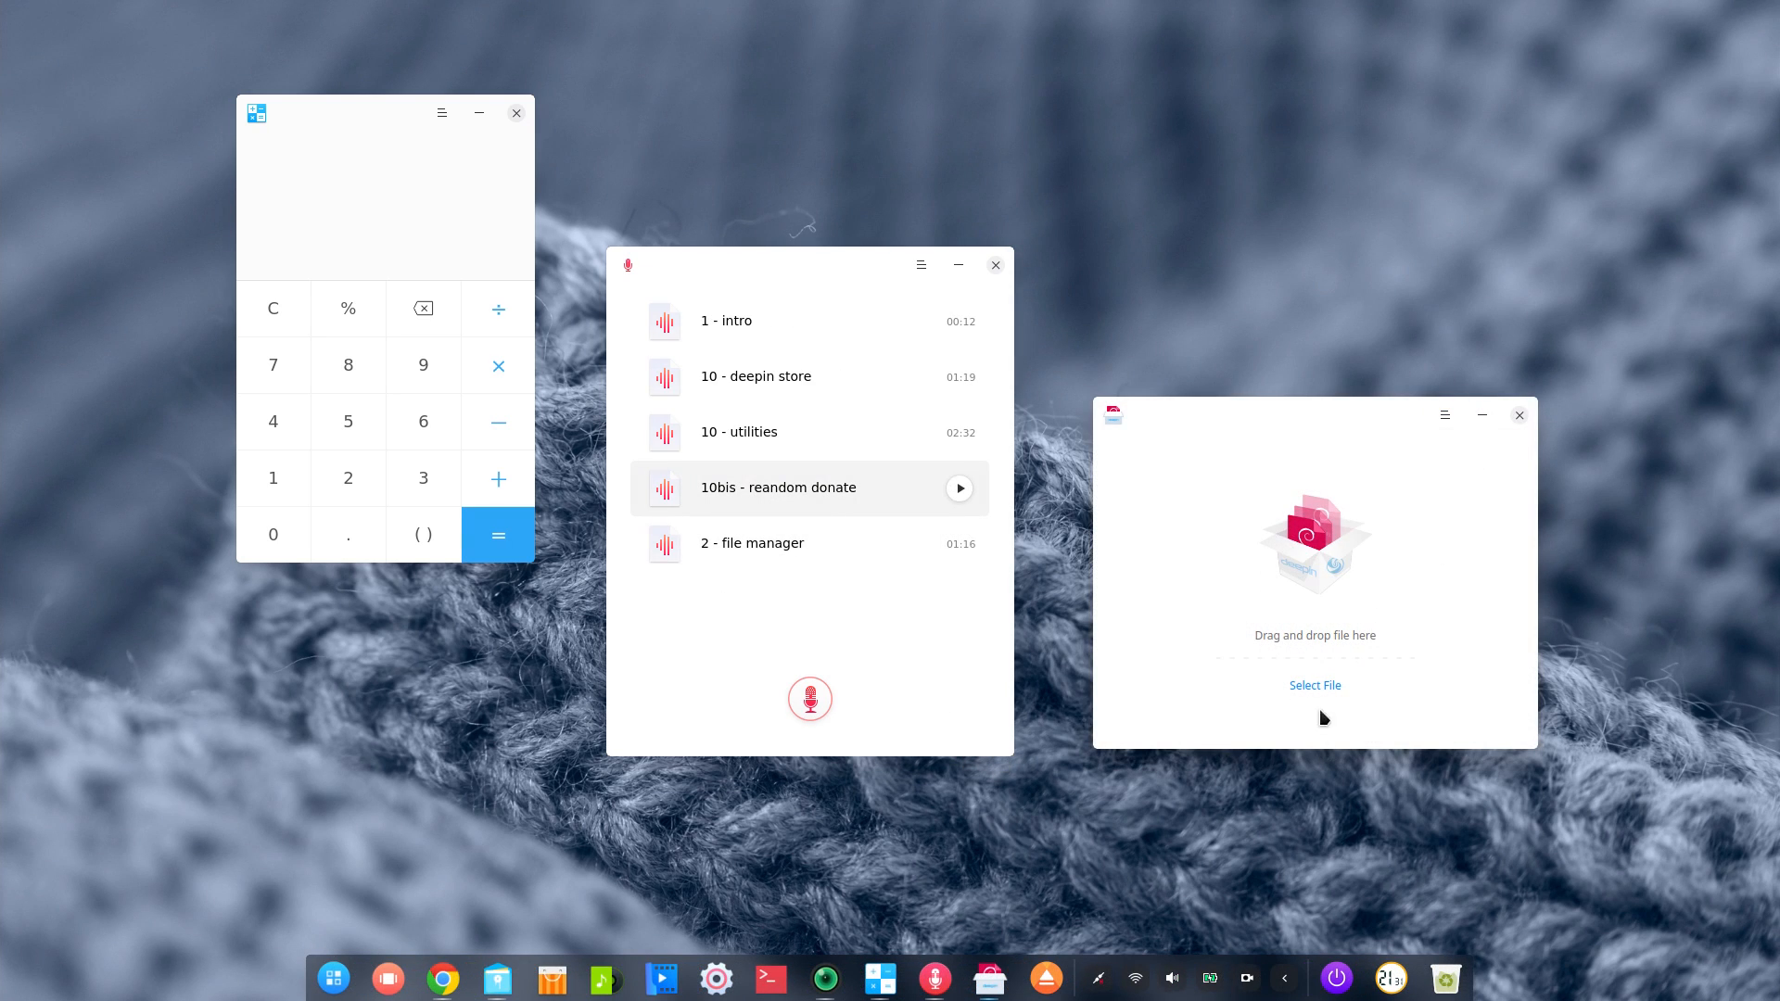
mouse_move(1295, 645)
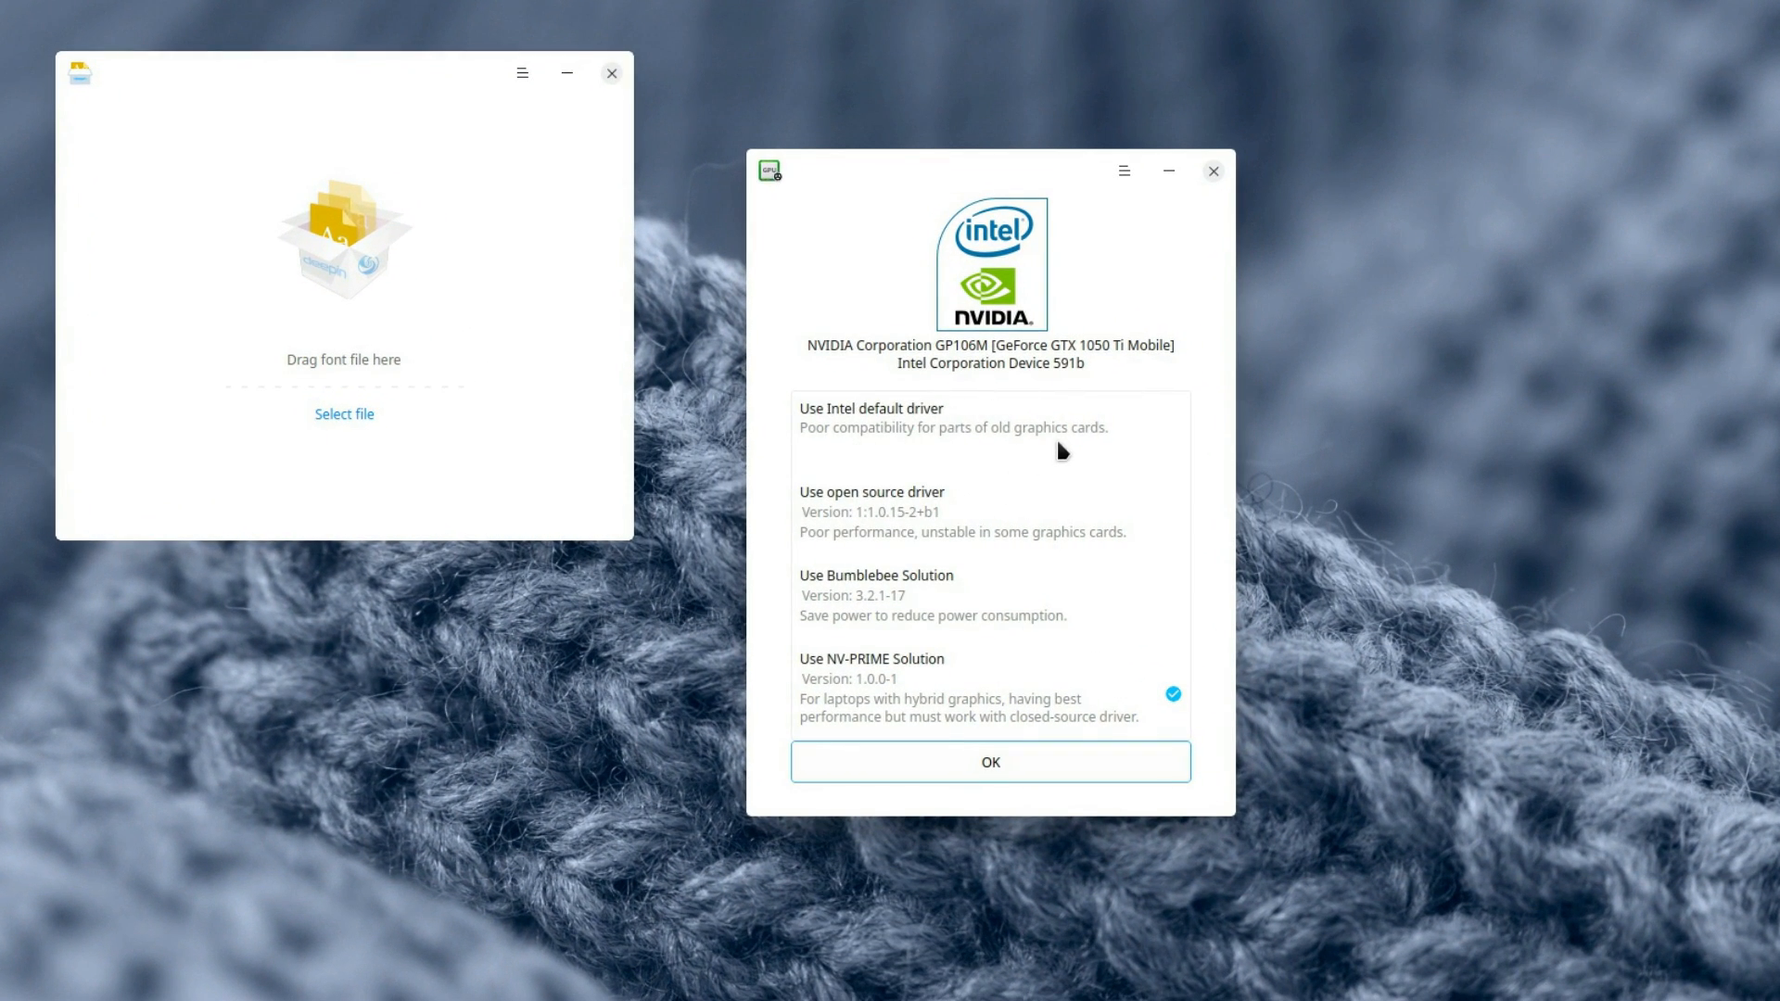
mouse_move(929, 459)
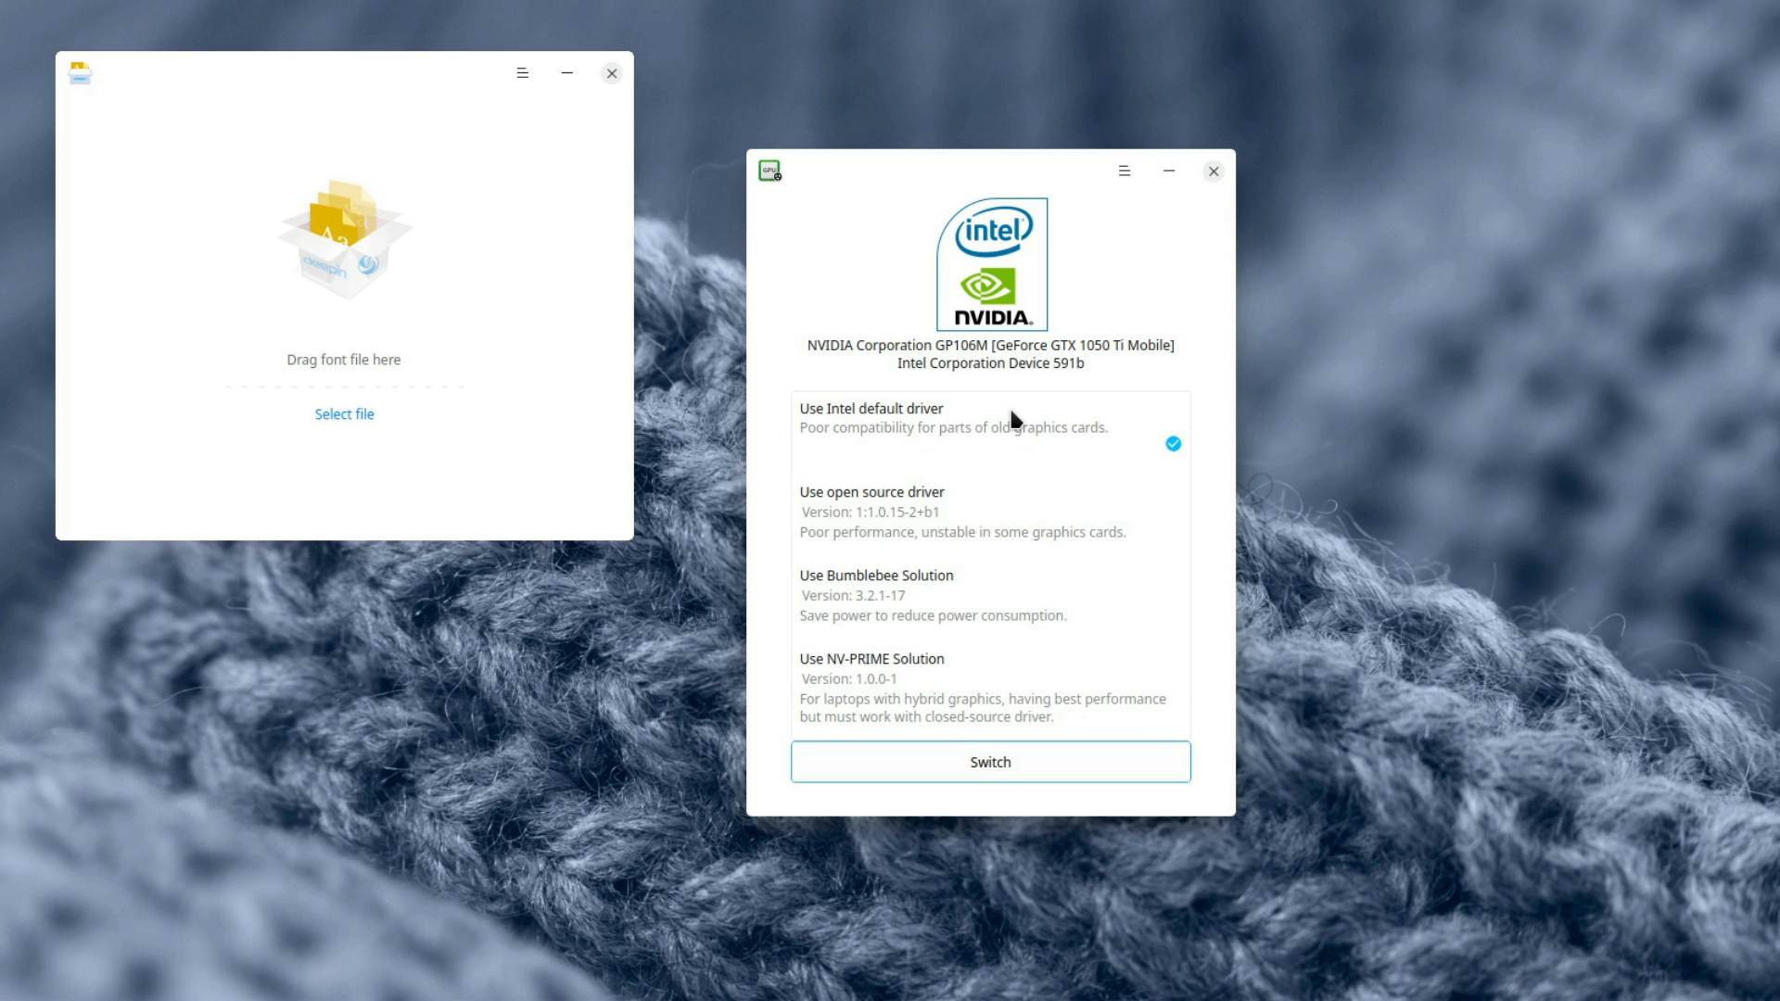
Step: Try the Bumblebee Solution driver, then switch back to NV-PRIME Solution
left_click(870, 511)
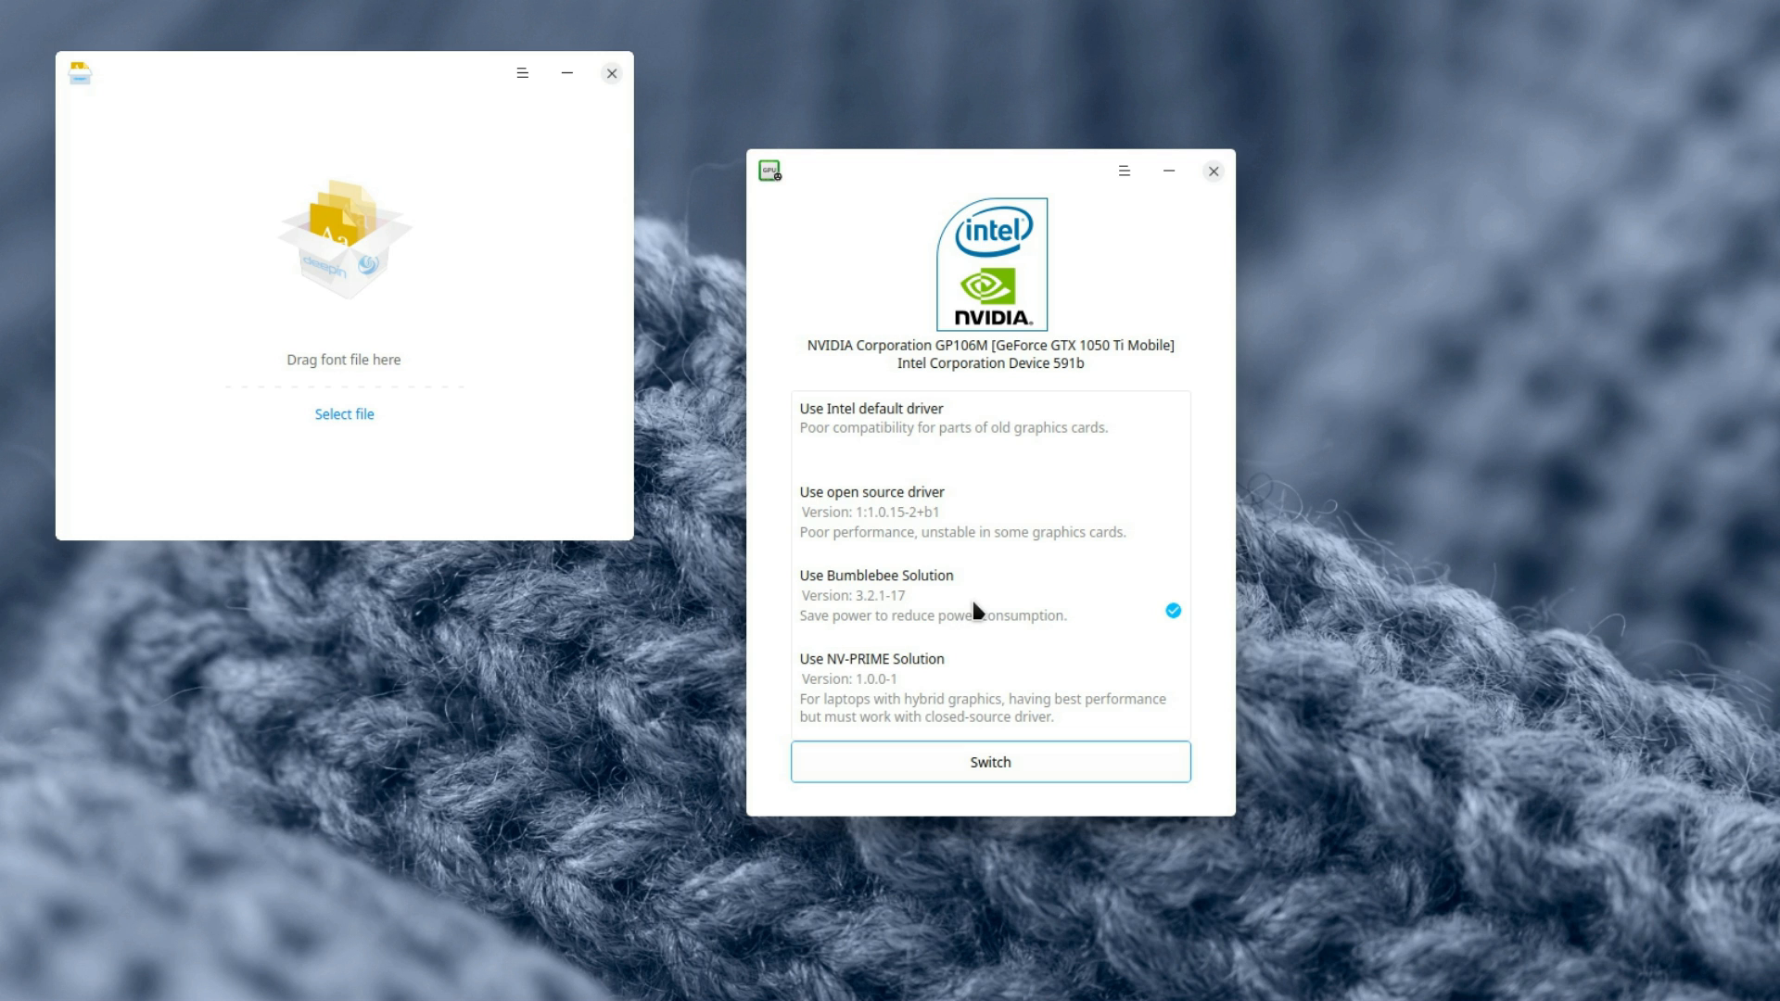
left_click(872, 658)
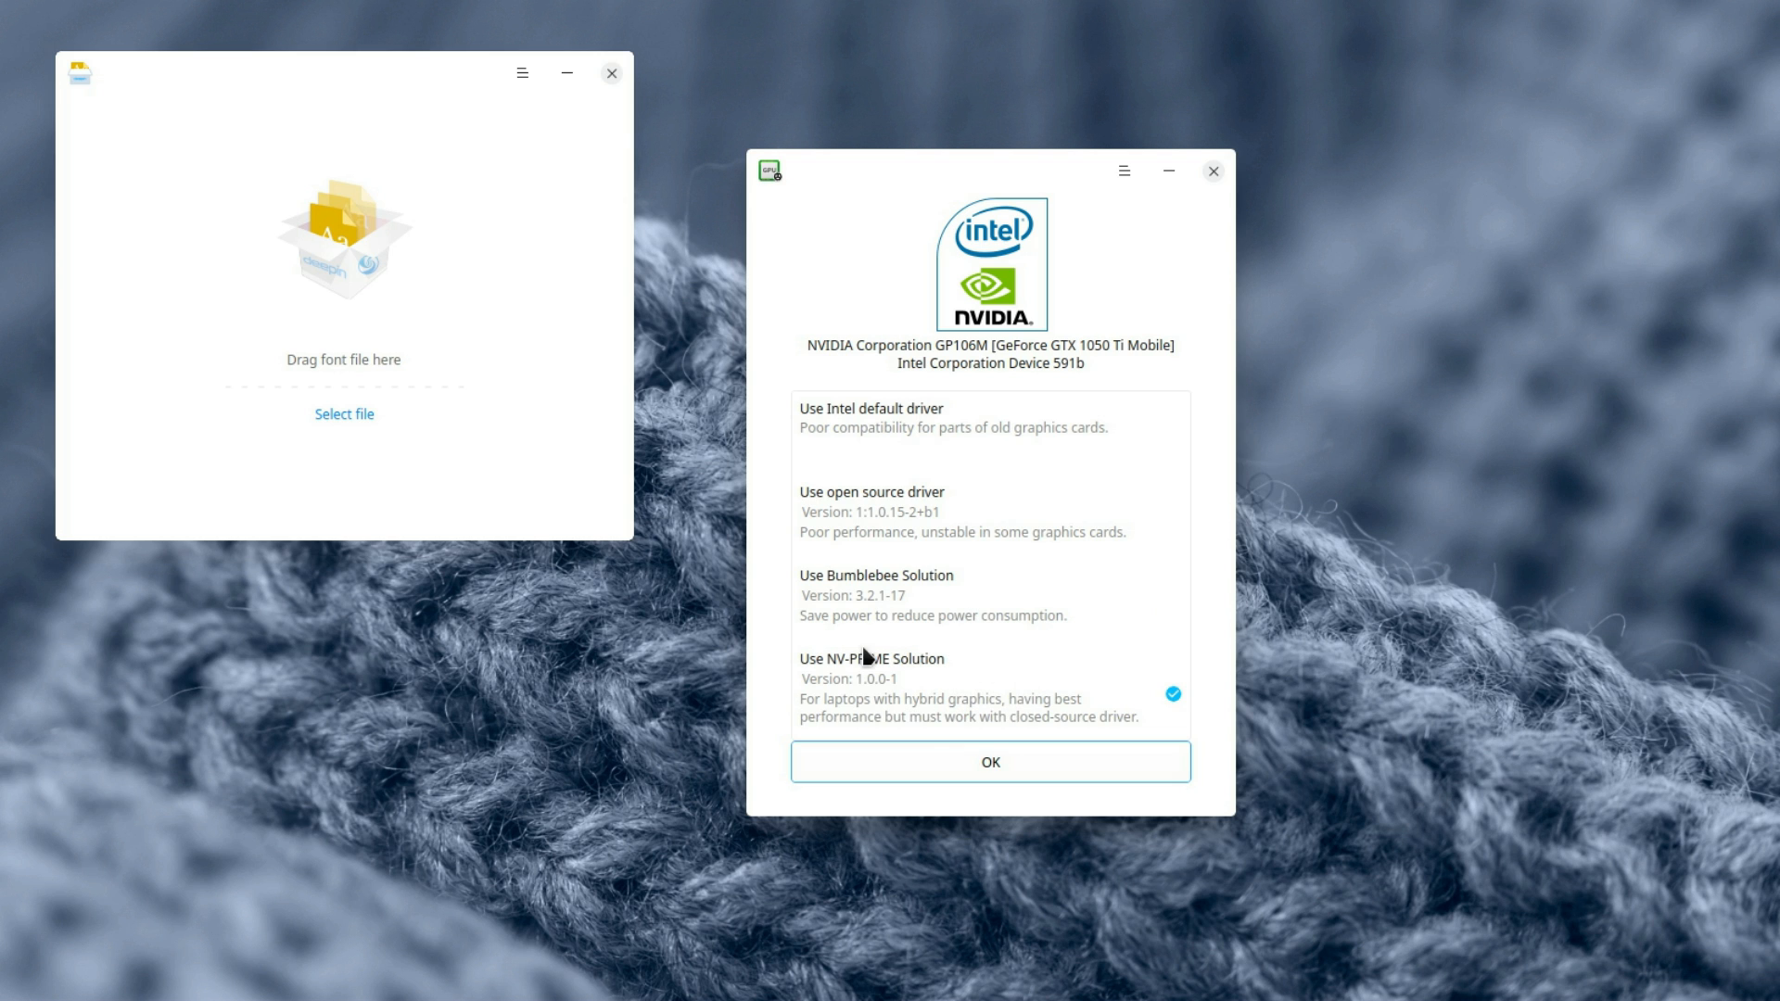
mouse_move(915, 717)
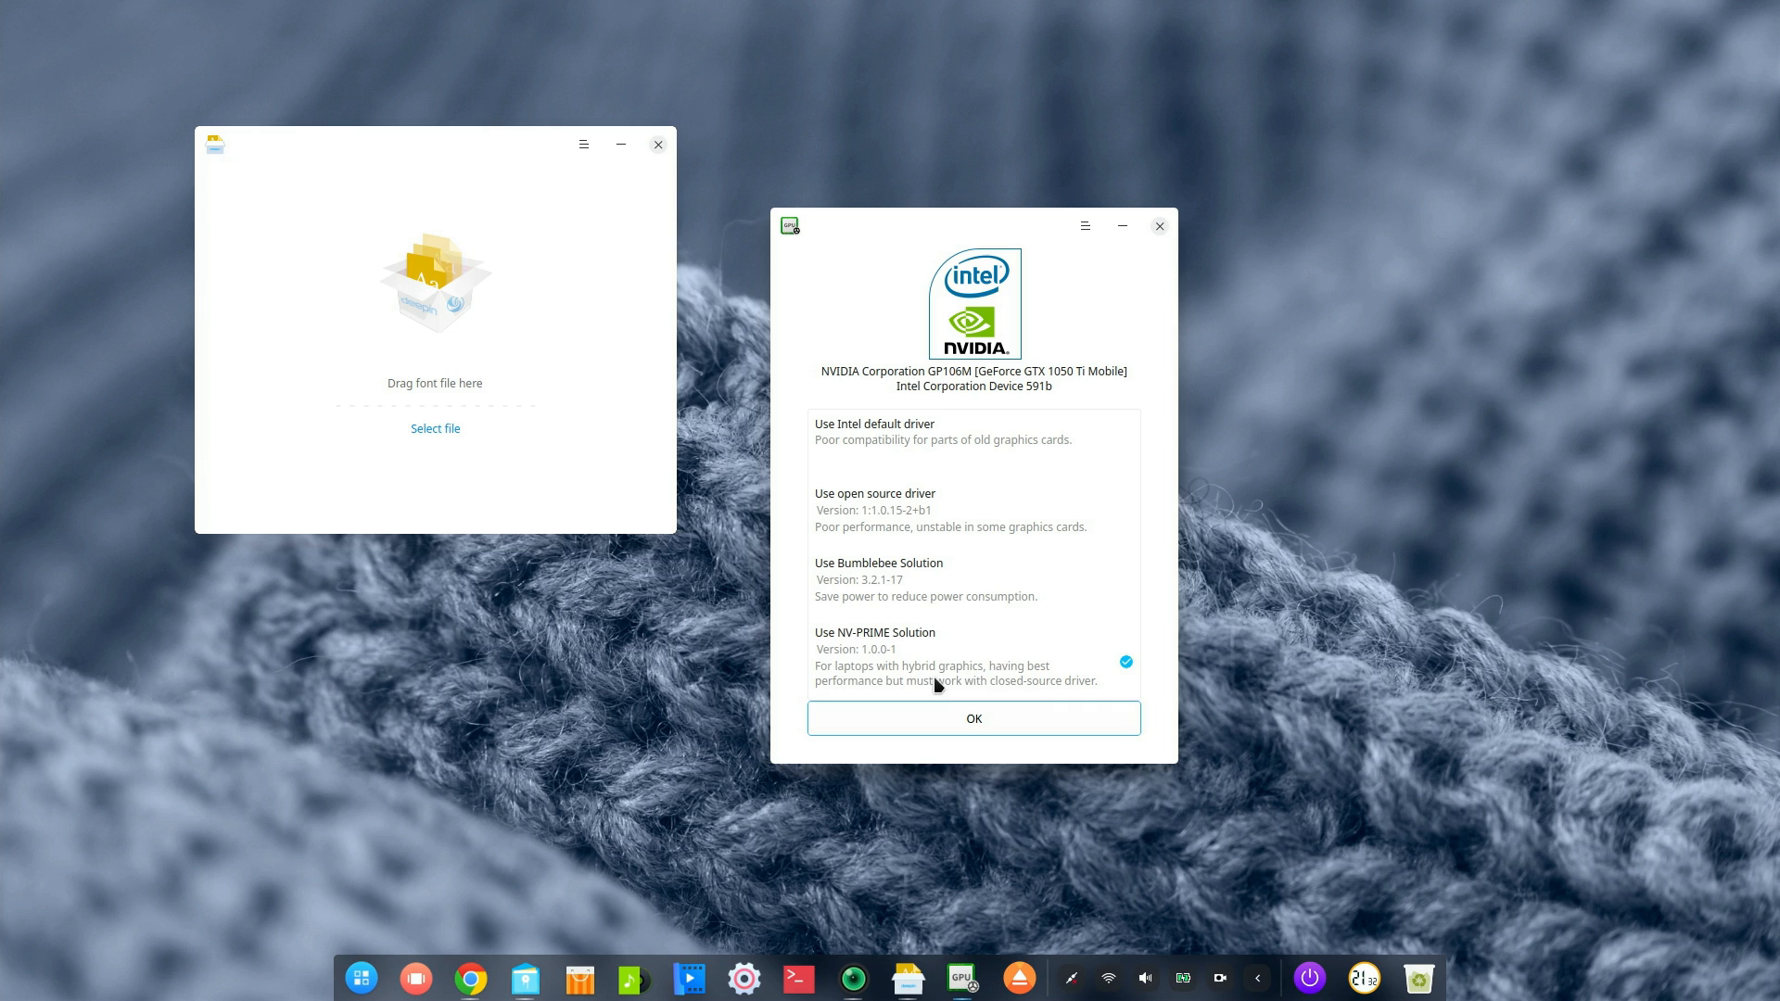
mouse_move(1084, 225)
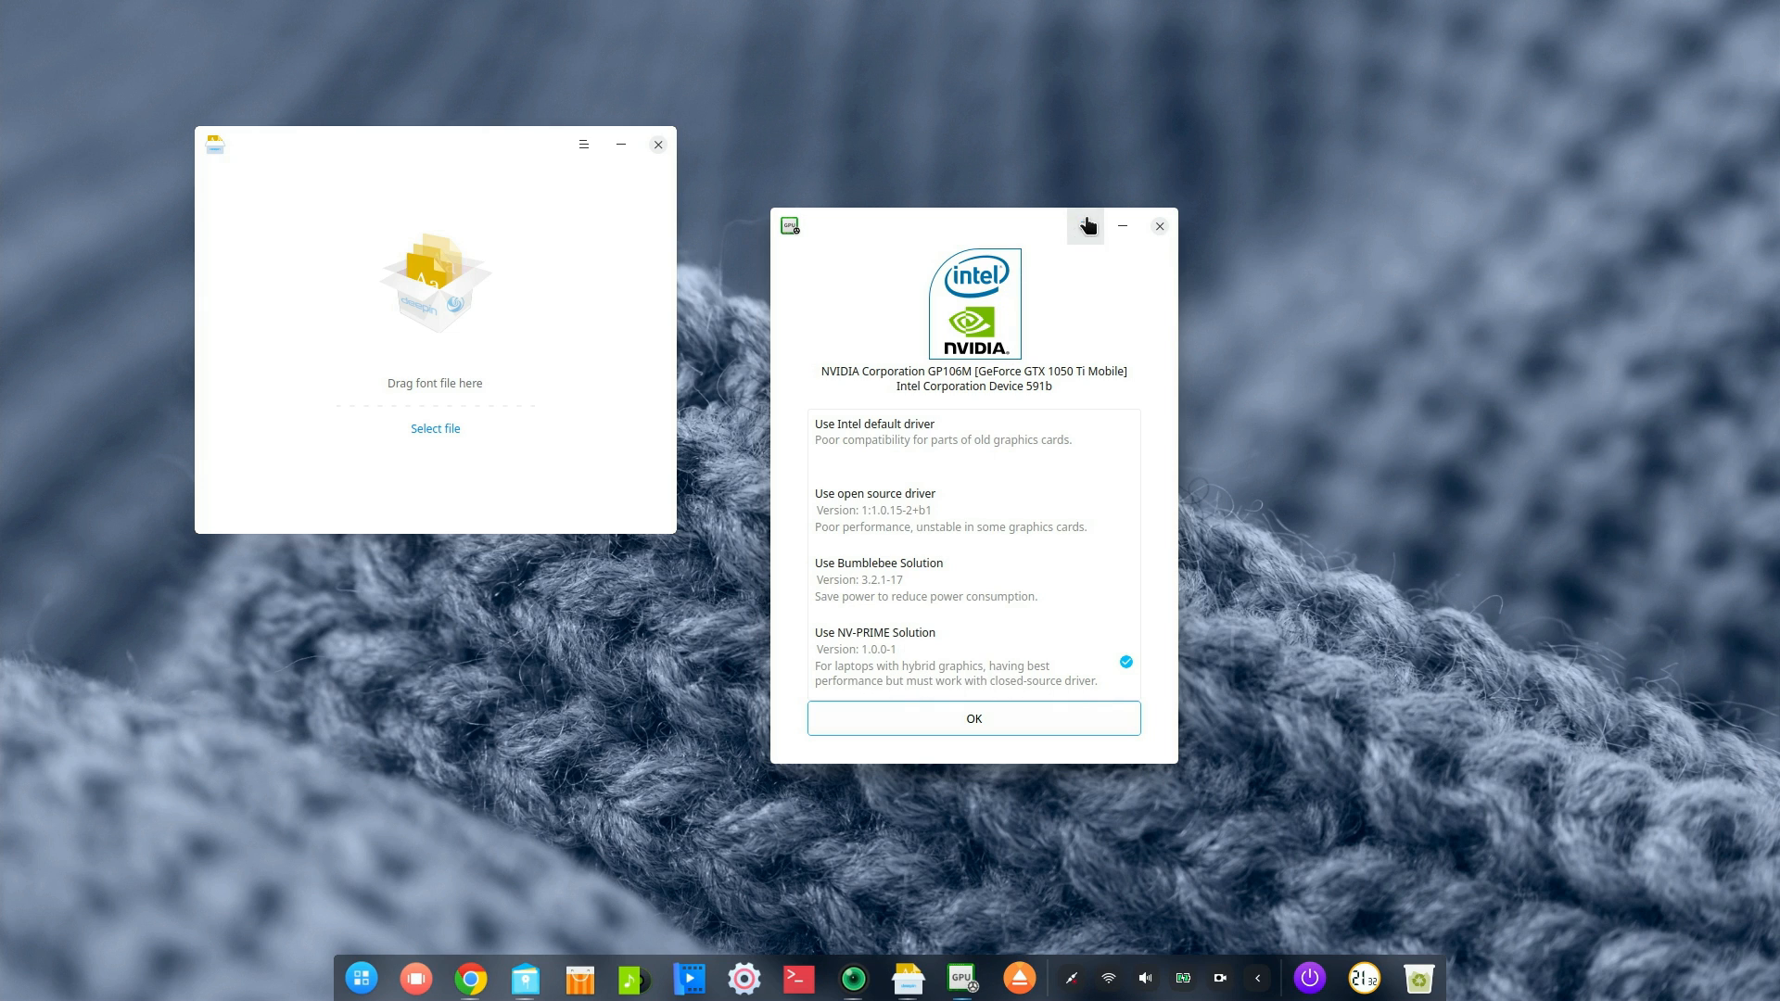
left_click(1084, 226)
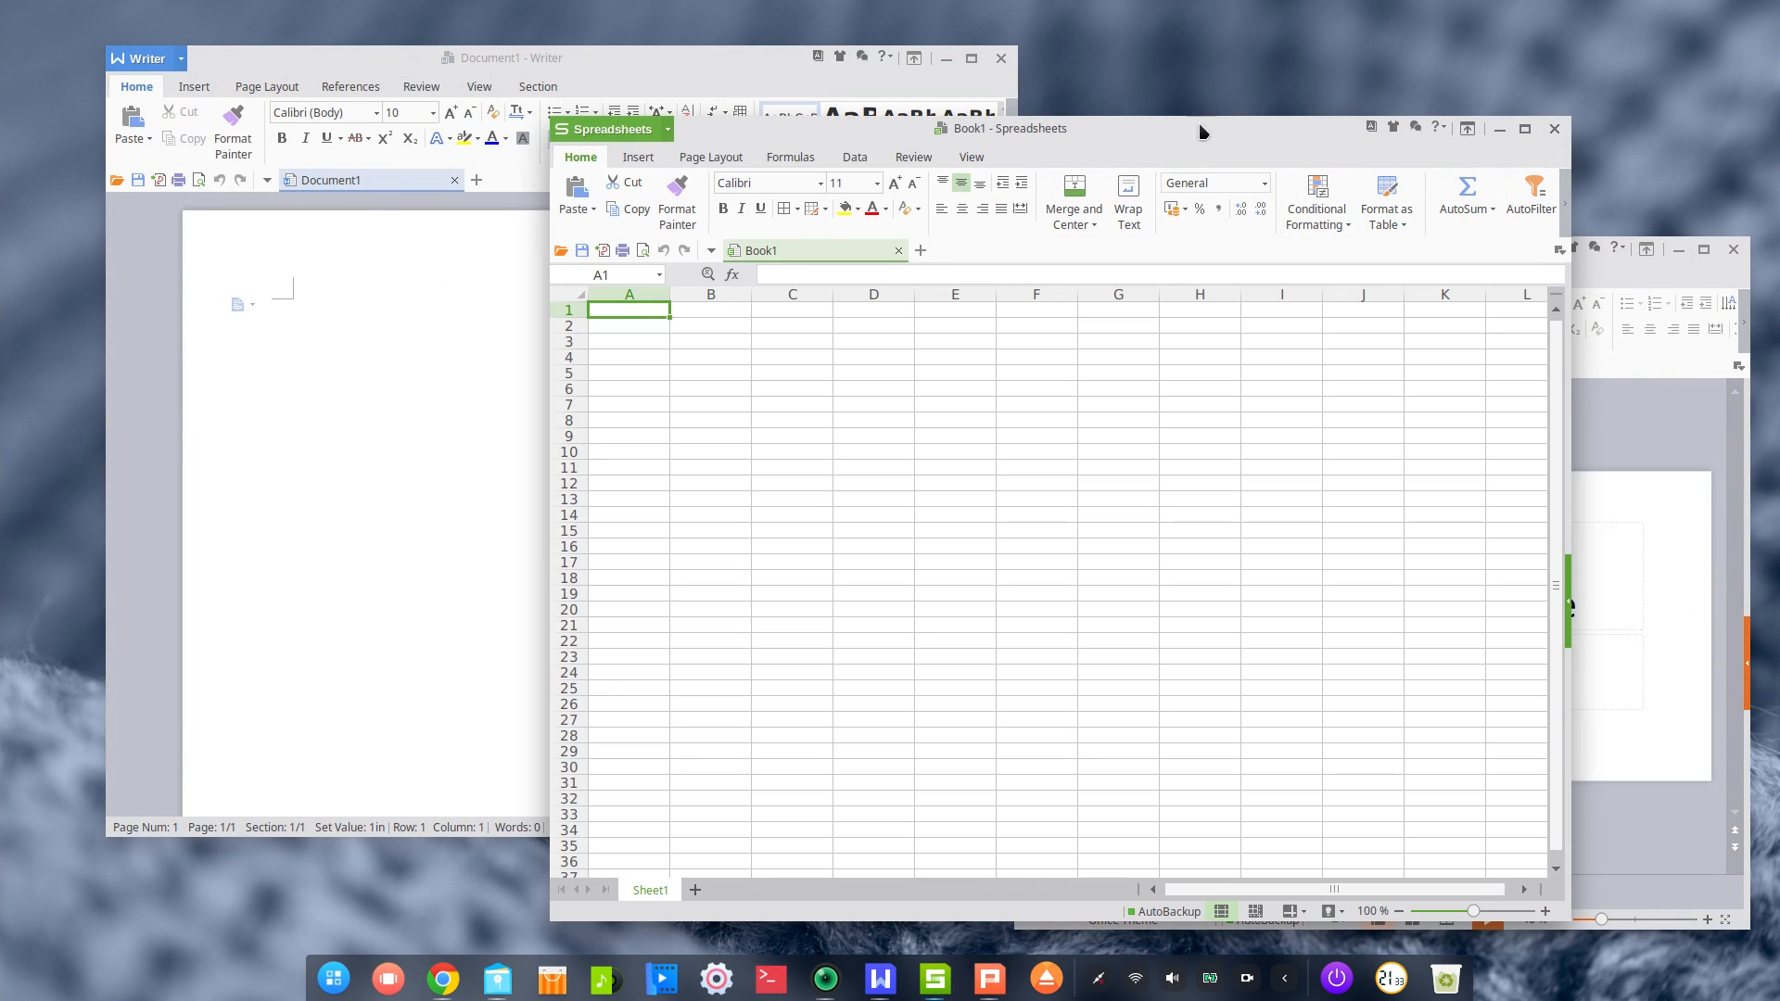
Step: Bring the blank Presentation1 window to the front
left_click(987, 980)
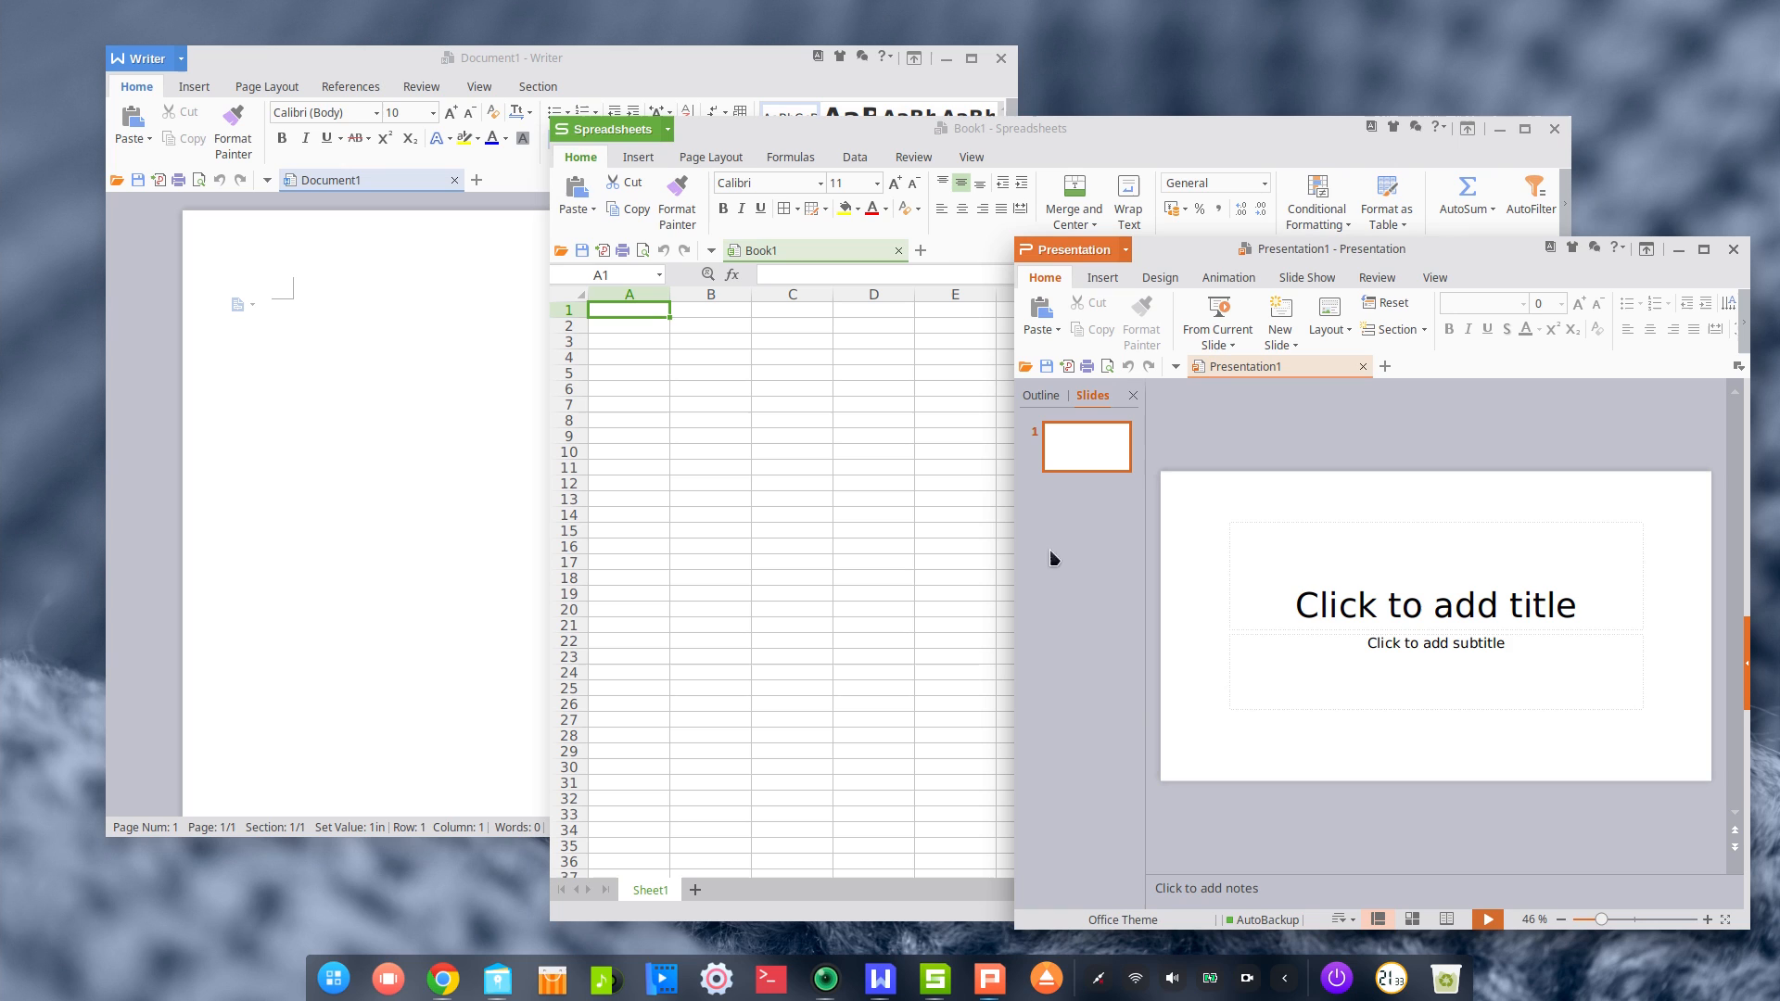
mouse_move(1173, 552)
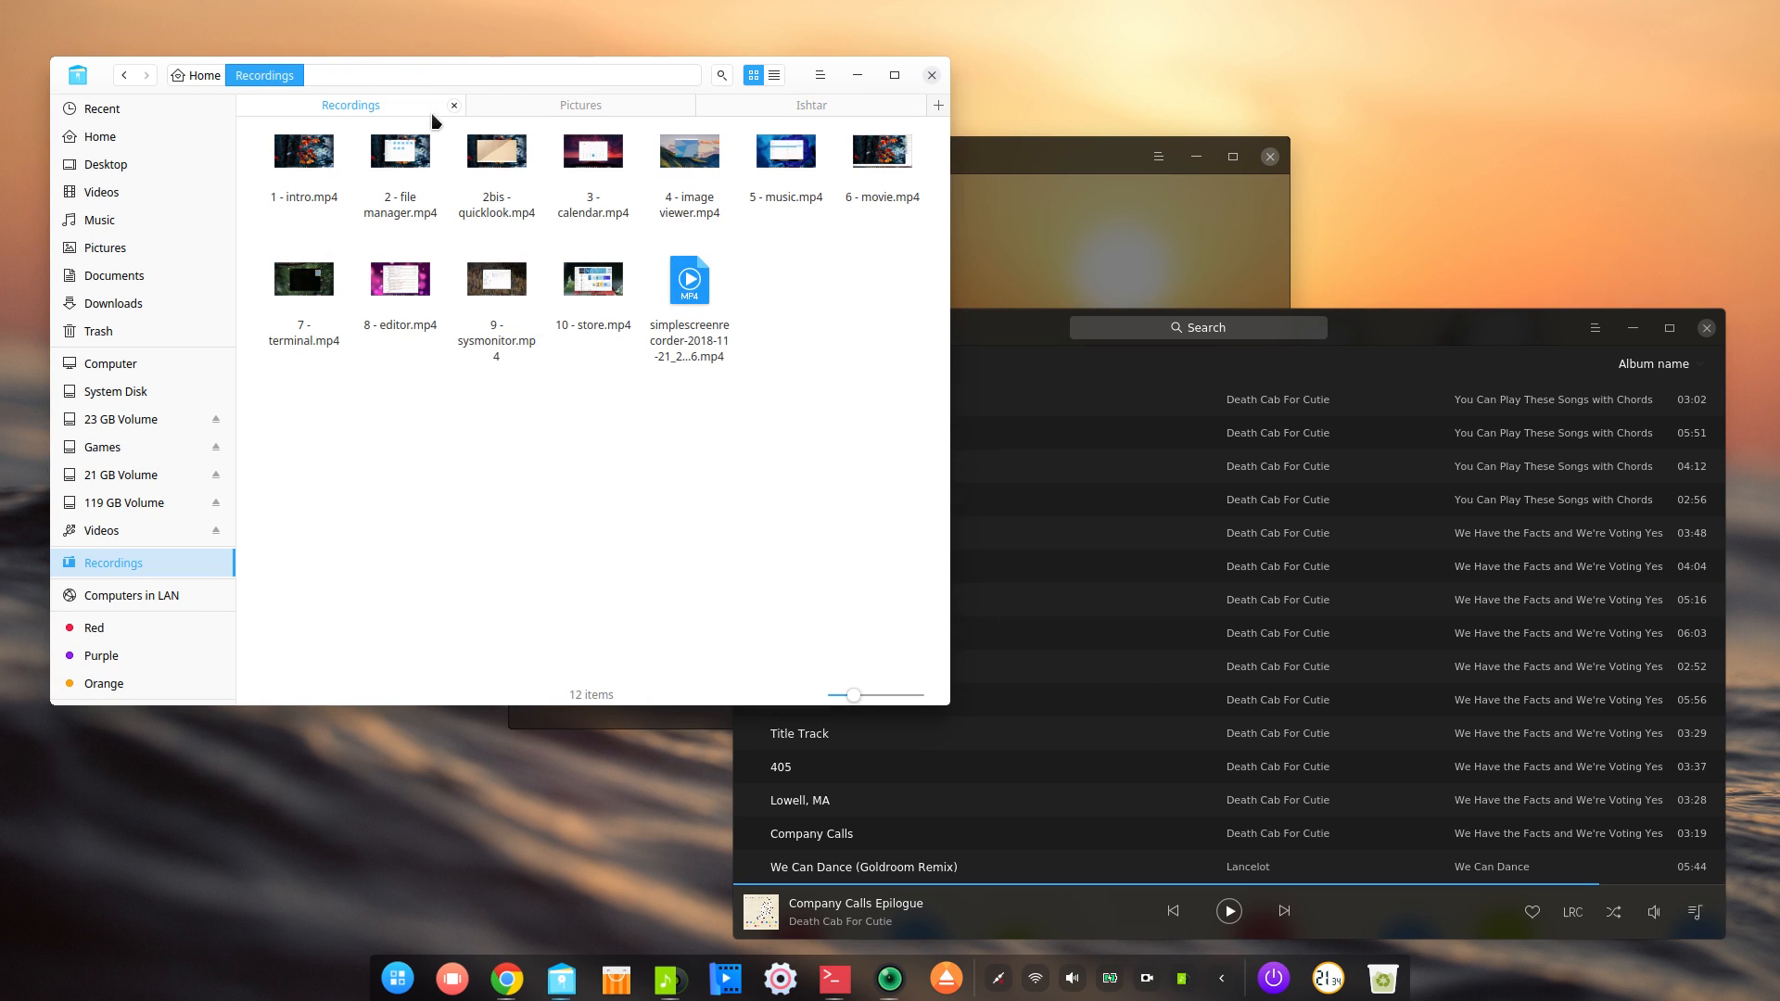
mouse_move(339, 423)
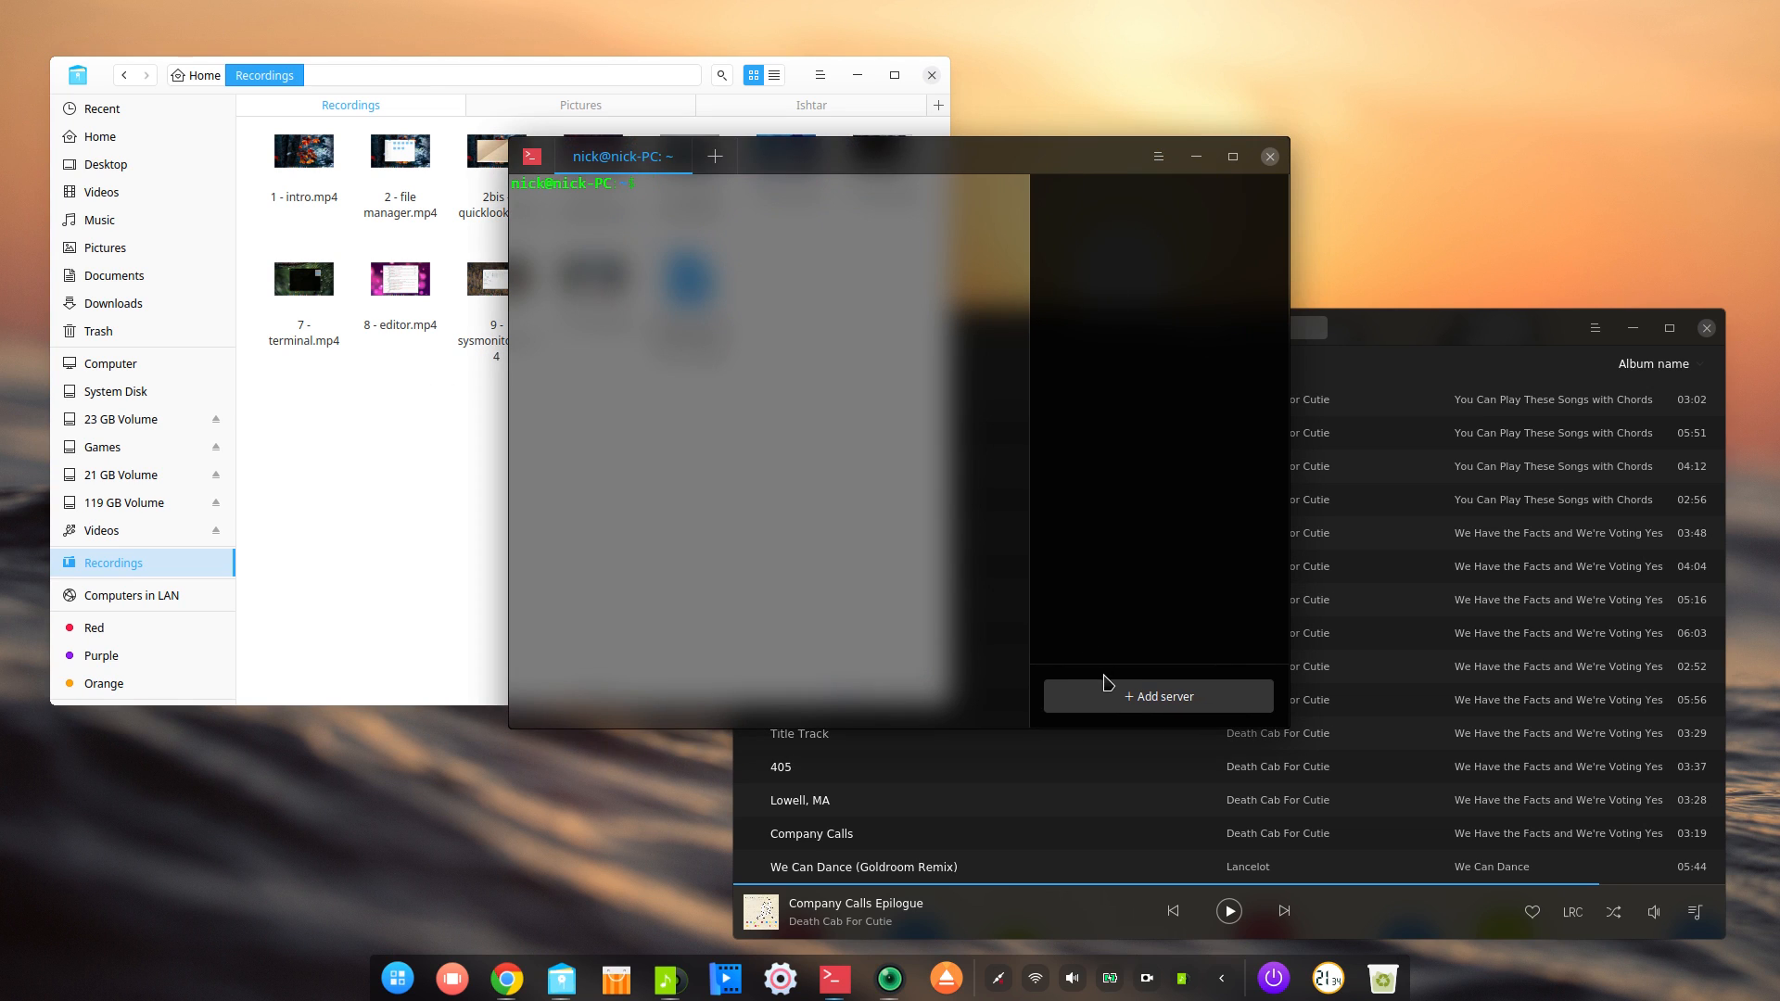
Step: Open Terminal's Add server form, then launch Deepin Screen Recorder from the search results
left_click(1158, 696)
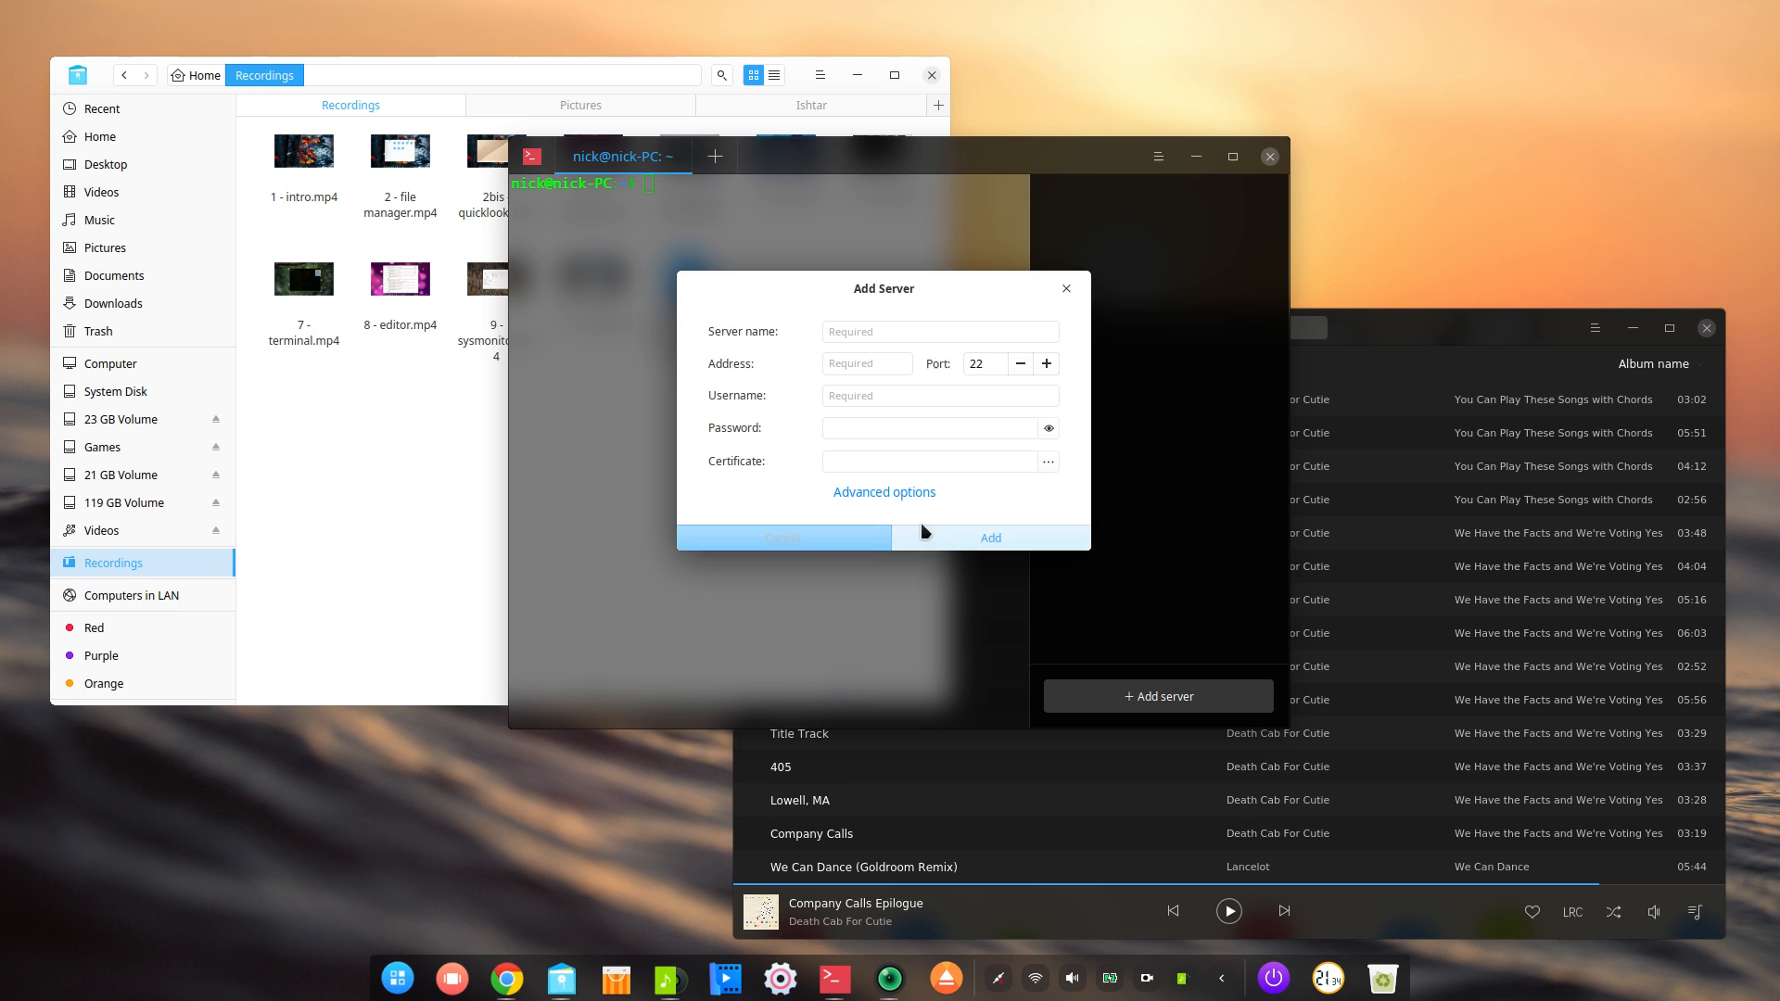
mouse_move(1158, 235)
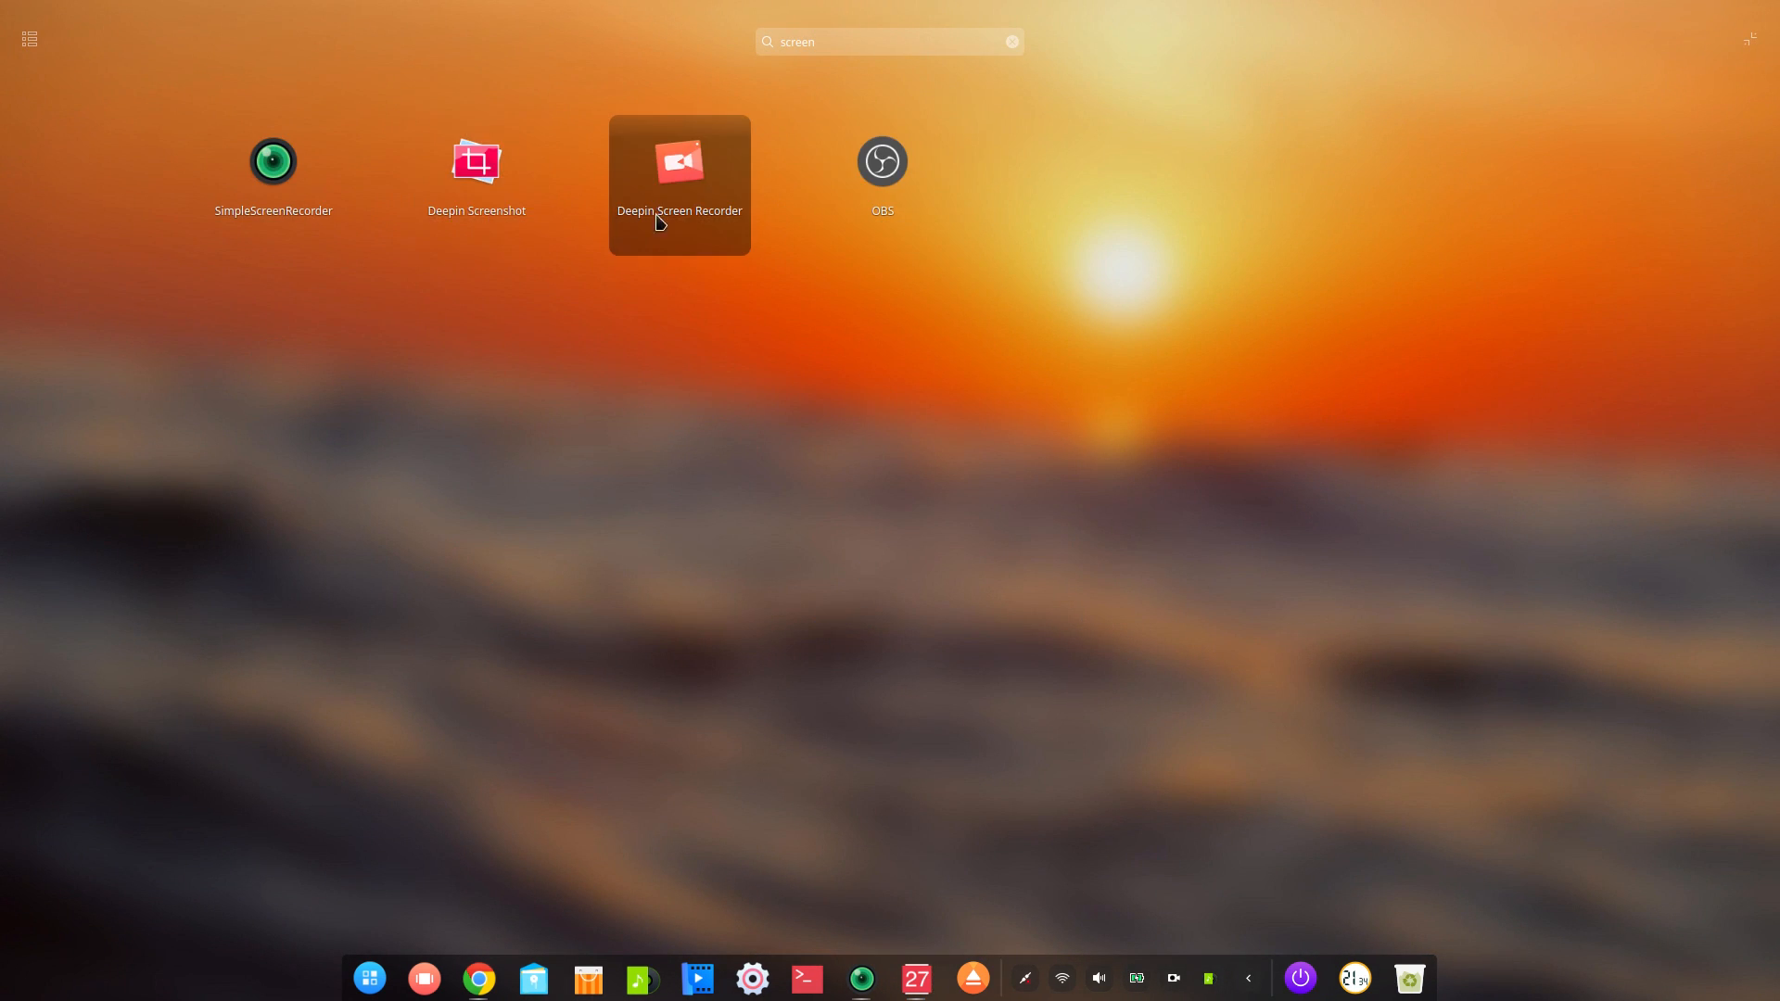
left_click(916, 978)
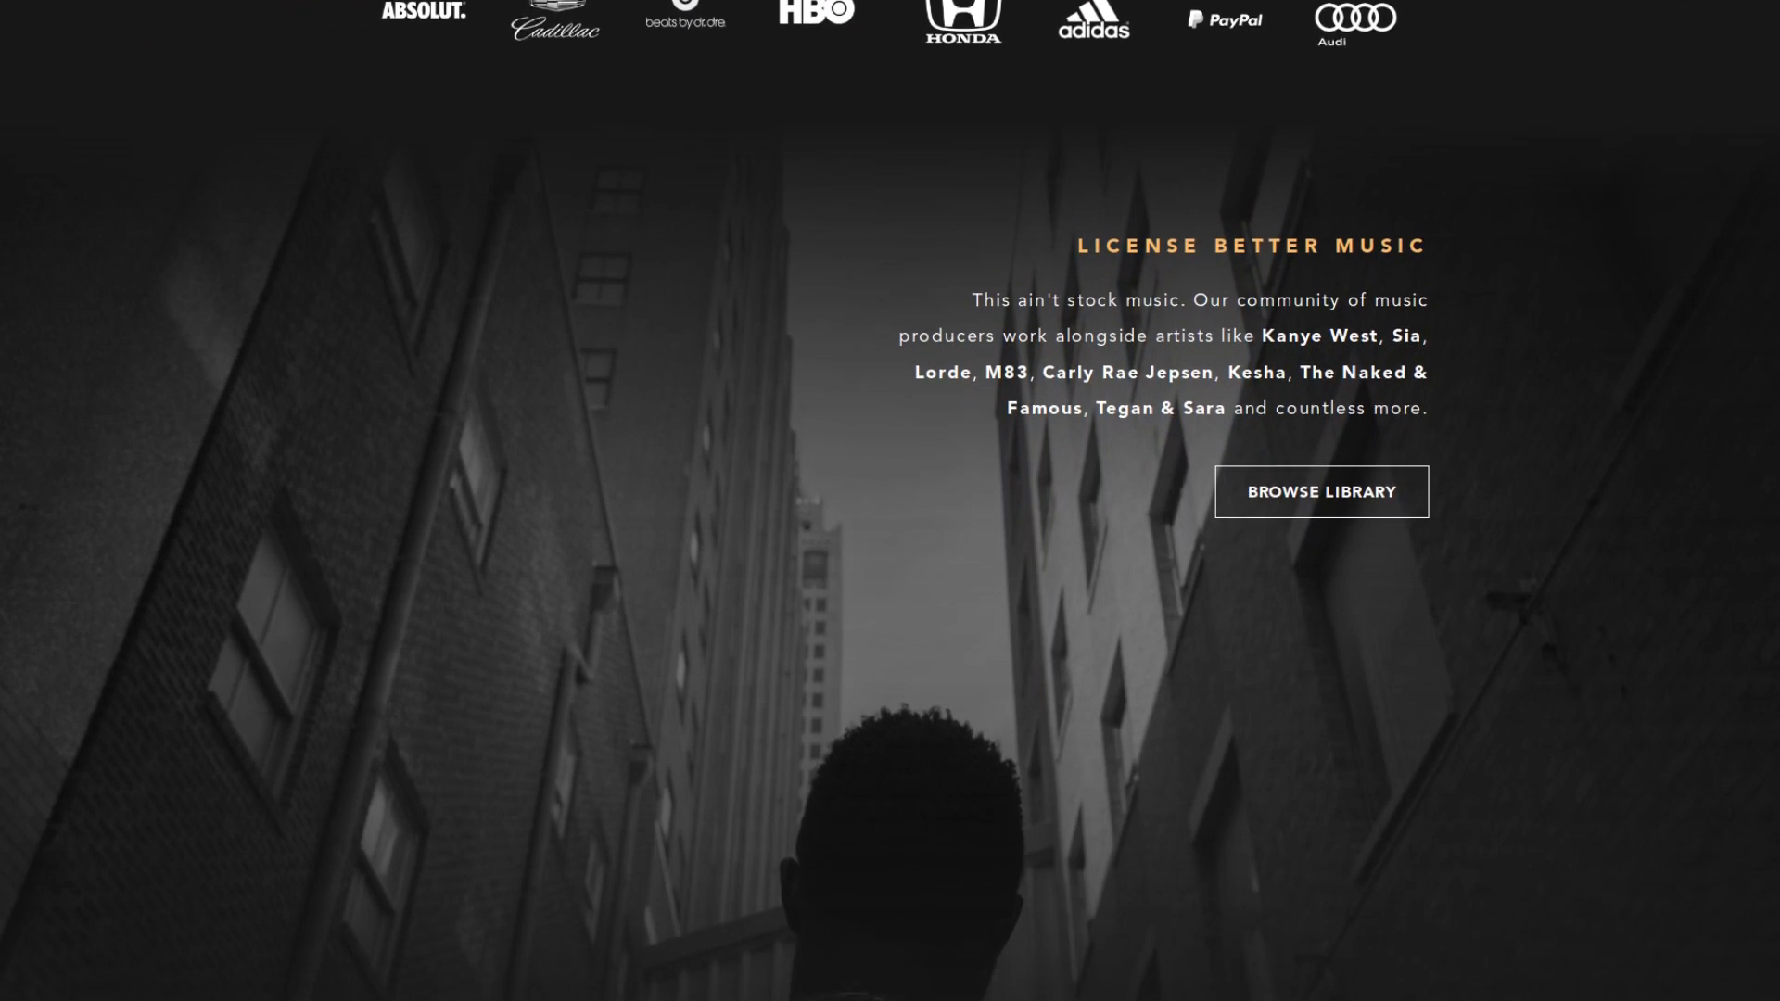
Step: Open the Ritual Music track library and browse its mood and use-case filters
scroll("down", 3)
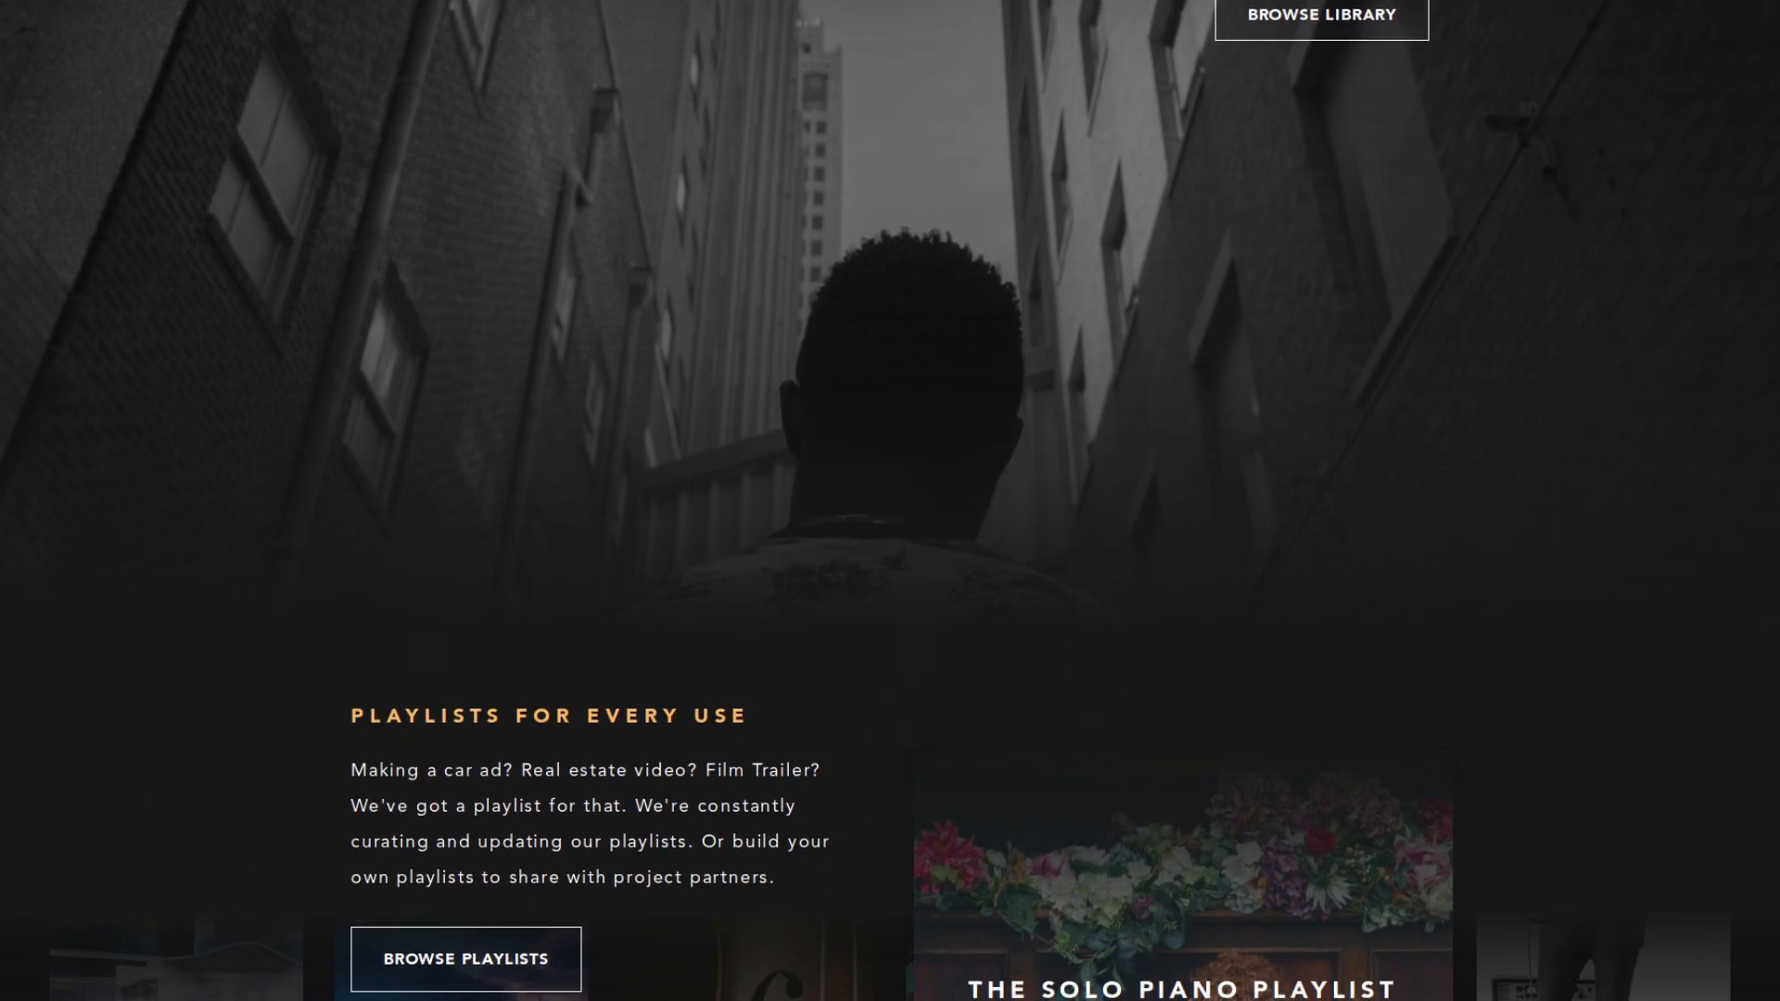
left_click(1319, 15)
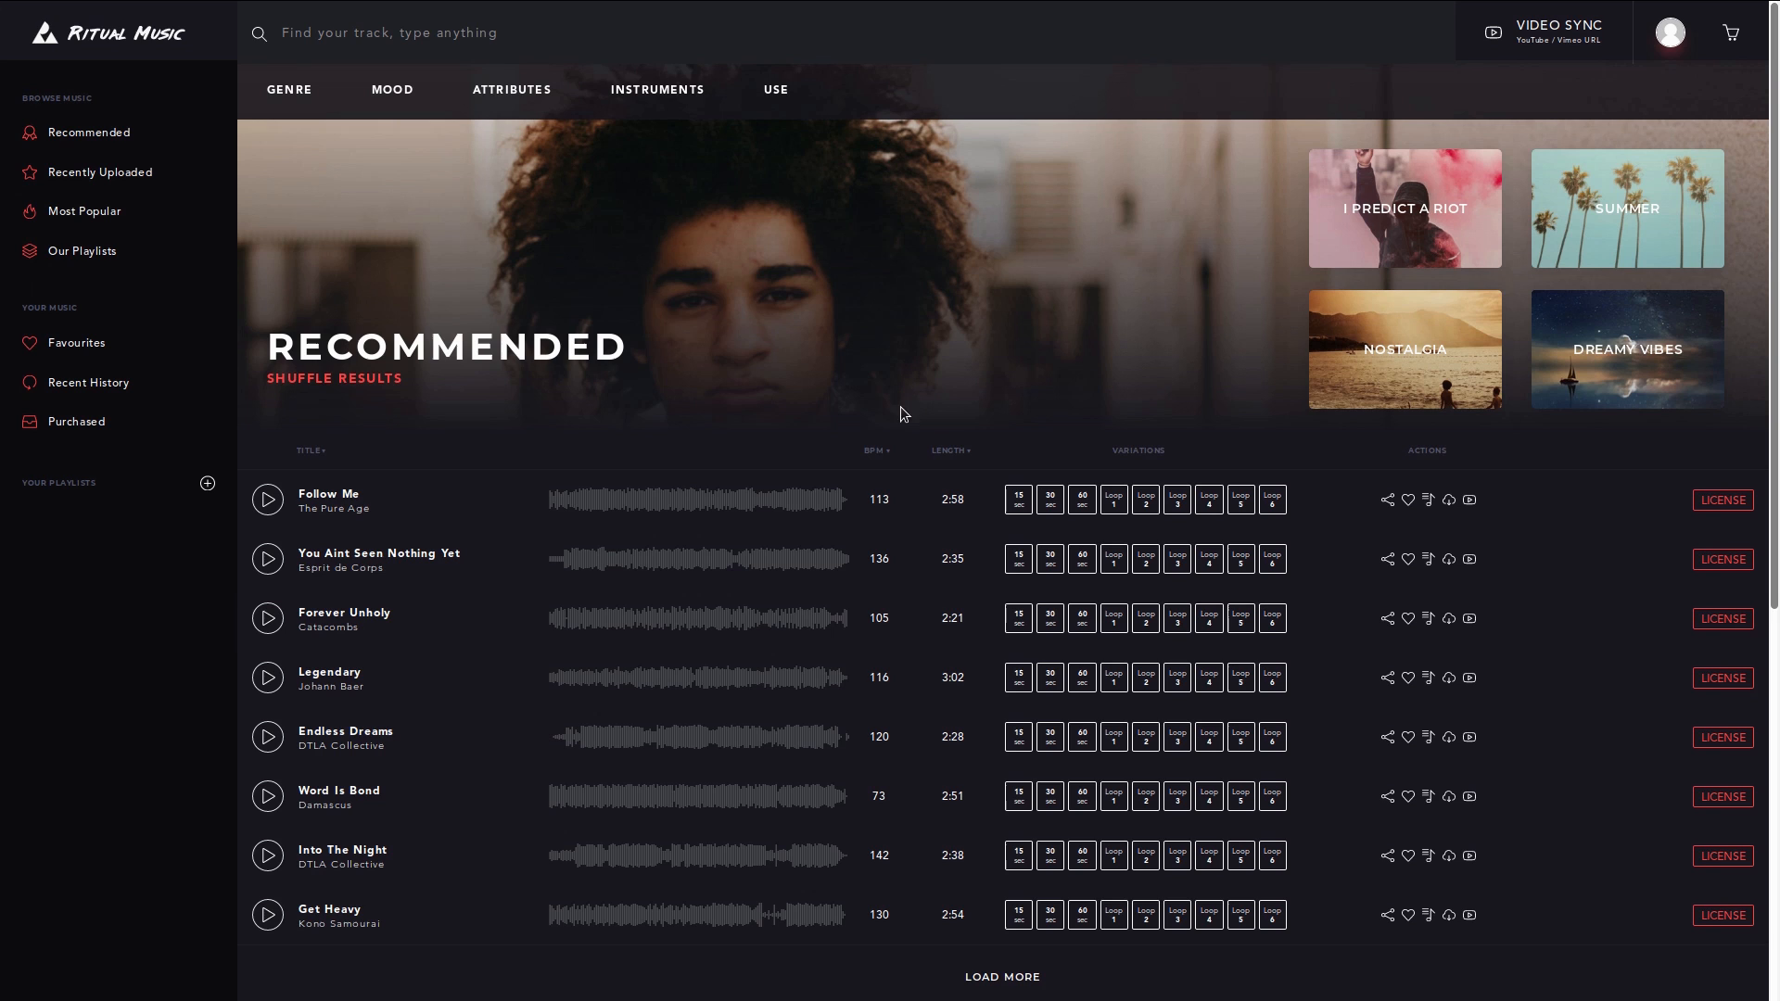
scroll("down", 3)
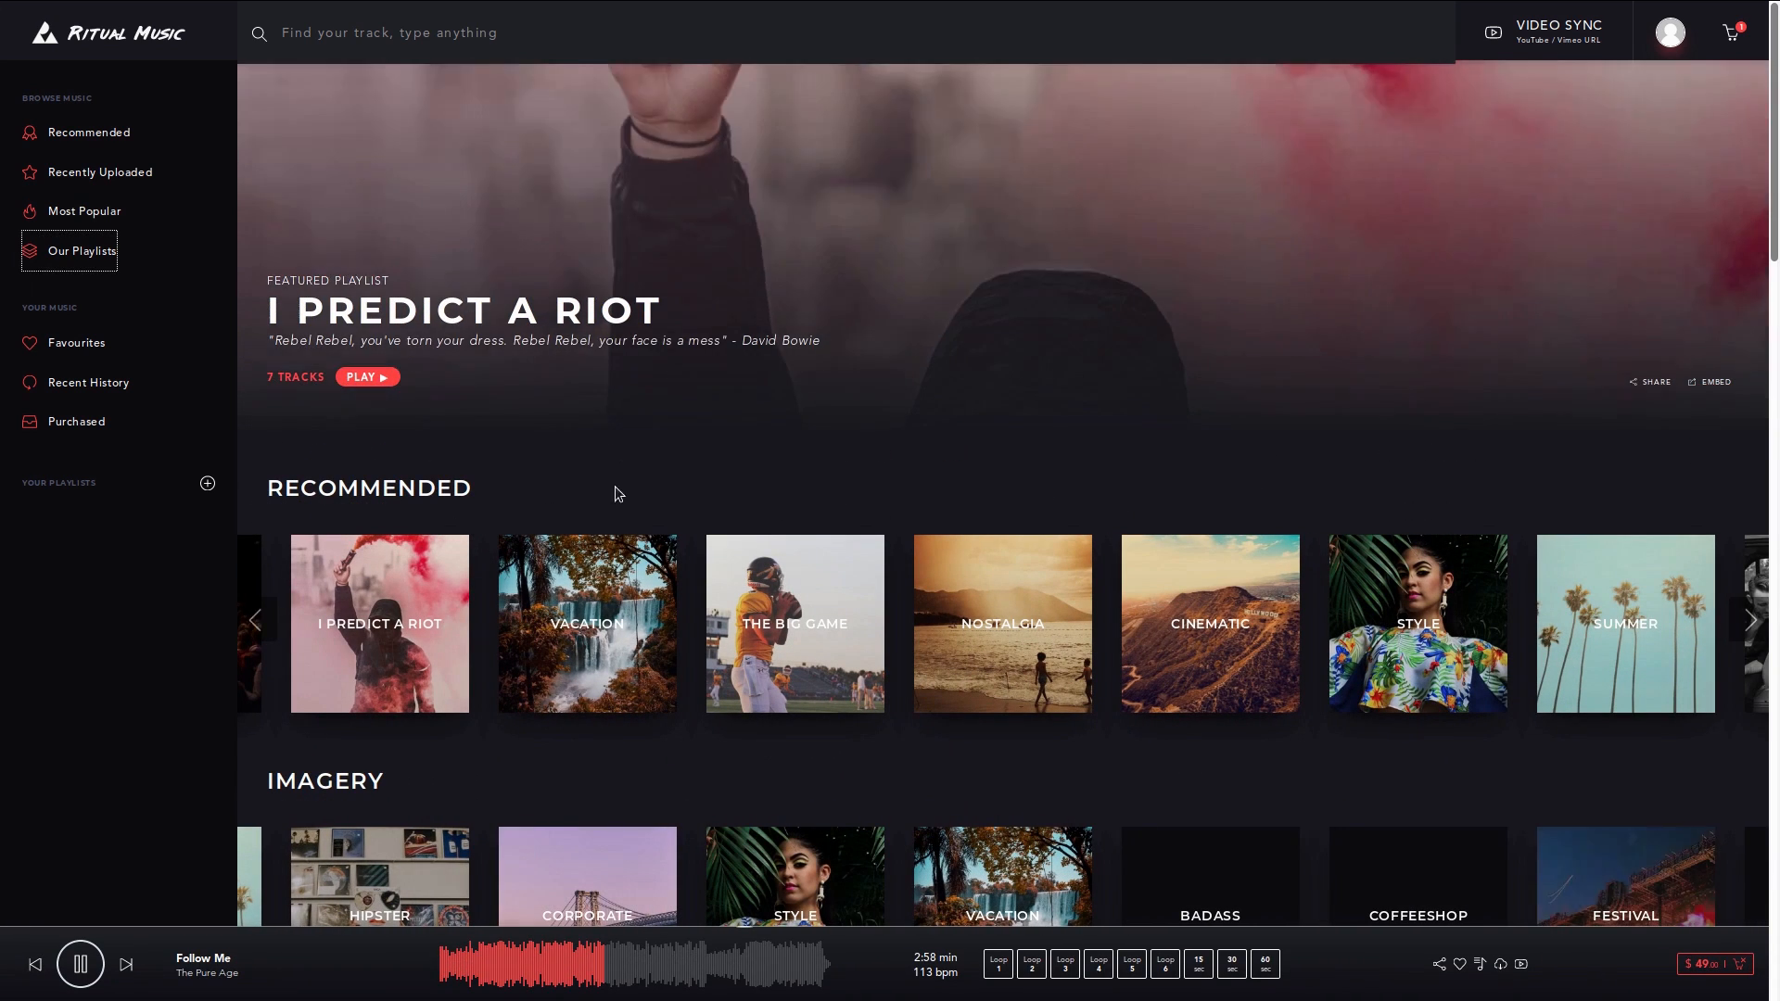
scroll("down", 3)
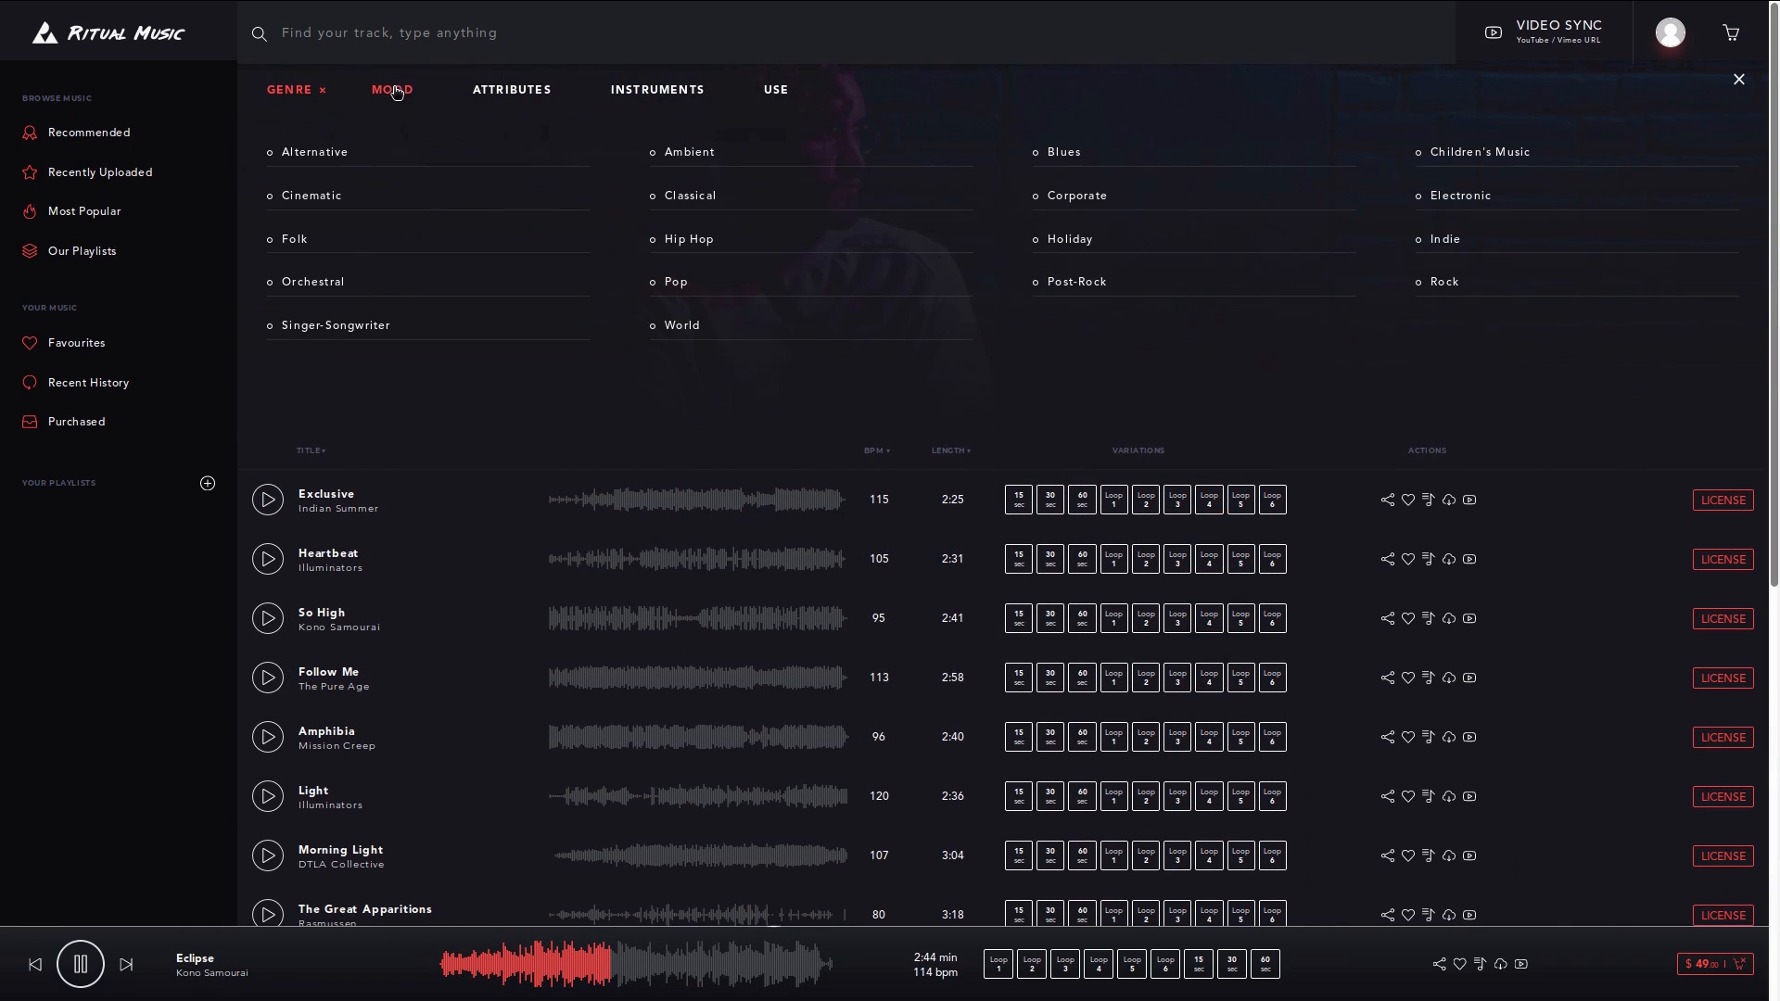
left_click(775, 90)
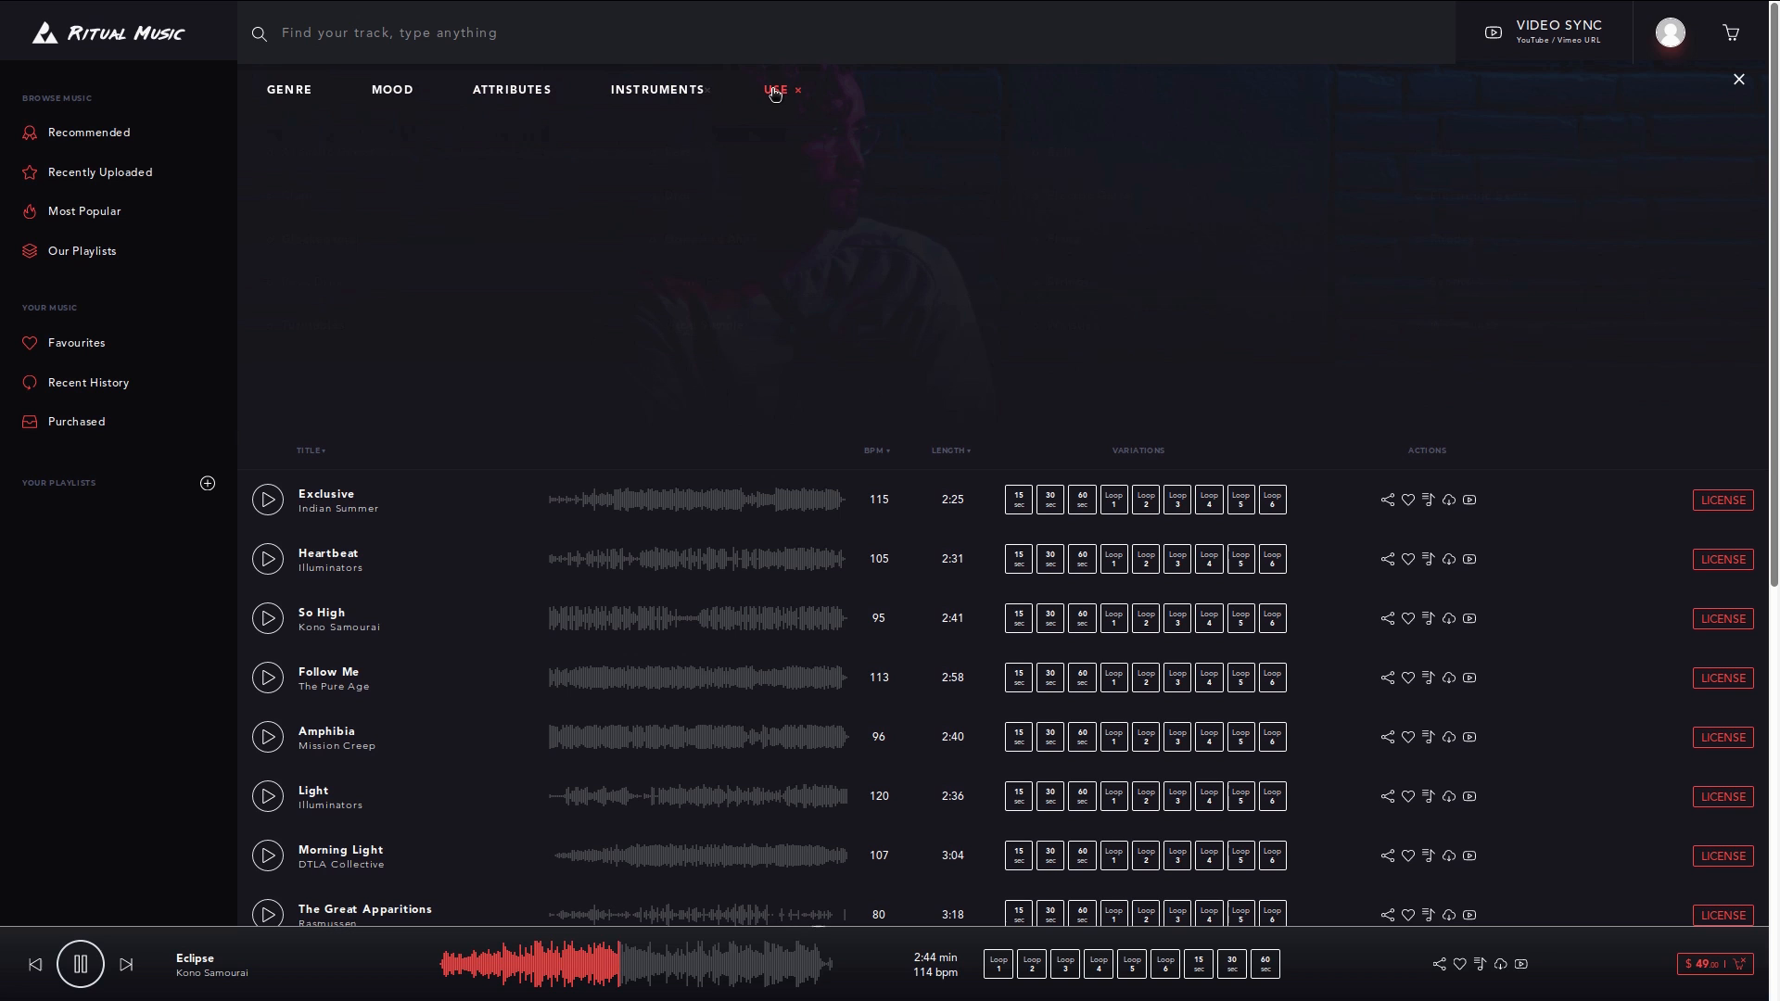
left_click(775, 90)
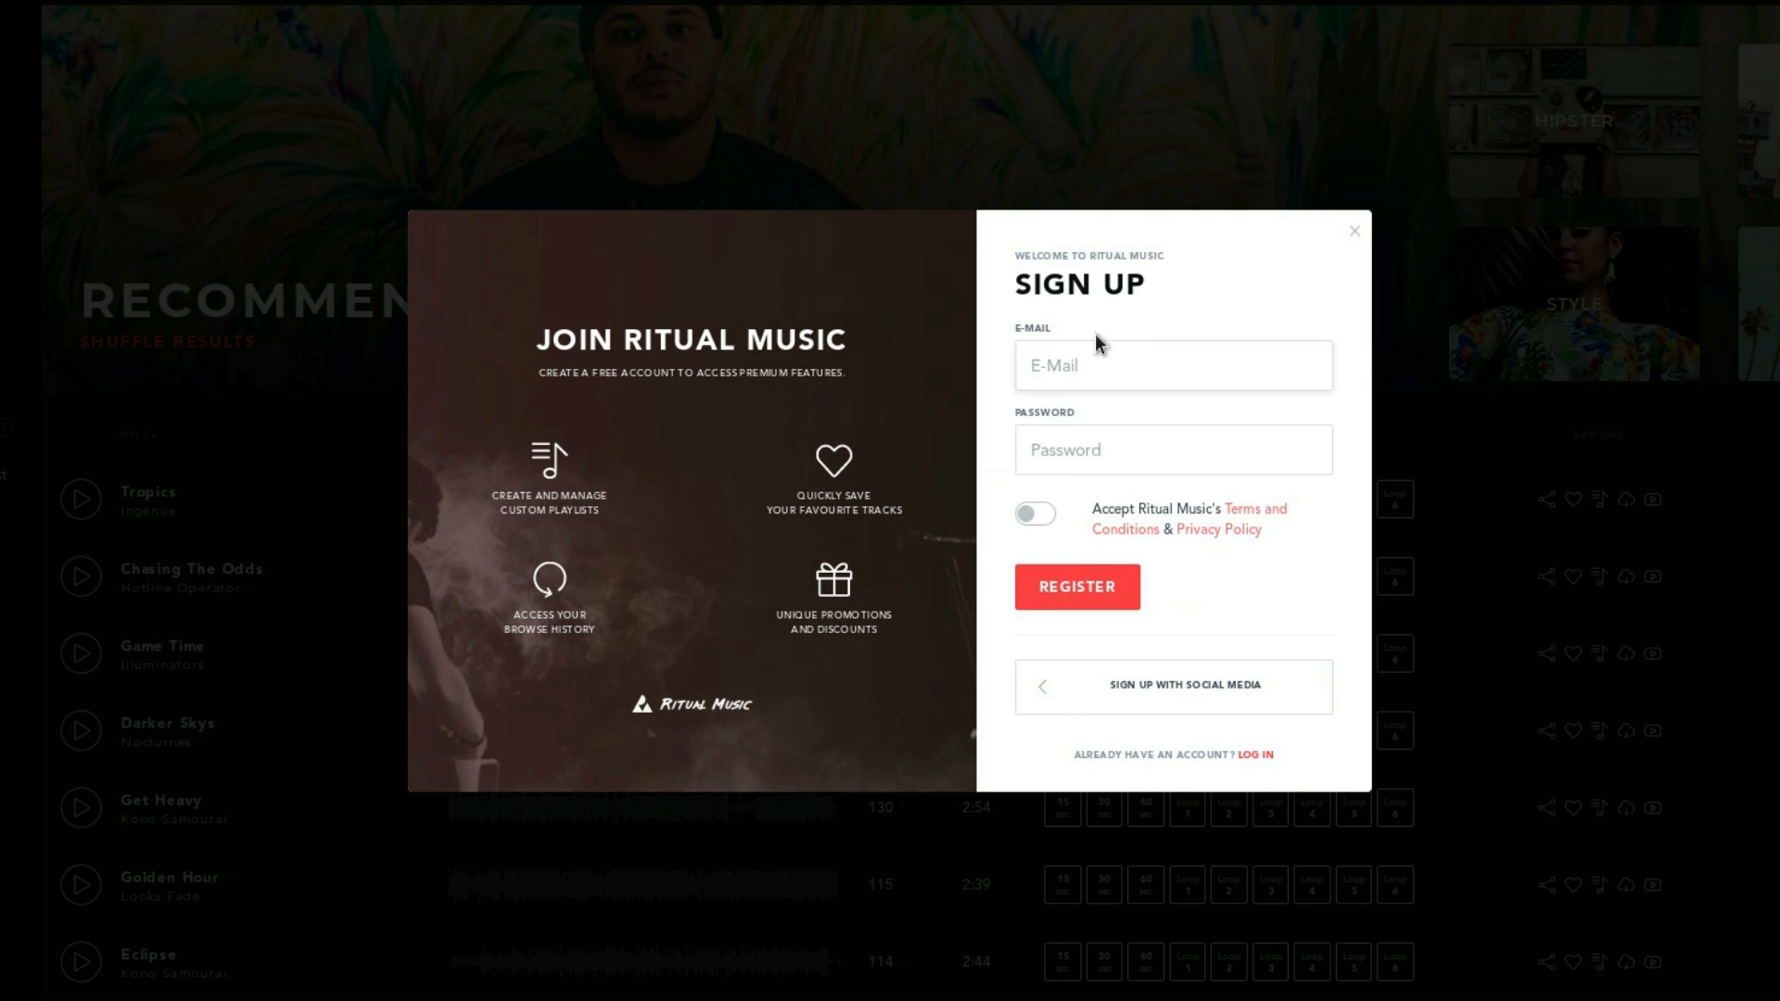
mouse_move(1080, 348)
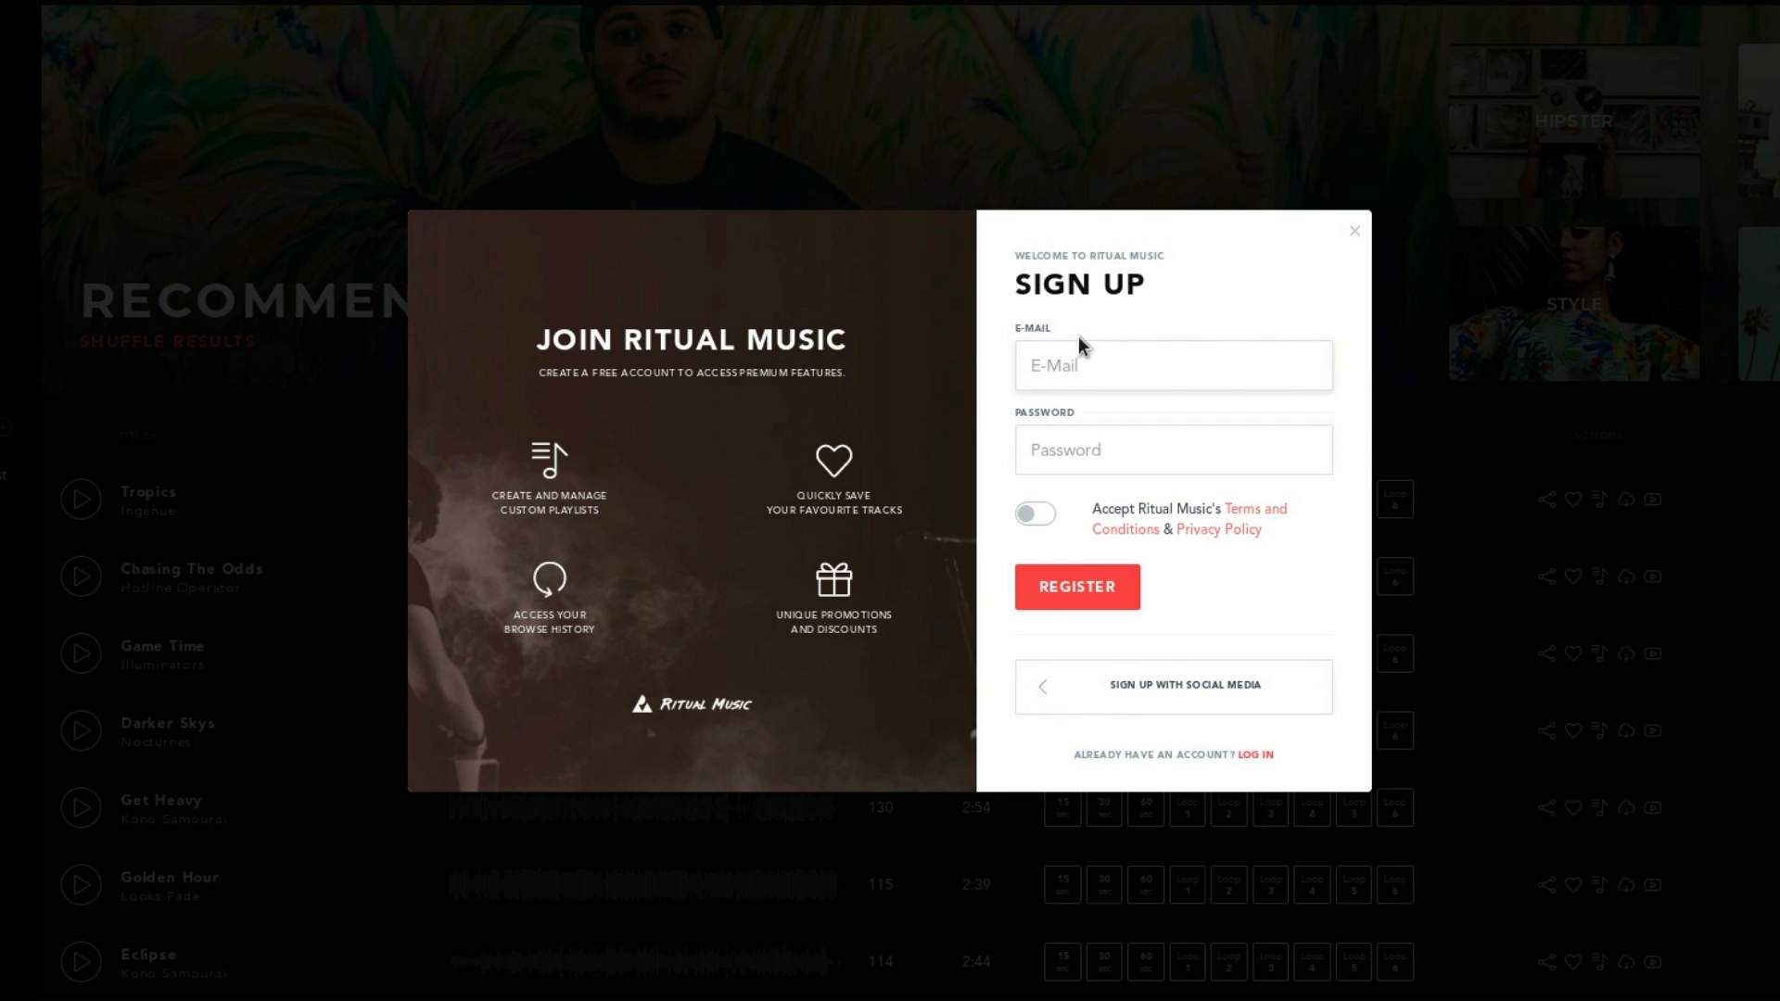